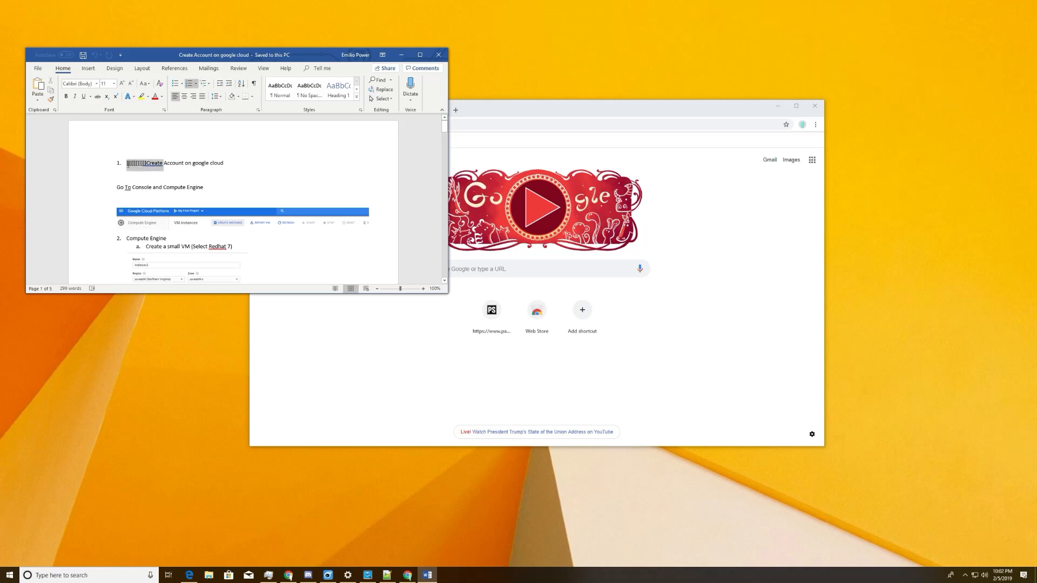
- Remove the stray characters before 'Create Account on google cloud' in step 1 of the Word guide
click(152, 172)
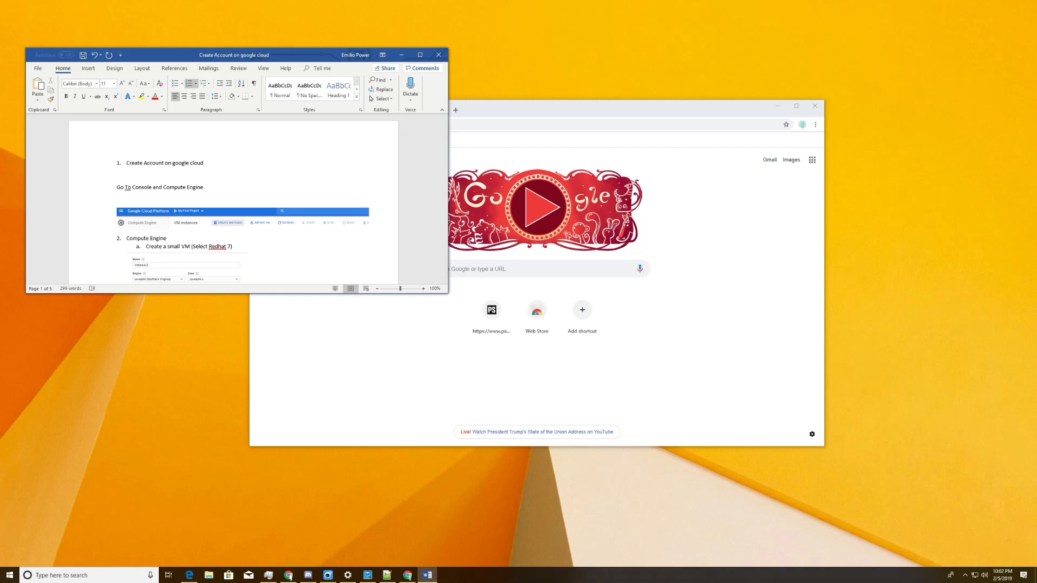
click(126, 163)
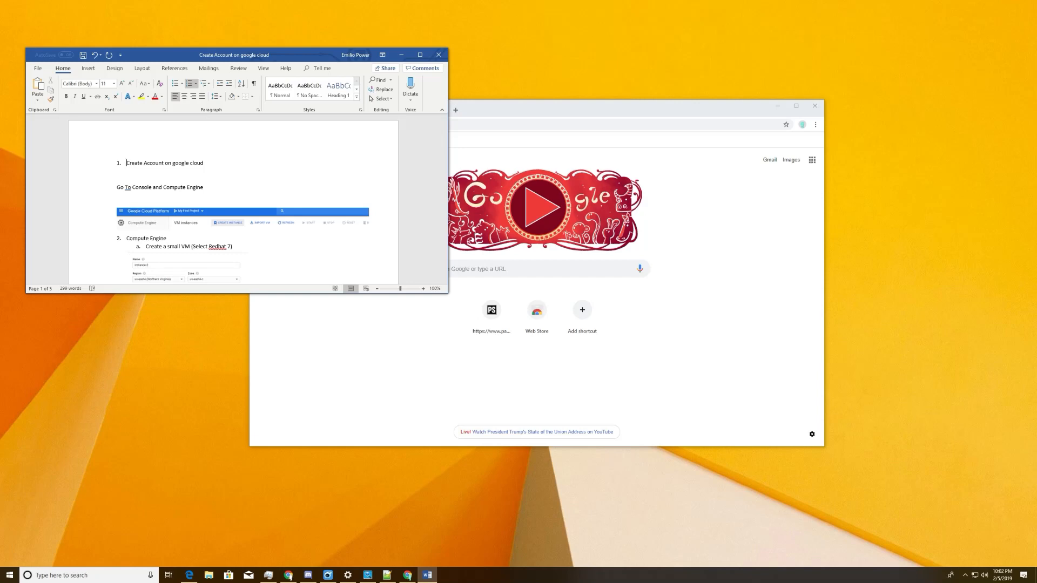
mouse_move(83, 230)
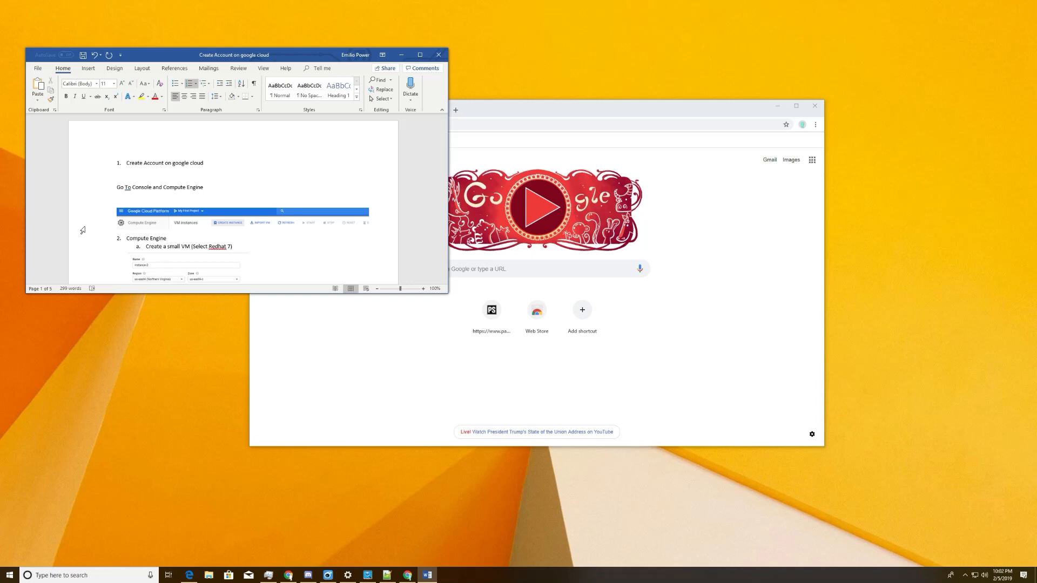
click(127, 163)
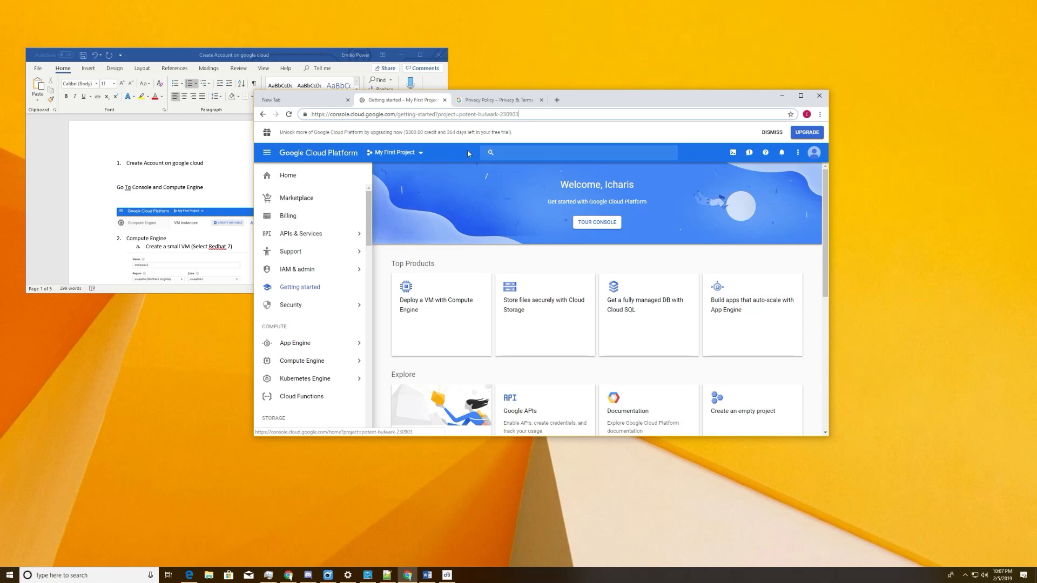
mouse_move(415, 151)
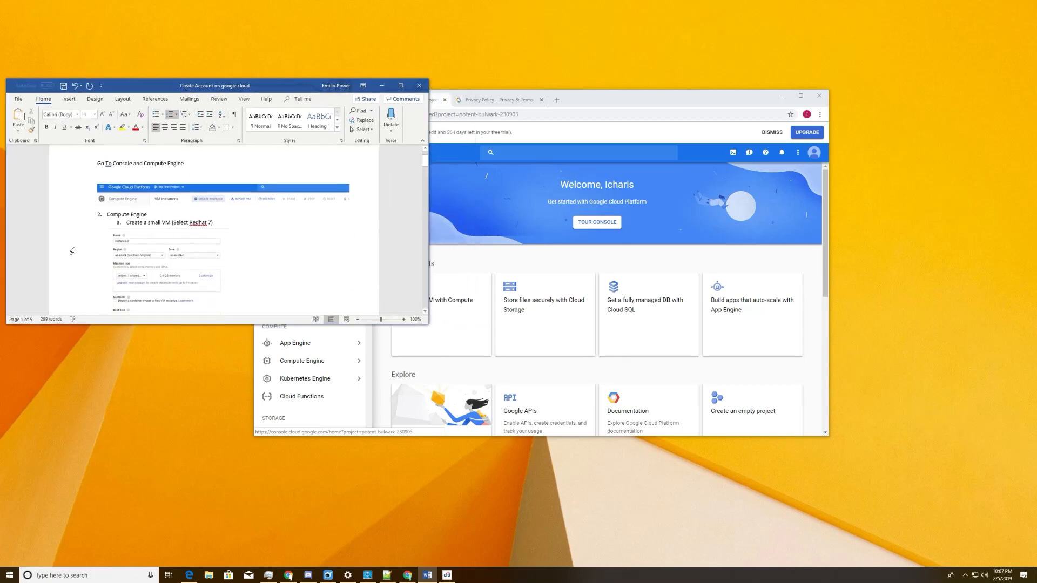
scroll(down, 3)
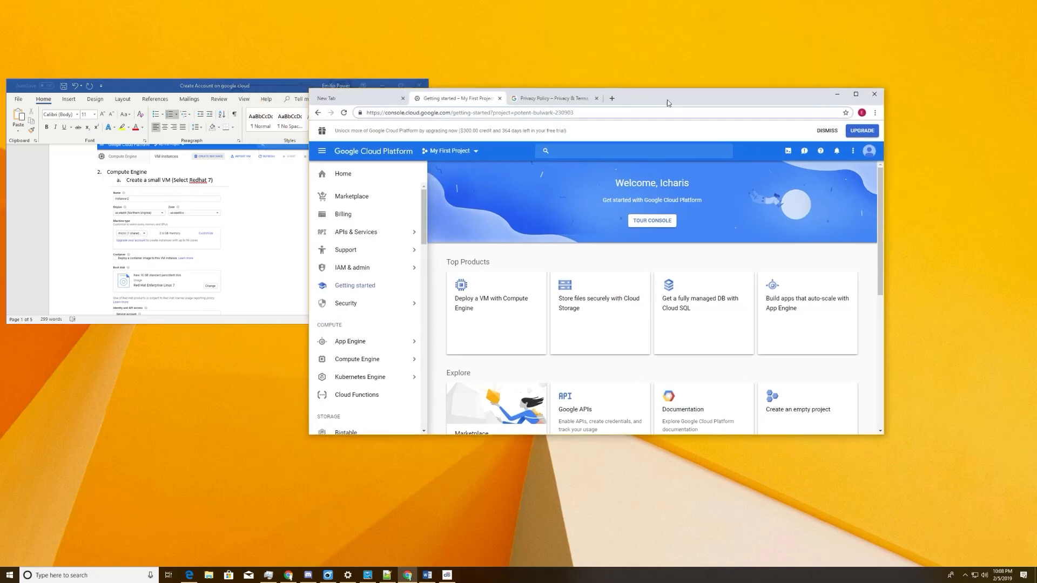
- Navigate from the console welcome page to the Compute Engine VM instances list
click(357, 262)
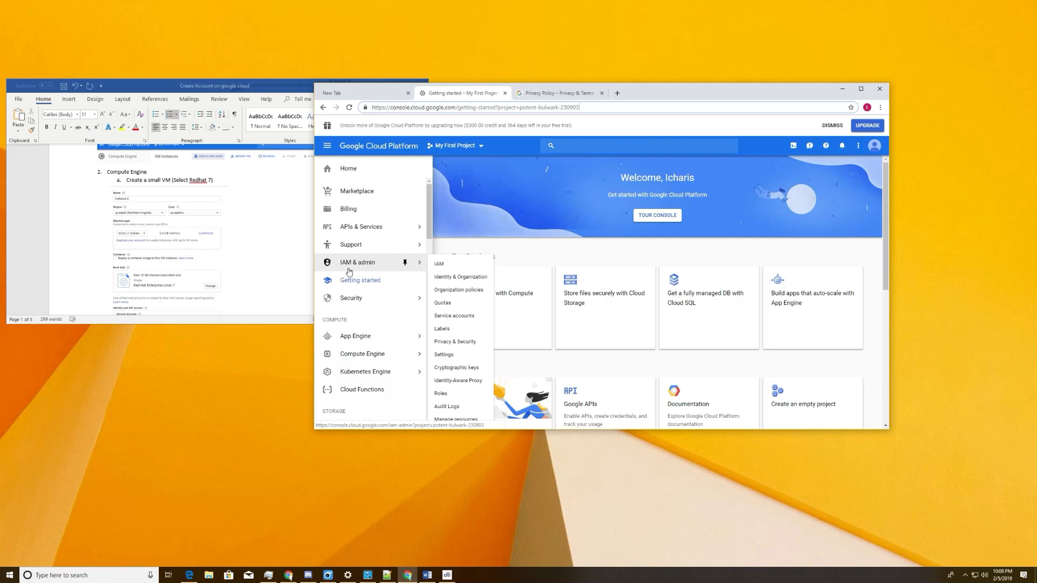
mouse_move(359, 270)
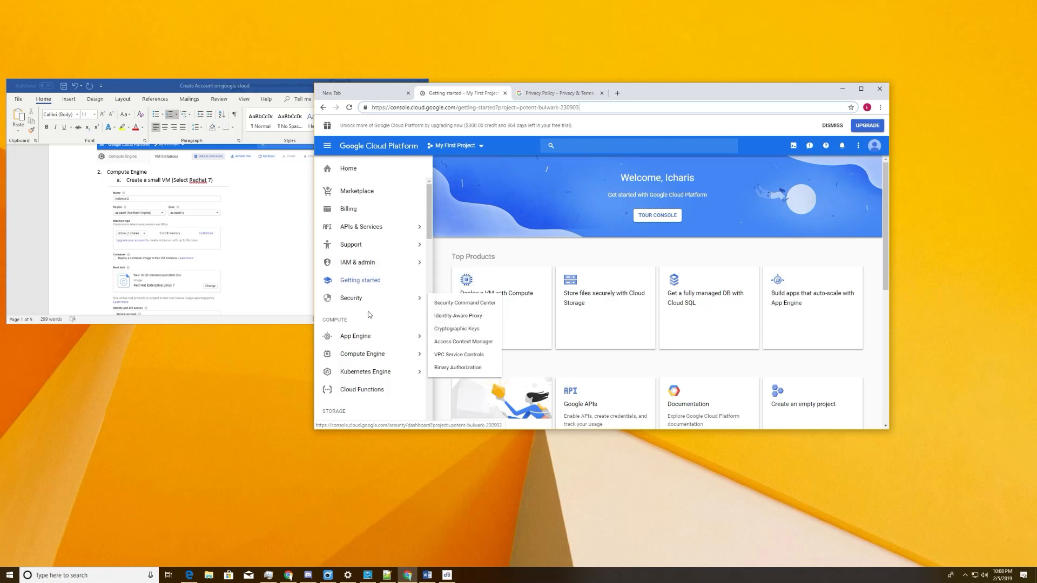
mouse_move(368, 307)
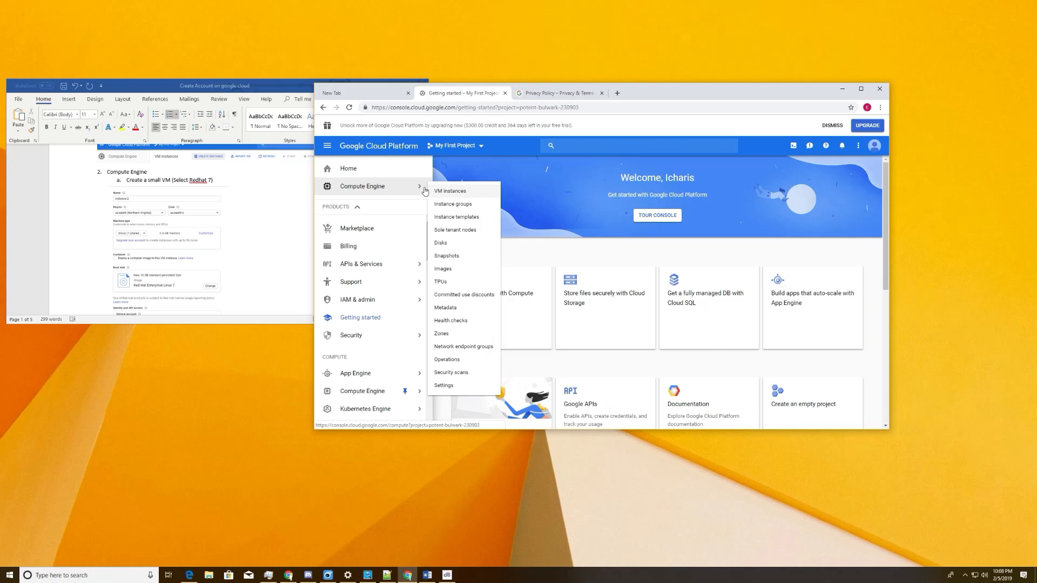
mouse_move(451, 190)
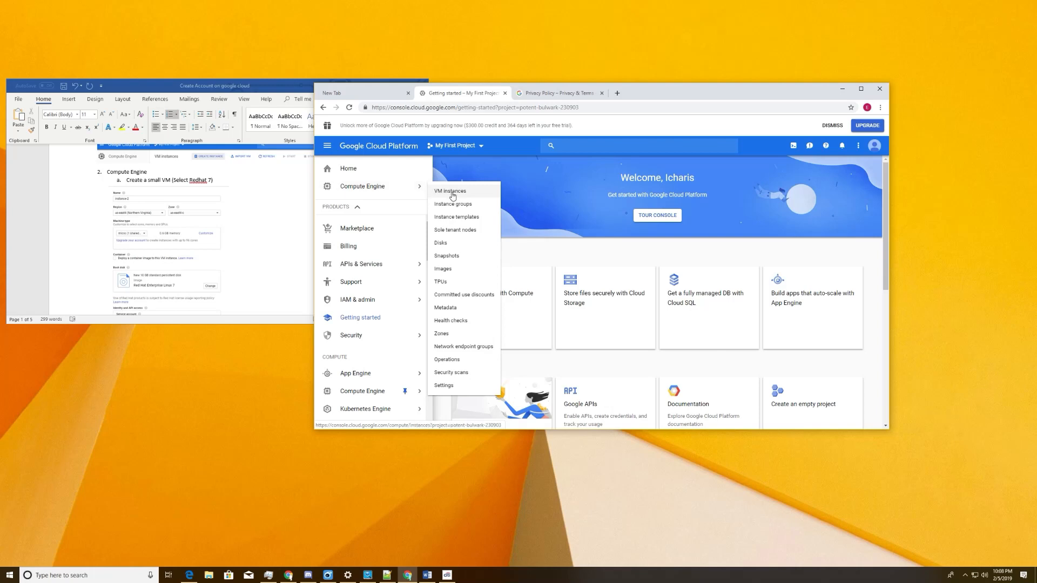
click(450, 191)
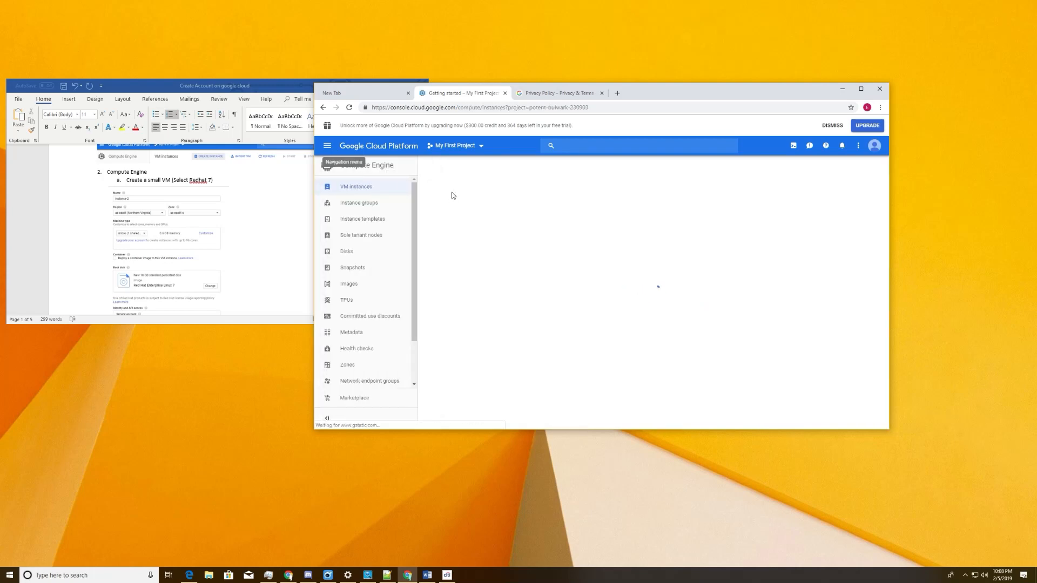
click(355, 186)
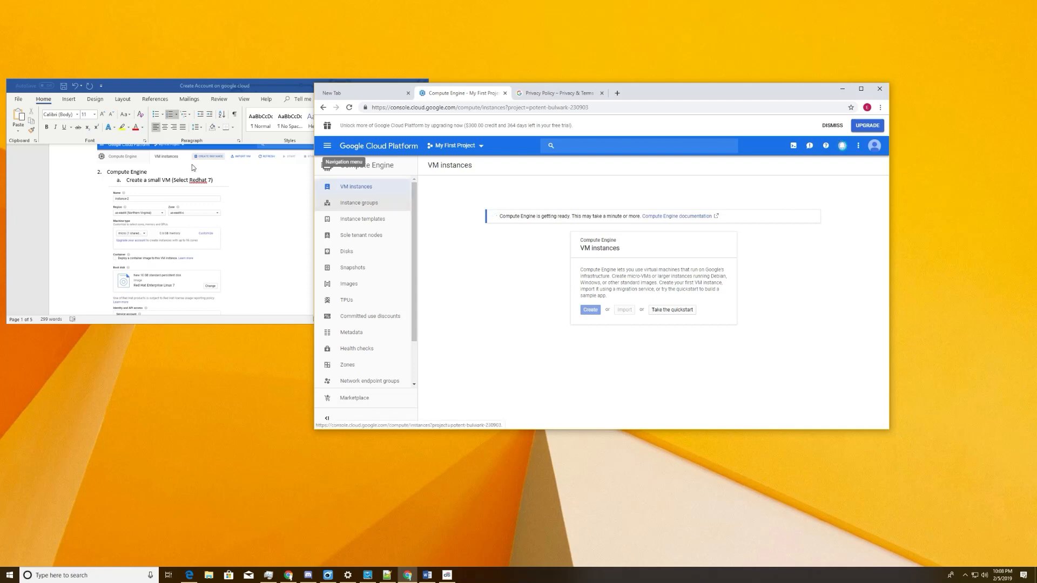
mouse_move(549, 274)
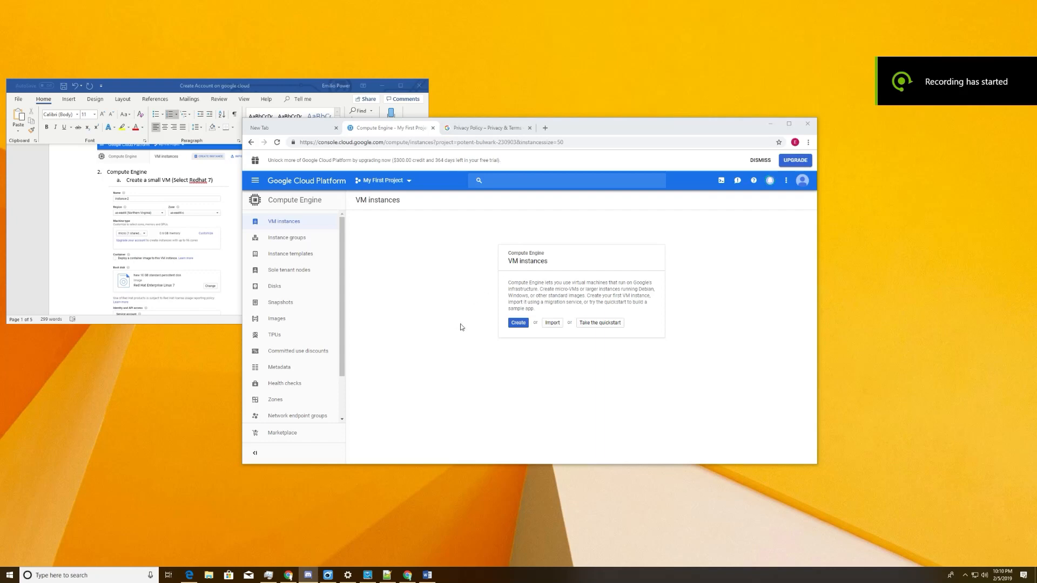
click(518, 321)
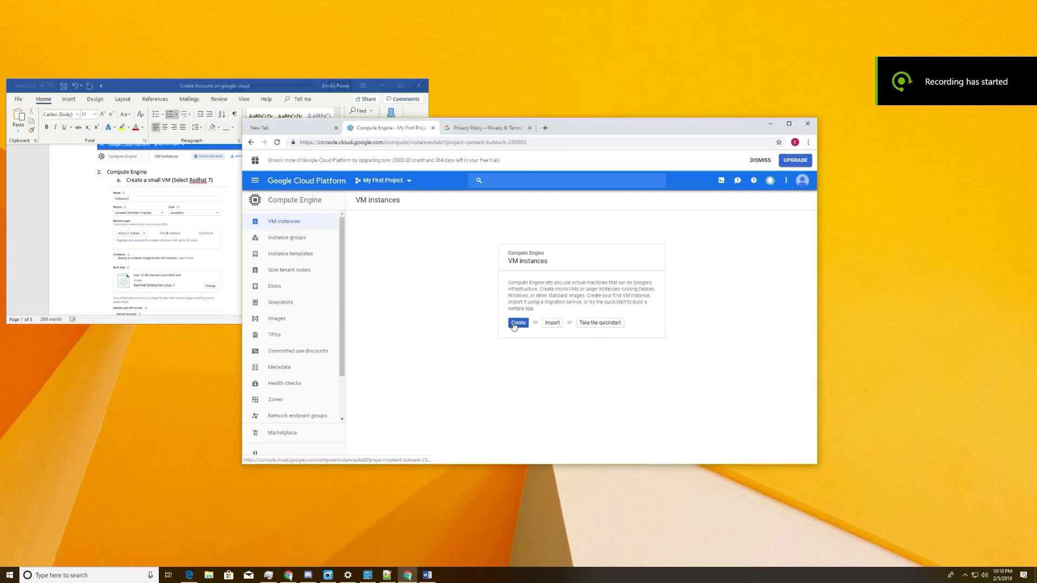
- Start a new VM instance named myfirstproxy in region us-east4 (Northern Virginia)
click(517, 323)
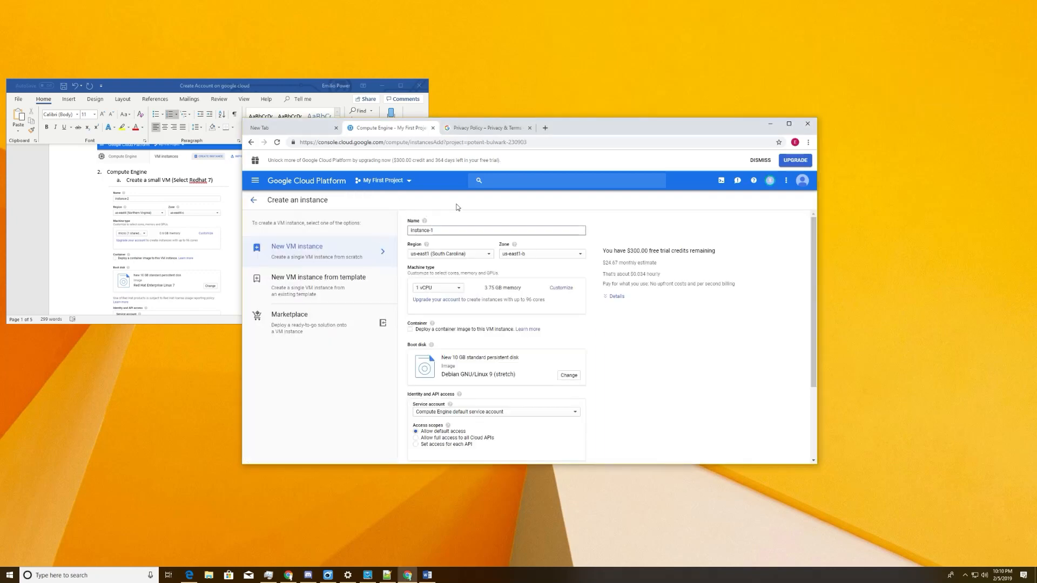
mouse_move(452, 246)
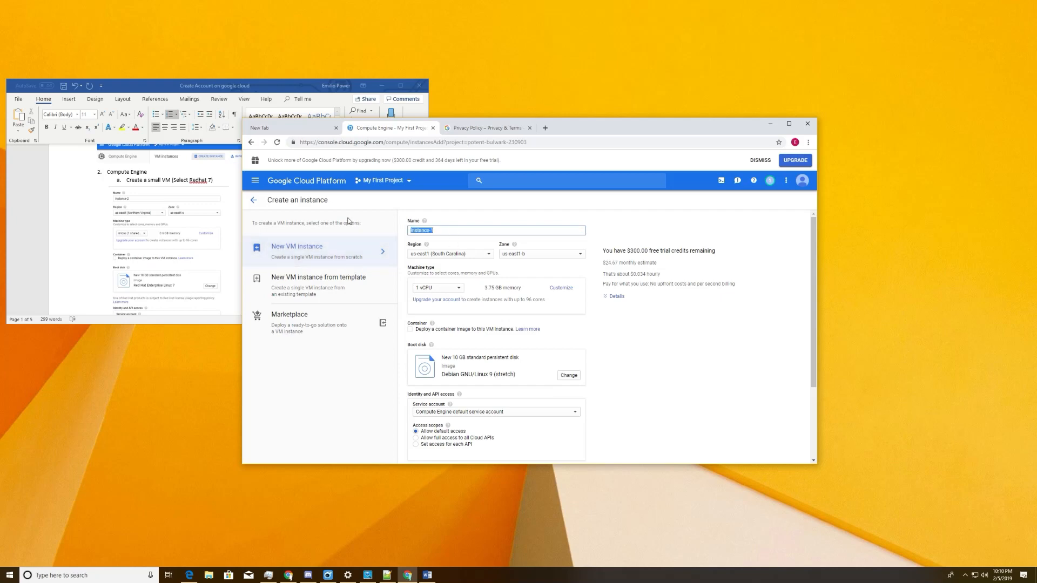
text(myfirstproxy)
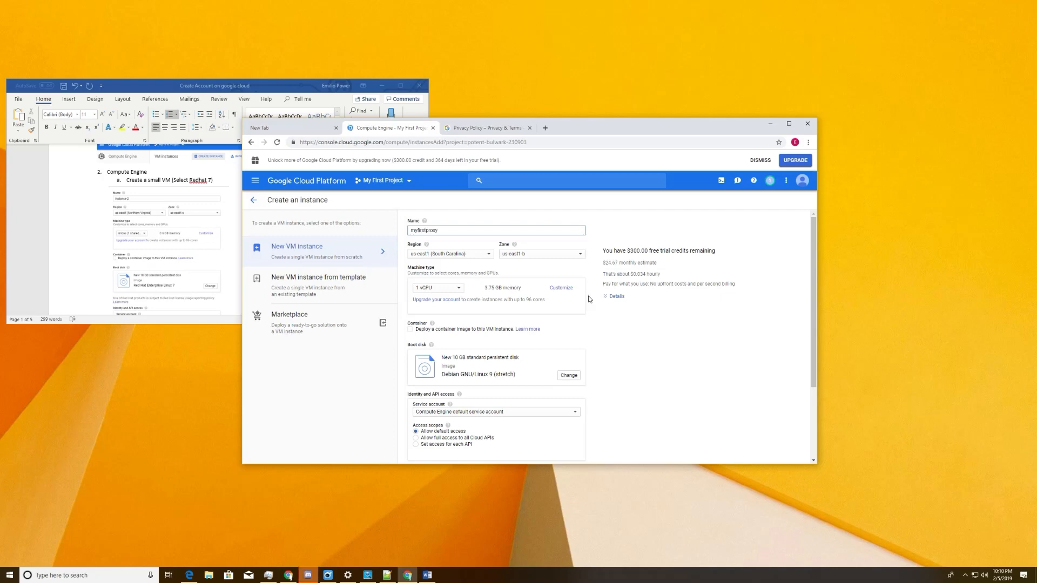
click(449, 253)
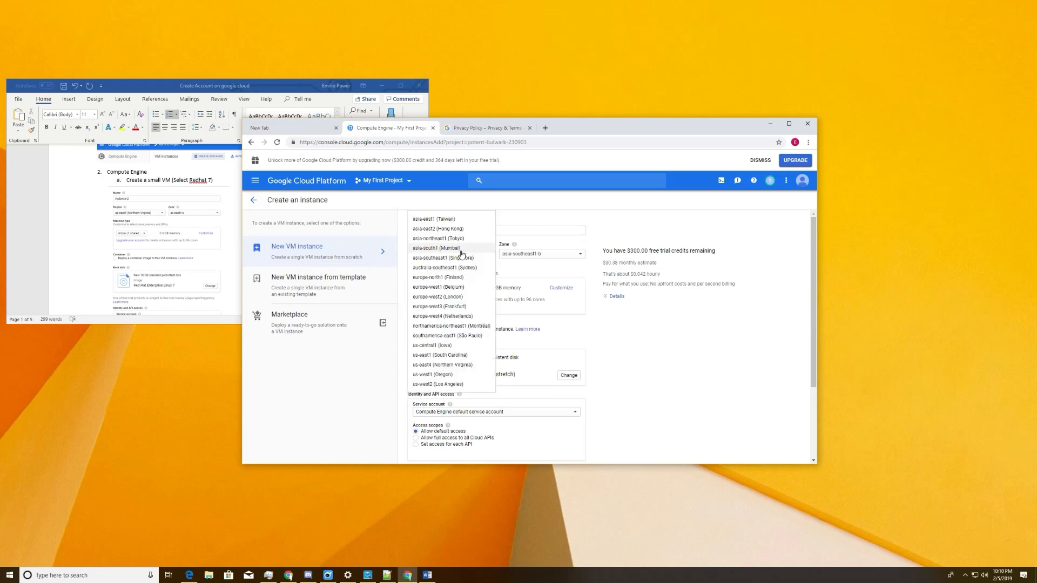
scroll(down, 3)
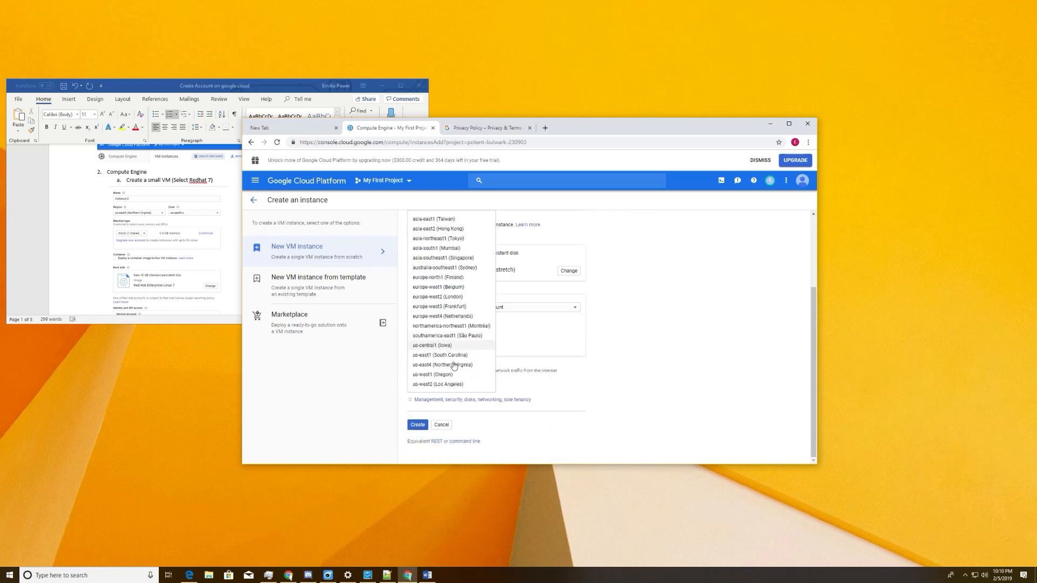
click(443, 364)
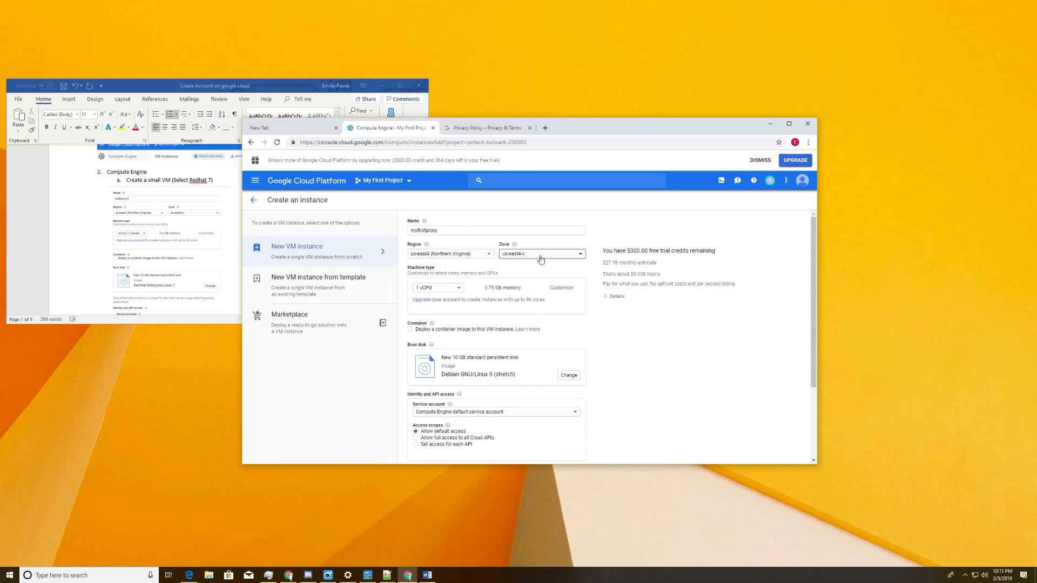
- Set zone us-east4-c and the micro shared-vCPU machine type
click(437, 287)
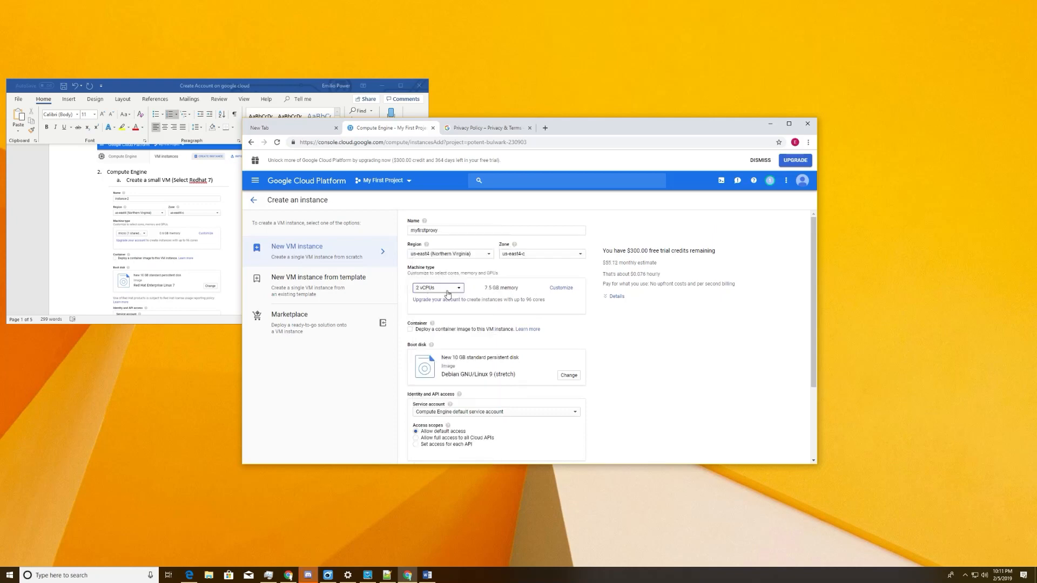
click(438, 287)
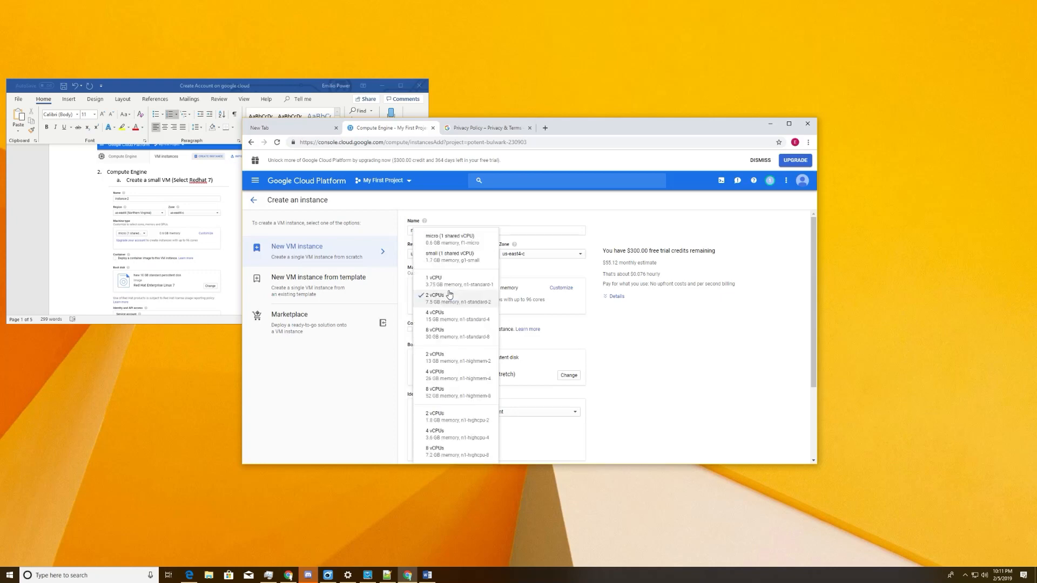
mouse_move(454, 239)
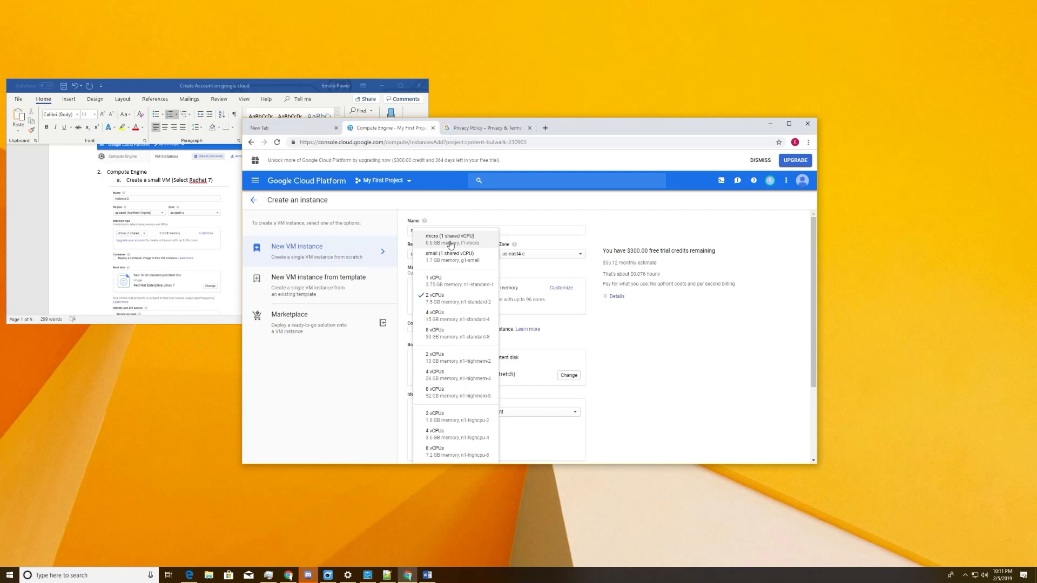
click(450, 236)
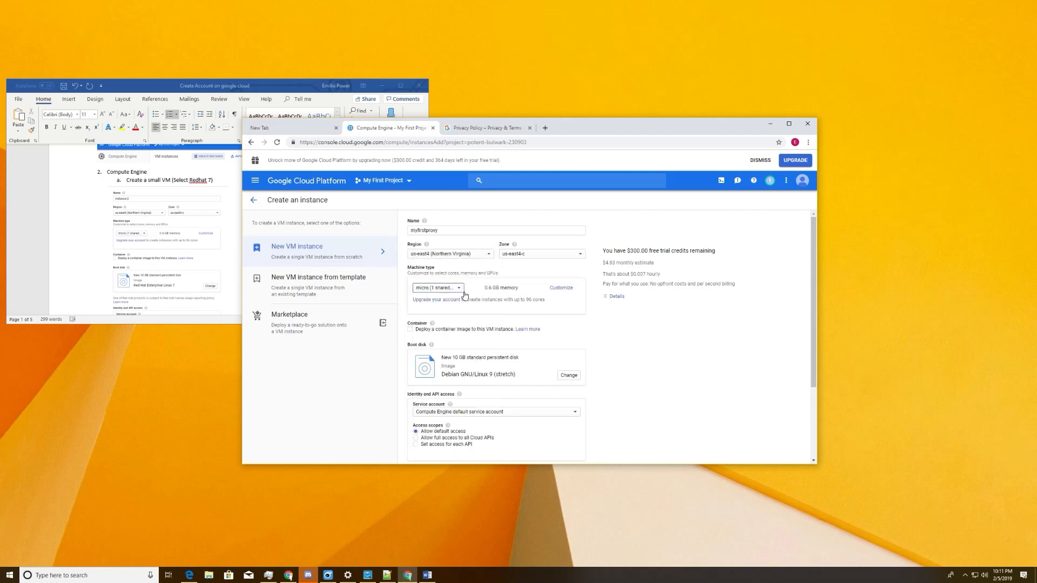
mouse_move(444, 361)
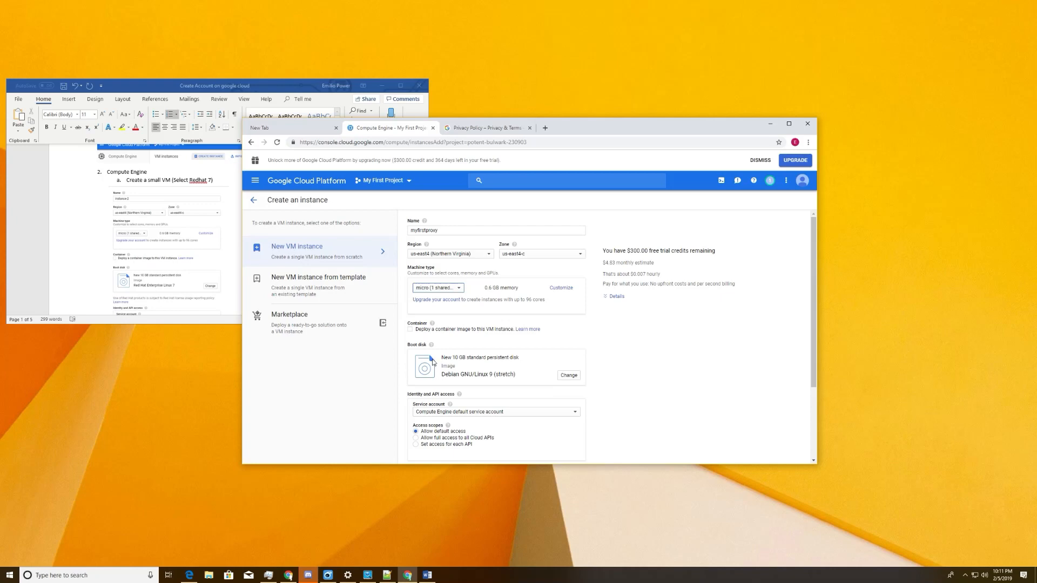
mouse_move(432, 345)
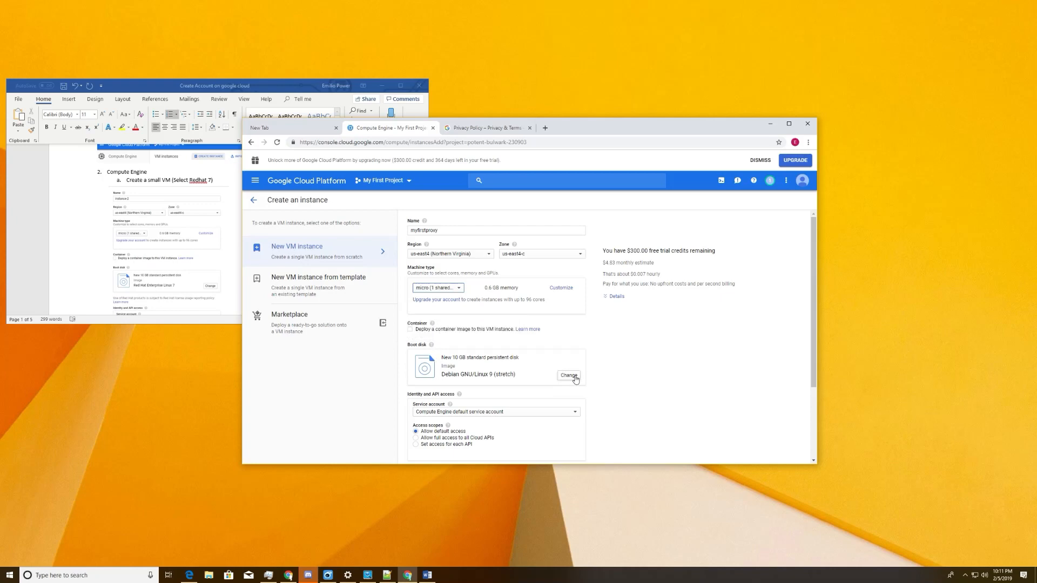
- Choose Red Hat Enterprise Linux 7 as the boot disk image
click(570, 376)
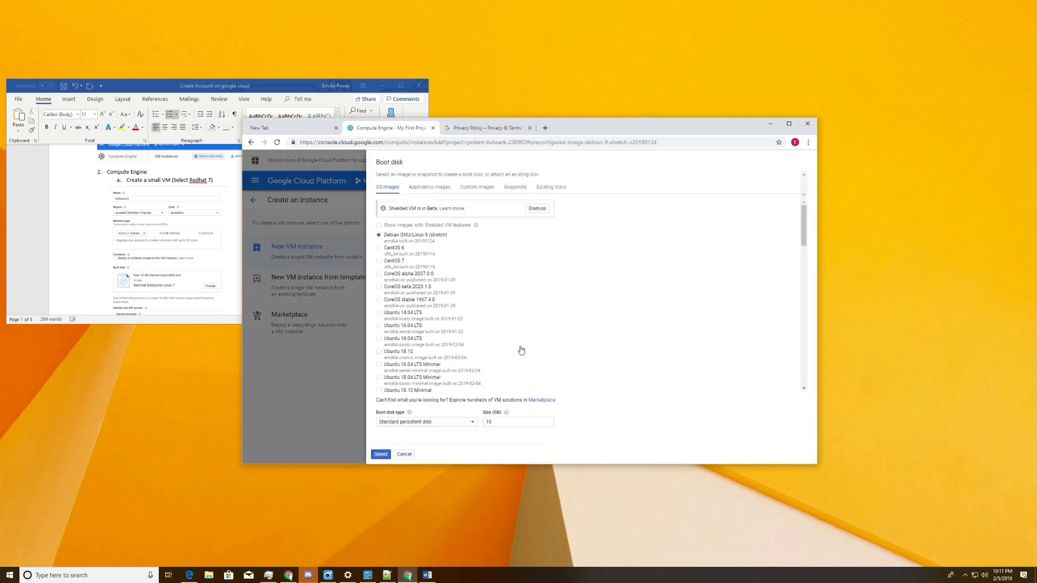
mouse_move(472, 386)
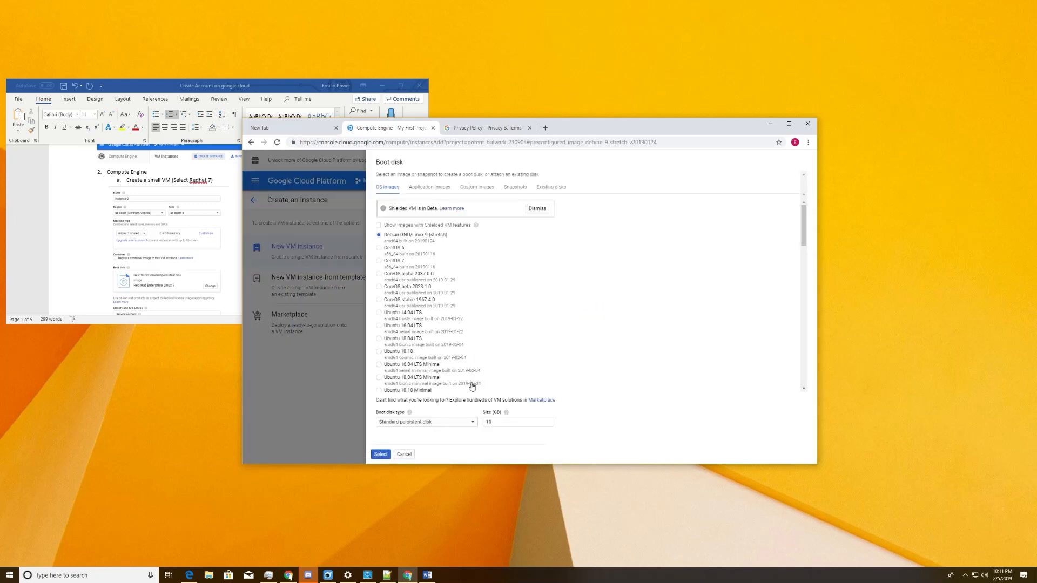
mouse_move(408, 343)
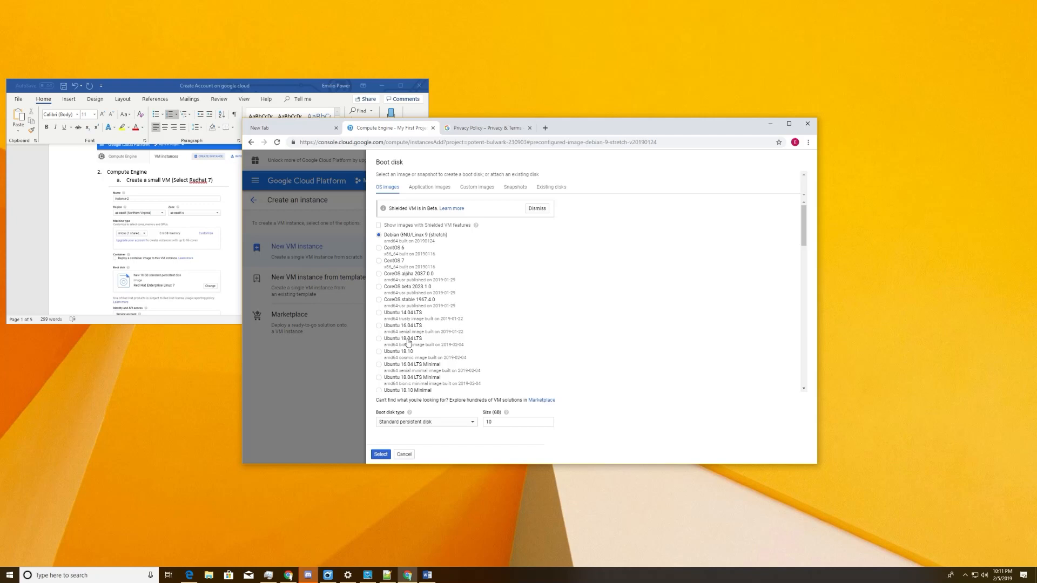
scroll(down, 3)
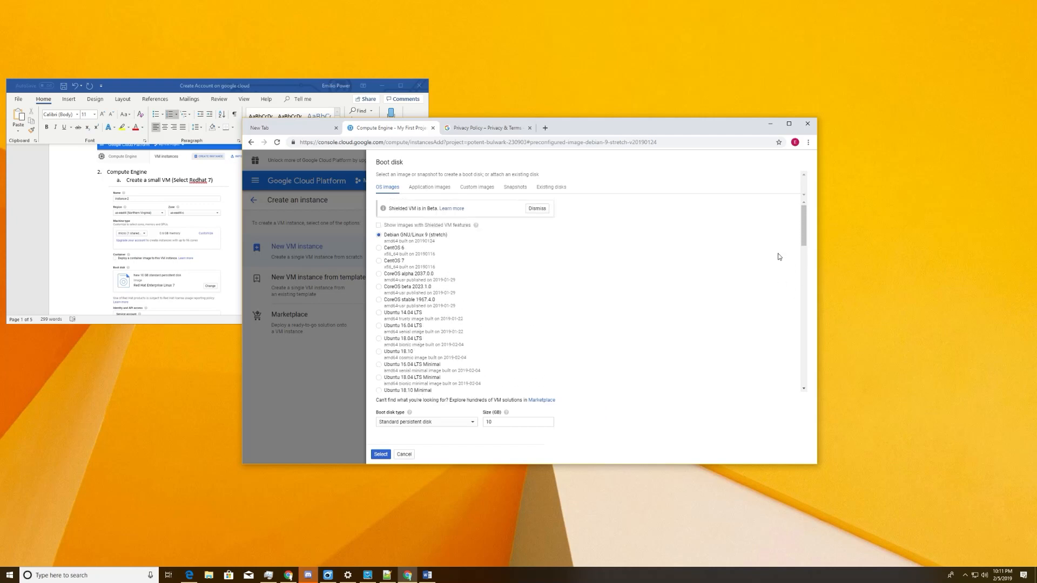
scroll(down, 3)
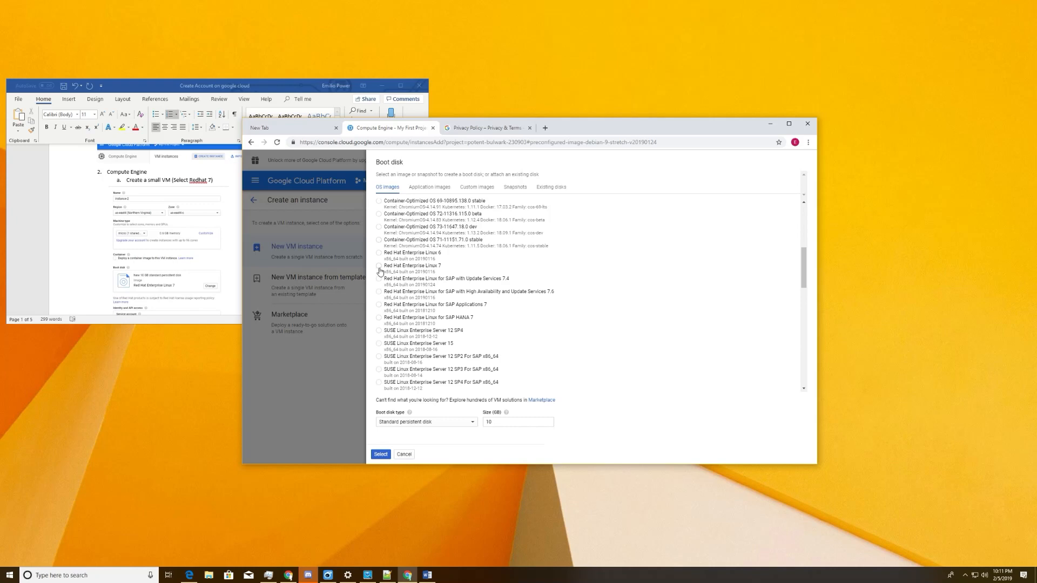
click(378, 266)
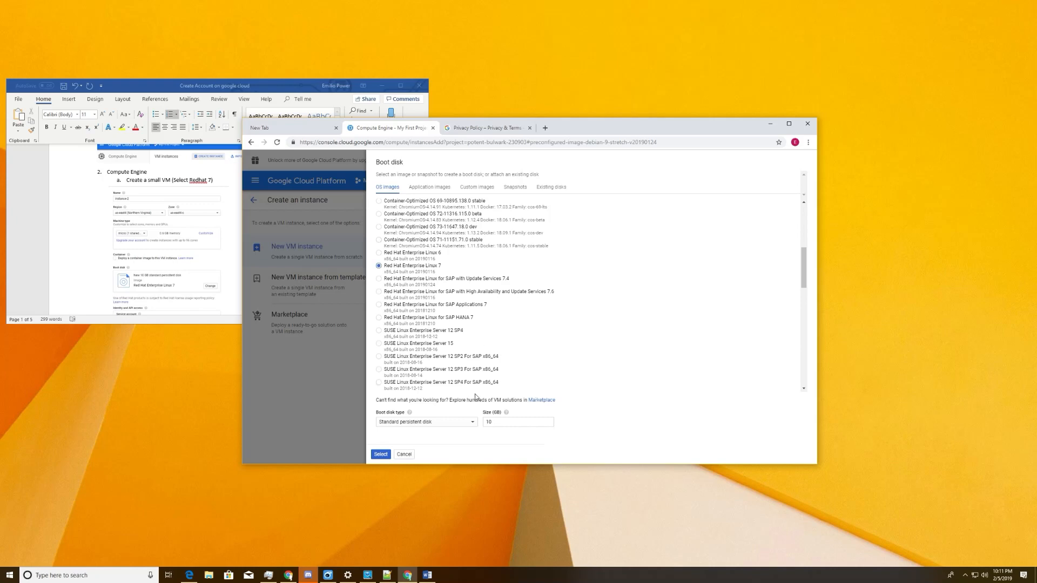
click(518, 422)
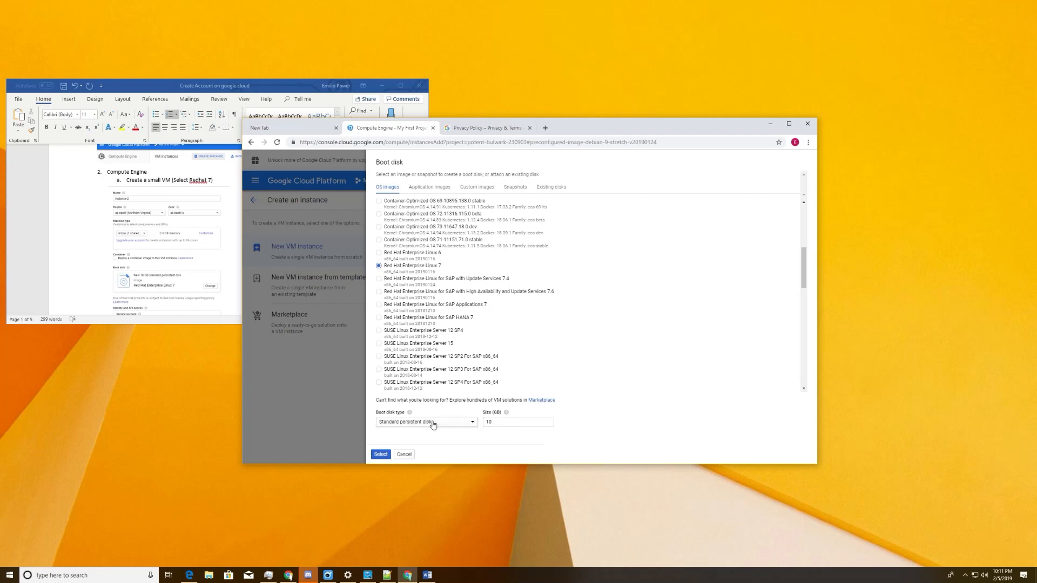
- Keep a 10 GB standard persistent disk and confirm the boot disk selection
scroll(down, 3)
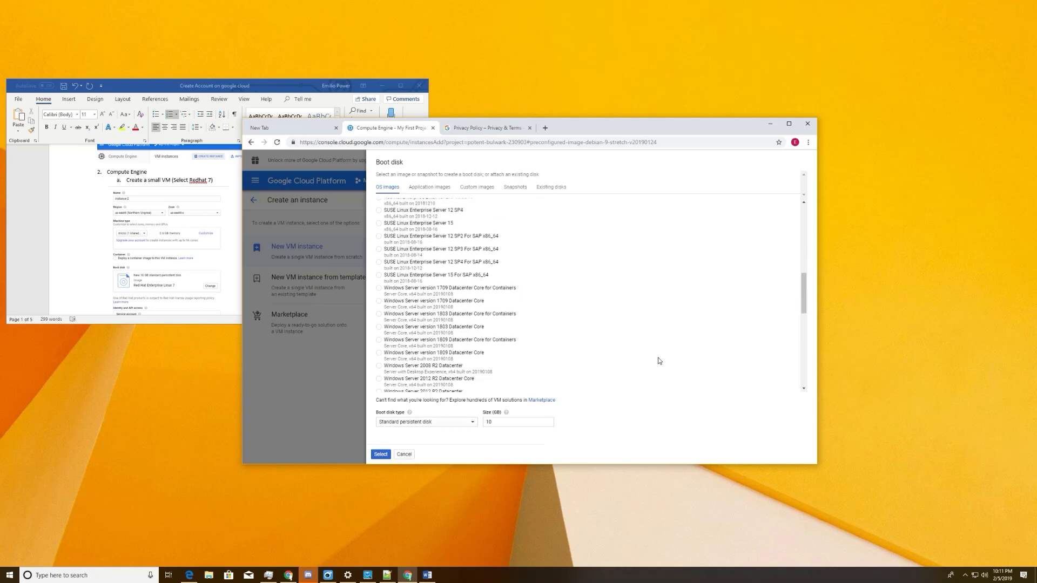
scroll(down, 3)
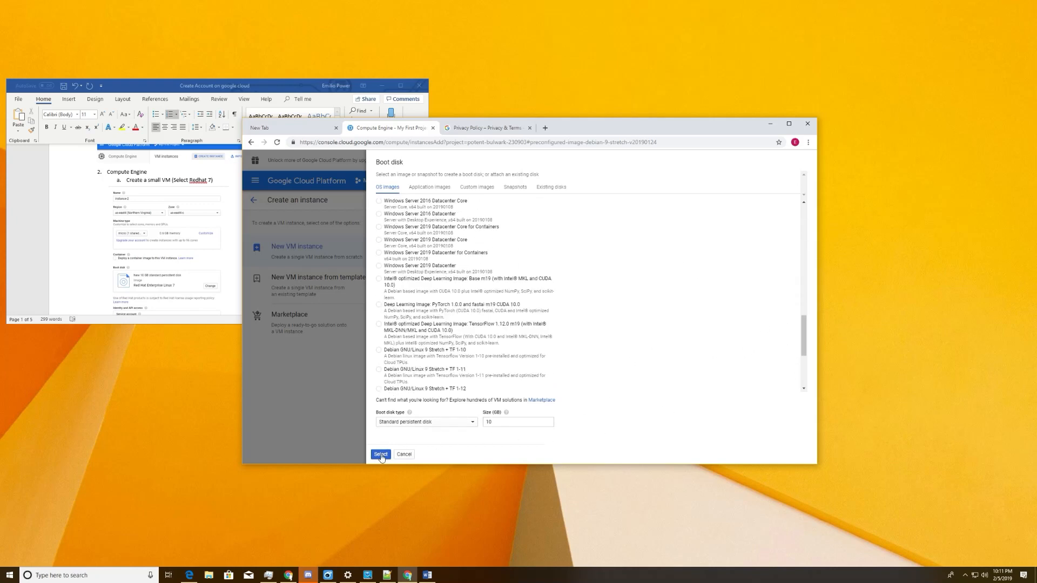
click(426, 422)
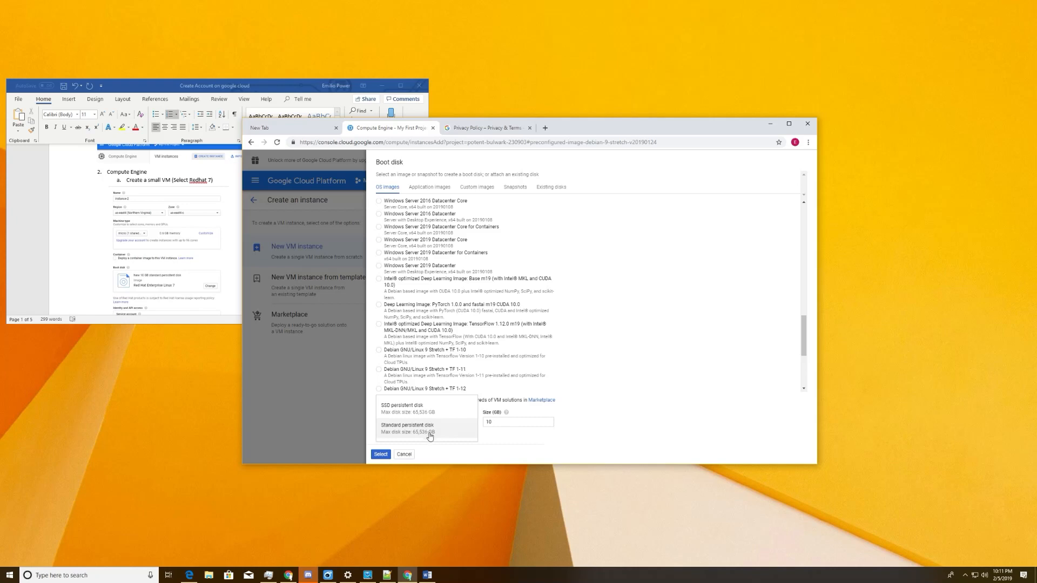
click(380, 455)
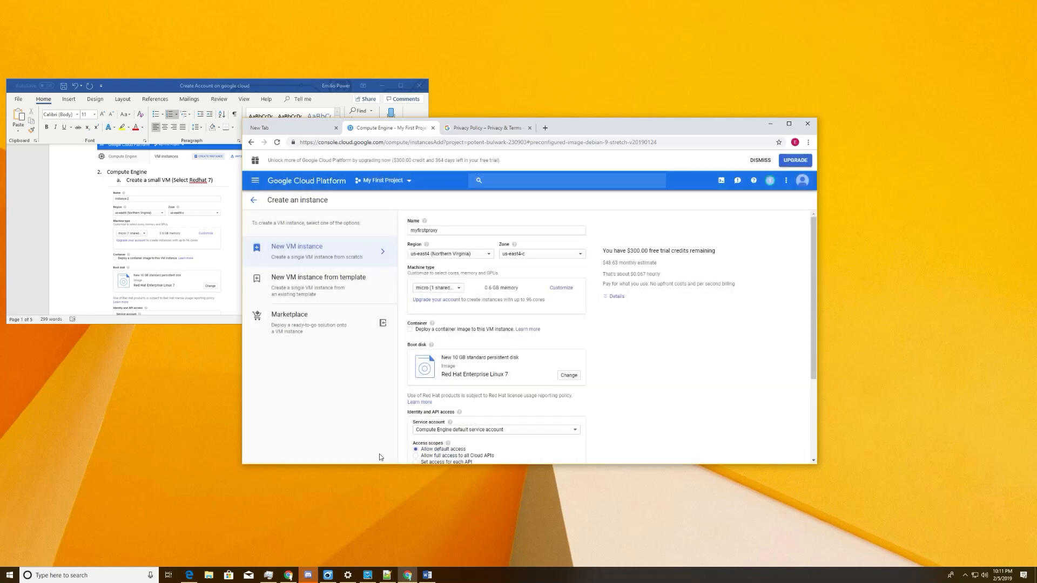
mouse_move(493, 315)
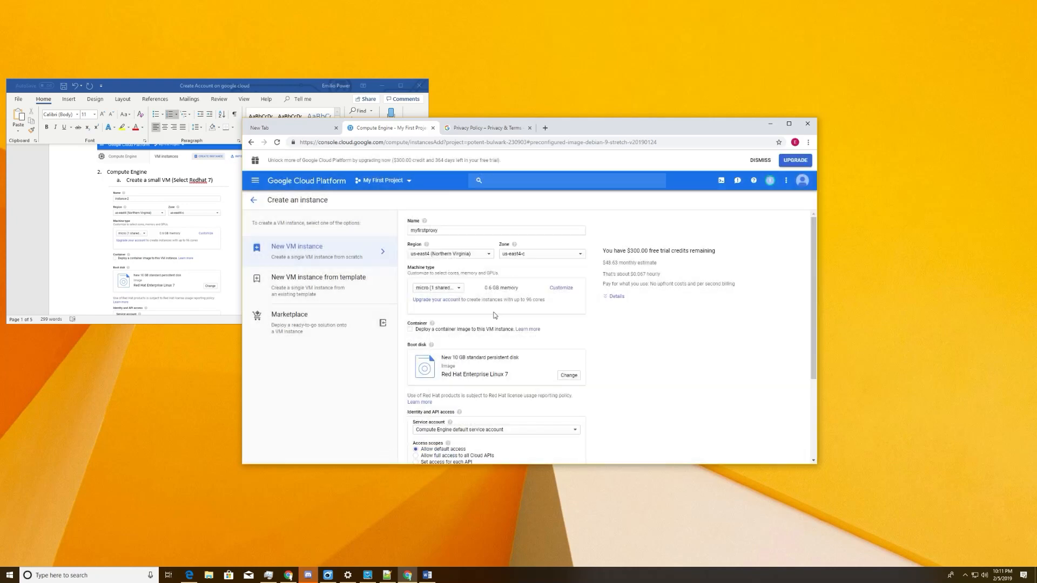
mouse_move(567, 364)
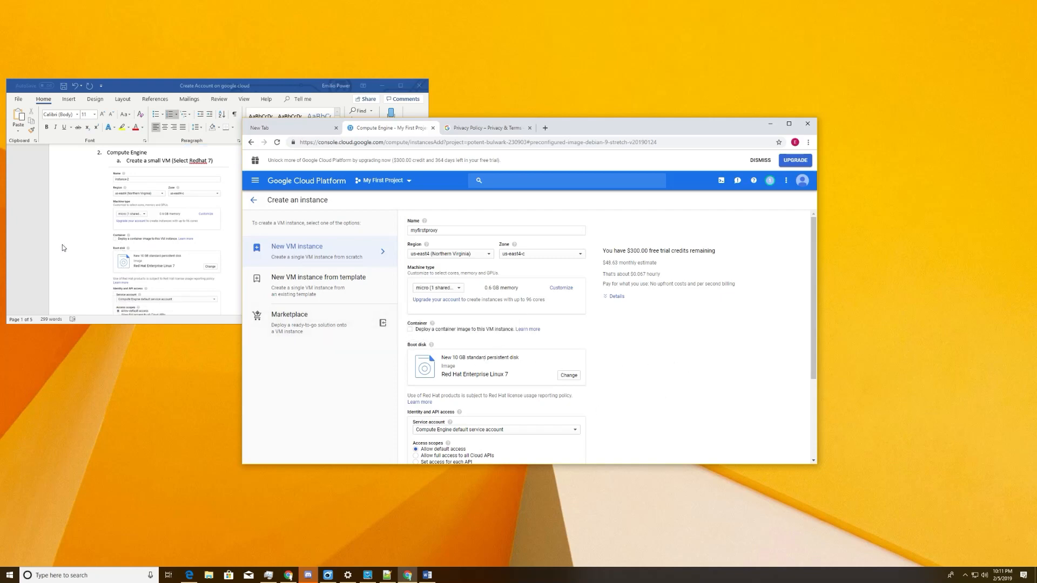
- Allow HTTP and HTTPS traffic in the instance's firewall settings
scroll(down, 3)
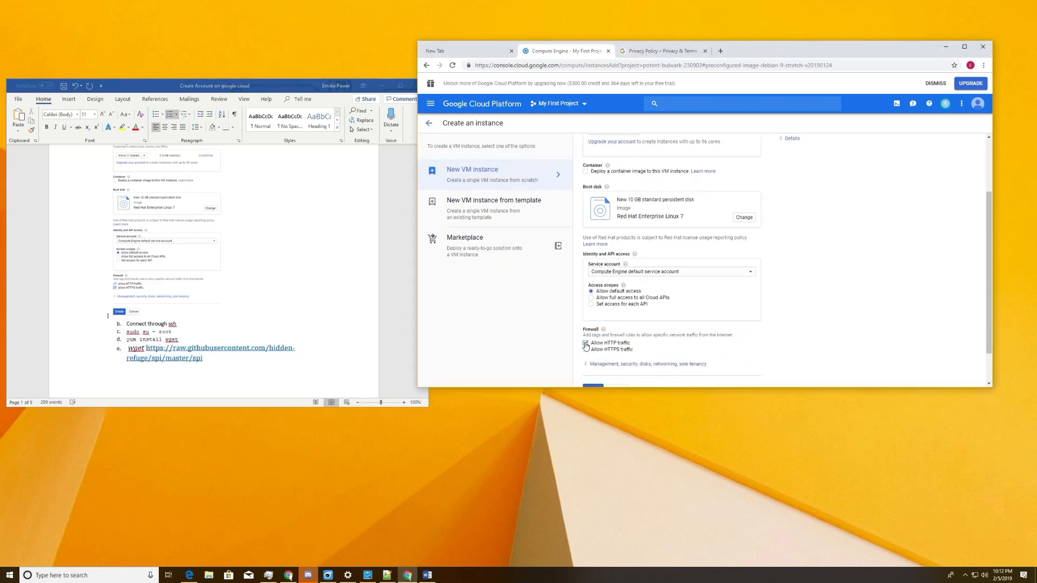
click(585, 343)
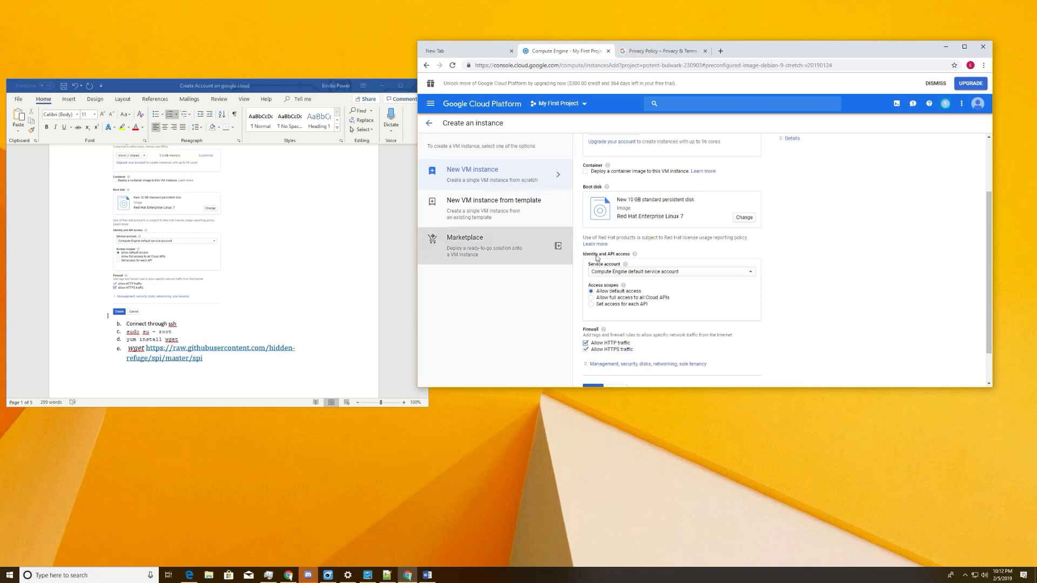
scroll(down, 3)
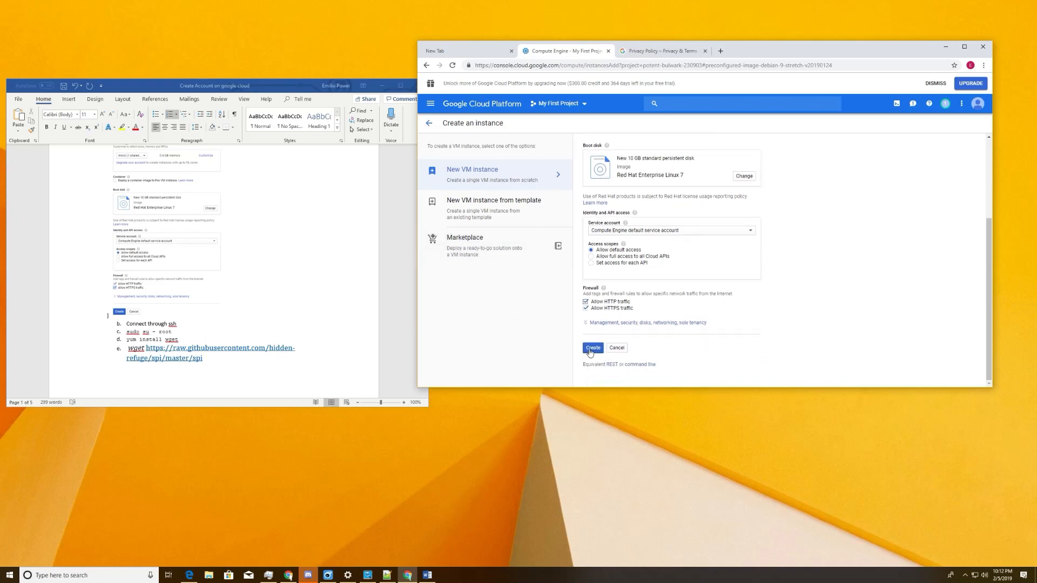
- Create the myfirstproxy VM and start an SSH session to it once running
click(591, 348)
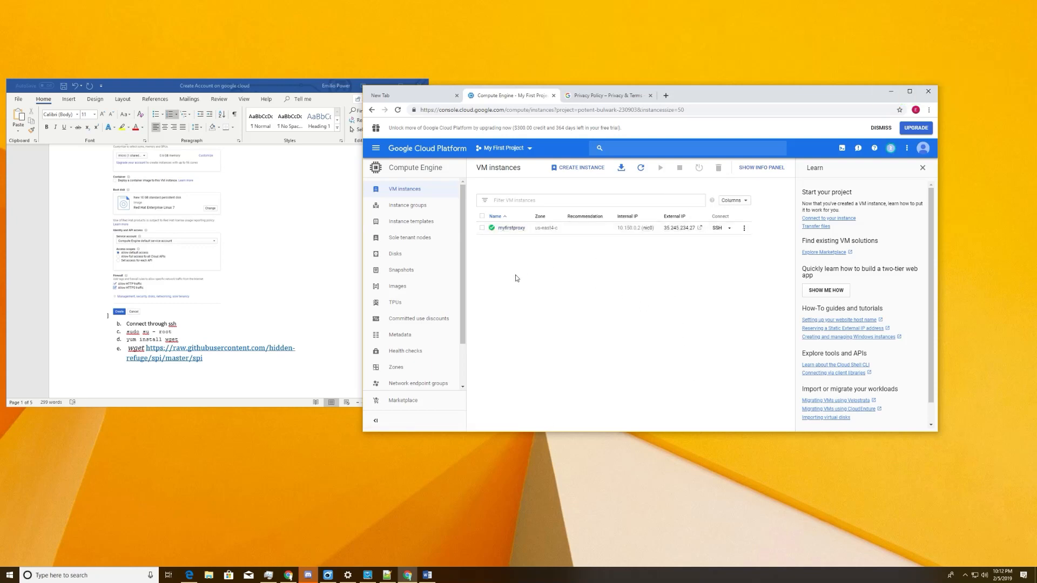
mouse_move(105, 381)
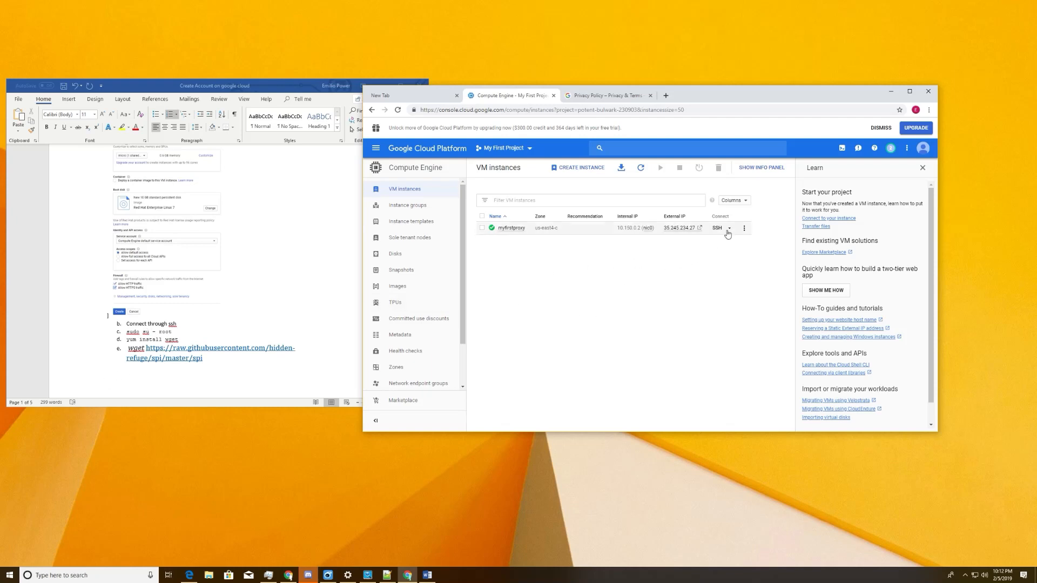
click(717, 228)
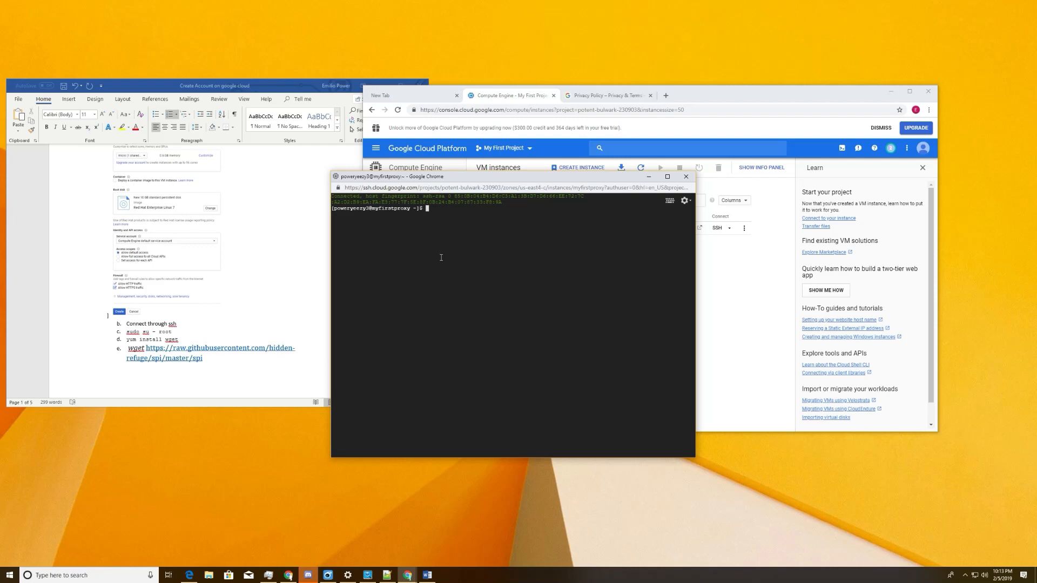
- Become root with 'sudo su - root' and run 'yum install wget'
text(sd)
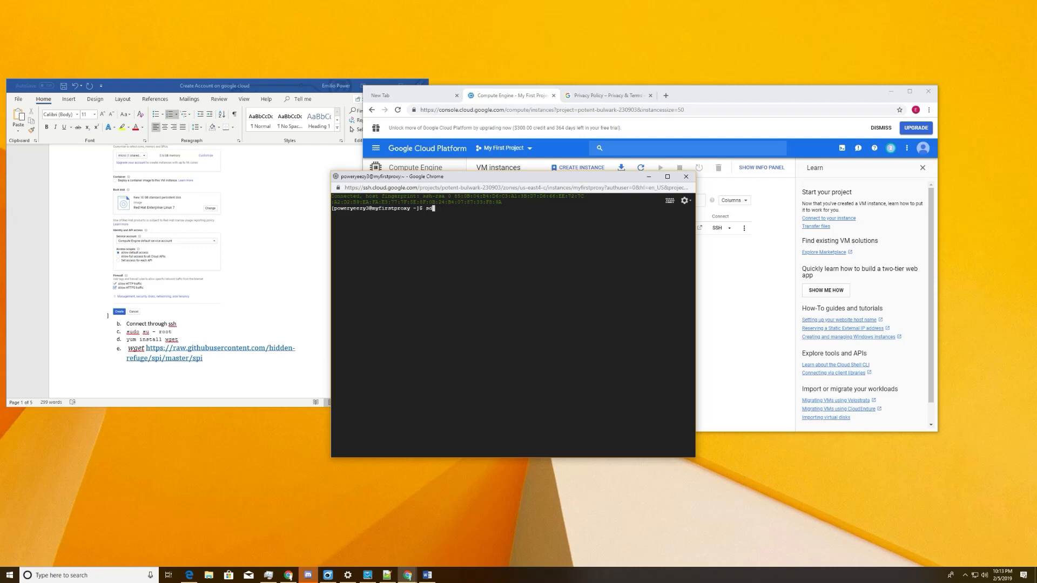
text(sudo su -)
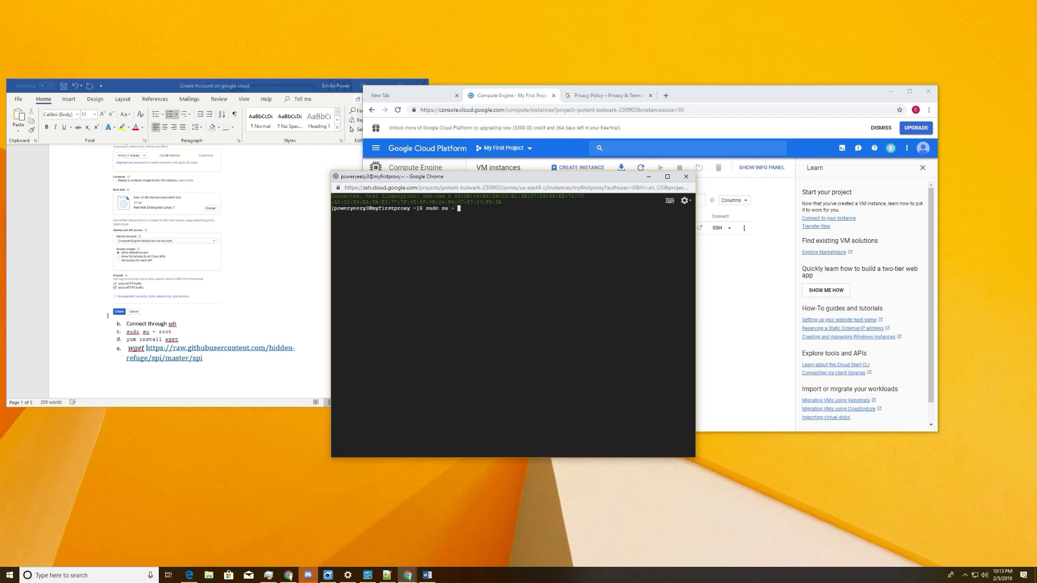
text(root)
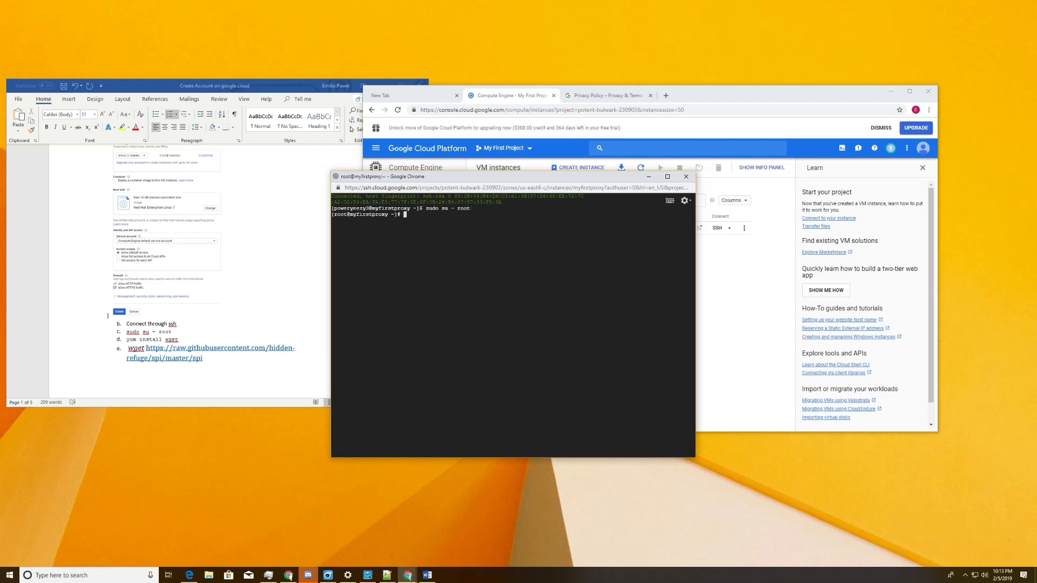
text(yum install wget)
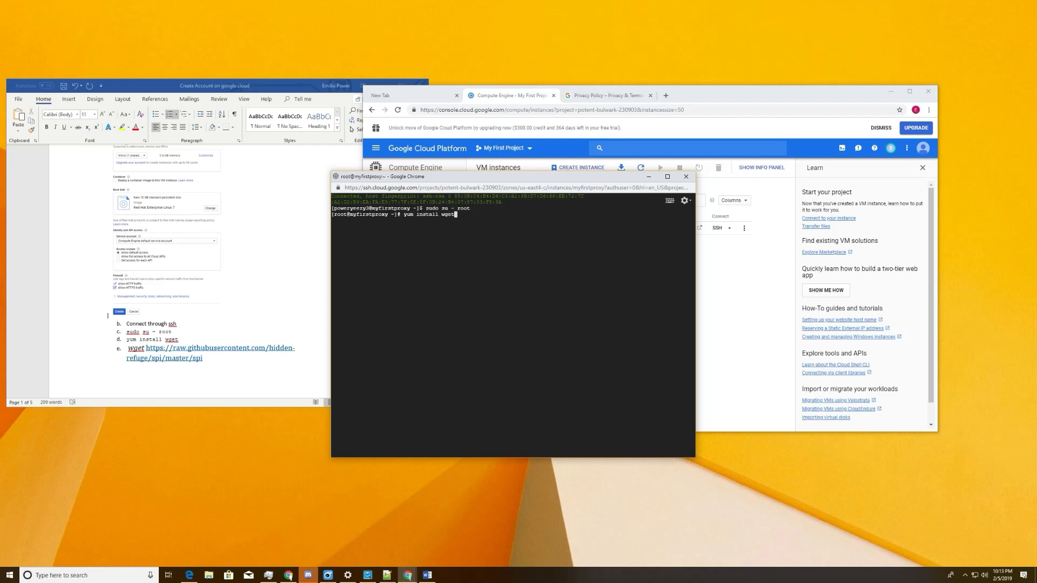
key(Return)
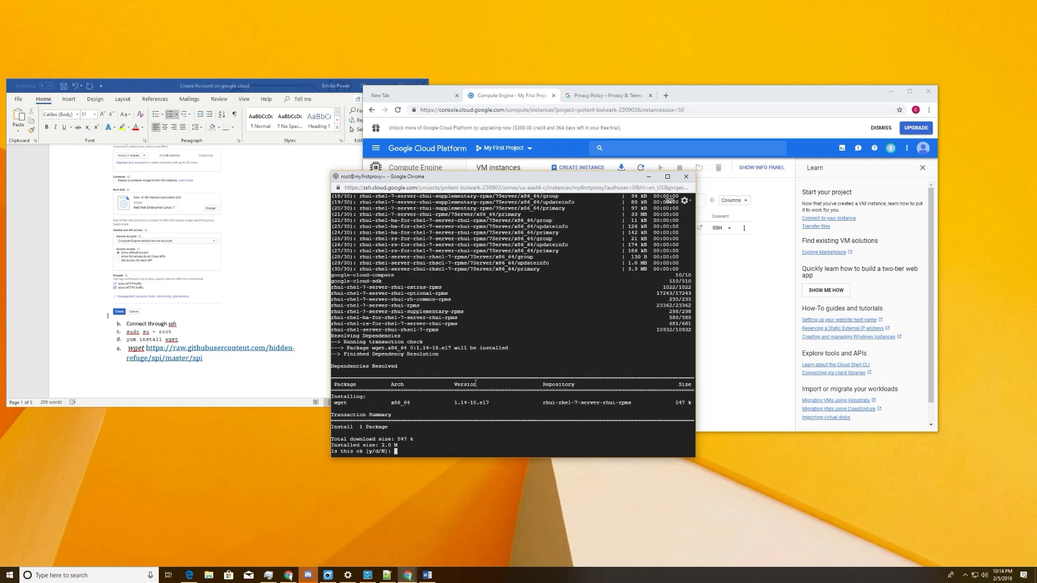
- Confirm the wget install with y and download the spi script from the hidden-refuge GitHub repo
text(y)
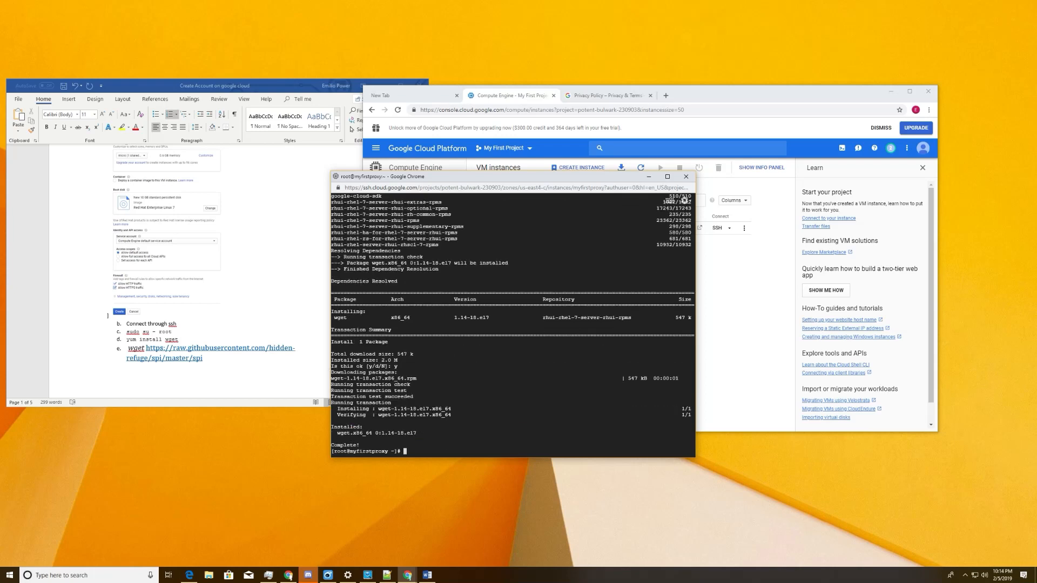
mouse_move(206, 364)
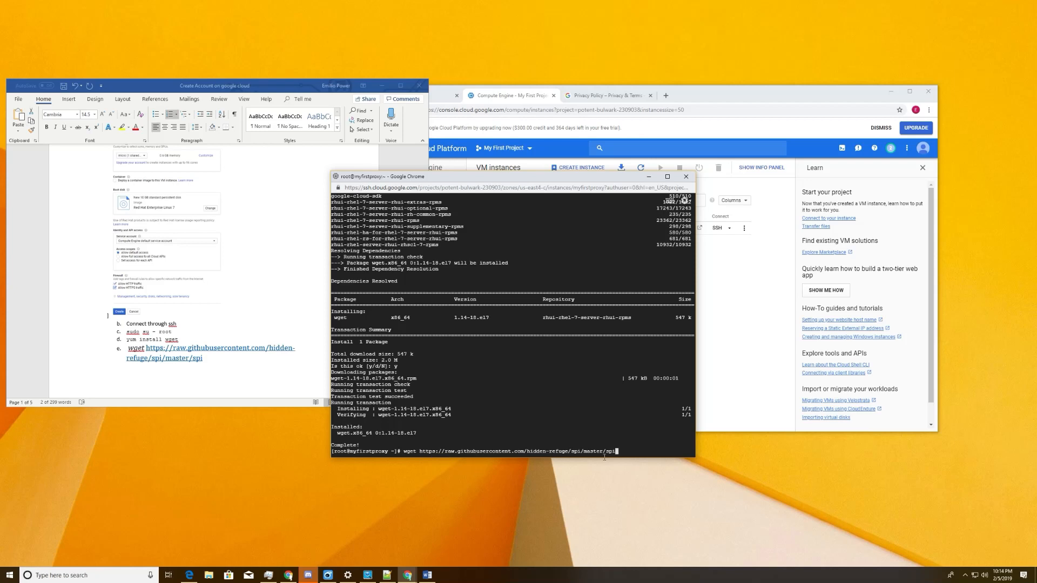
key(Return)
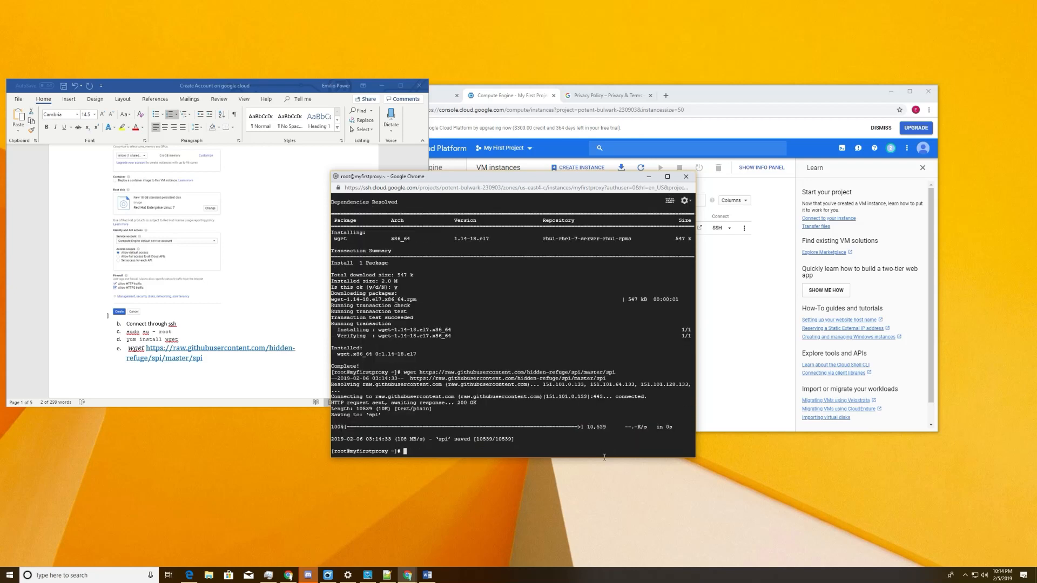
mouse_move(321, 353)
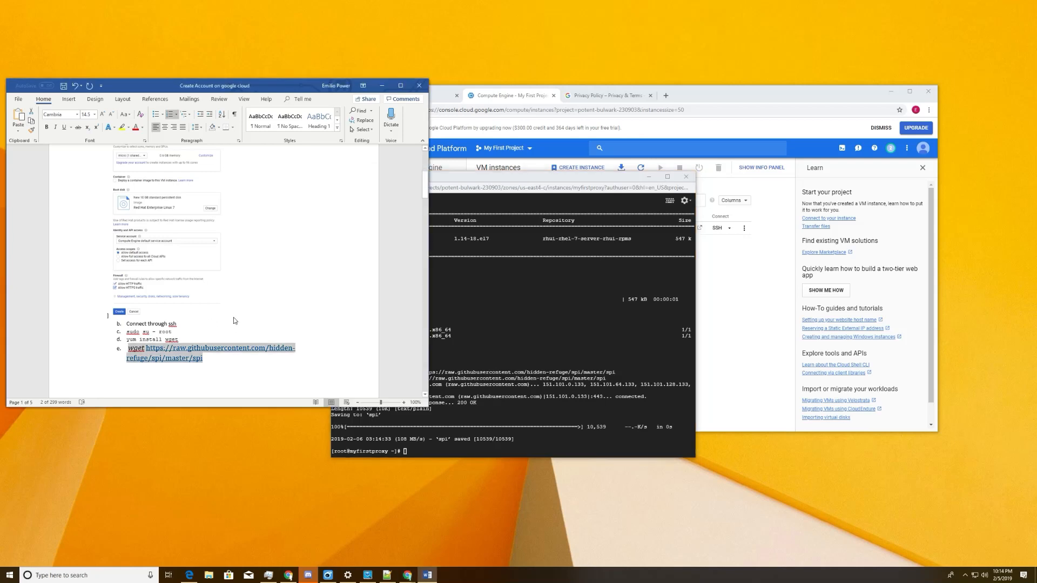
scroll(down, 3)
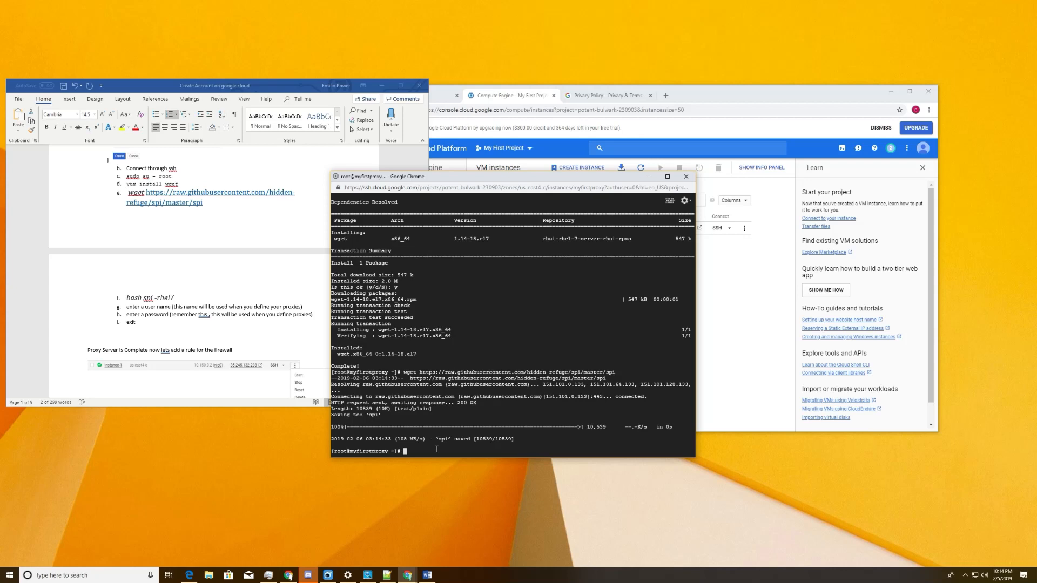
- Run 'bash spi rhel7' and supply the proxy username and password at its prompts
text(bash spi -)
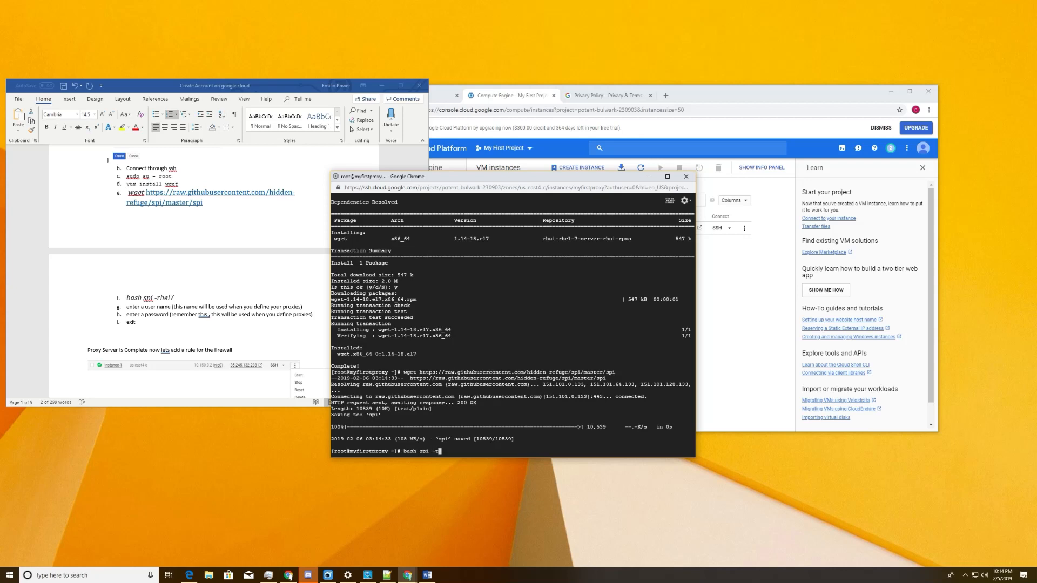
text(rhel7)
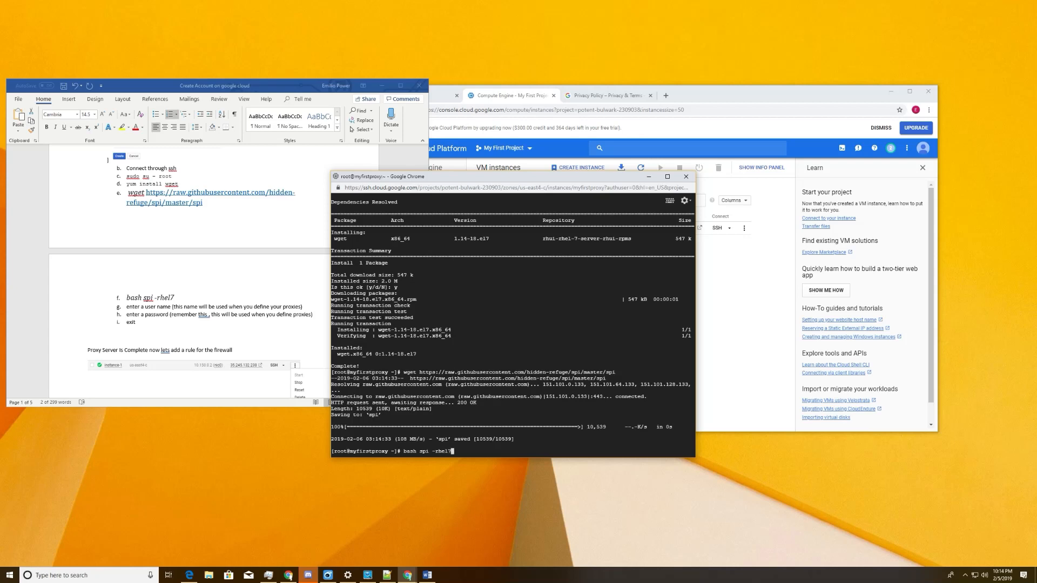
scroll(down, 3)
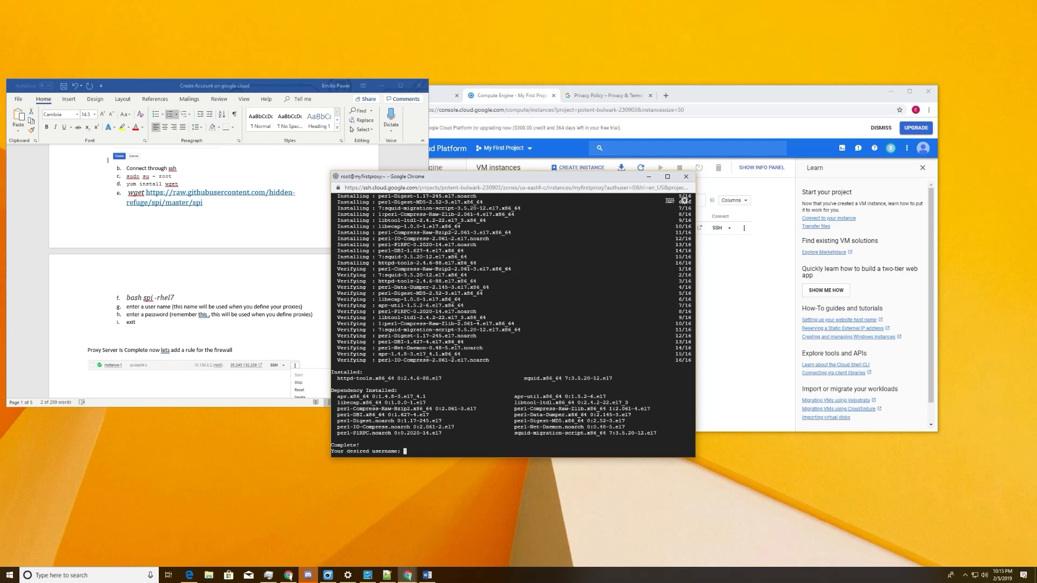
text(endurance)
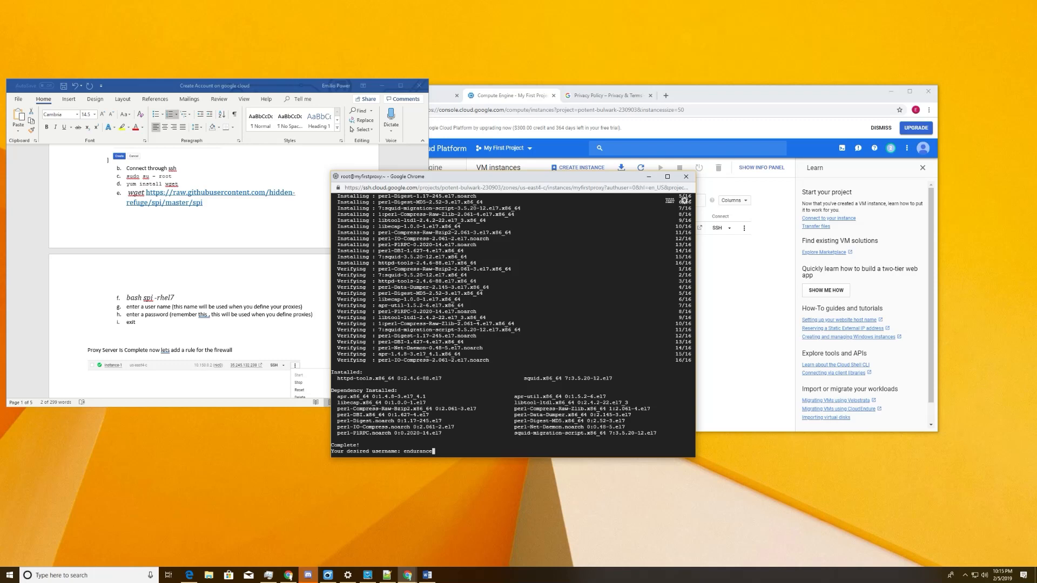
key(Return)
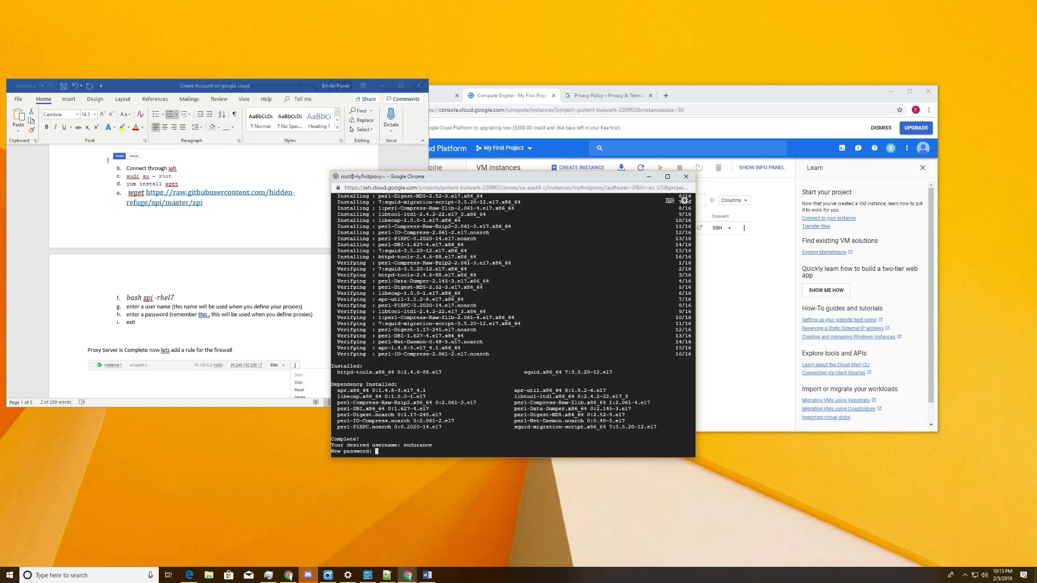
key(Return)
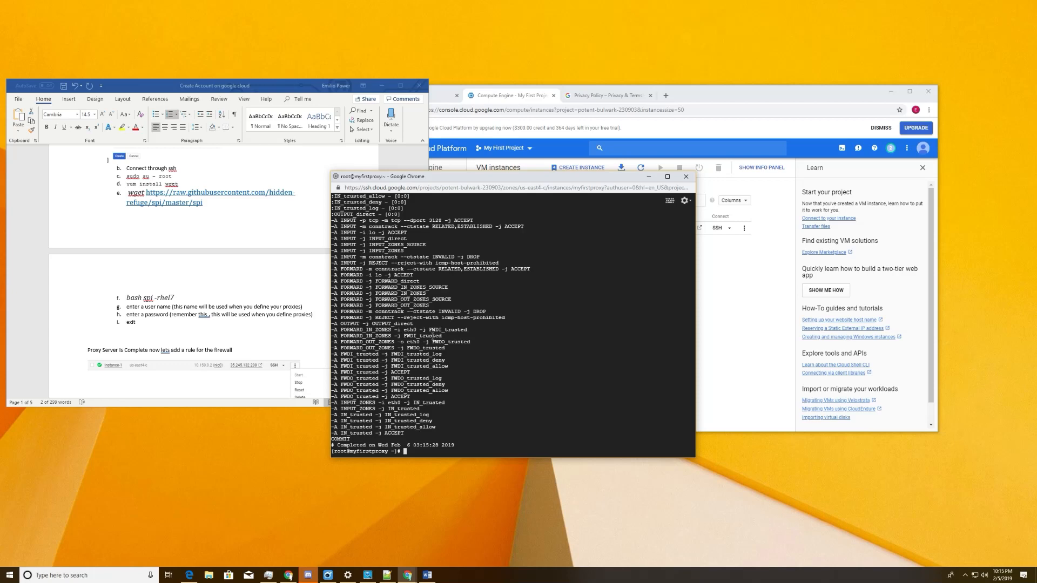
mouse_move(610, 216)
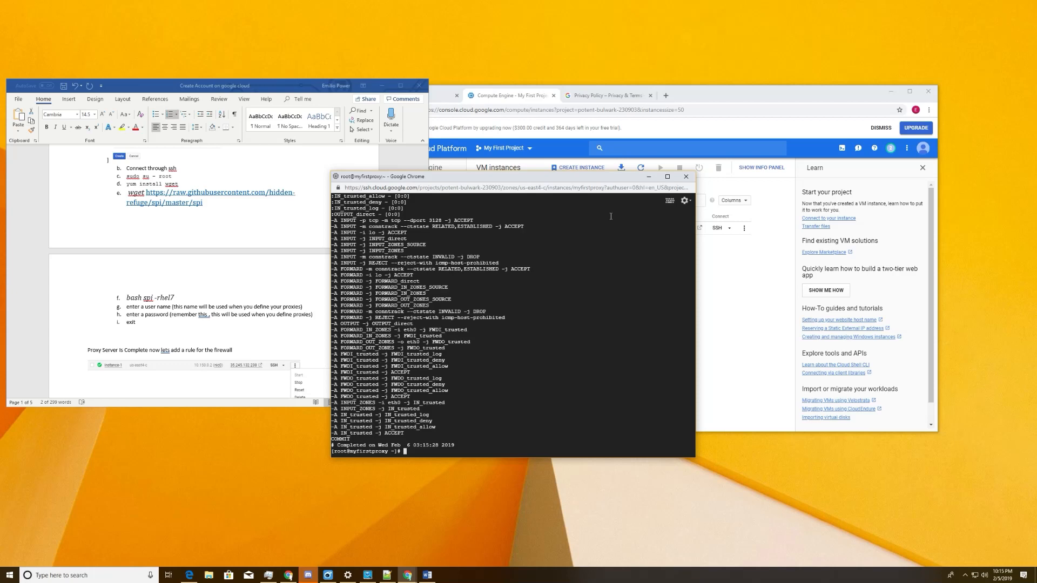
- Exit the root shell and close the SSH terminal, returning to the VM instances list
text(exit)
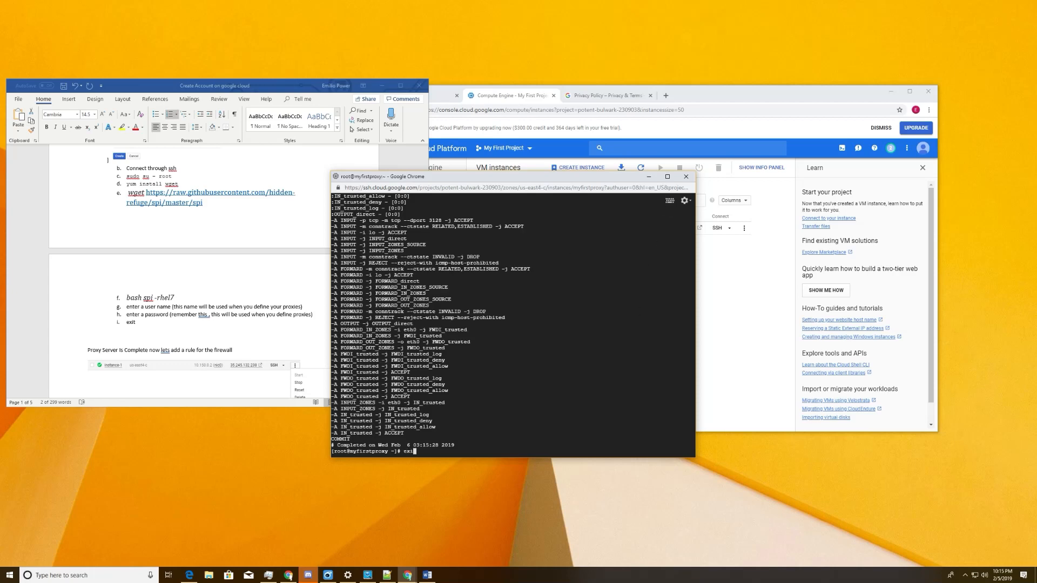
key(Return)
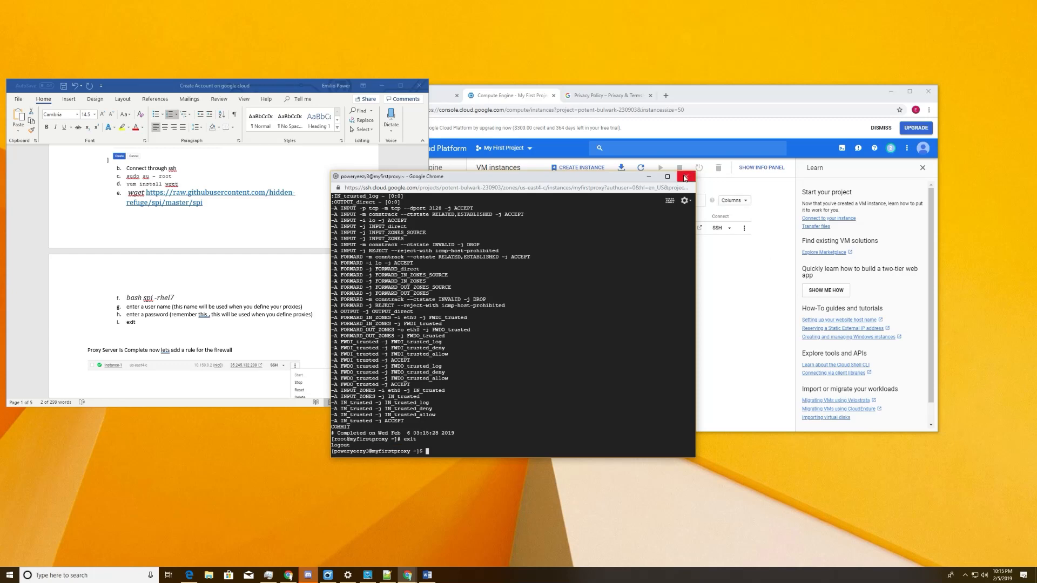
click(685, 176)
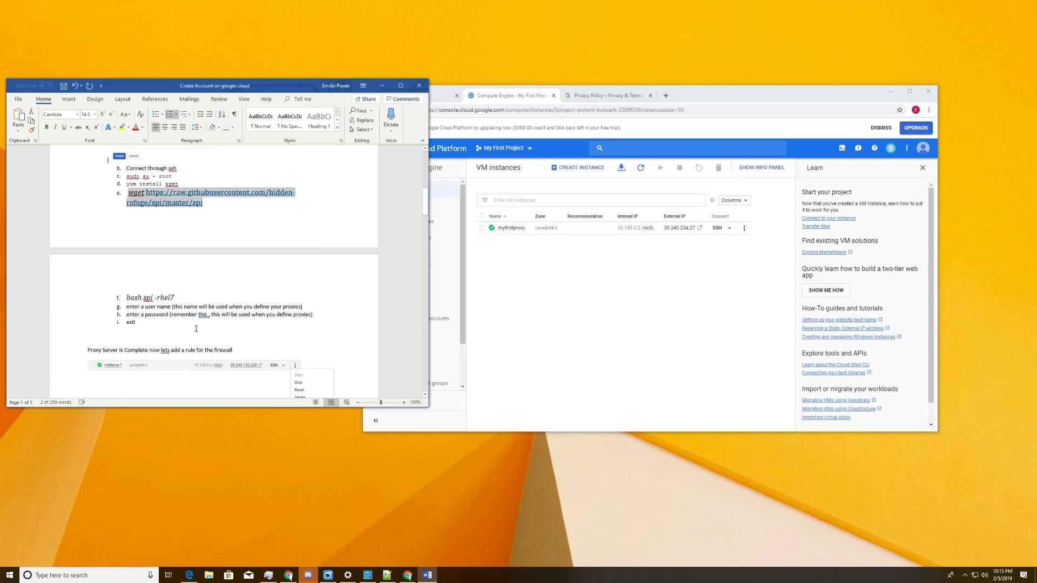
scroll(down, 3)
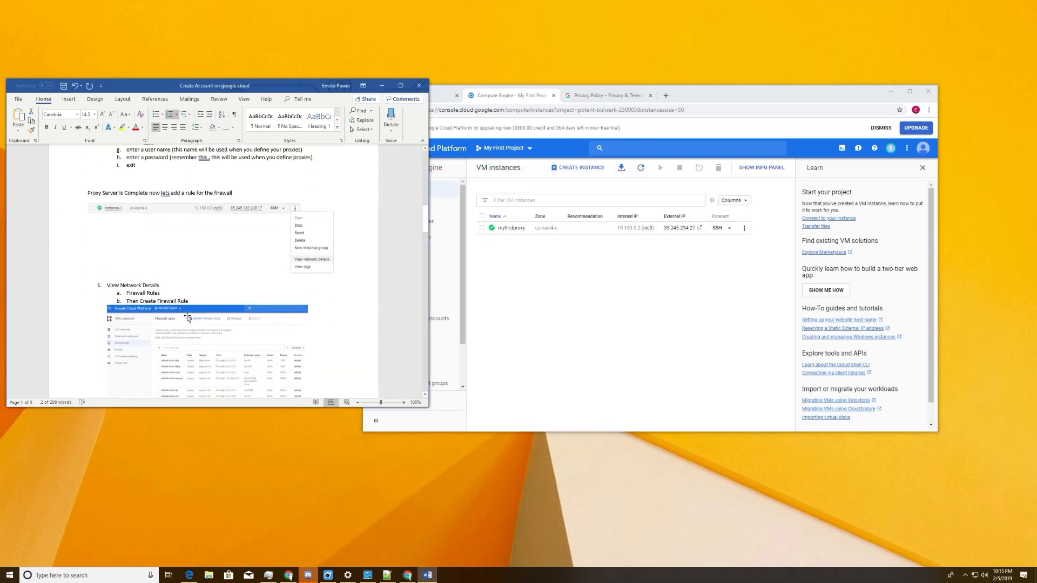
scroll(down, 3)
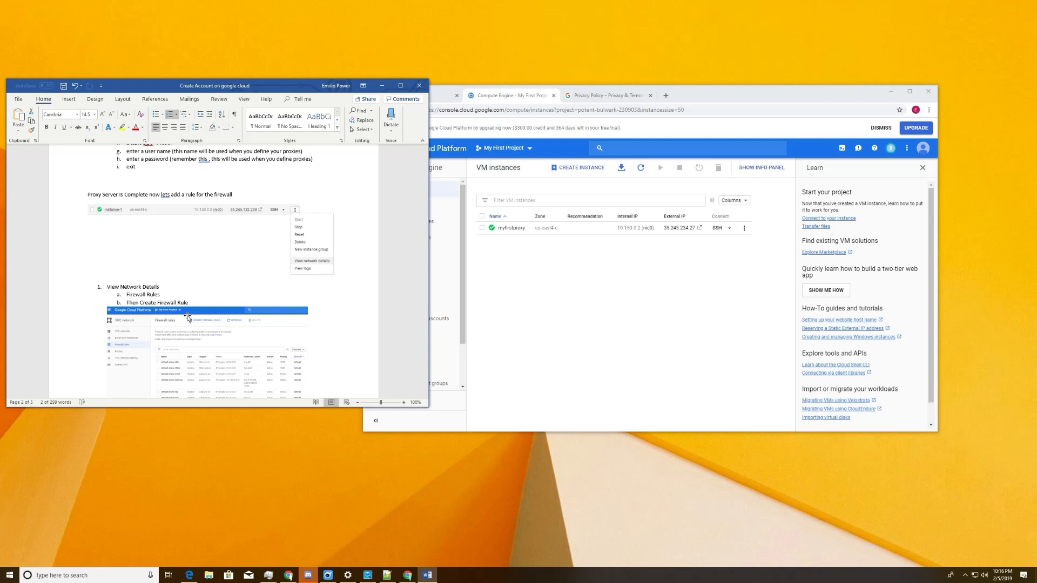
mouse_move(581, 321)
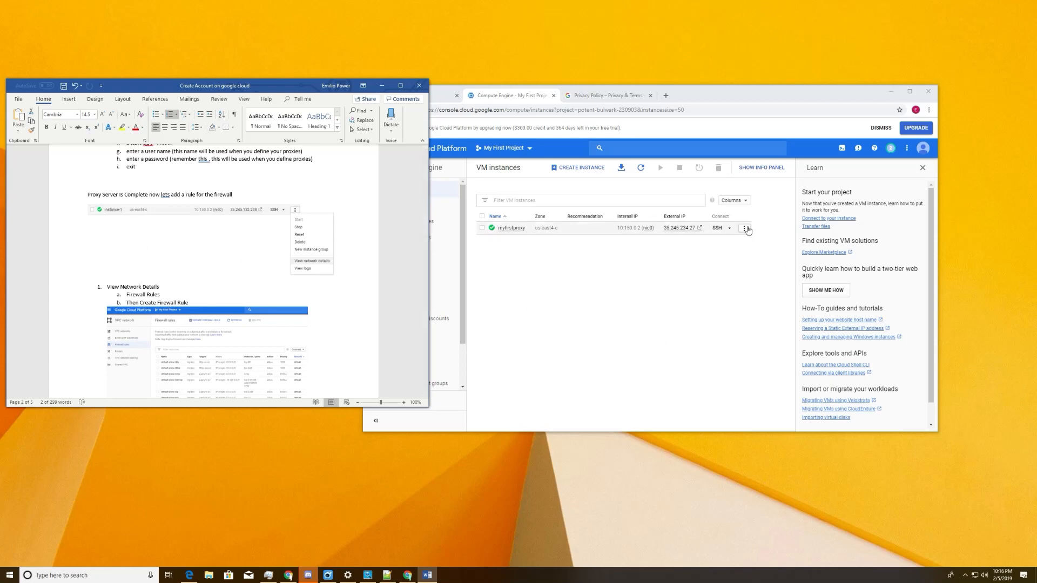
- From myfirstproxy's network details, reach the VPC network Firewall rules list with its six default rules
click(743, 228)
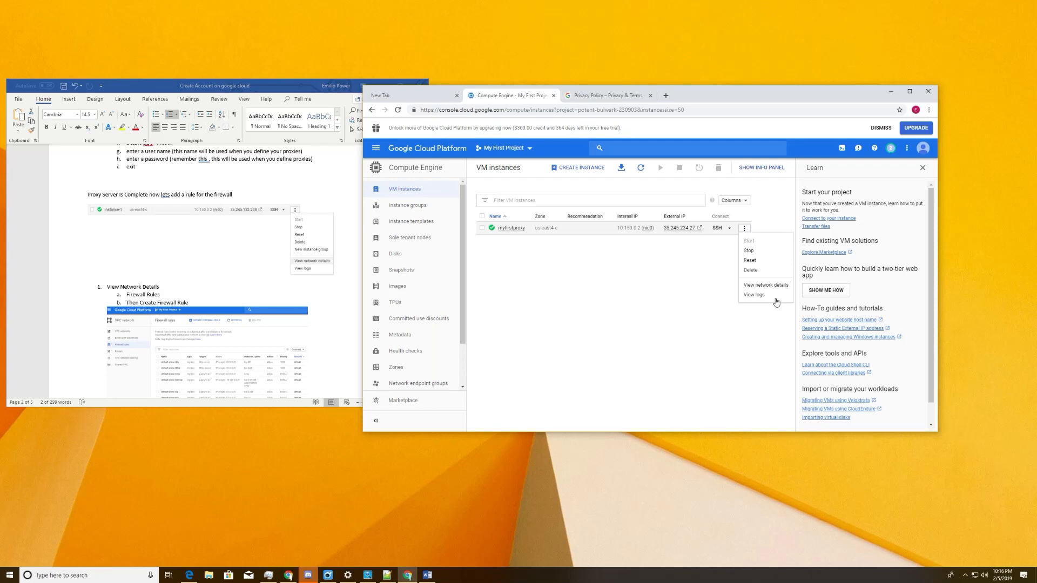
click(765, 284)
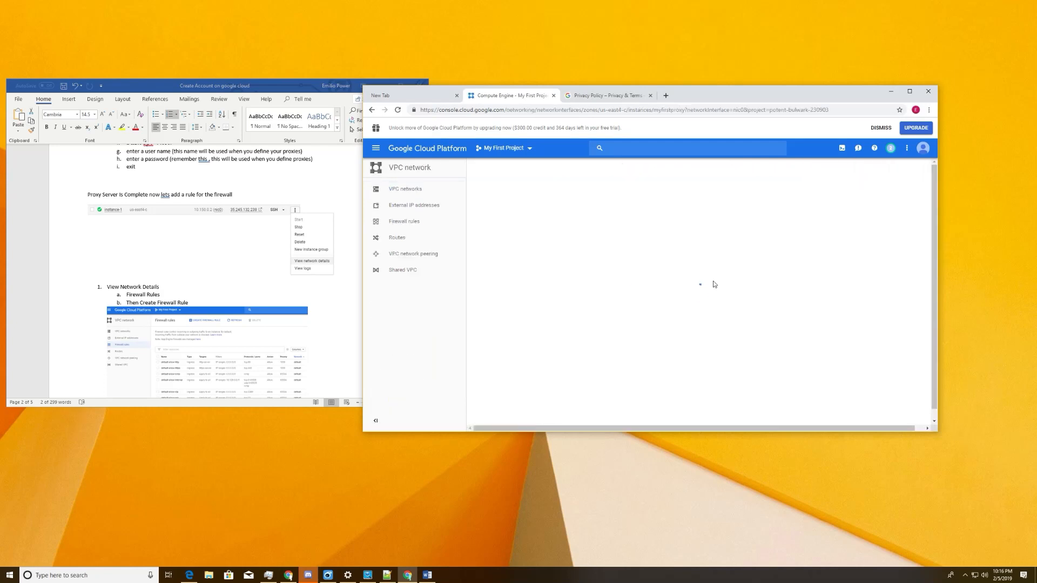
click(311, 261)
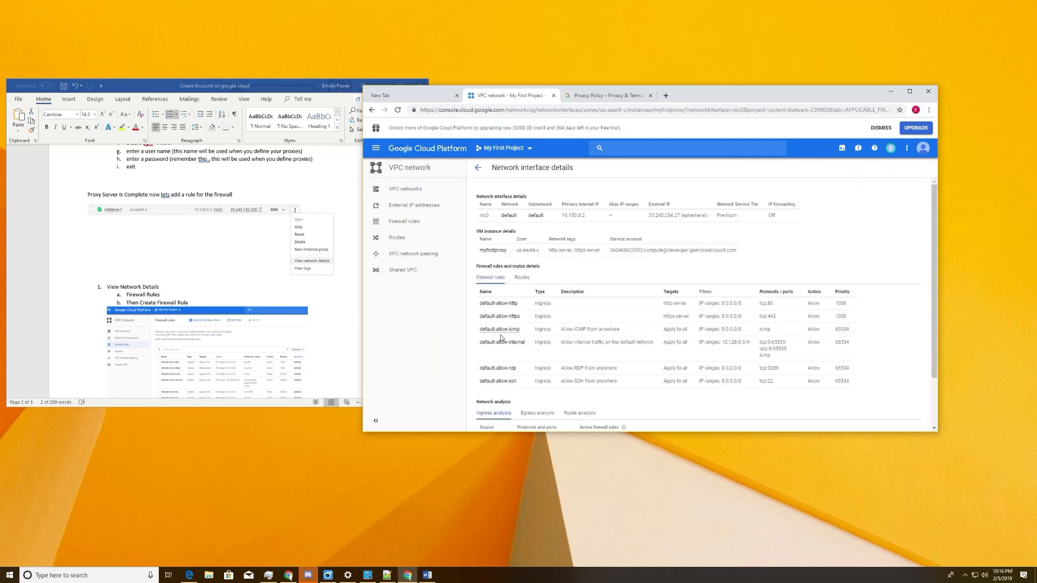
mouse_move(396, 226)
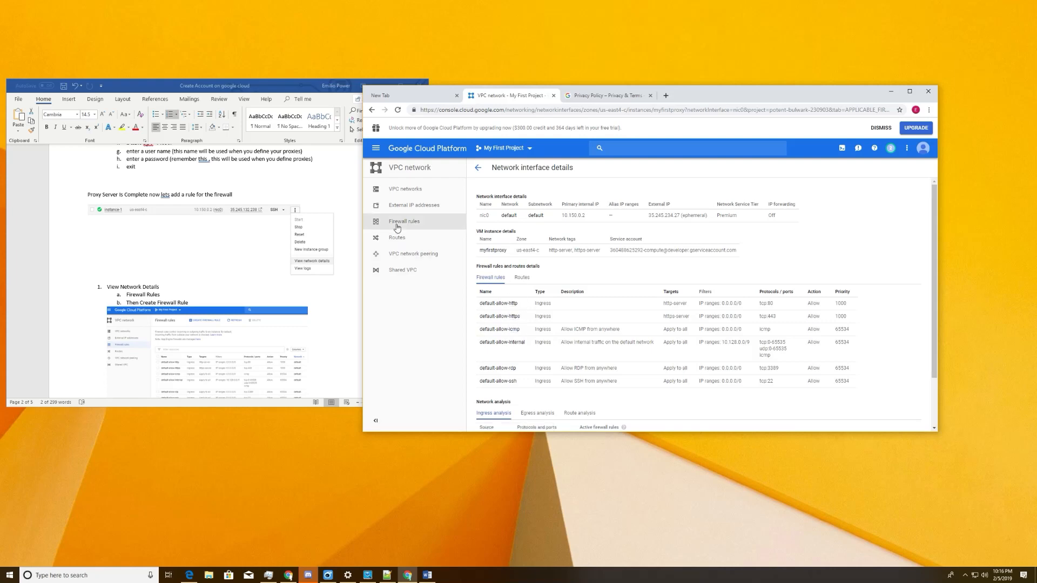
click(404, 220)
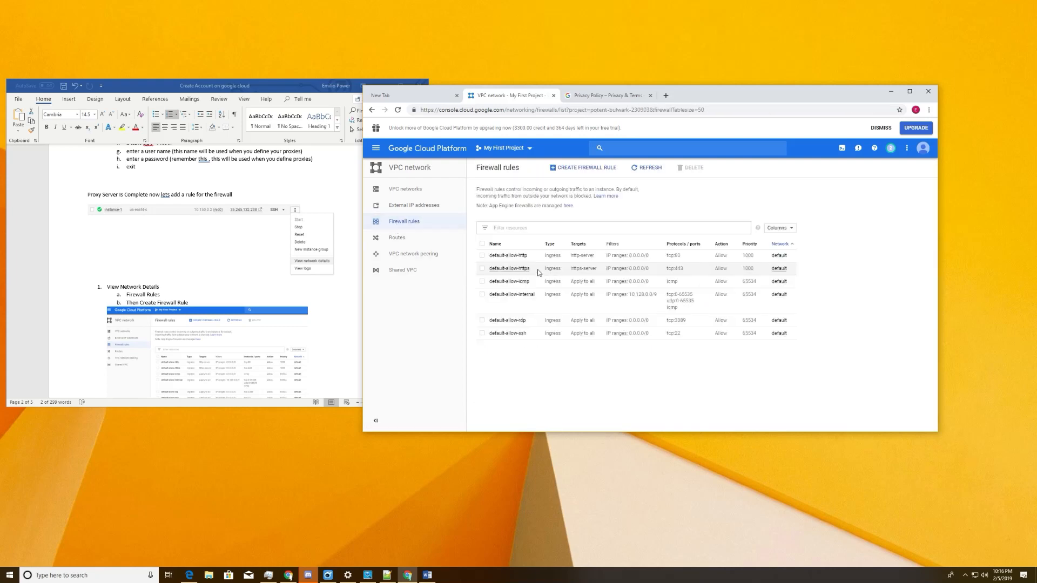
- Start a new firewall rule and name it proxy-3128
click(586, 167)
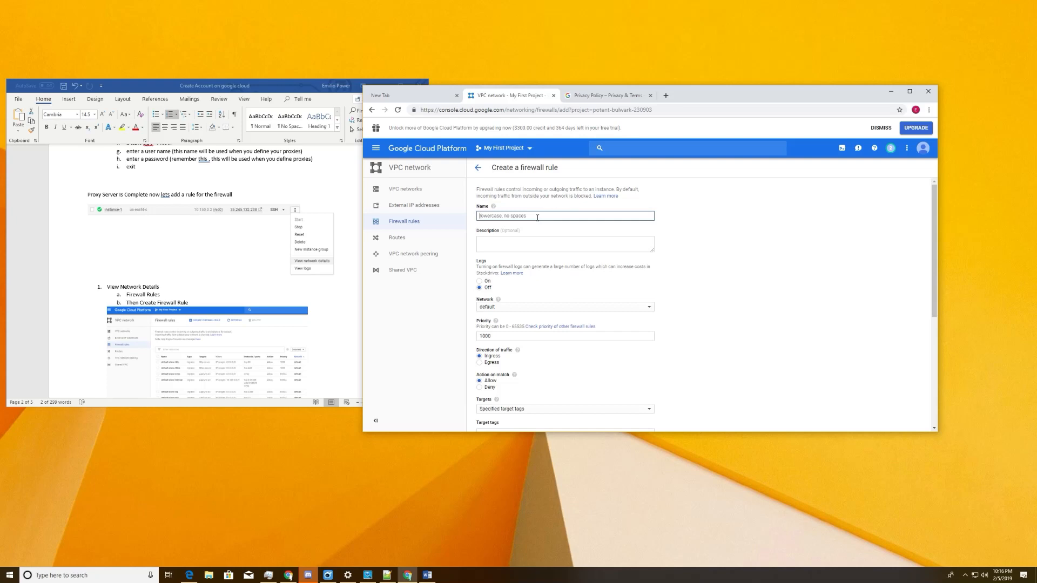
text(proxy)
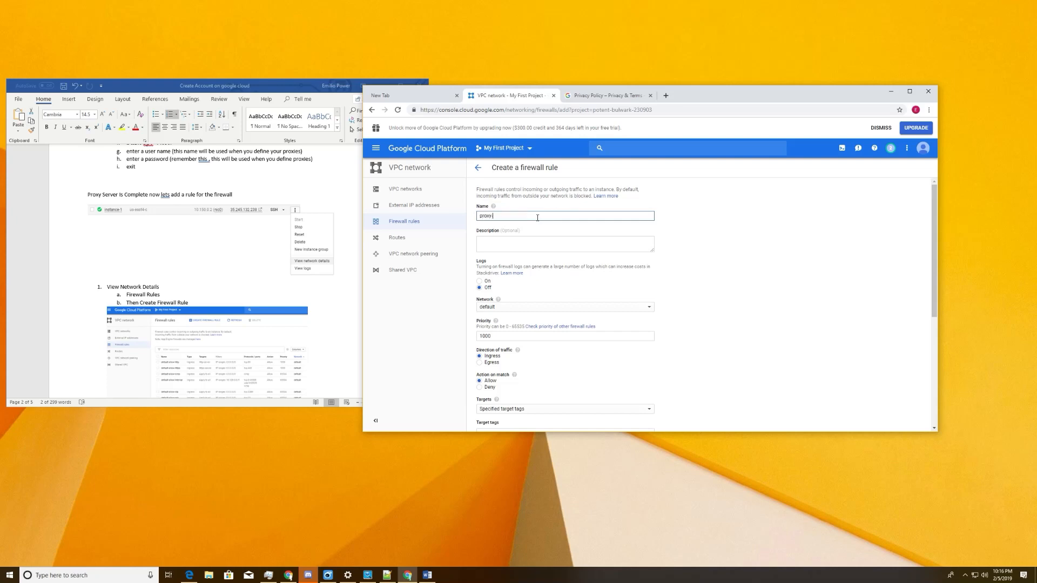
text(-312)
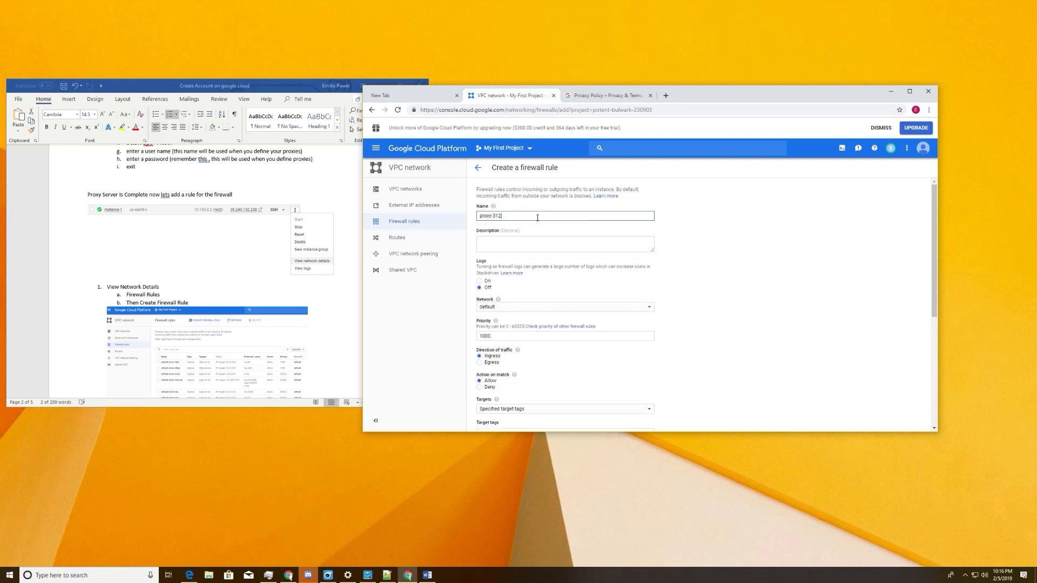
text(8)
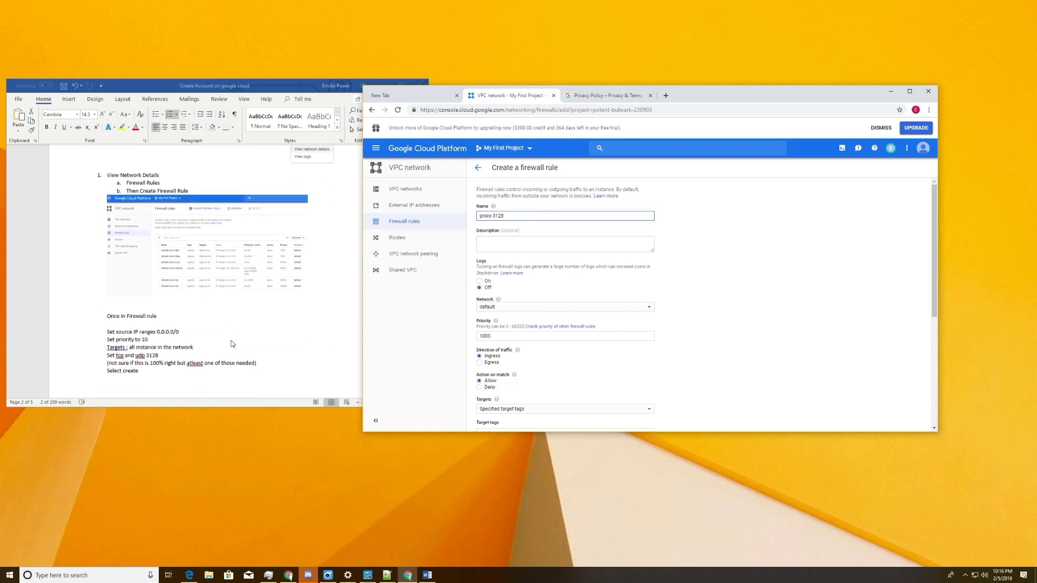
scroll(up, 3)
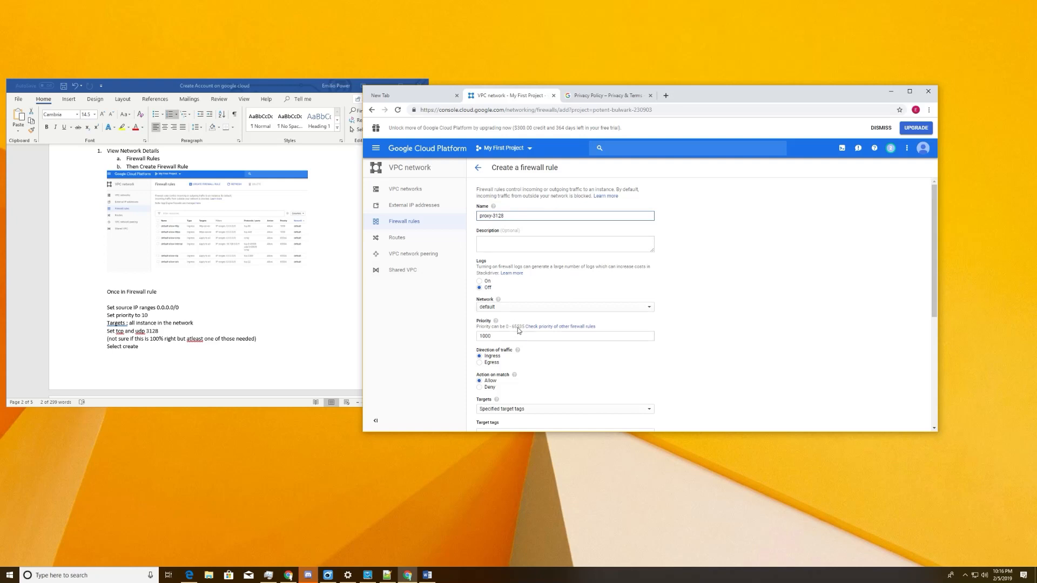
scroll(down, 3)
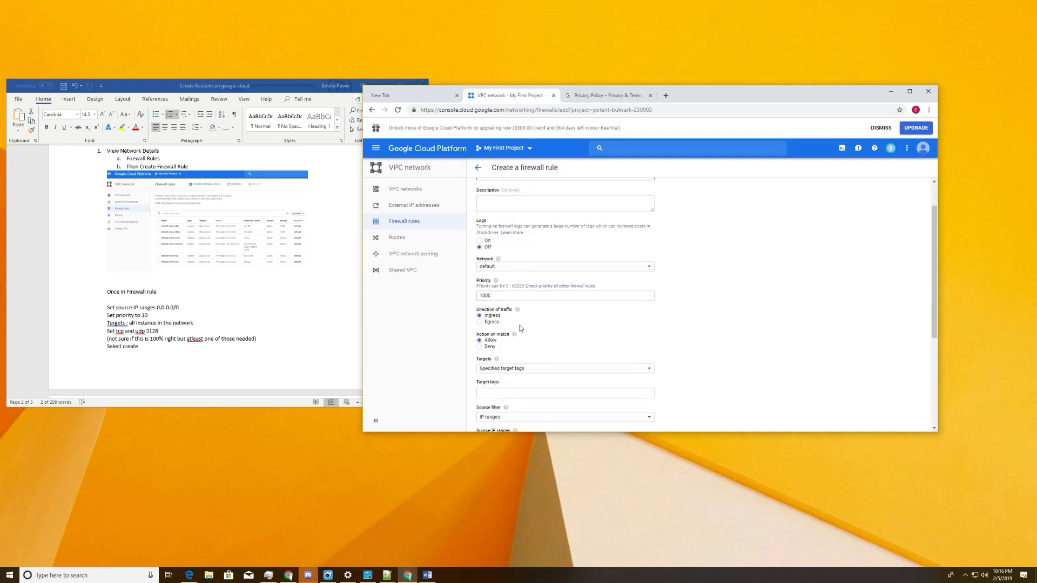
mouse_move(560, 315)
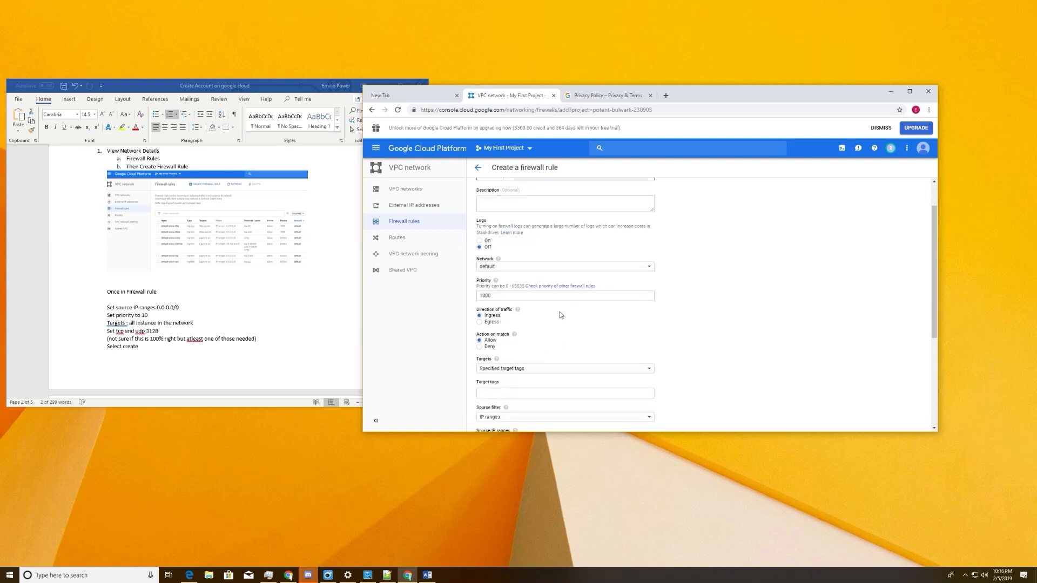
scroll(down, 3)
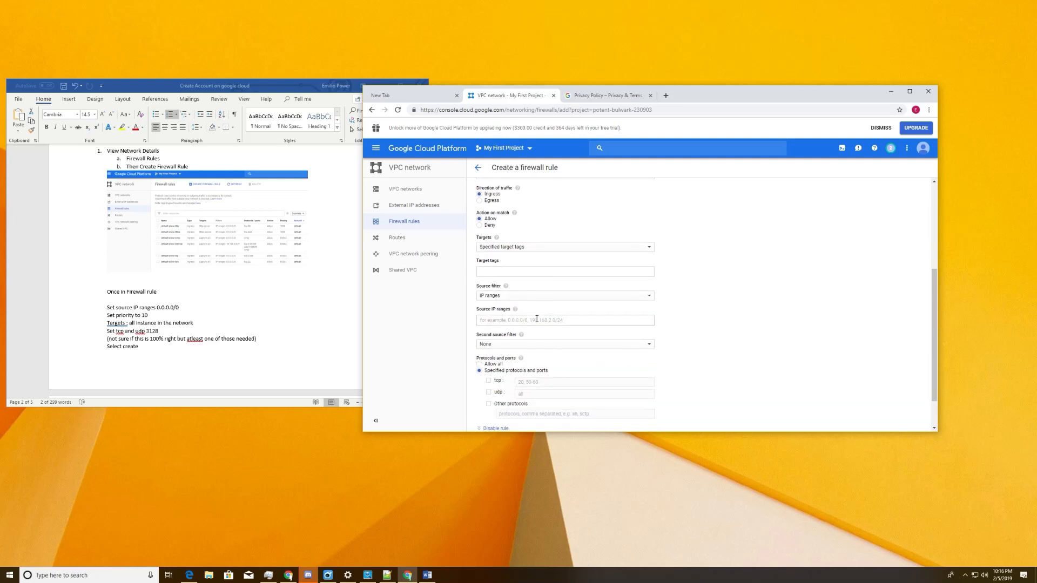
scroll(down, 3)
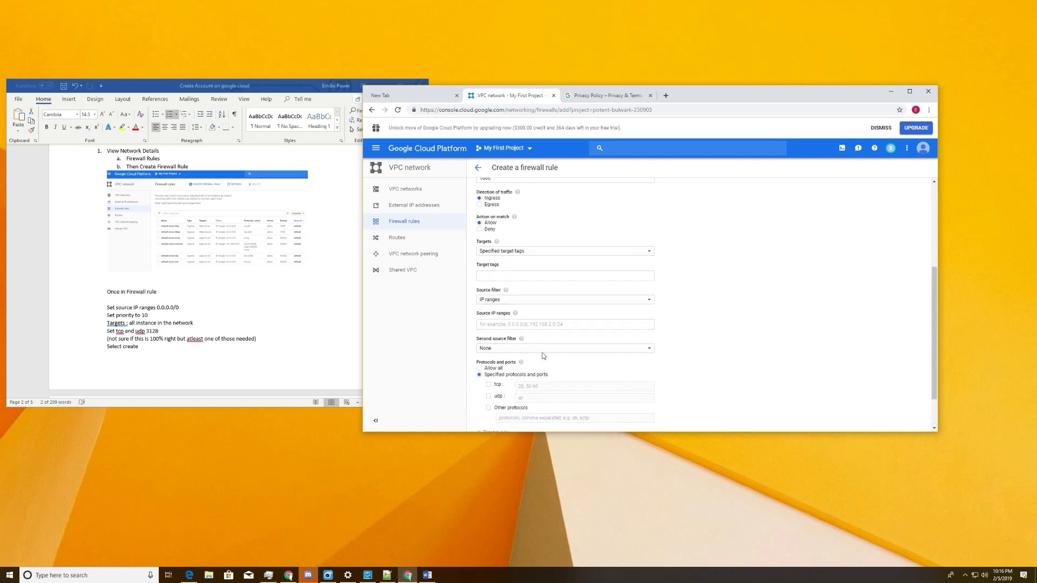
scroll(up, 3)
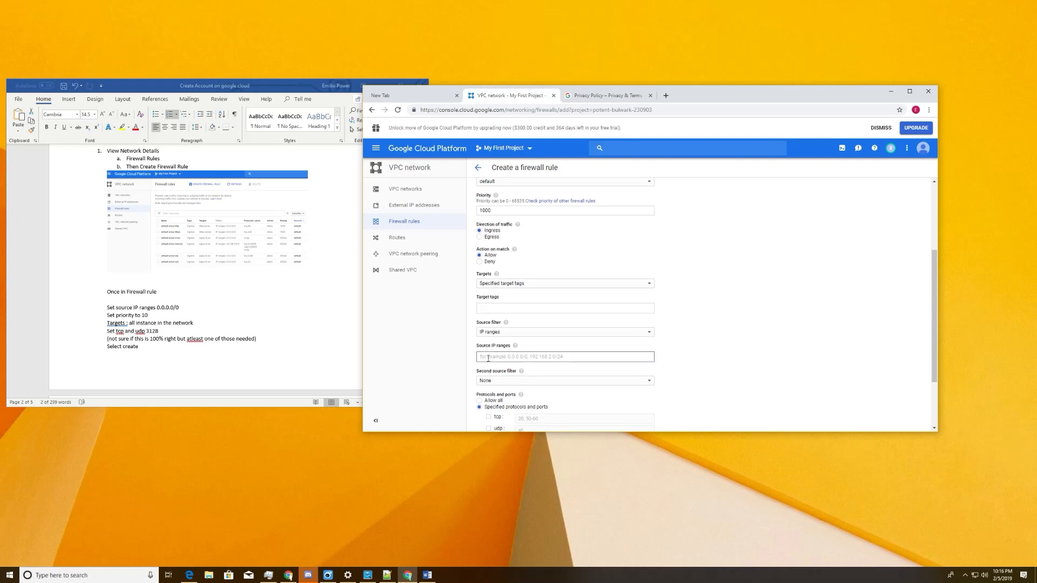
- Set the rule's source IP range to 0.0.0.0/0
text(0)
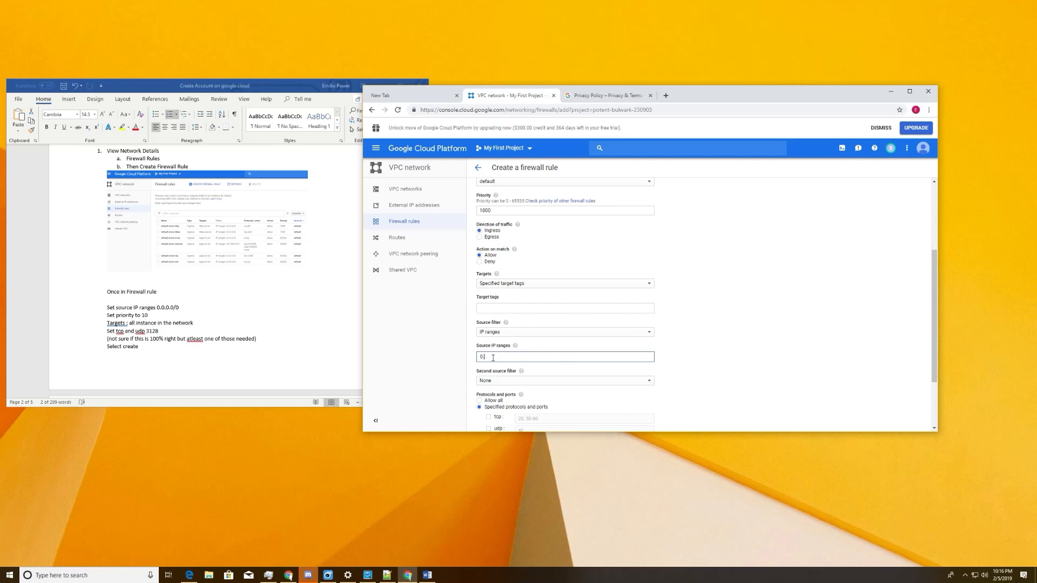
text(0.0.0)
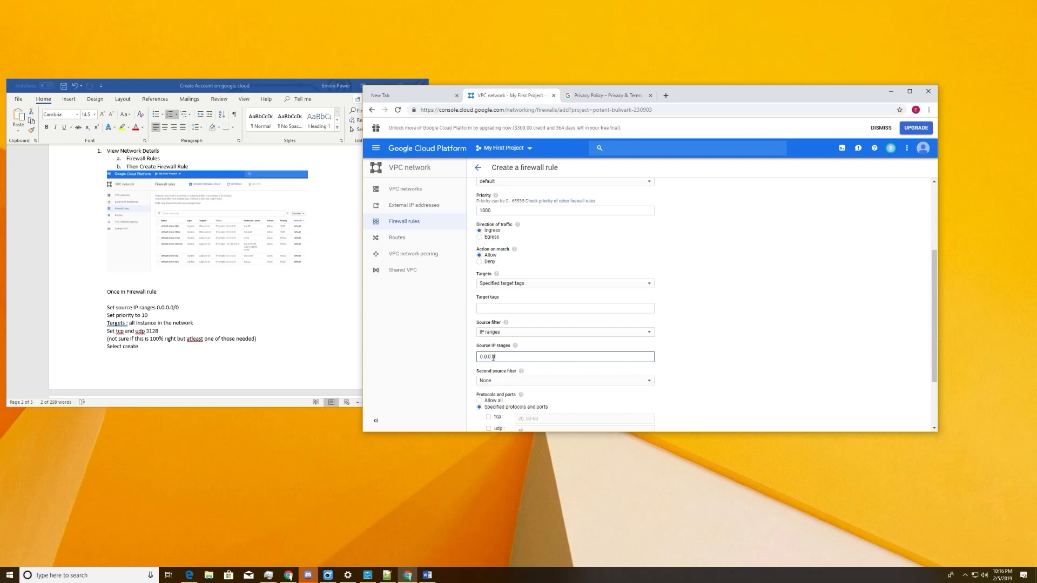
text(/0)
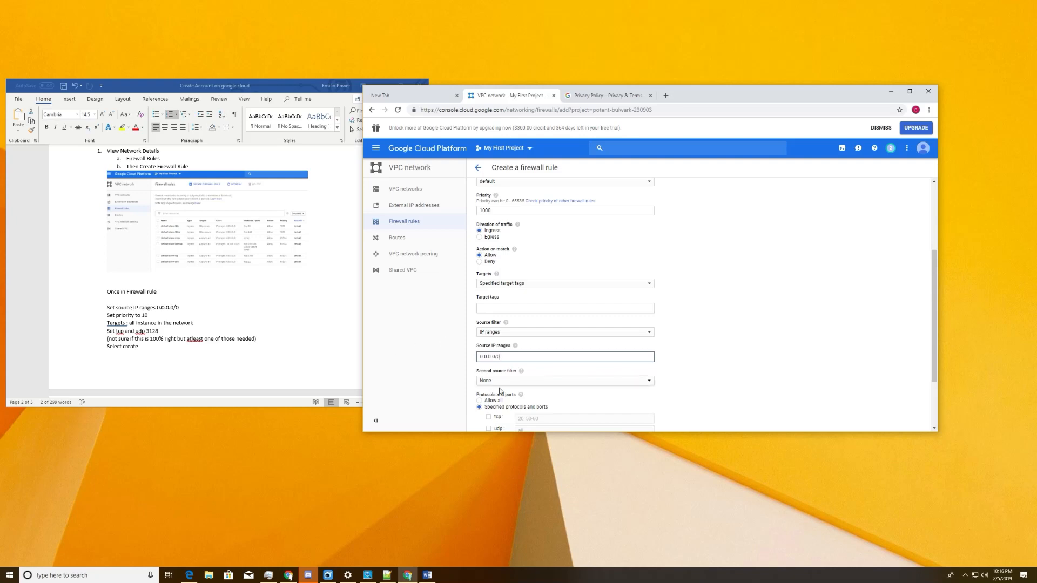
scroll(down, 3)
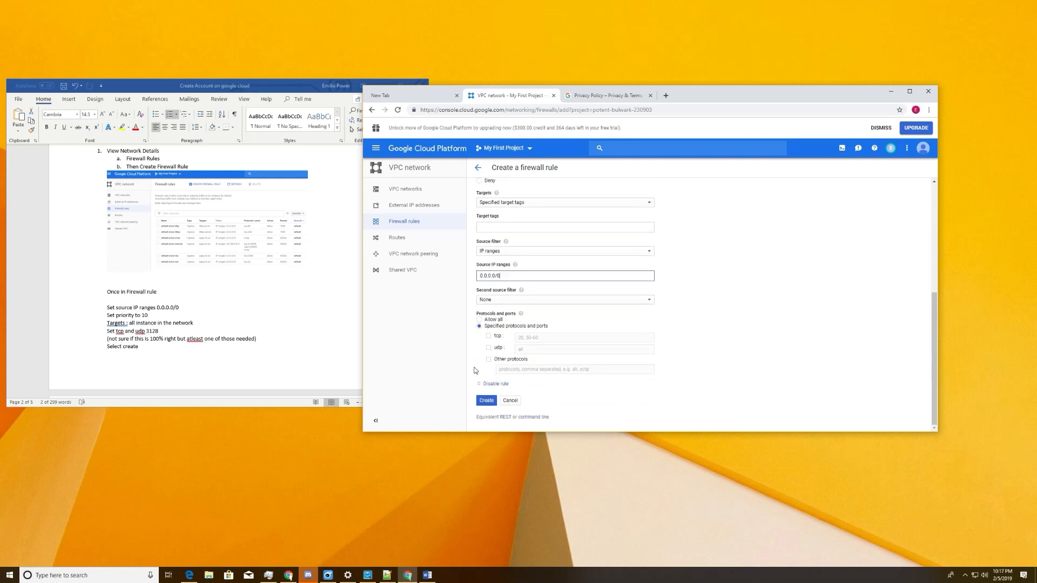
scroll(up, 3)
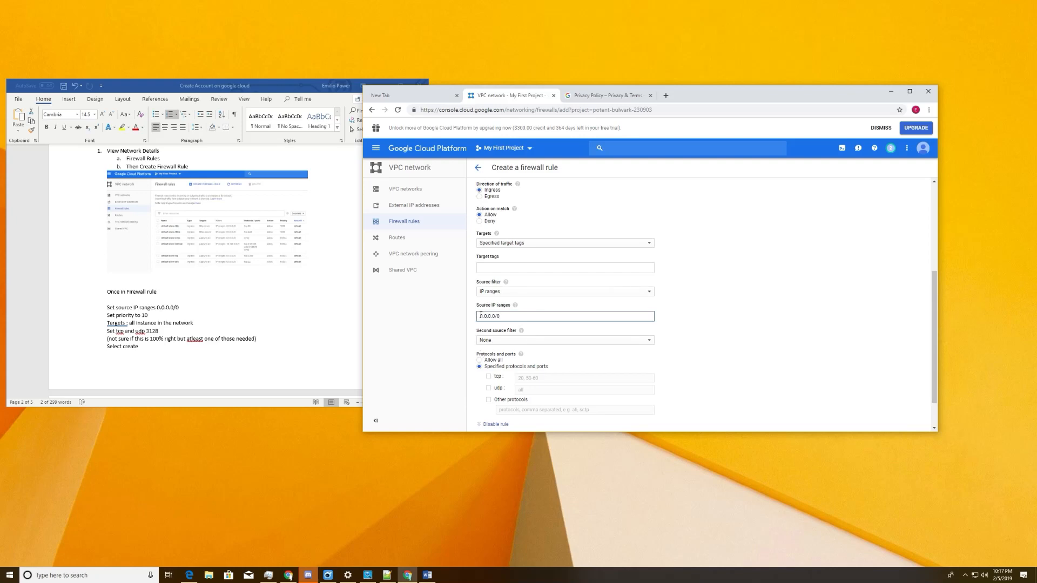
mouse_move(709, 378)
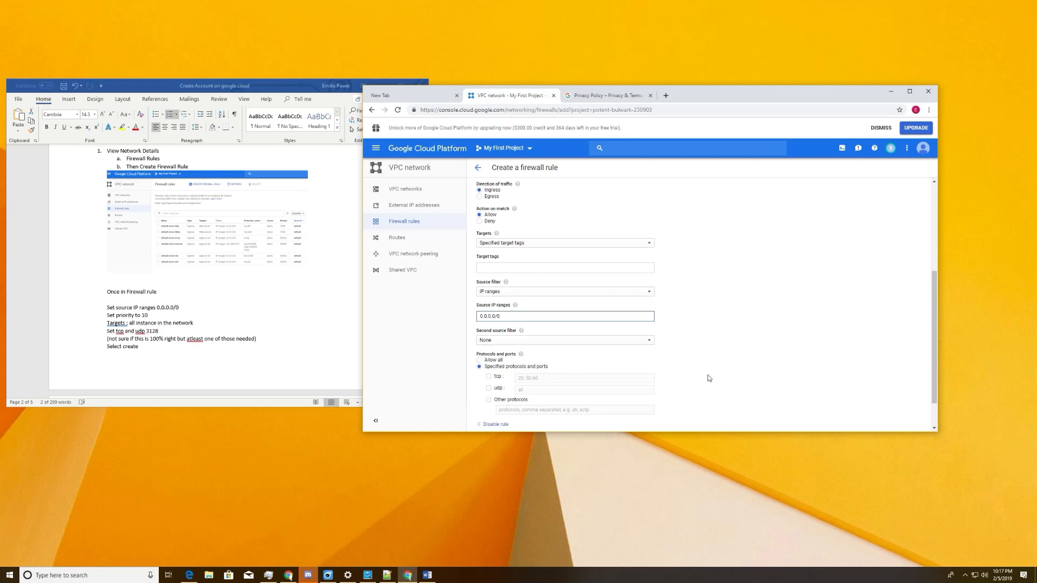
scroll(down, 3)
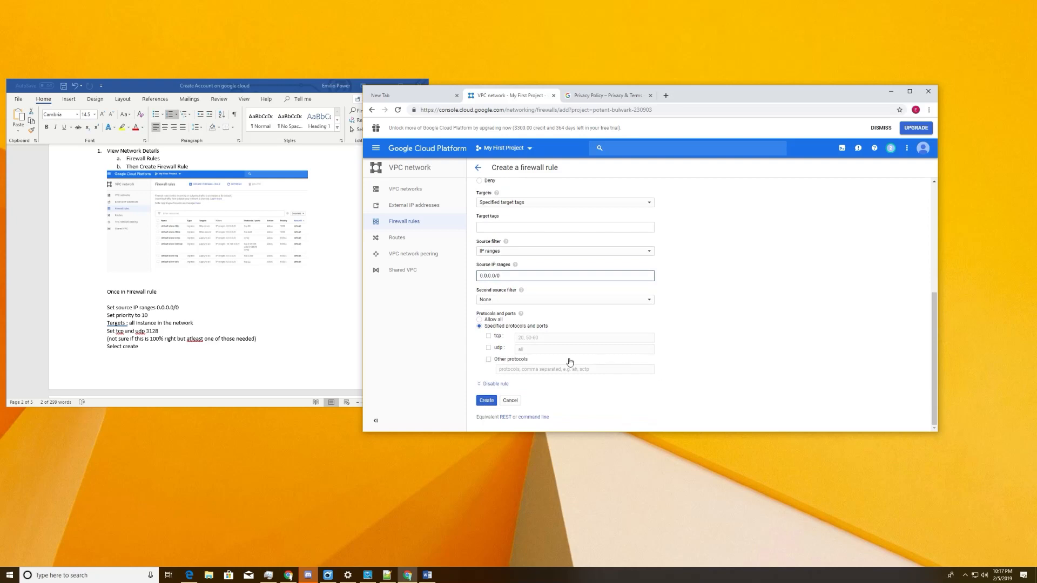
scroll(up, 3)
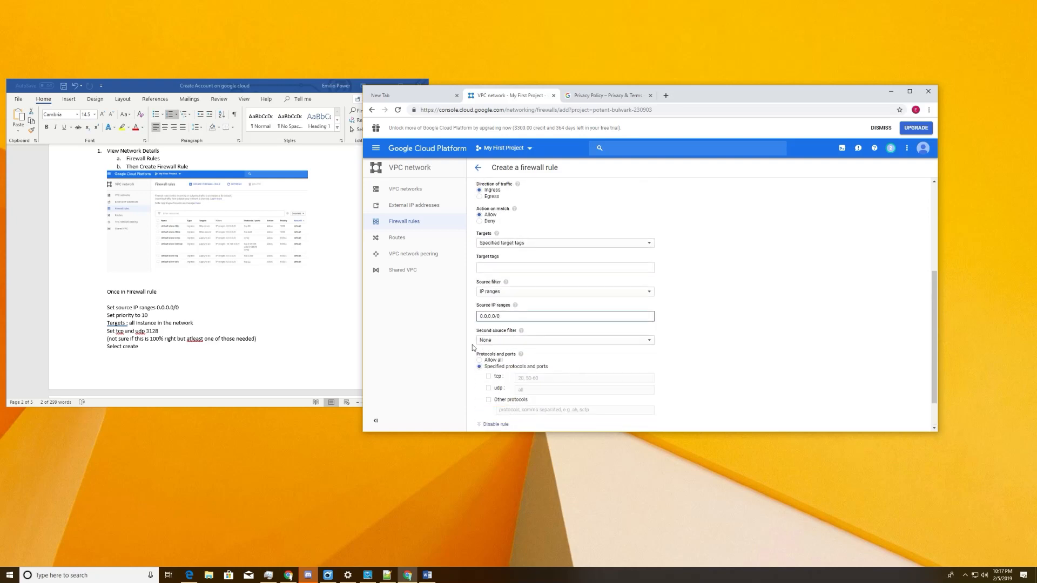
scroll(up, 3)
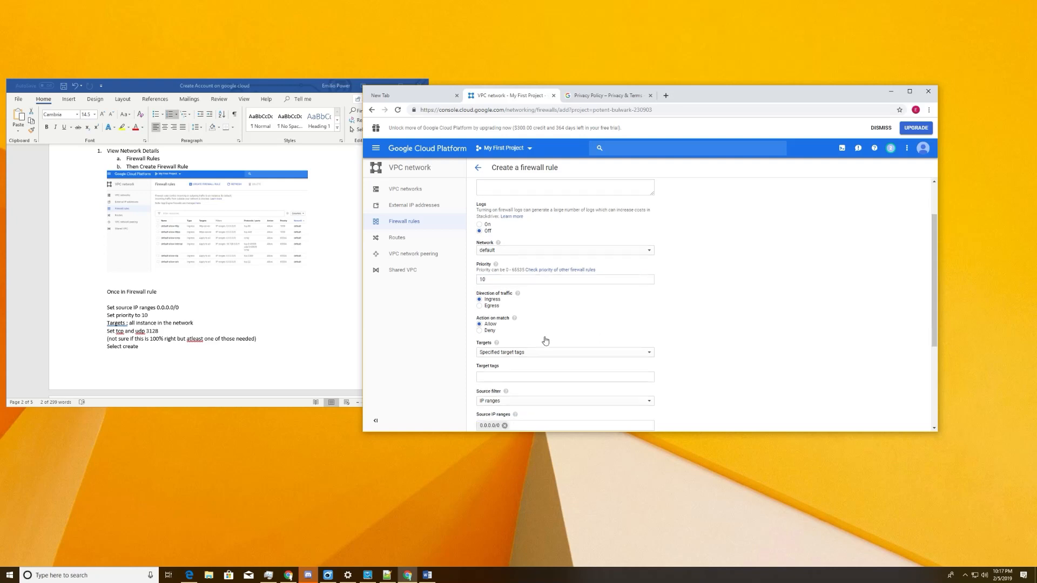
scroll(down, 3)
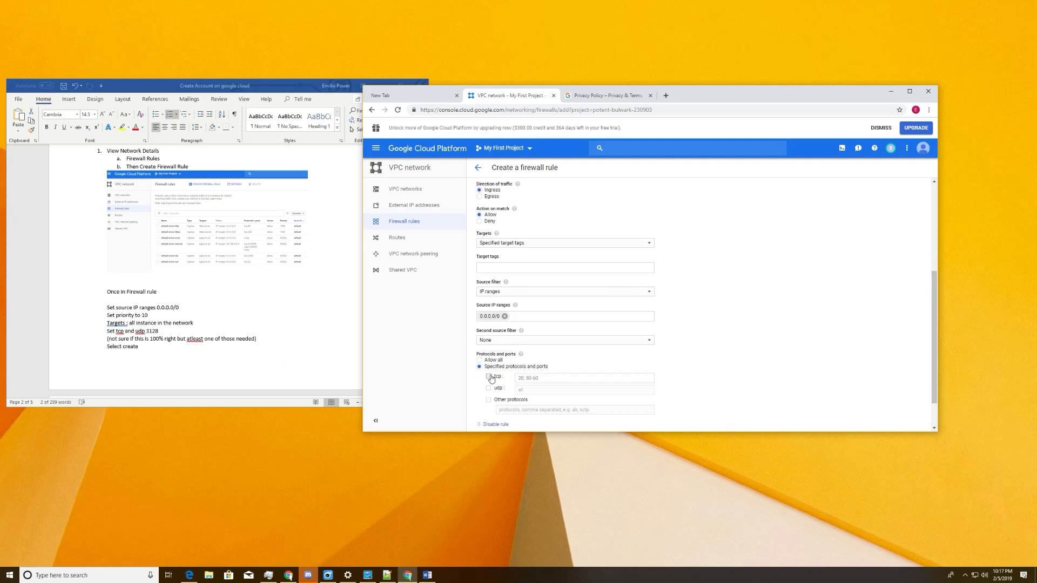
- Allow tcp 3128 and udp 318, drop other protocols, and attempt to create the rule
click(488, 376)
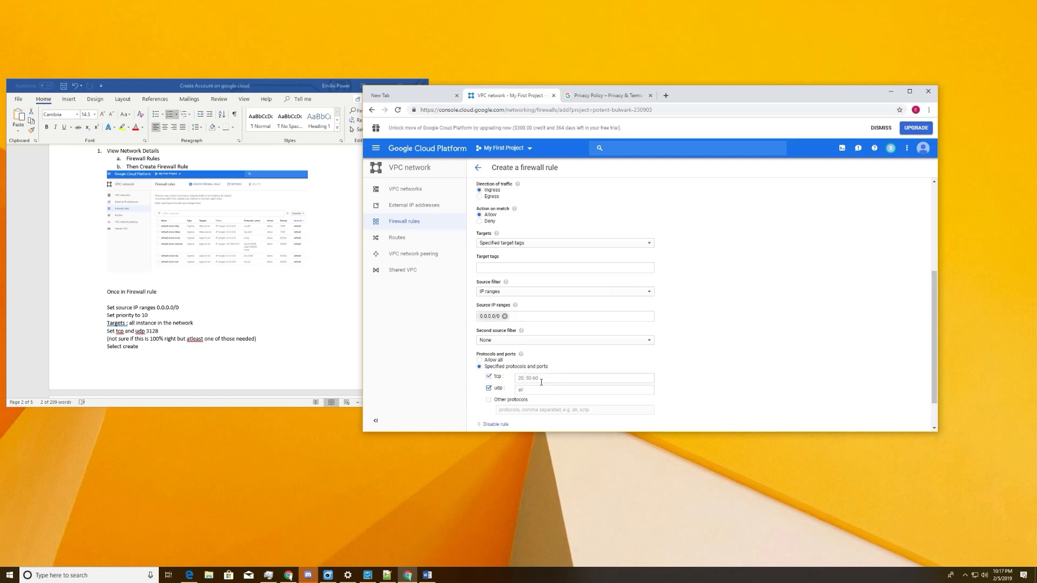
text(3128)
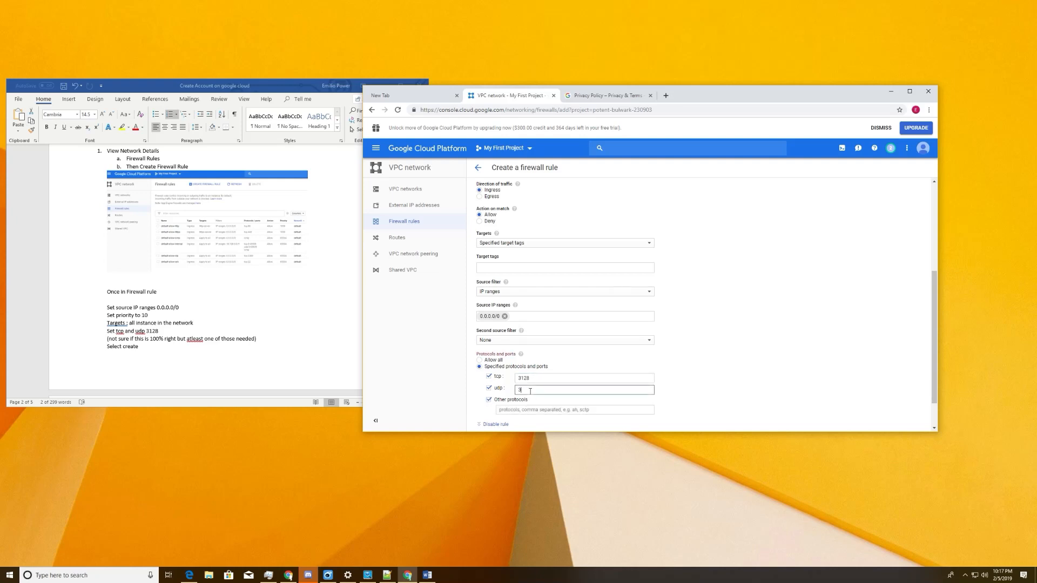
text(18)
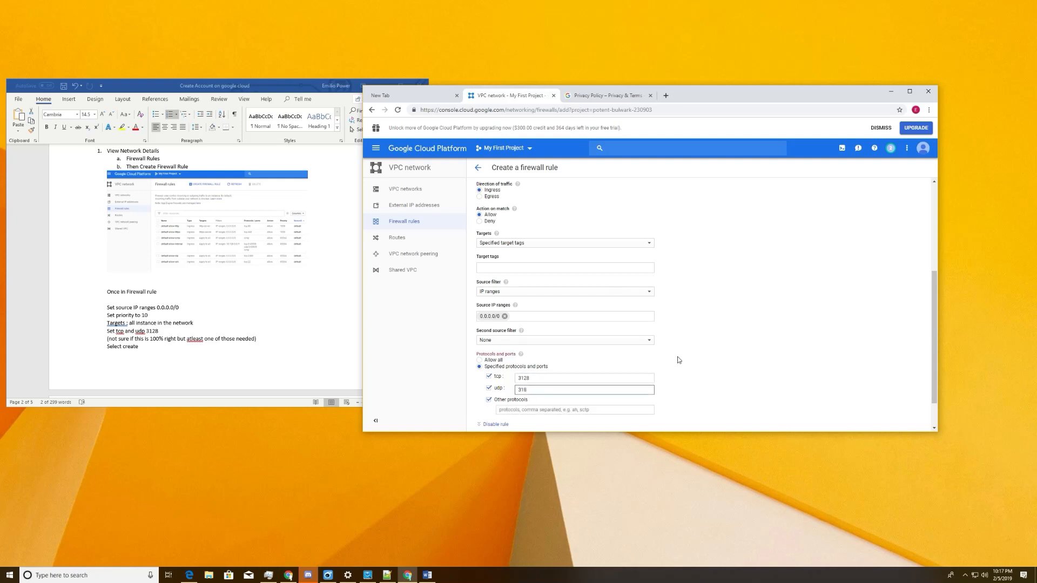
scroll(down, 3)
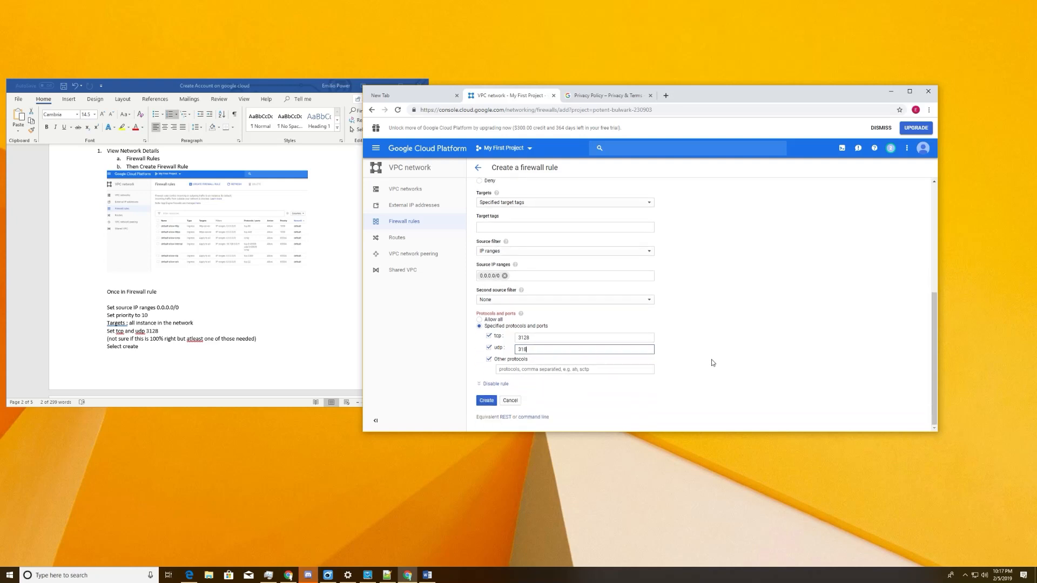
click(486, 399)
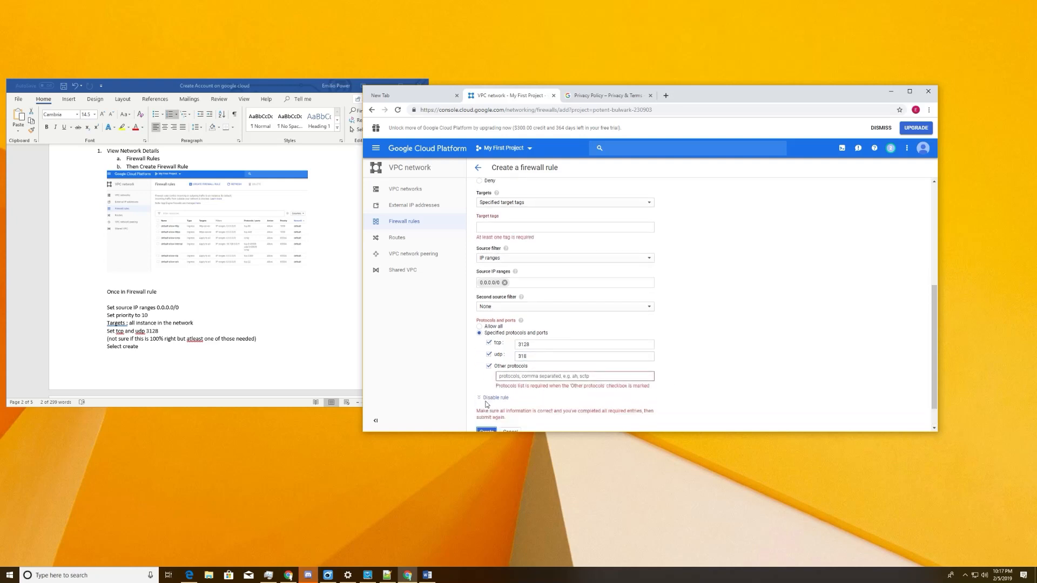
click(489, 366)
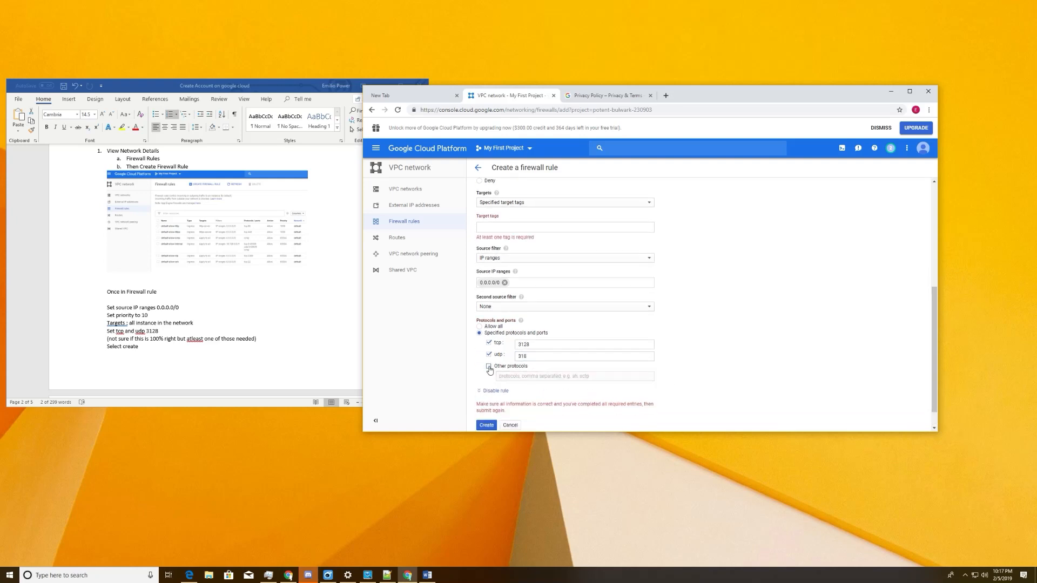
click(488, 366)
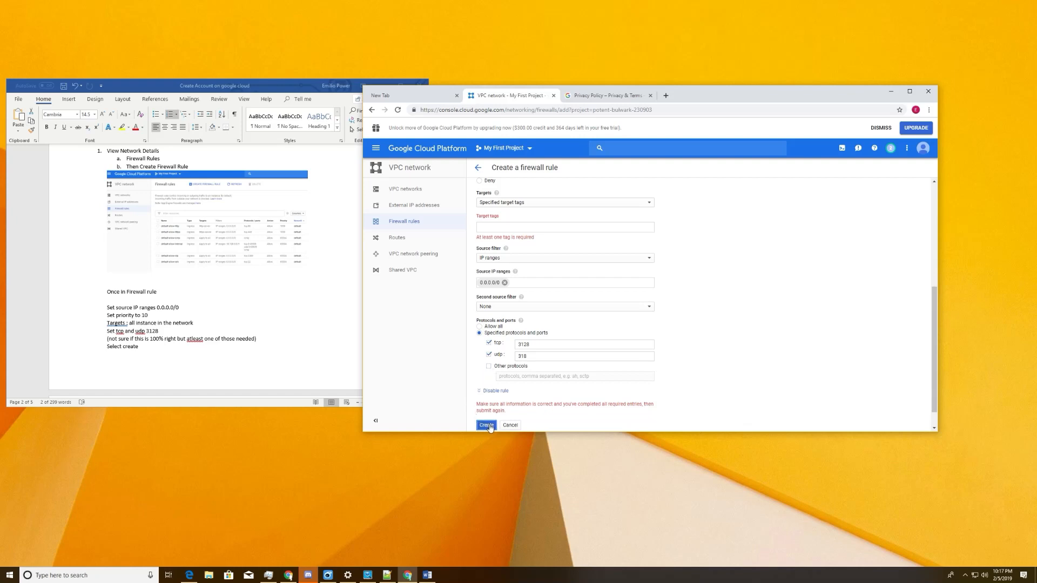
- Add the target tag proxy and create the firewall rule
scroll(up, 3)
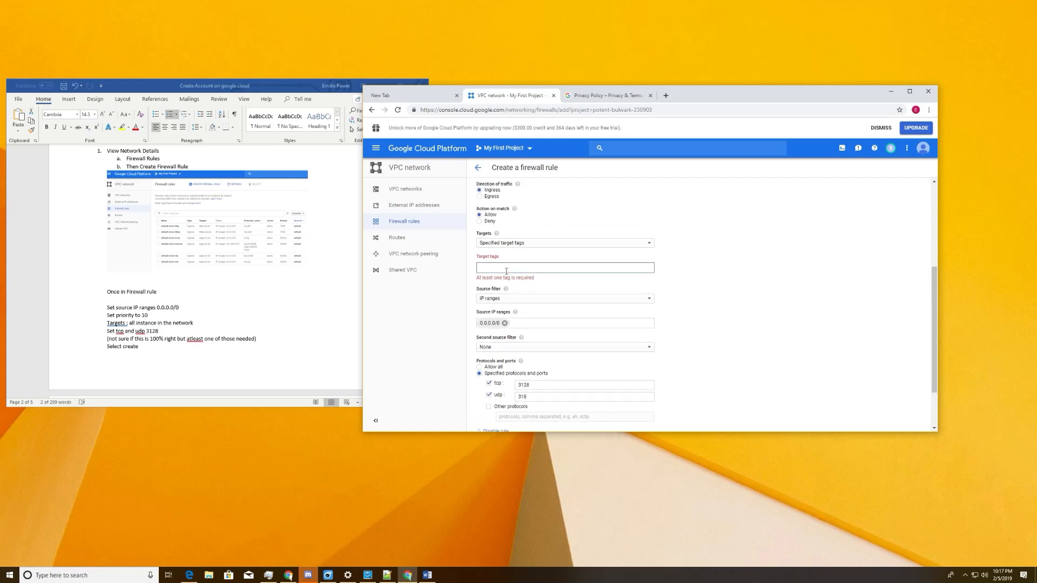
text(prox)
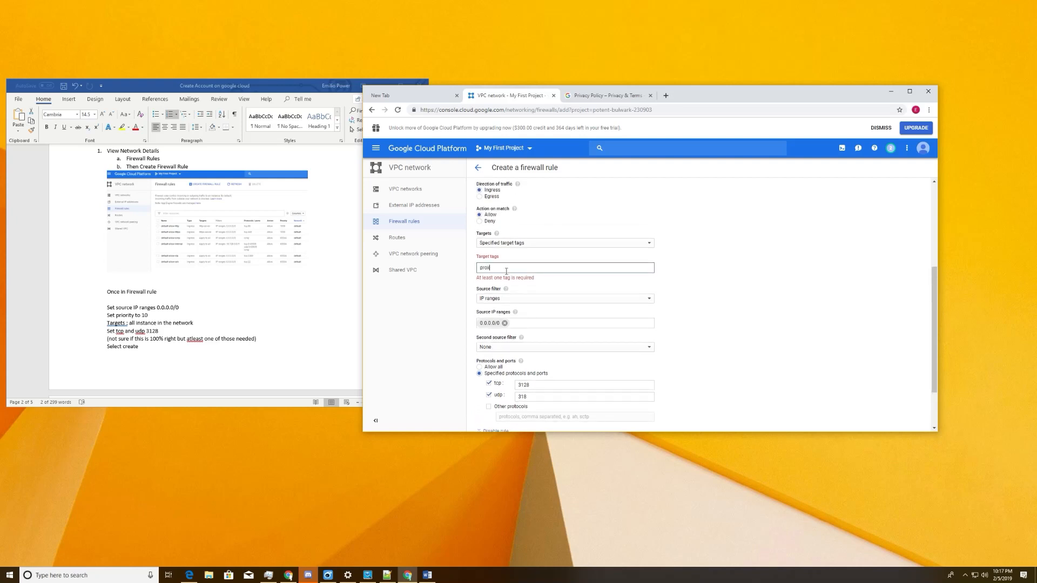
scroll(down, 3)
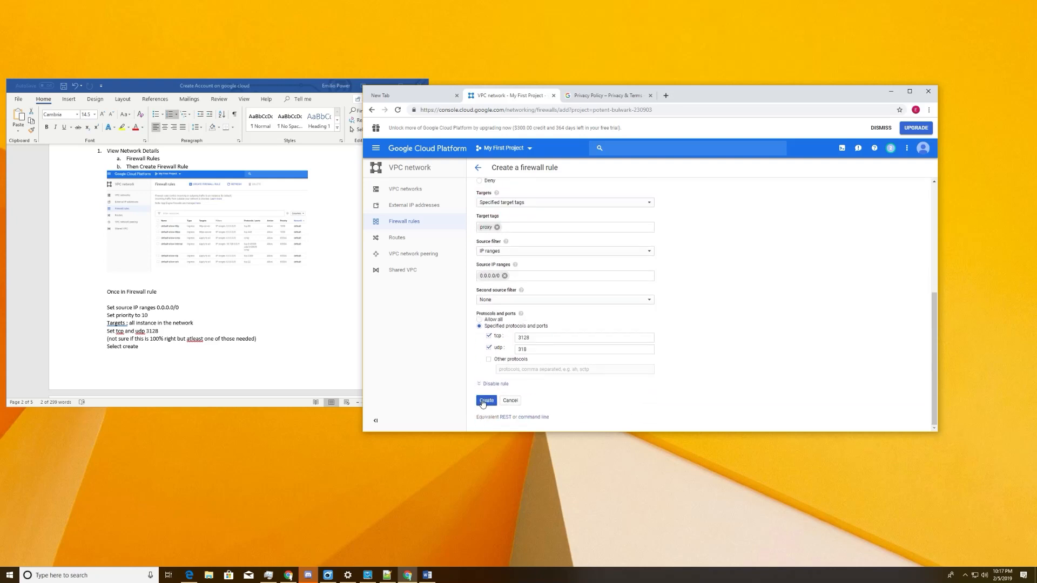
click(486, 399)
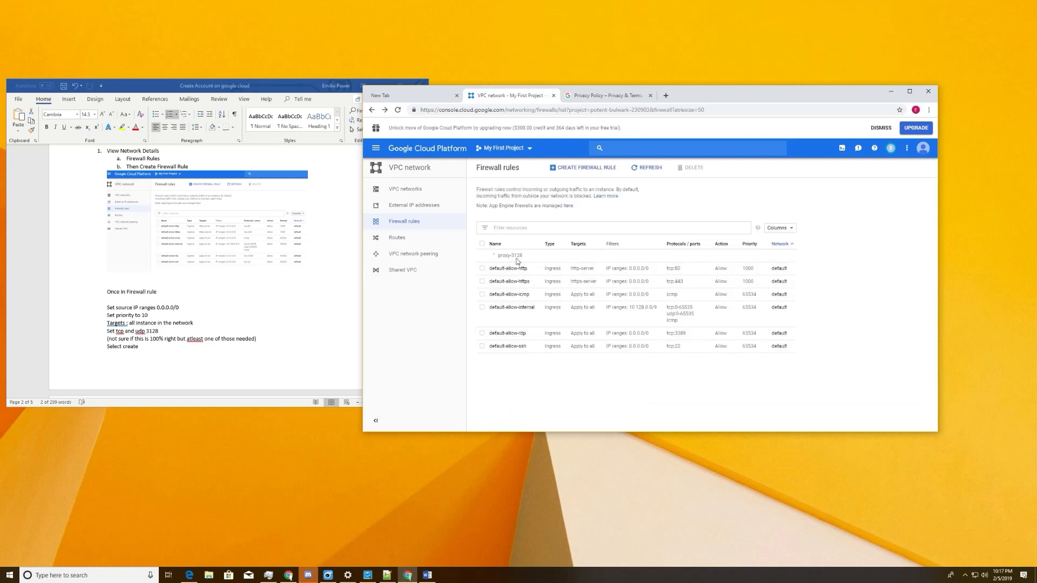
- Edit the proxy-3128 rule so its ports are tcp:3128; udp:3128 and save it
scroll(down, 3)
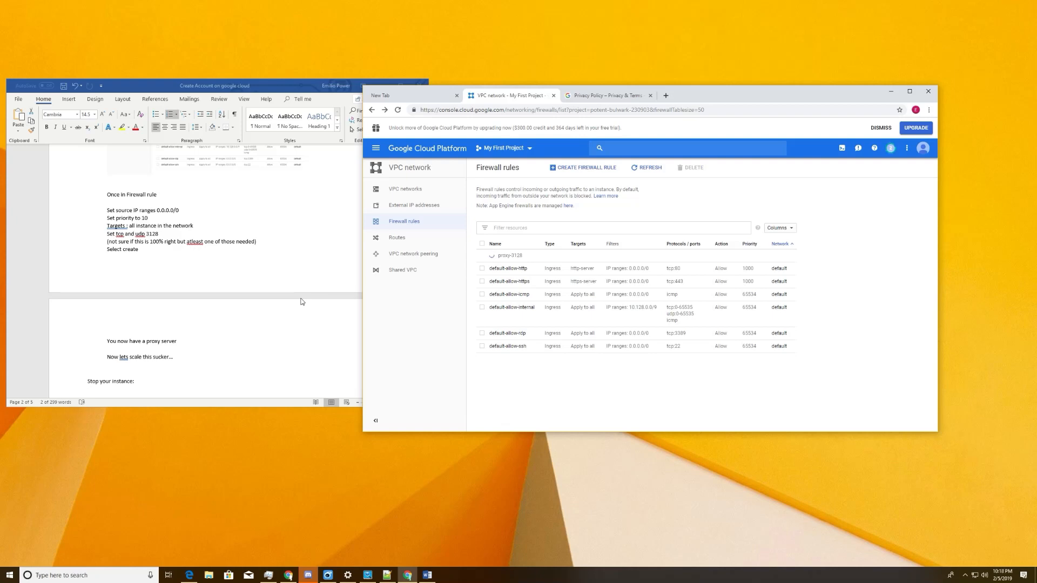
scroll(down, 3)
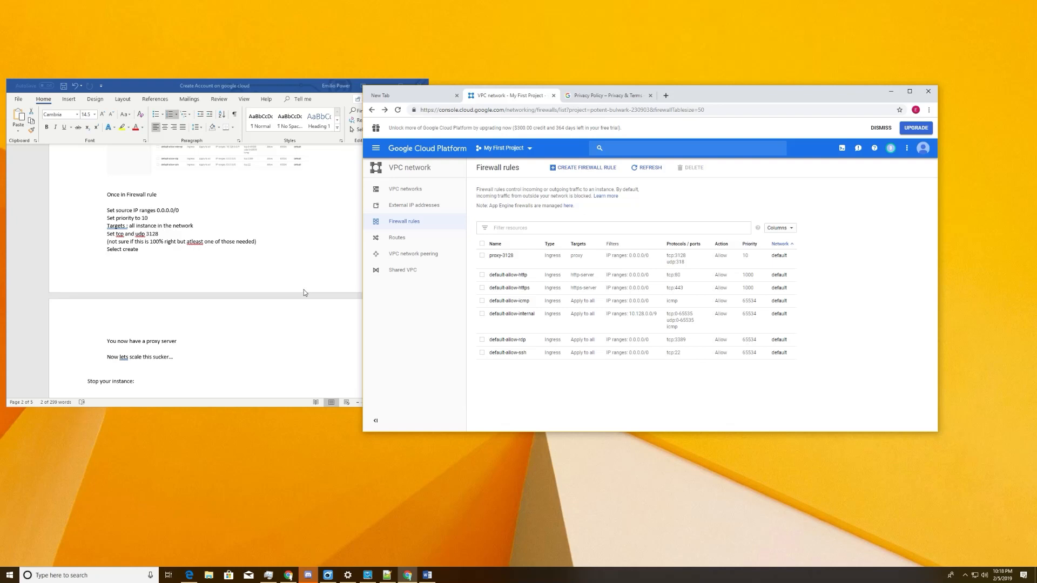
mouse_move(501, 255)
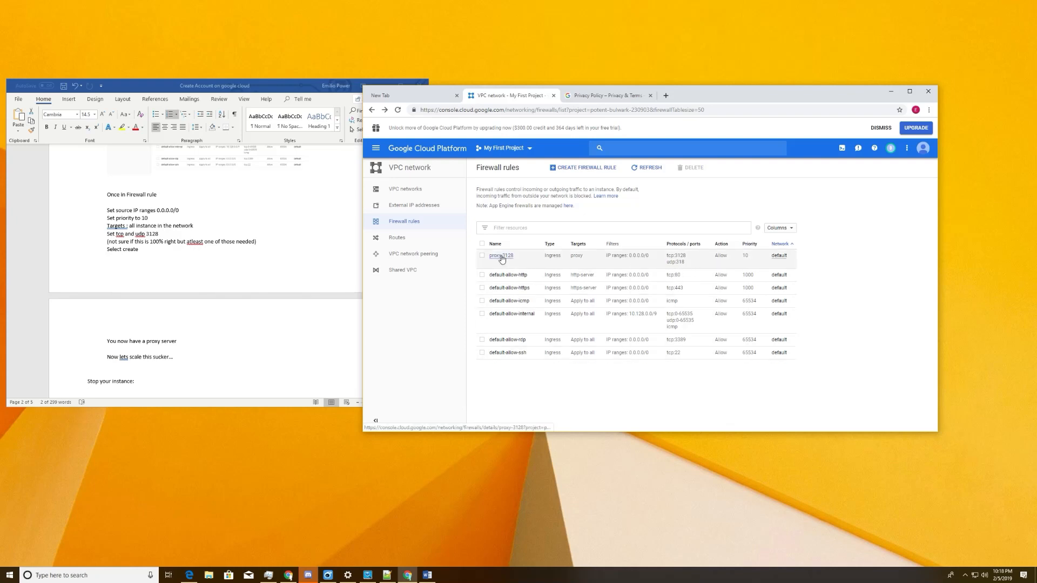
click(501, 256)
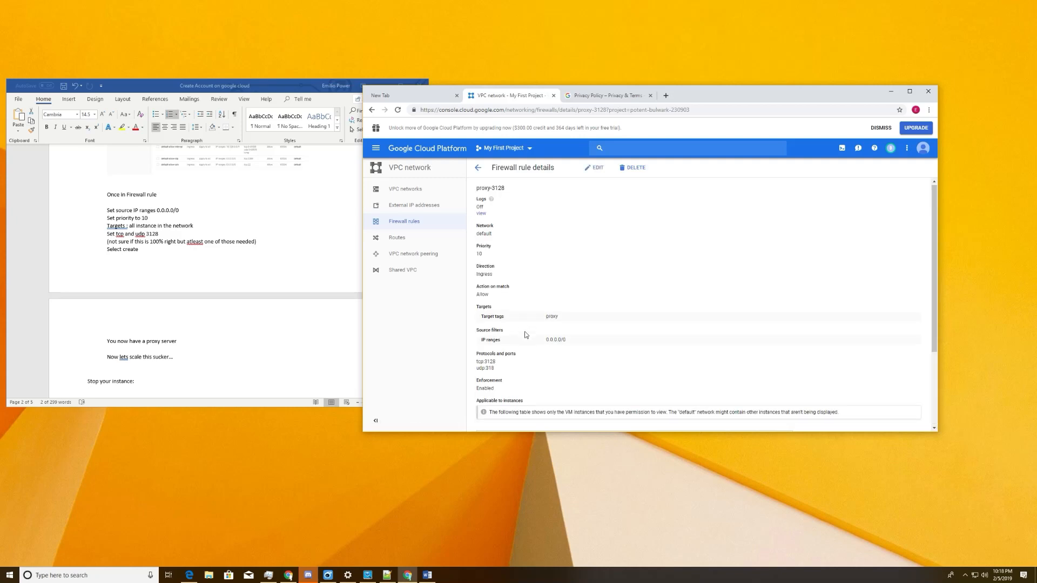
click(594, 168)
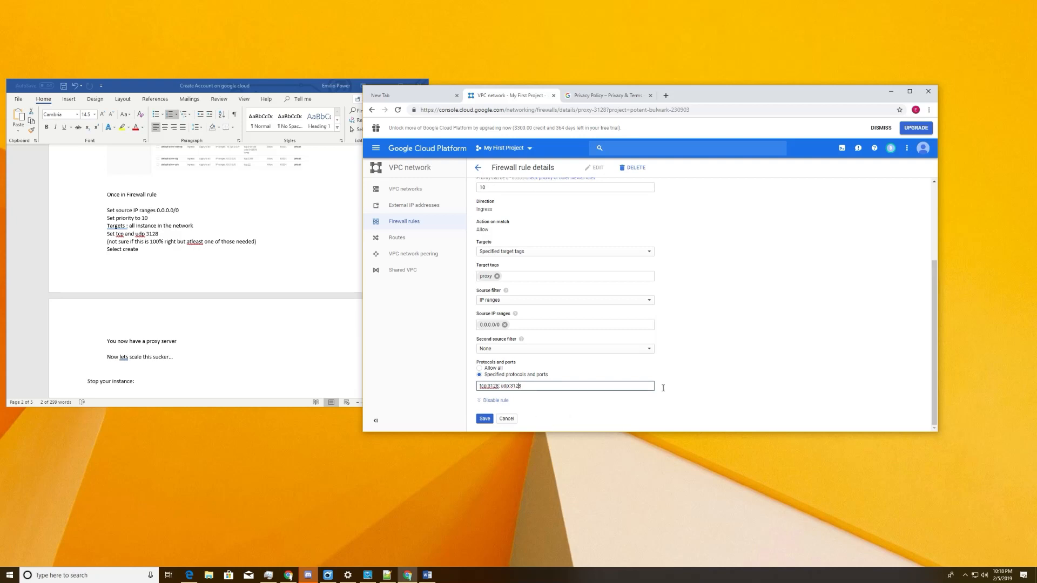
click(484, 418)
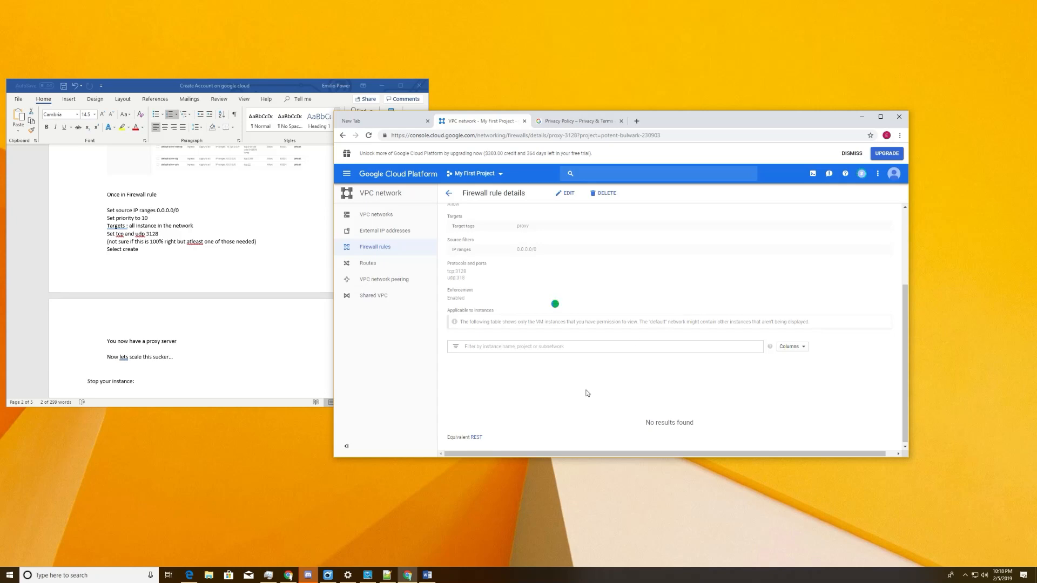
scroll(up, 3)
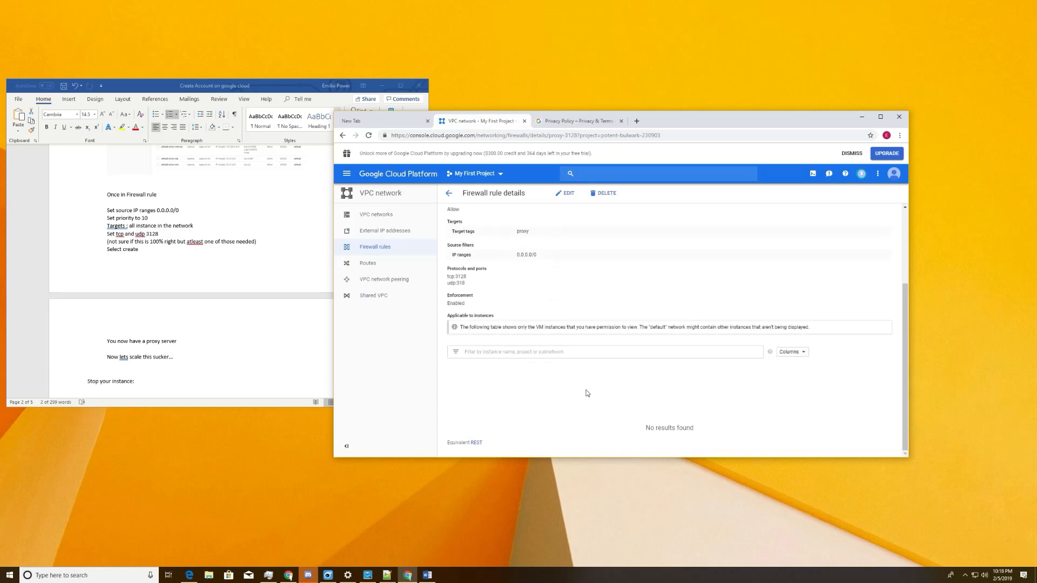
scroll(up, 3)
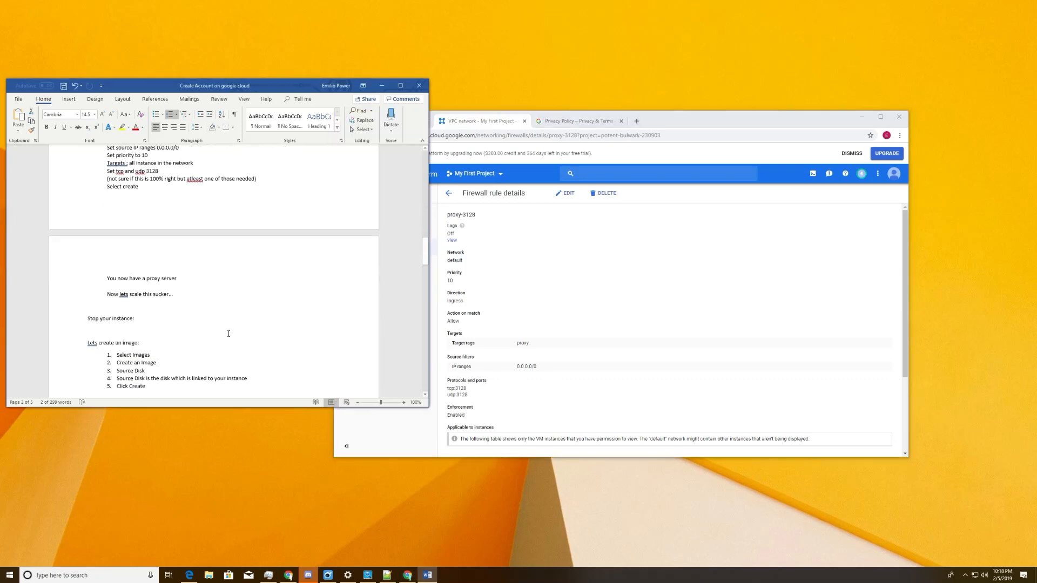
- Stop the myfirstproxy instance from the VM instances list
click(346, 173)
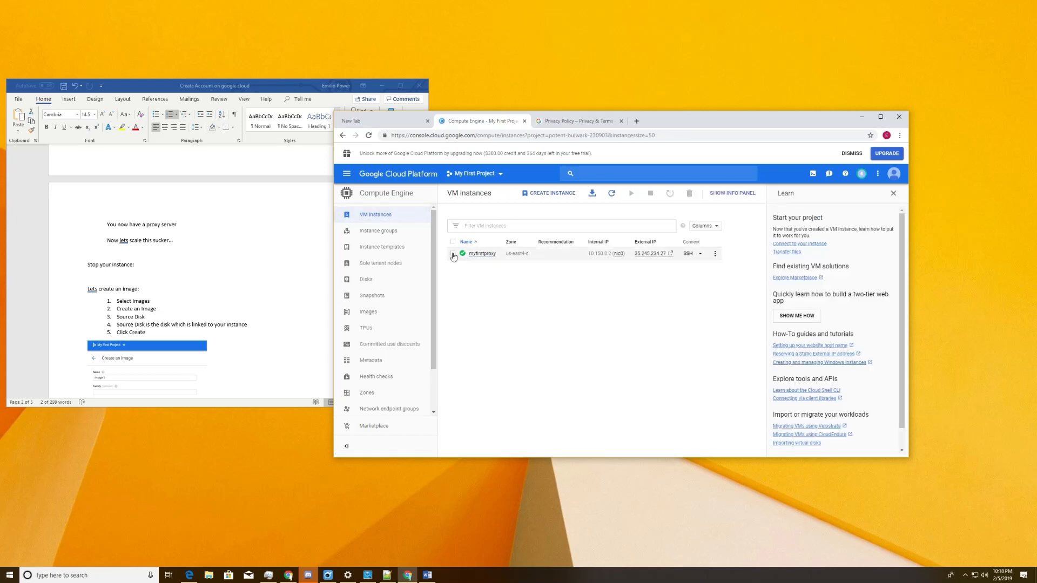
click(453, 253)
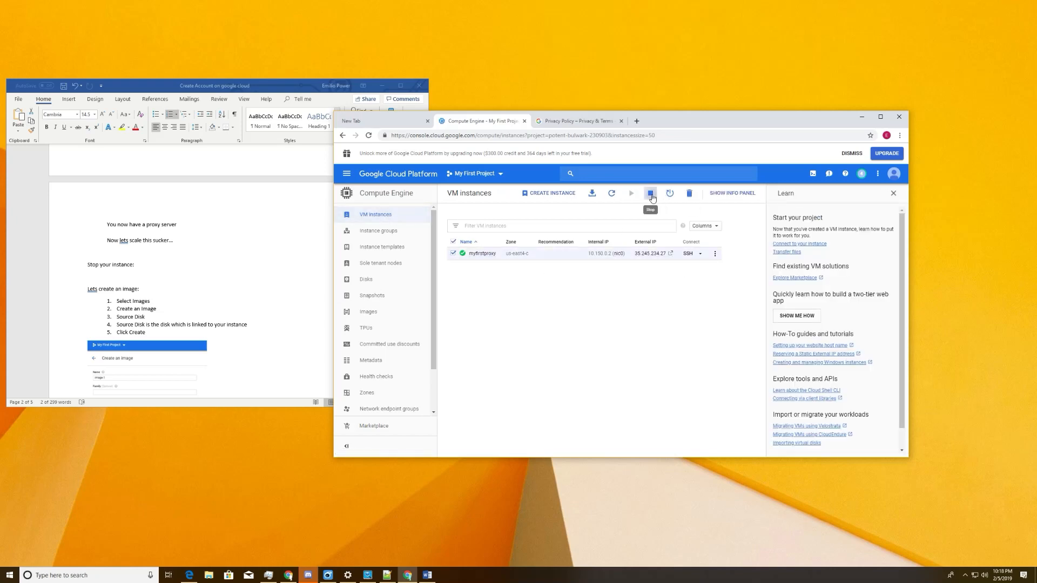
click(651, 193)
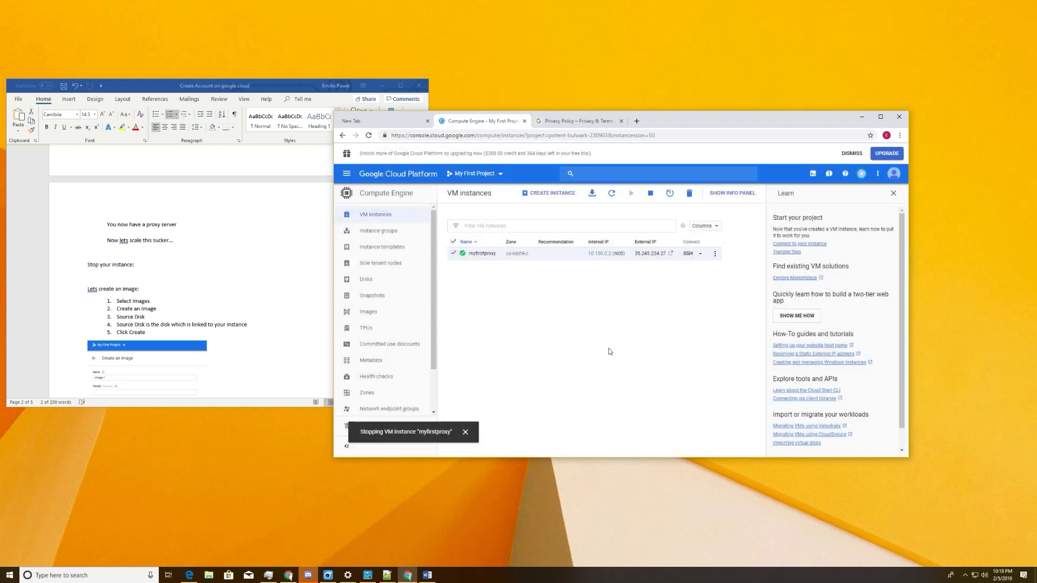
mouse_move(268, 331)
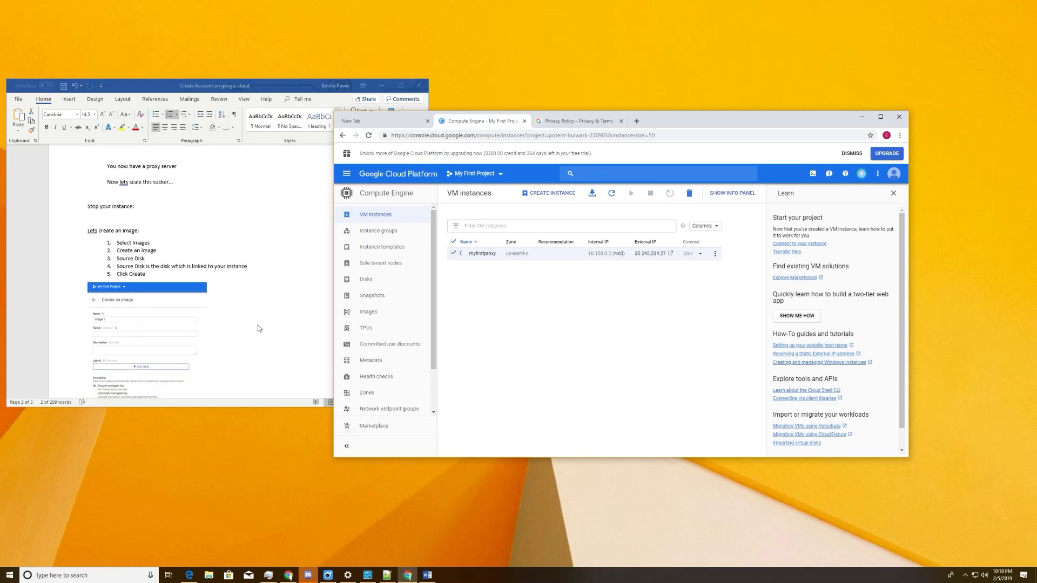
mouse_move(653, 350)
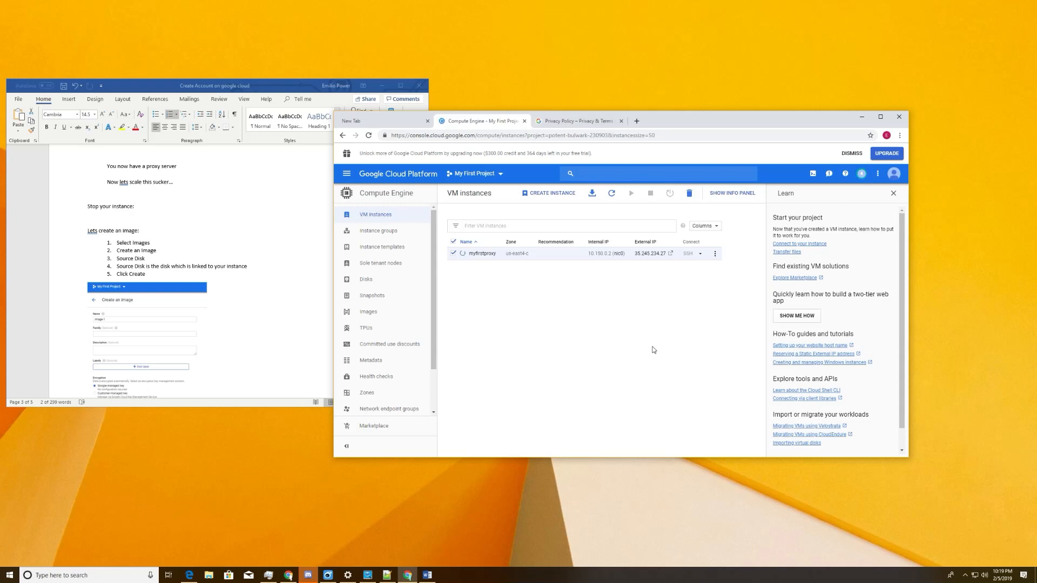
mouse_move(647, 345)
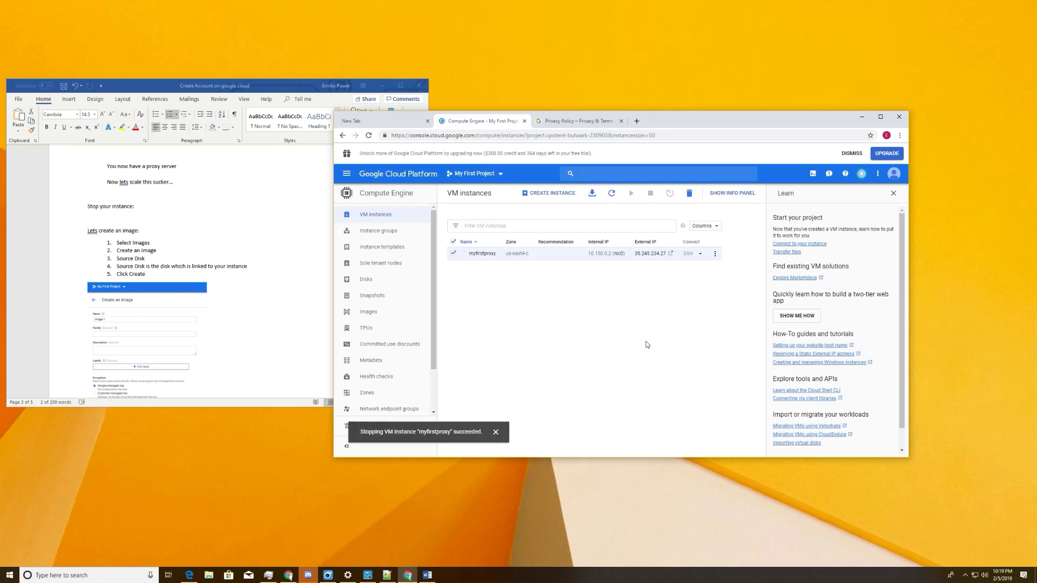
mouse_move(369, 312)
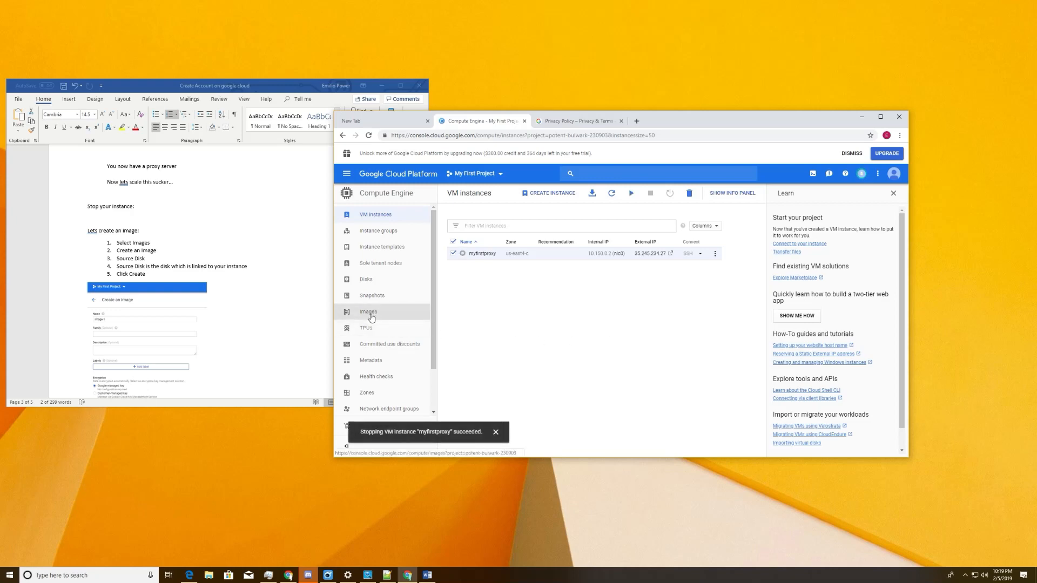
- Create image-1 from the myfirstproxy disk as its source
click(368, 311)
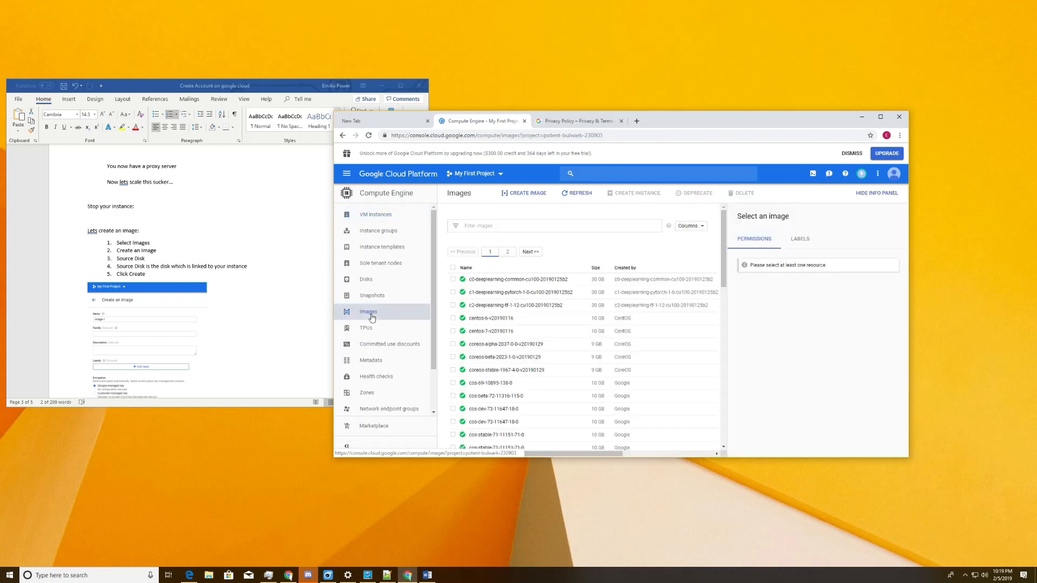
click(524, 192)
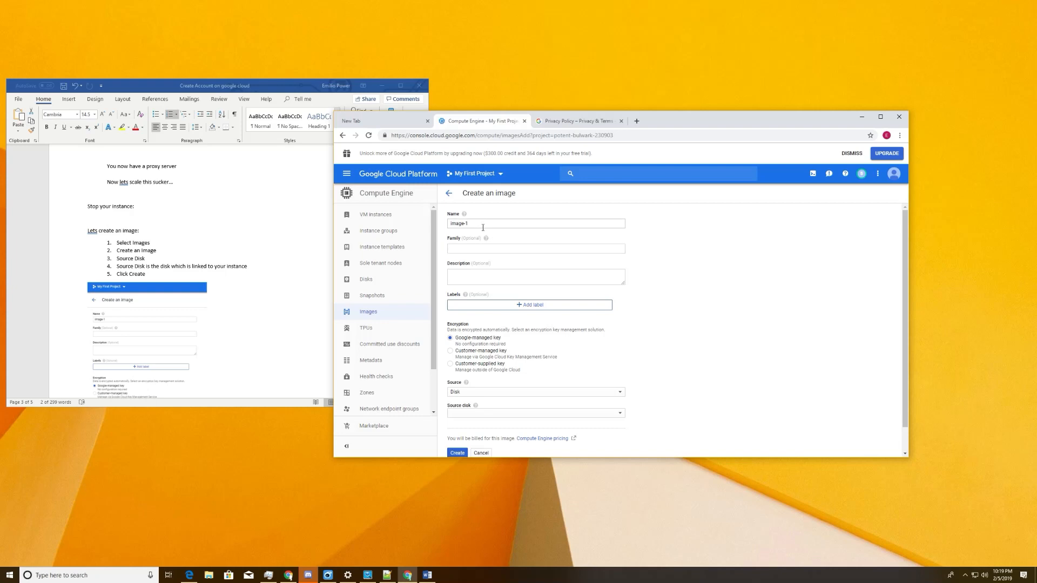
click(534, 391)
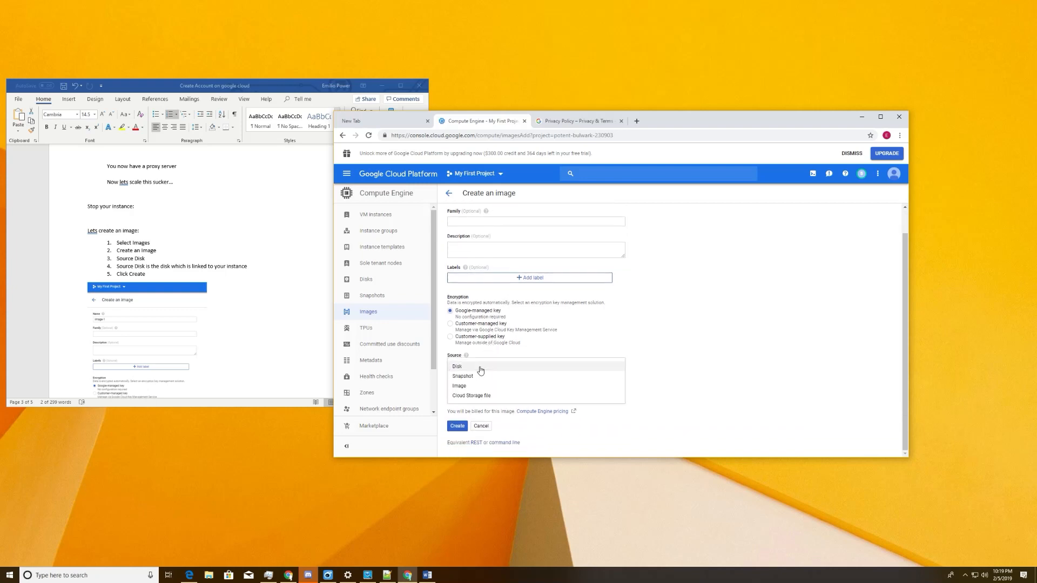
mouse_move(478, 392)
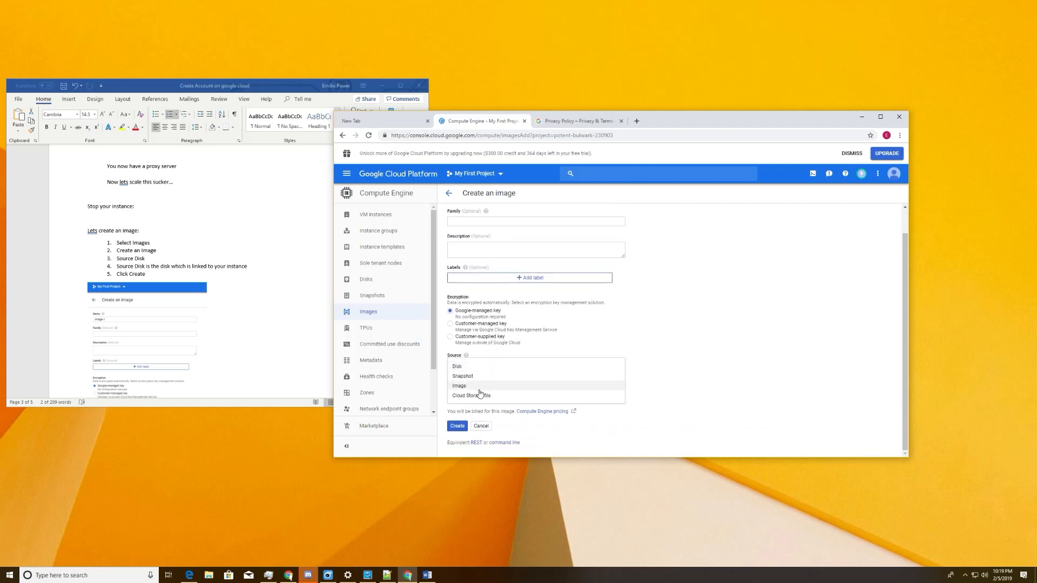
click(456, 366)
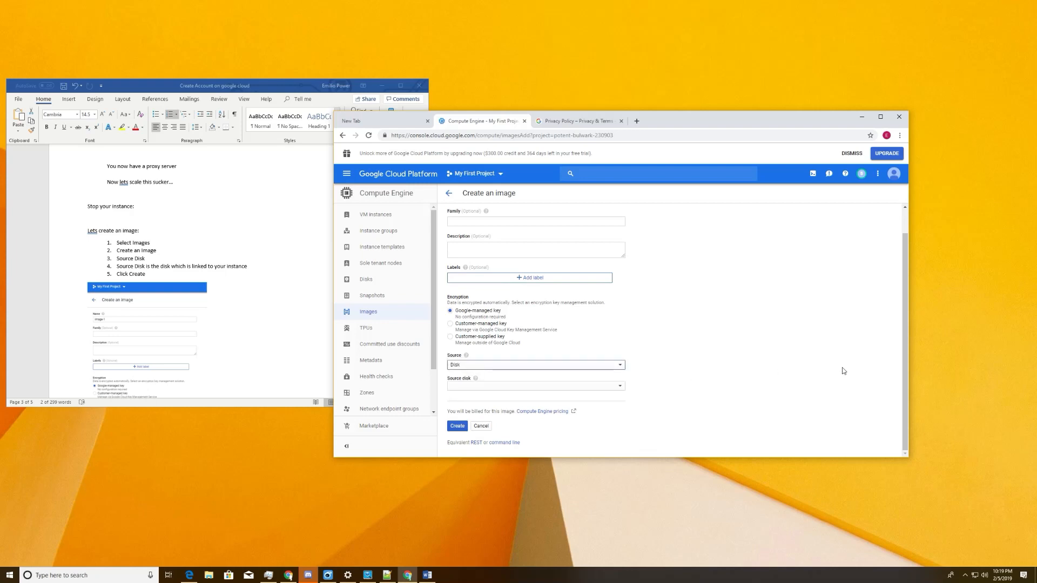
mouse_move(491, 389)
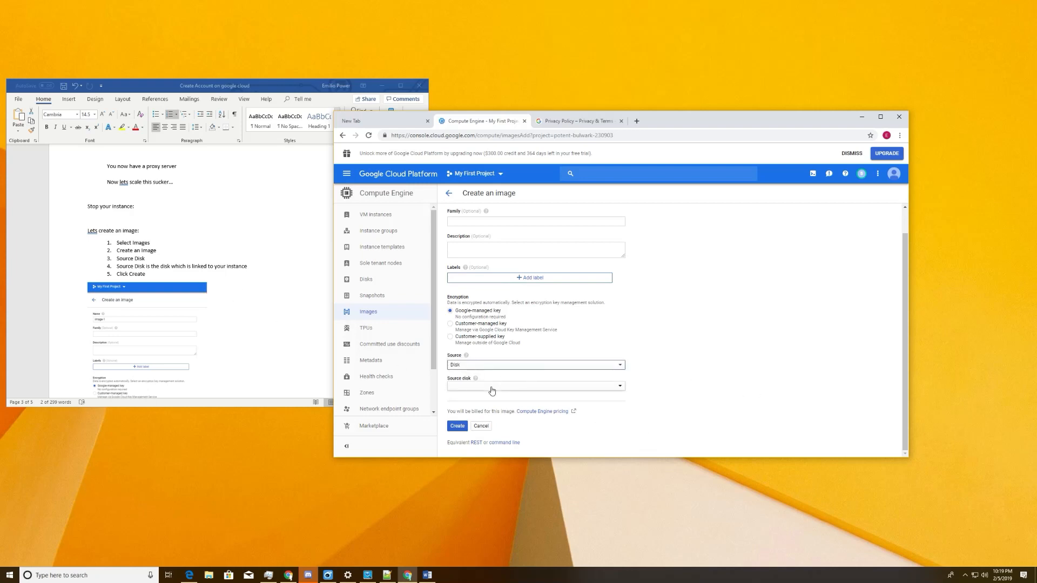
click(535, 385)
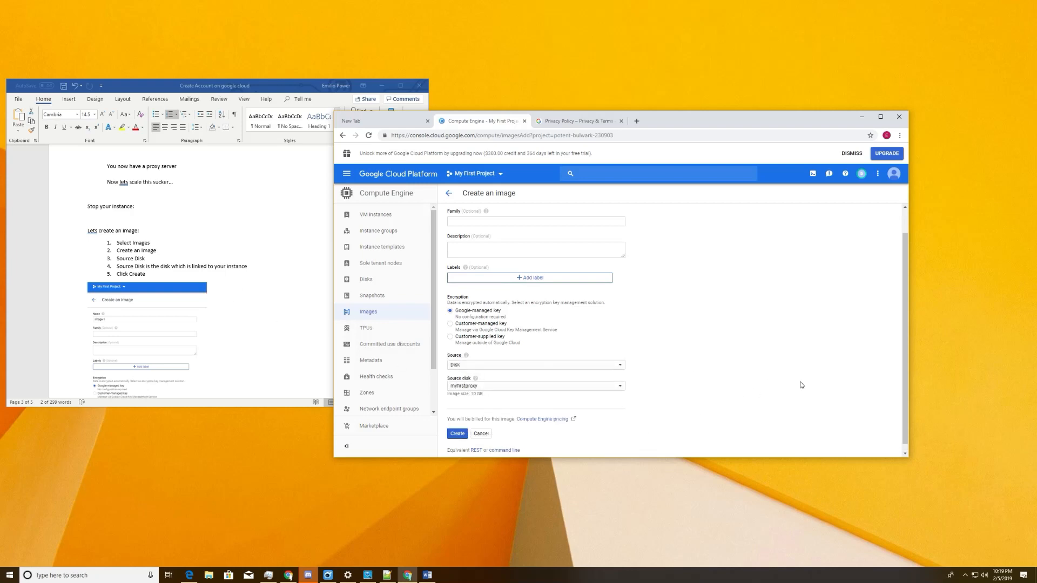
click(457, 433)
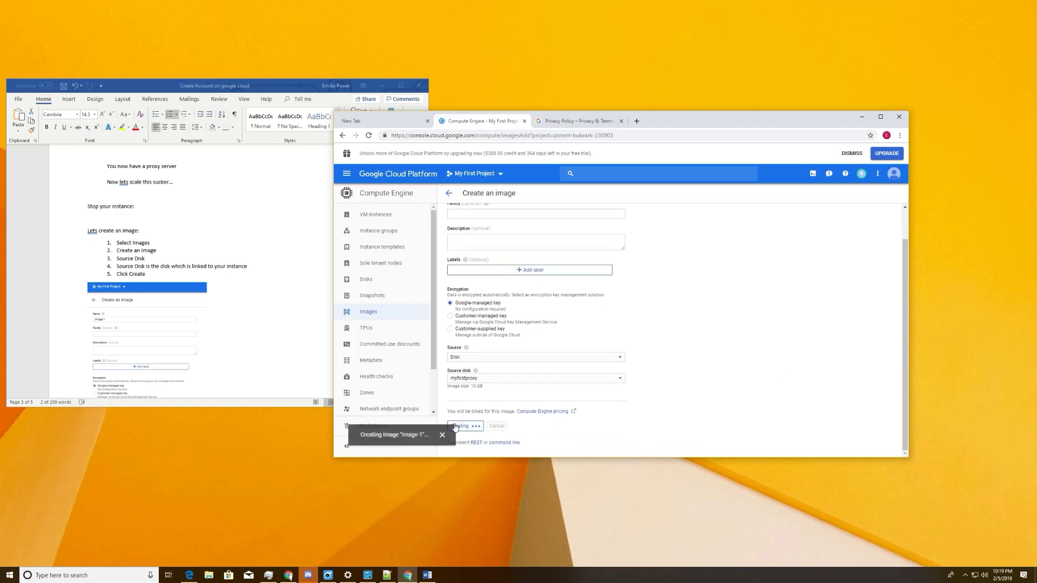
mouse_move(233, 291)
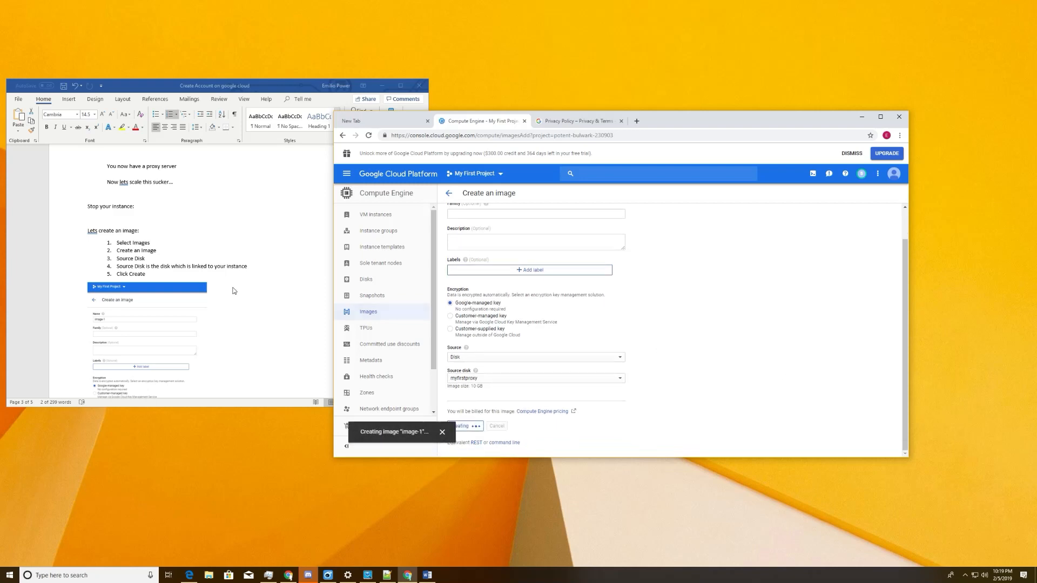
scroll(down, 3)
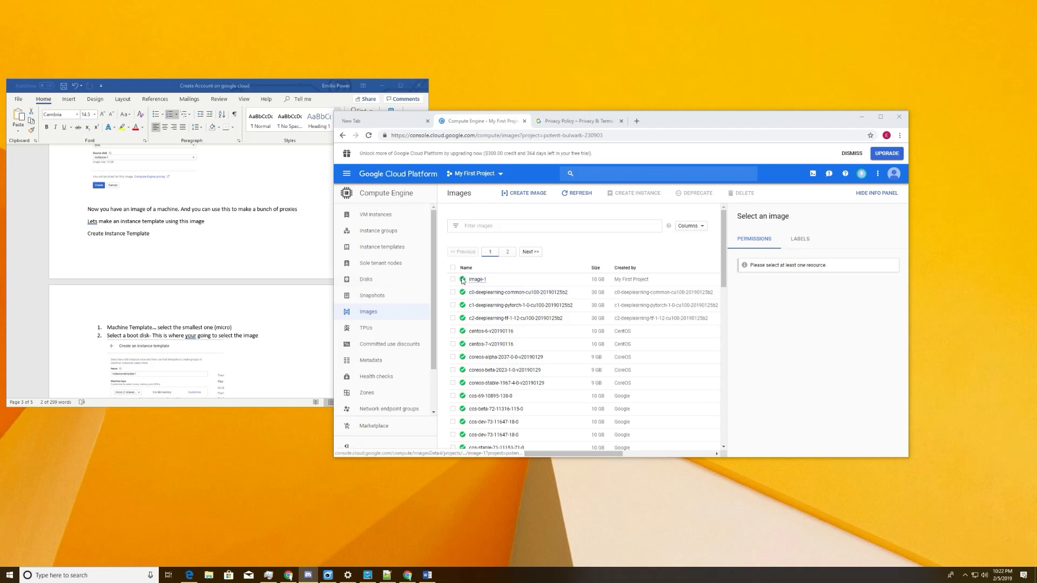
mouse_move(463, 278)
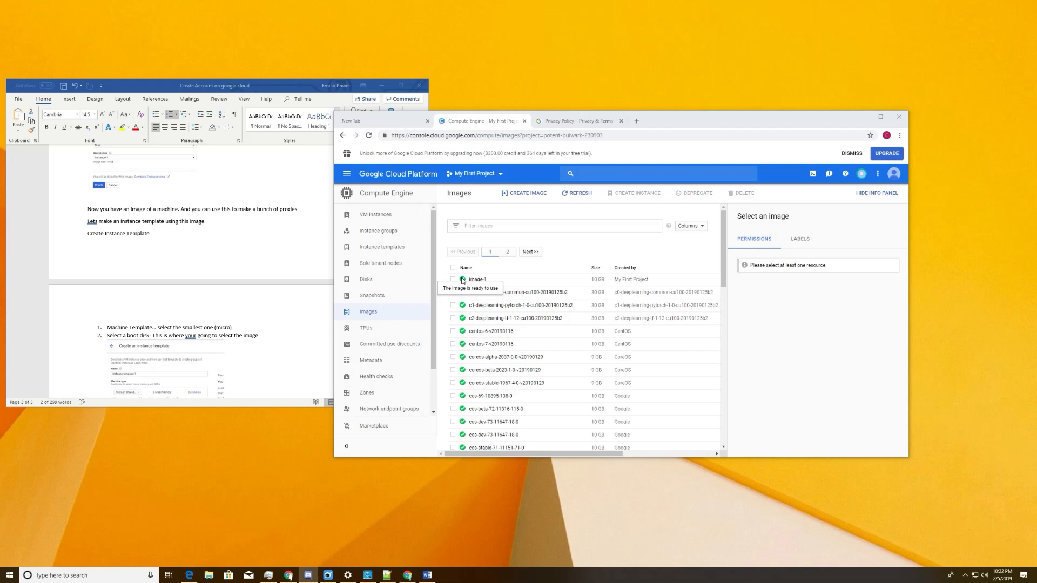
mouse_move(382, 246)
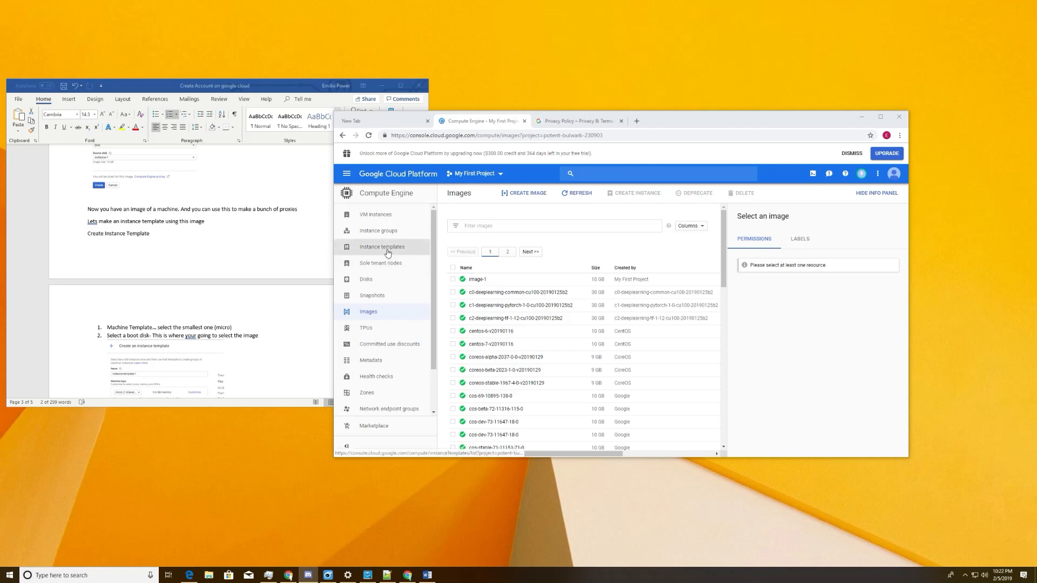
- Start a new instance template with machine type micro (1 shared vCPU)
click(381, 247)
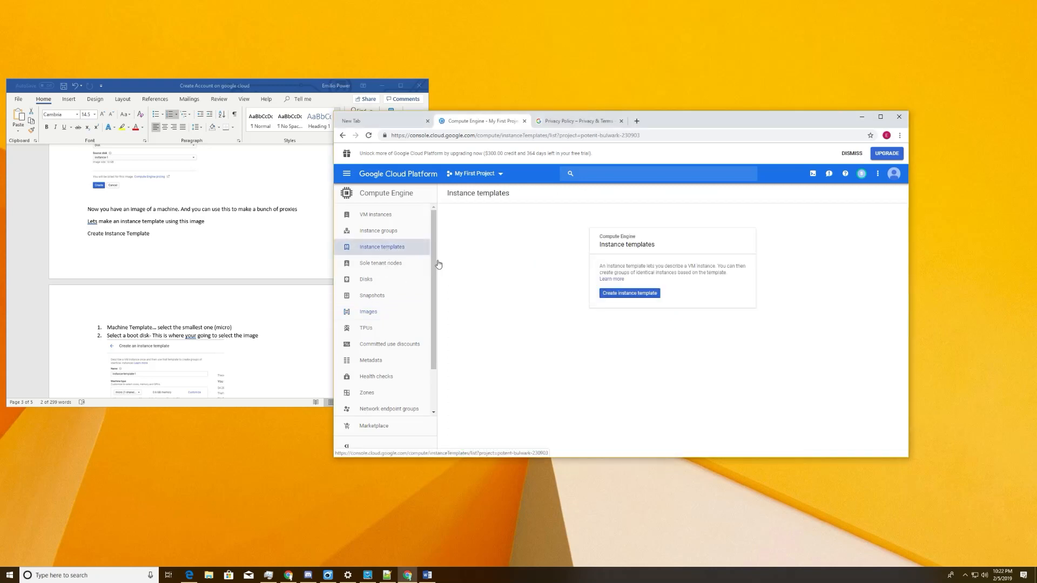
click(628, 293)
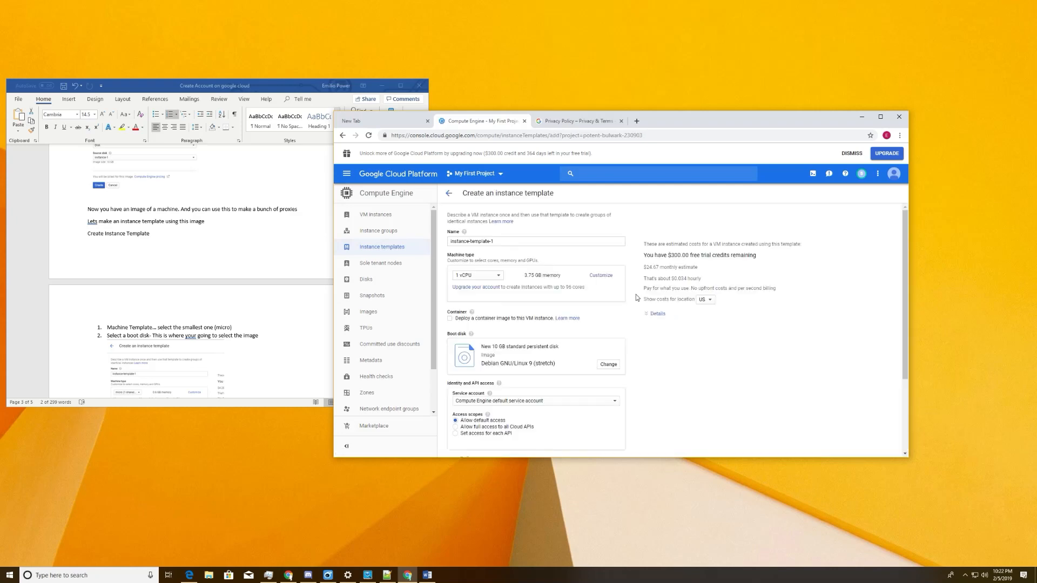
mouse_move(540, 310)
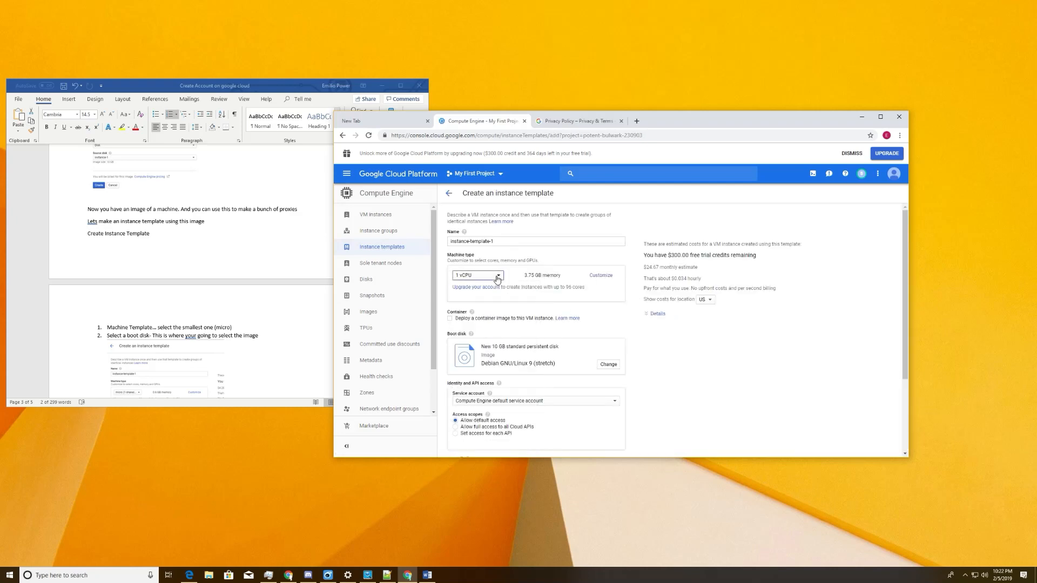
click(495, 276)
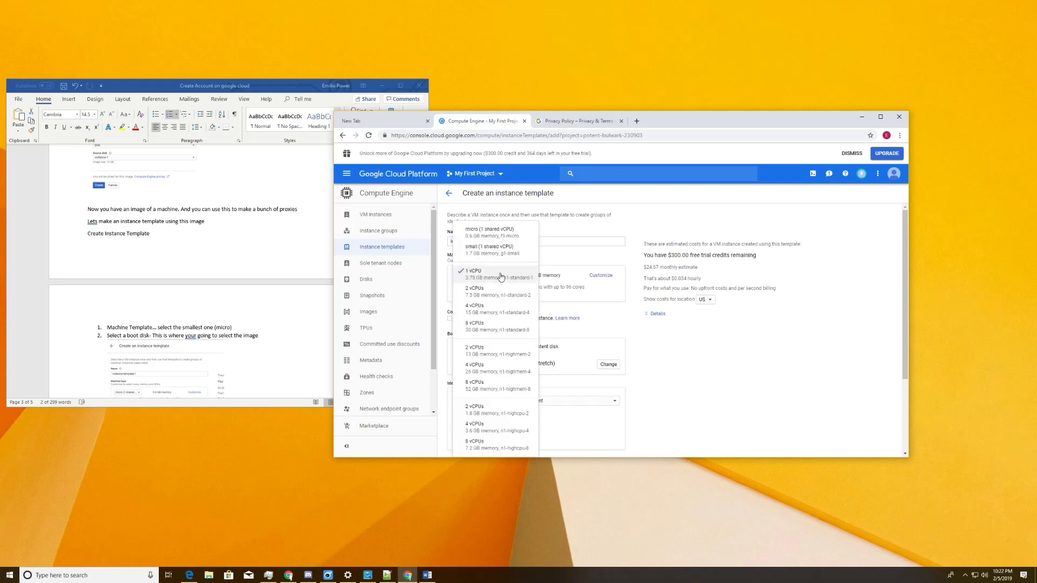
mouse_move(515, 232)
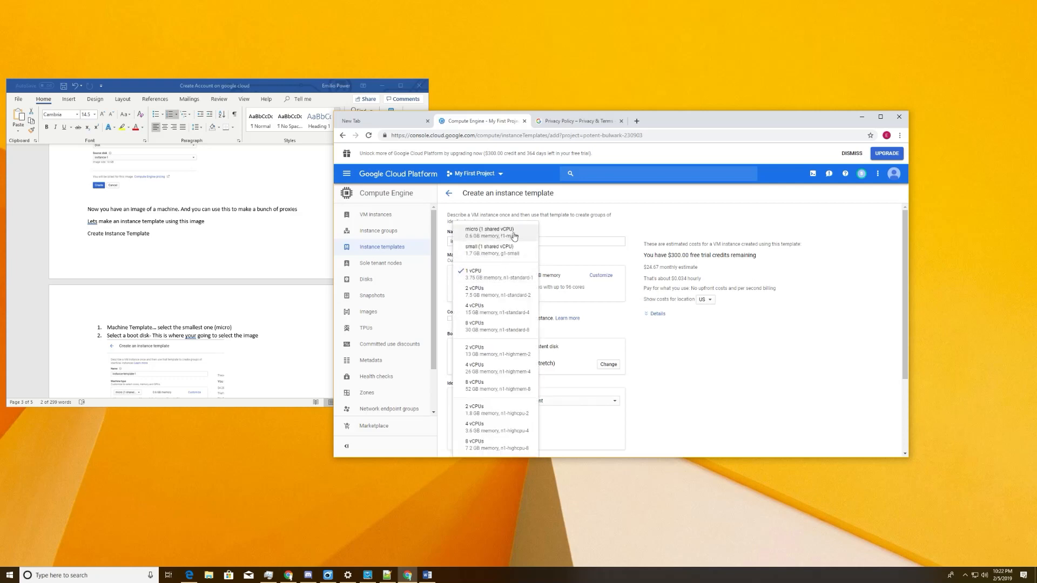
click(488, 231)
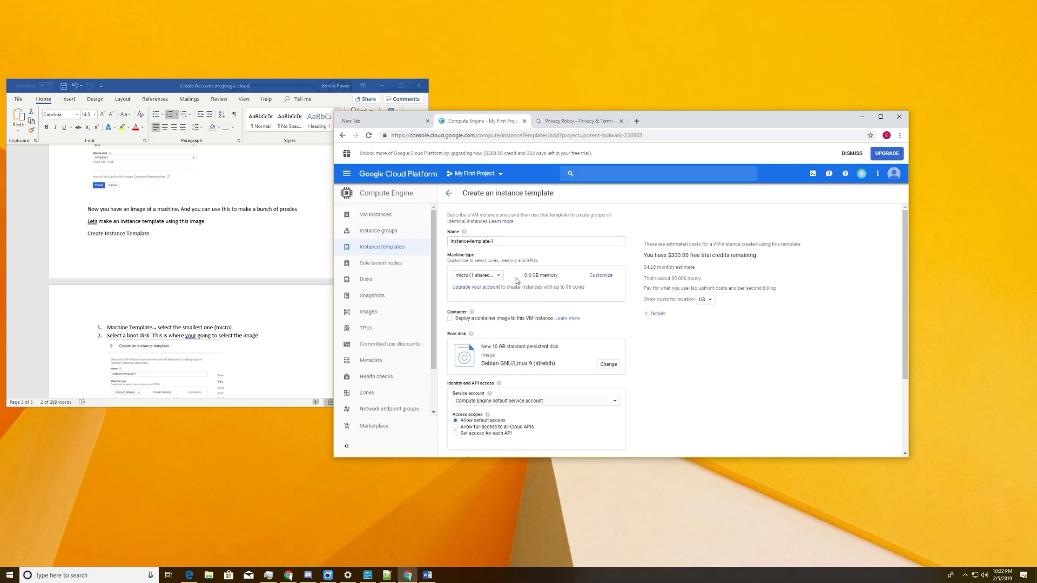
mouse_move(505, 284)
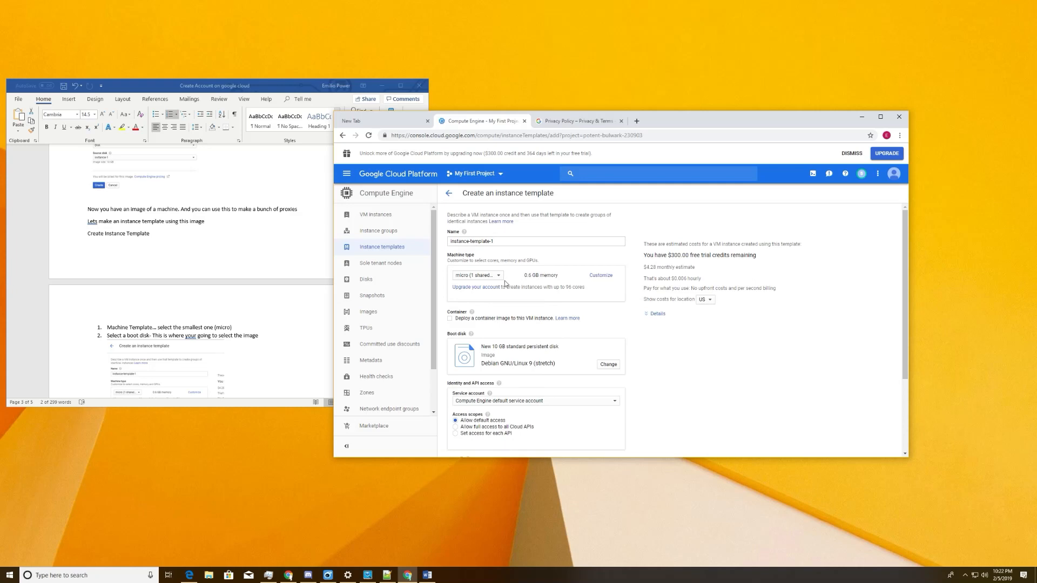
mouse_move(673, 276)
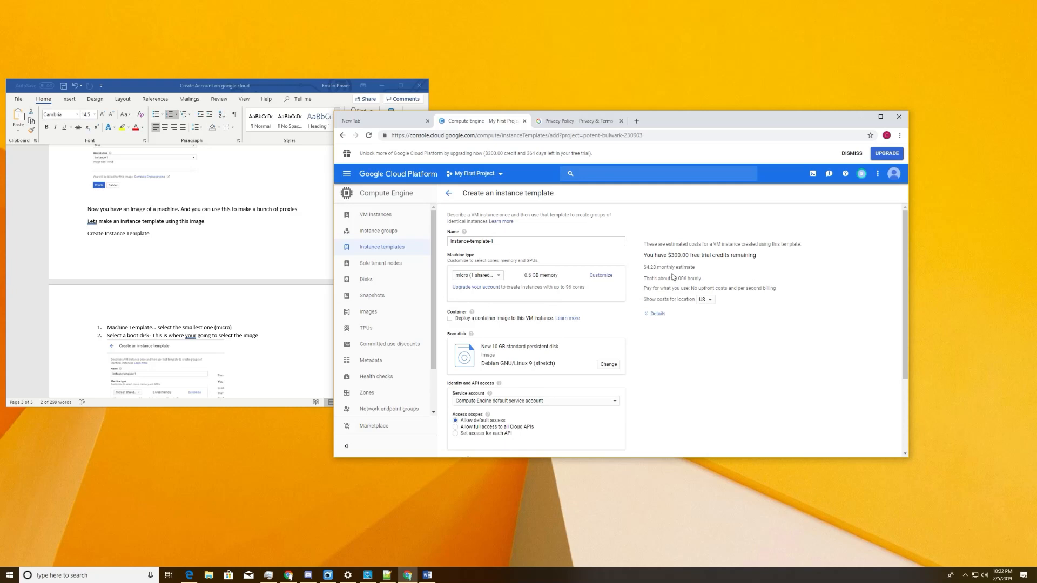
mouse_move(651, 278)
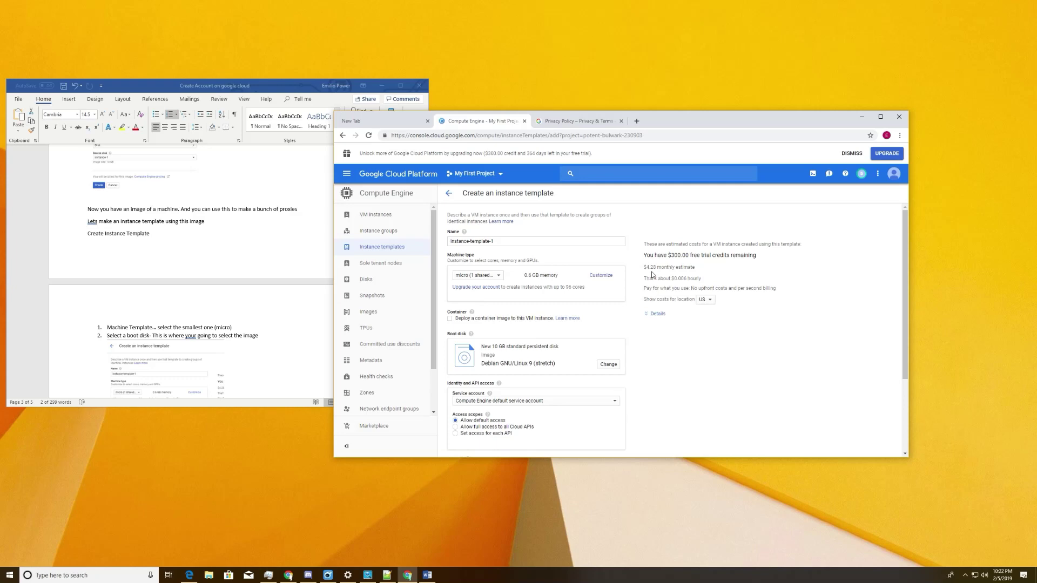
mouse_move(674, 275)
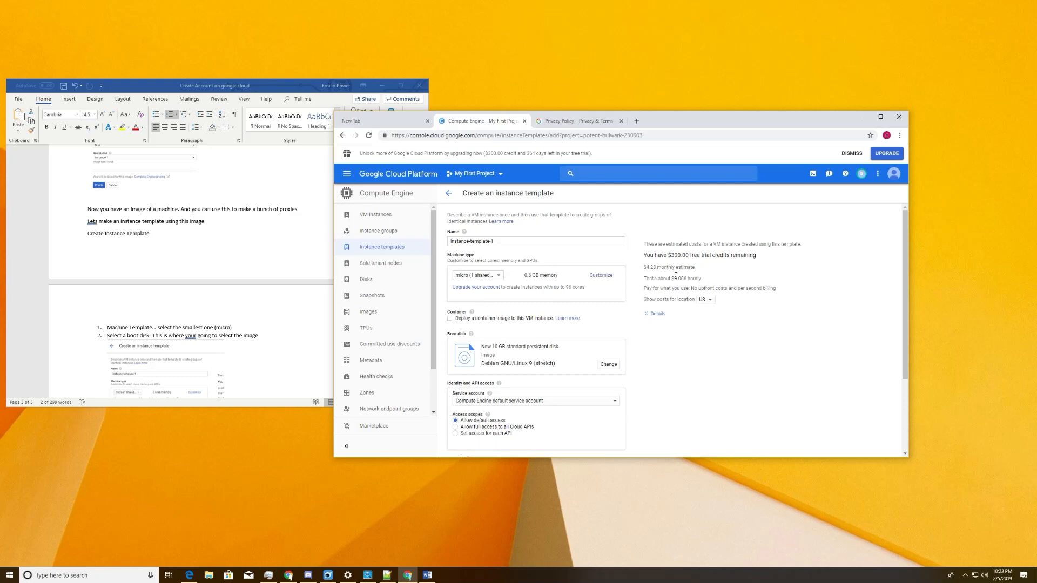
mouse_move(512, 305)
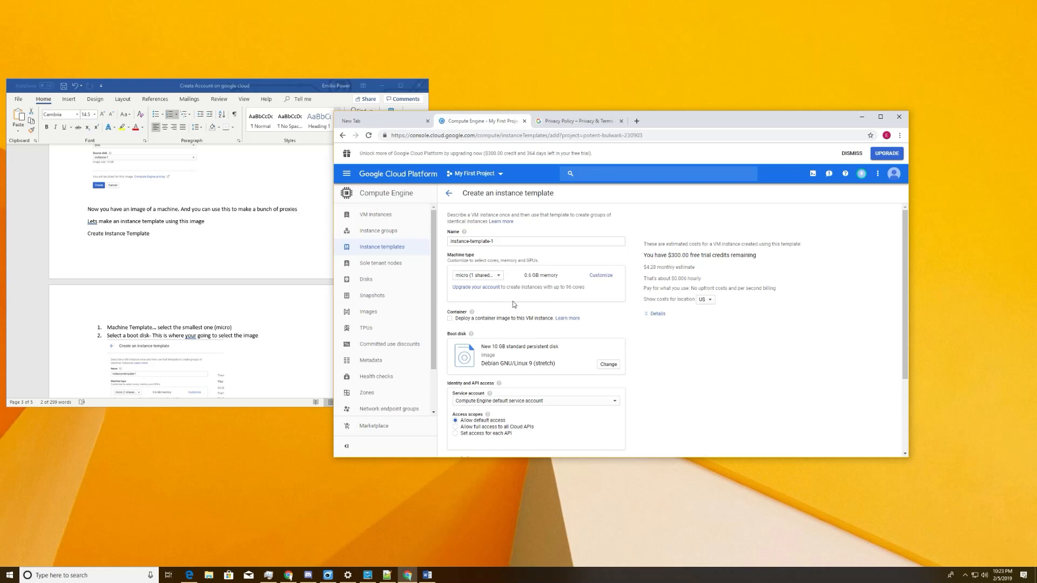
mouse_move(477, 349)
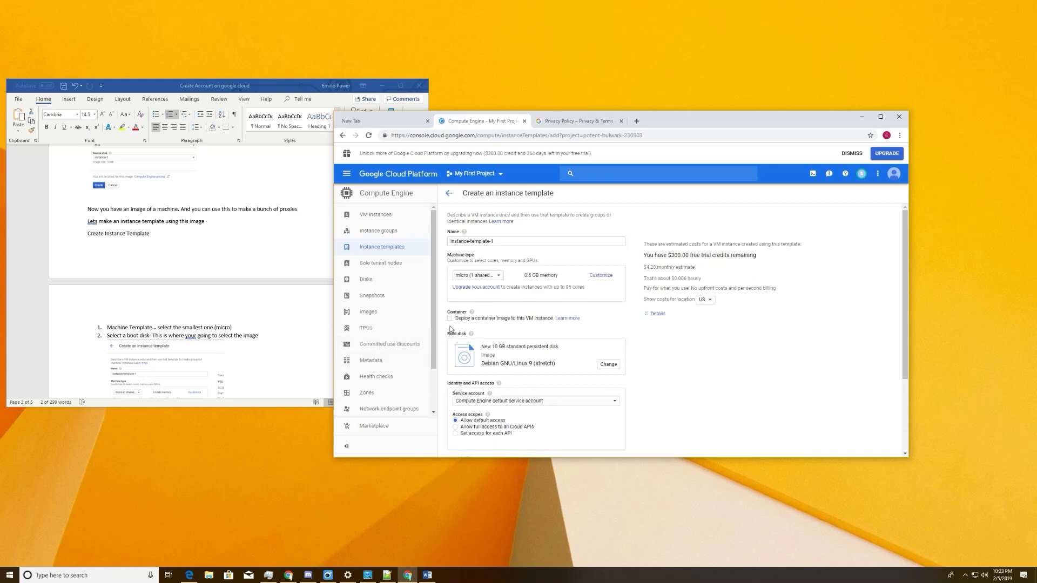
mouse_move(607, 364)
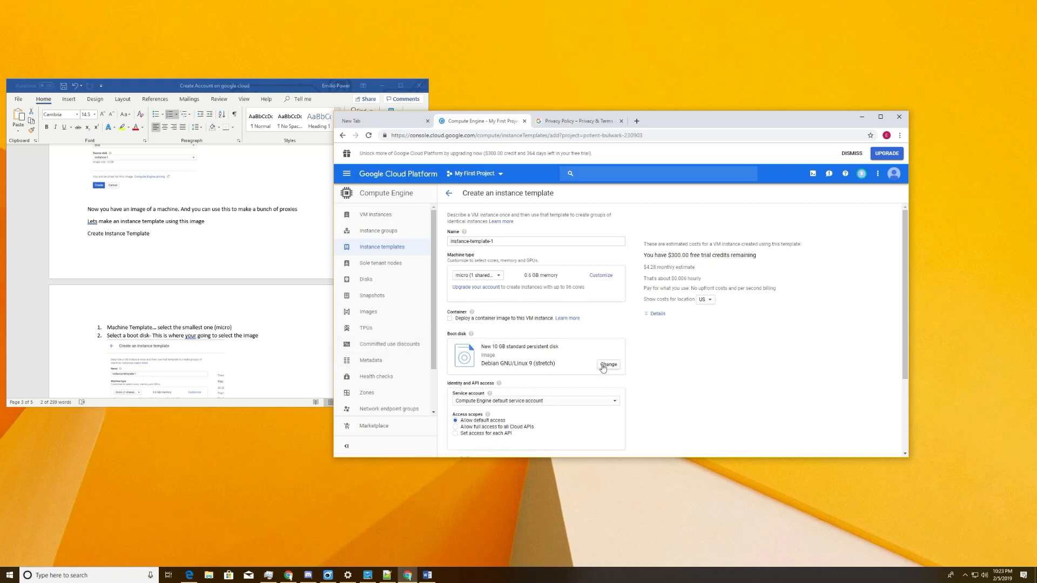
- Set the template's boot disk to custom image image-1 from My First Project
click(607, 364)
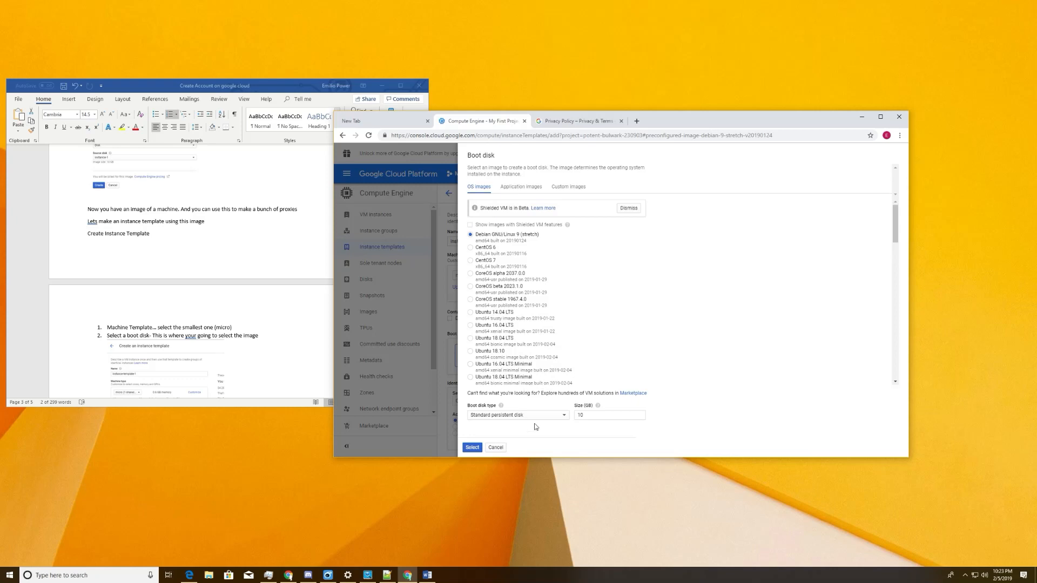
click(567, 187)
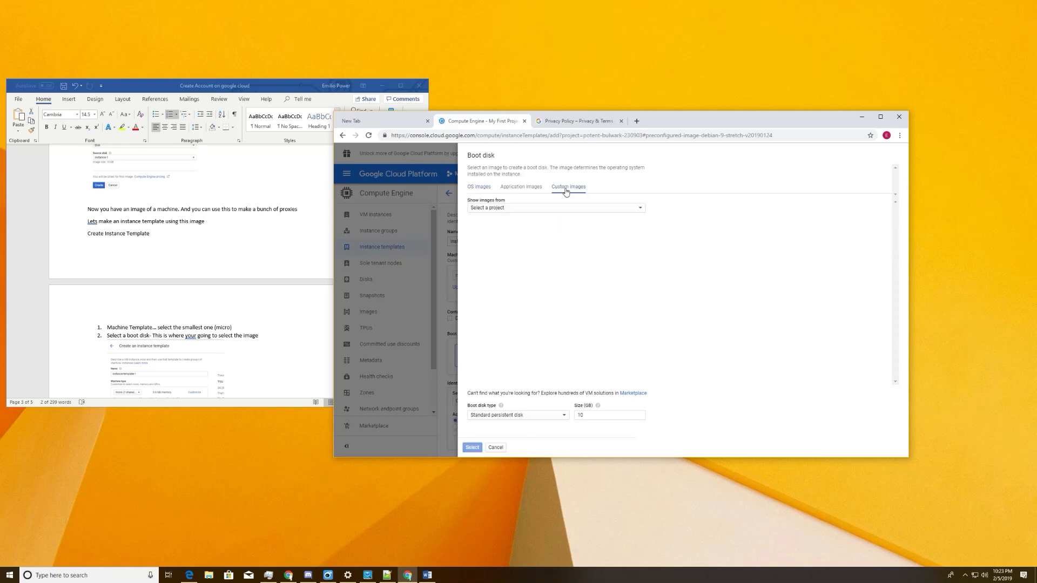
click(554, 207)
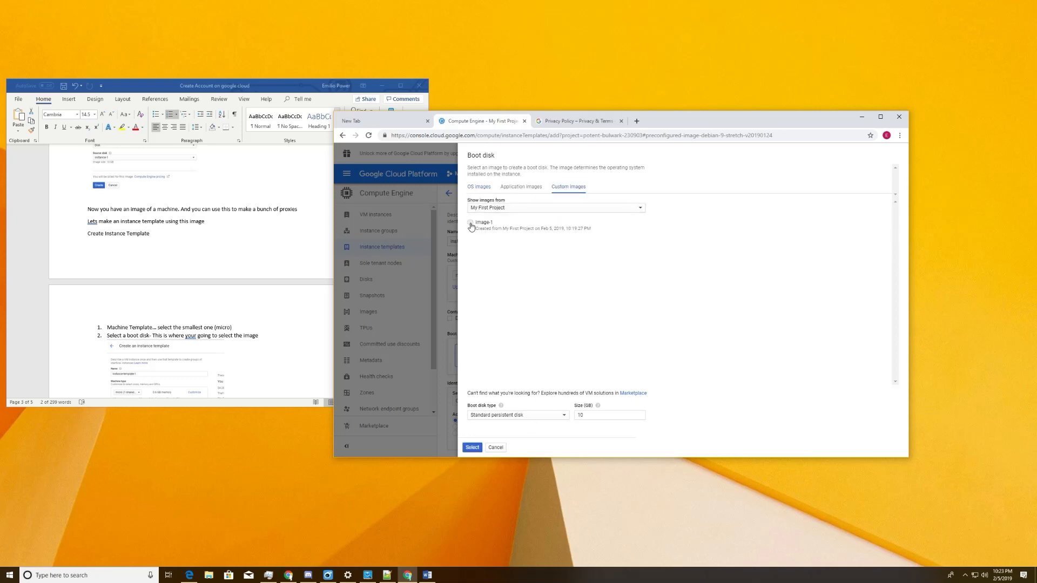
click(471, 223)
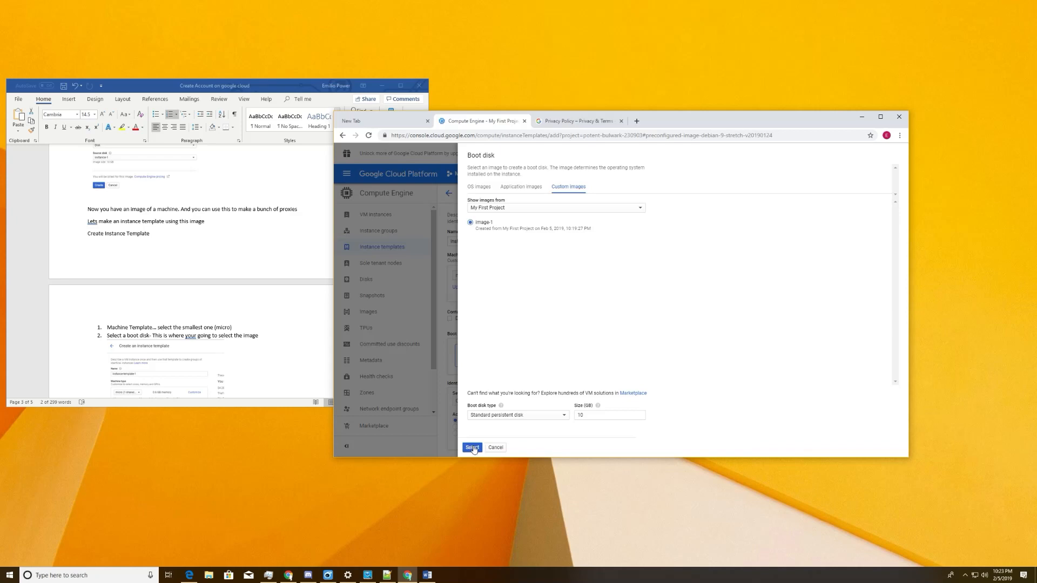
click(472, 447)
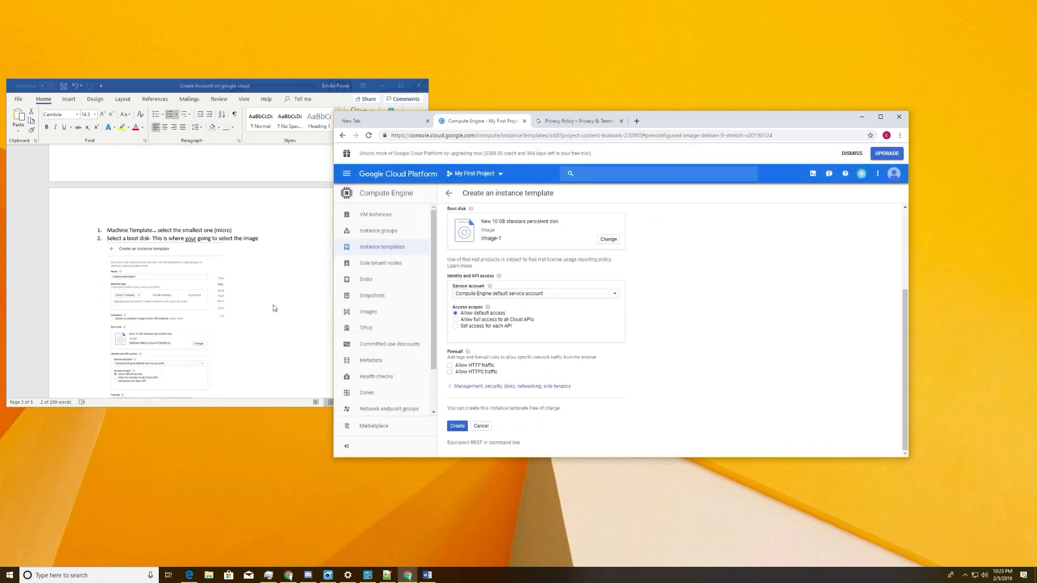
- Create instance-template-1 and return to the instance templates list
scroll(down, 3)
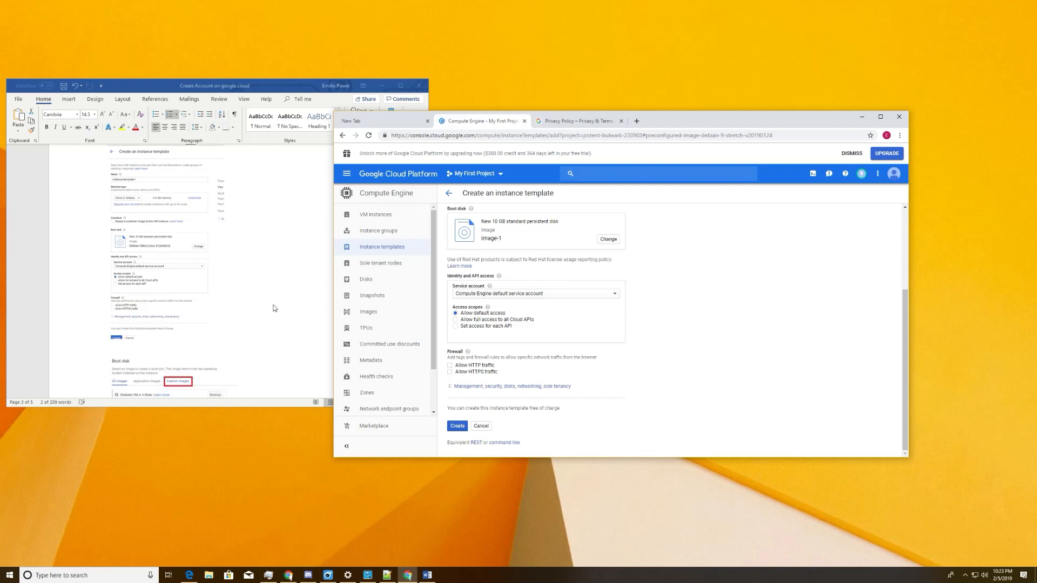
mouse_move(474, 438)
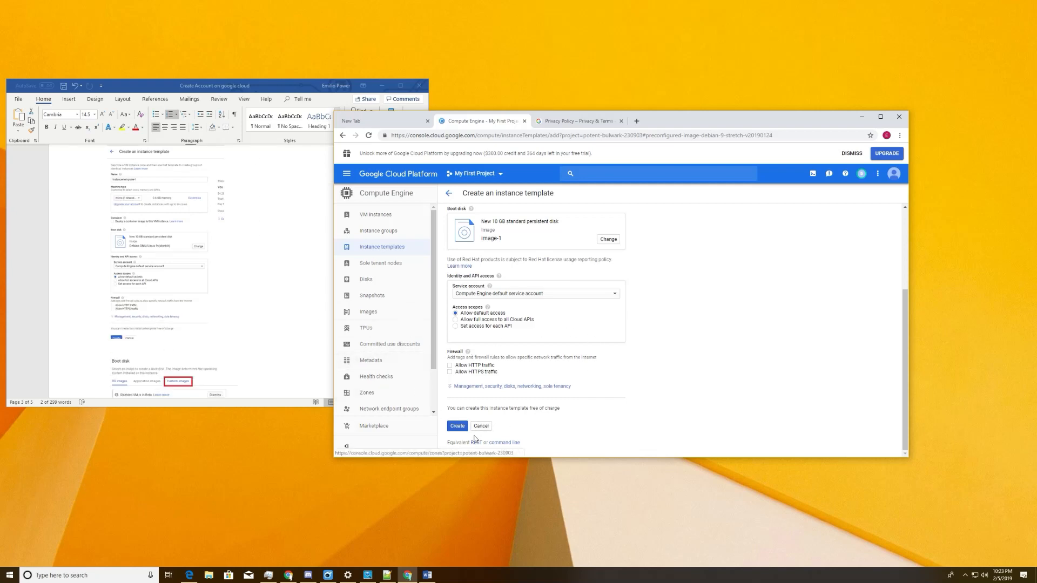
scroll(down, 3)
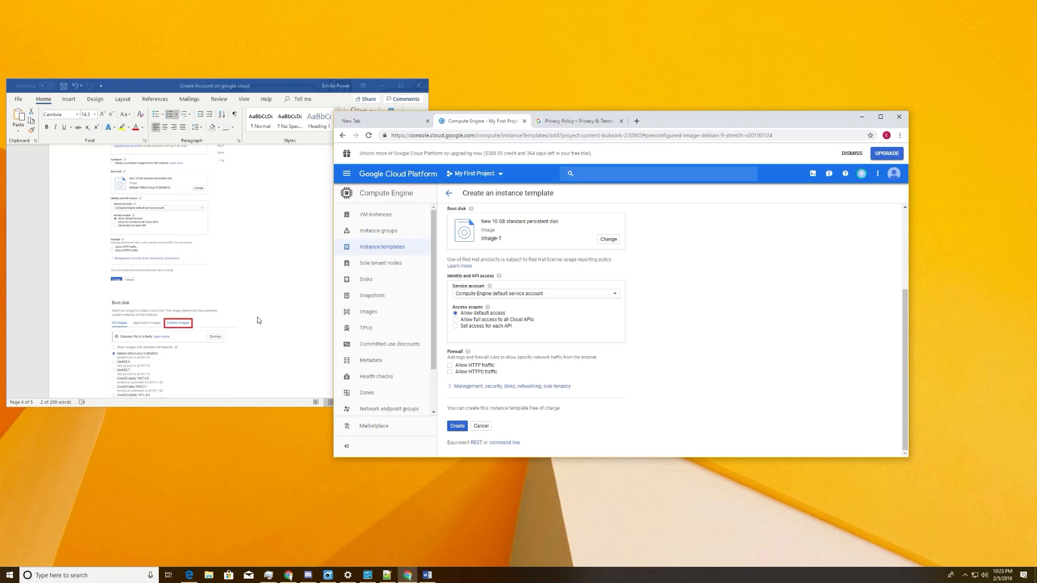
scroll(down, 3)
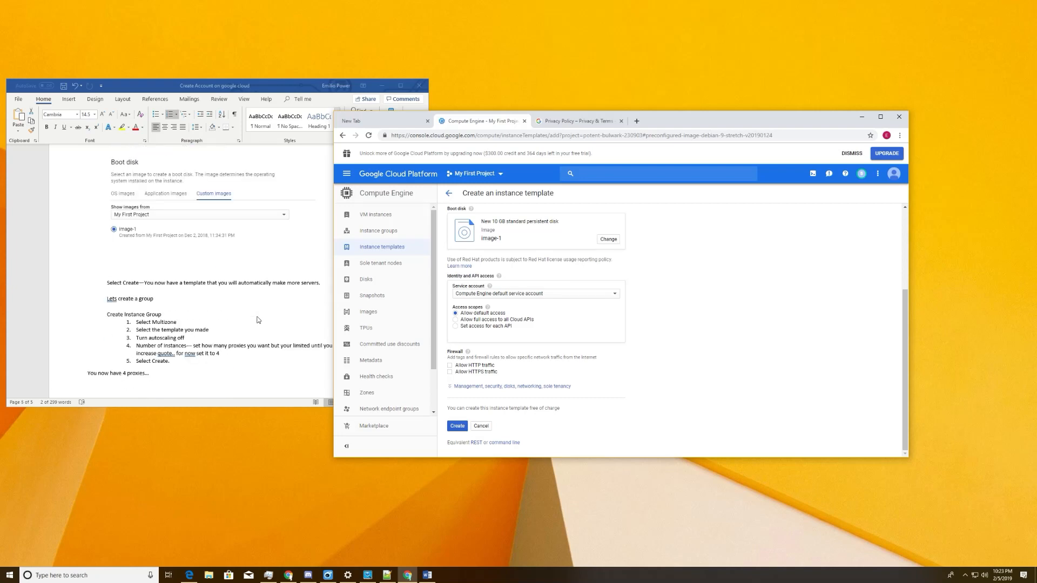
mouse_move(163, 212)
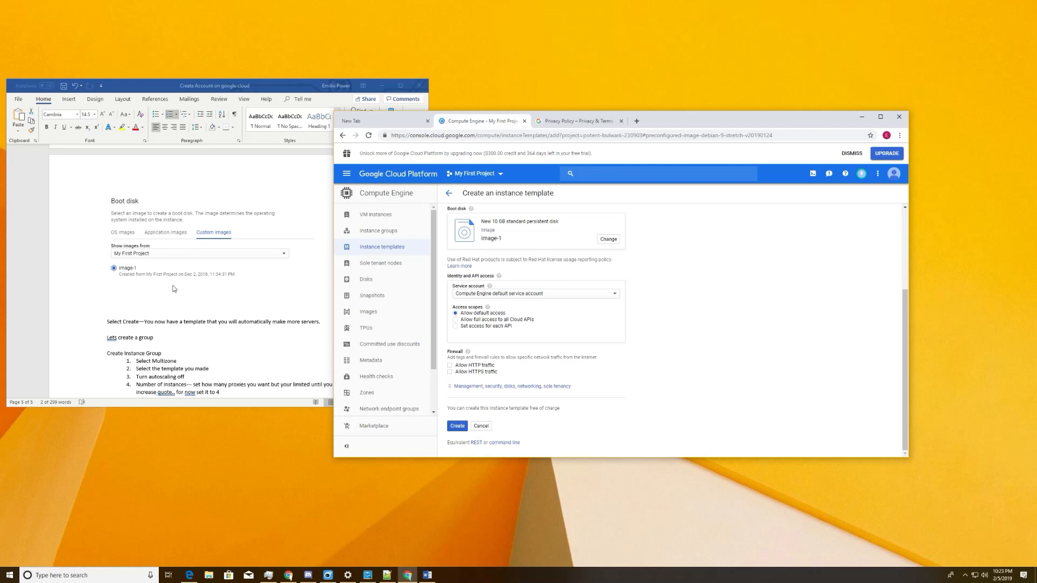
click(457, 425)
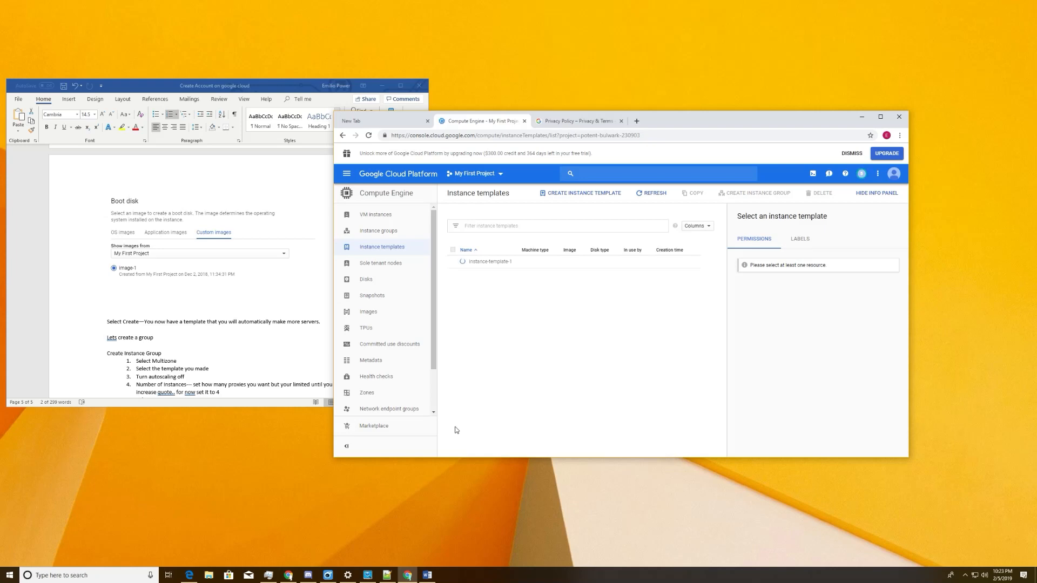
mouse_move(294, 328)
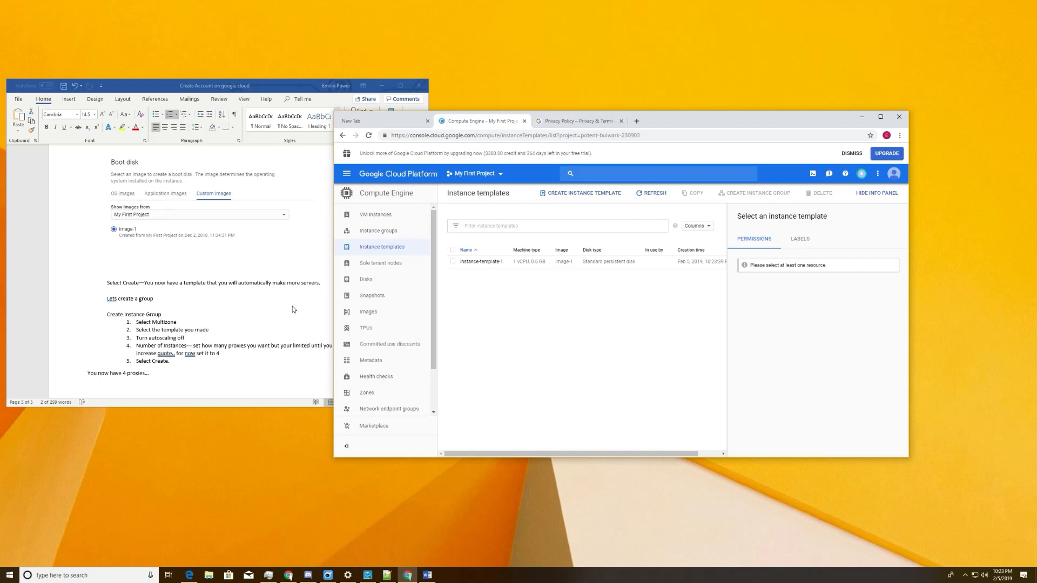
mouse_move(532, 306)
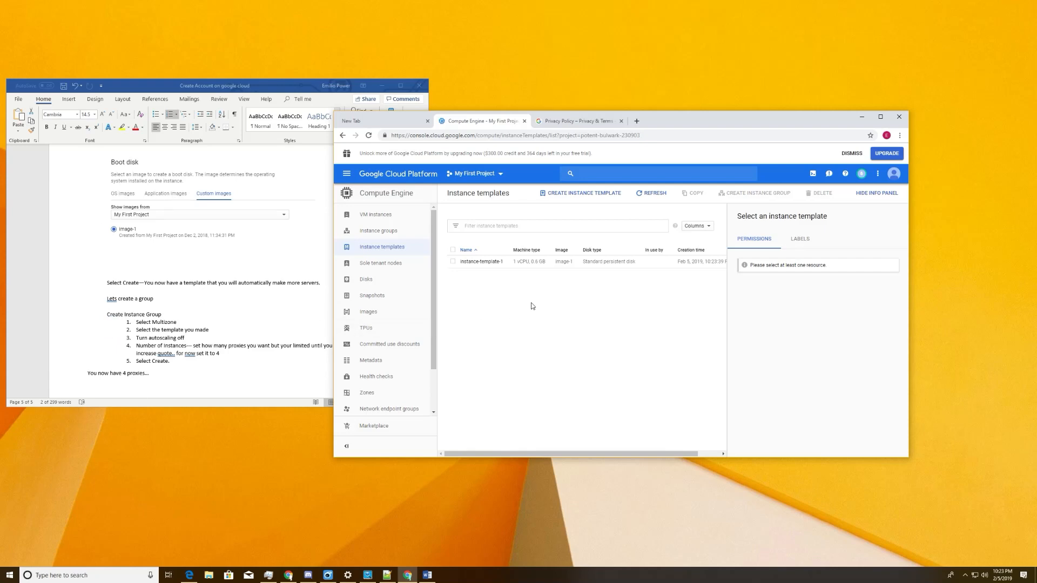
mouse_move(481, 262)
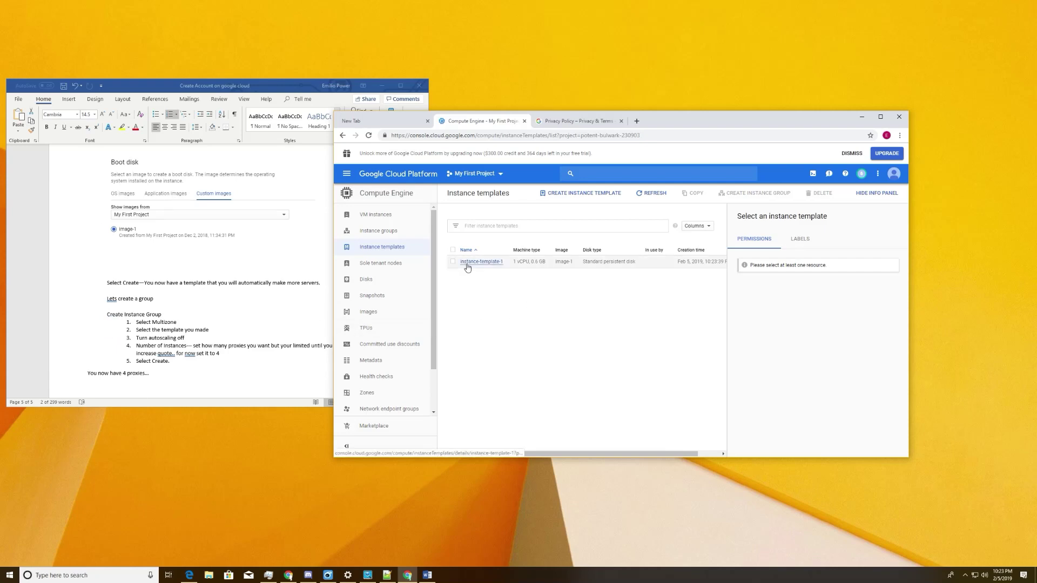
mouse_move(379, 230)
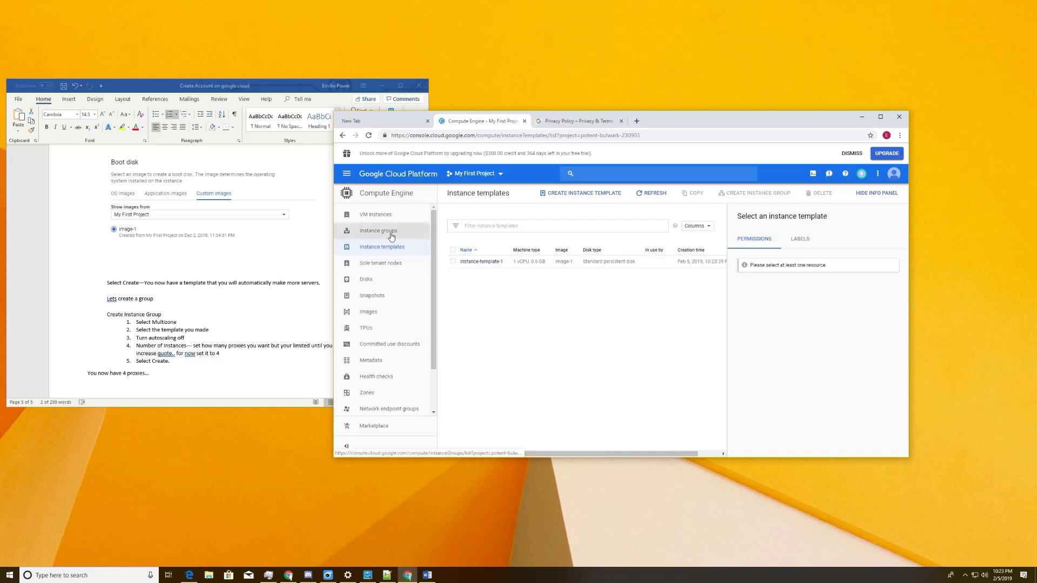
- Start instance-group-1 spanning multiple zones in region us-east4
click(378, 230)
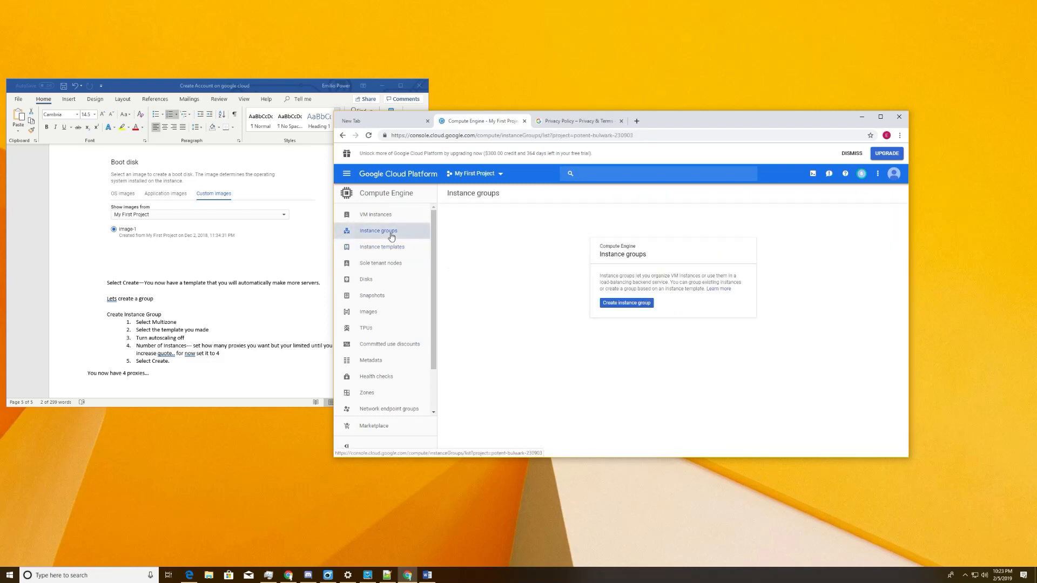
mouse_move(625, 303)
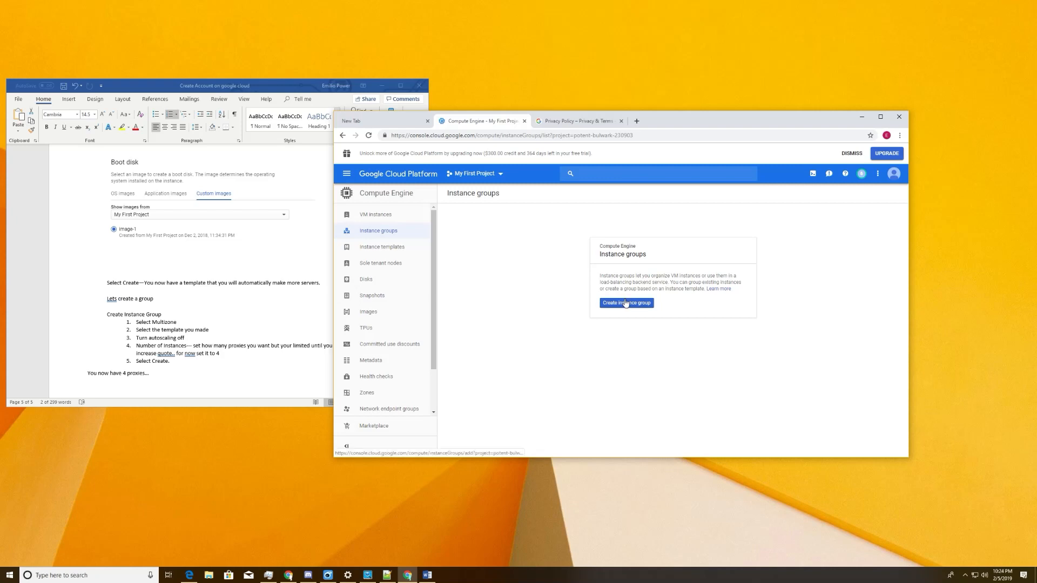
click(625, 302)
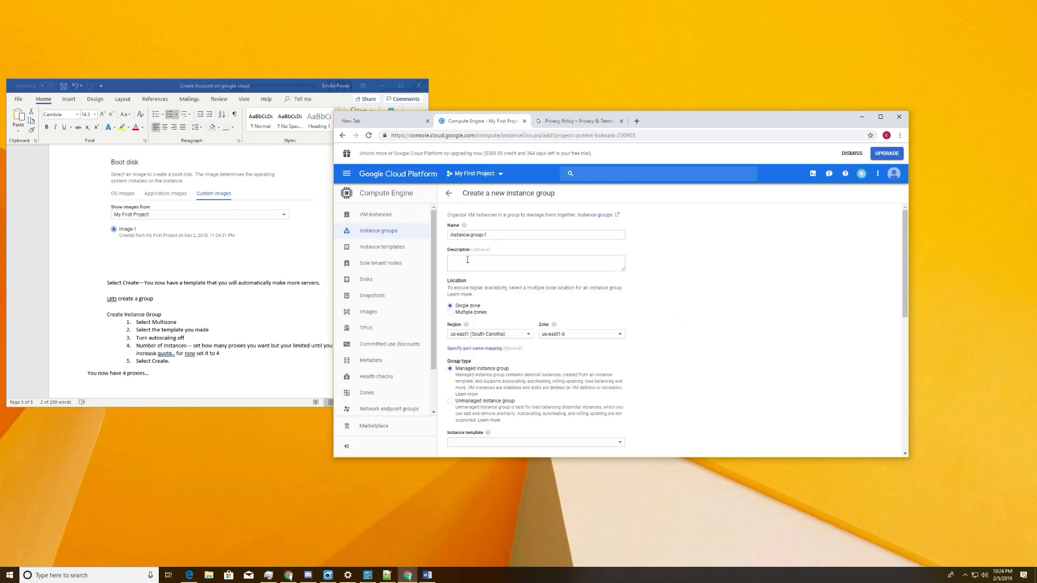
mouse_move(679, 405)
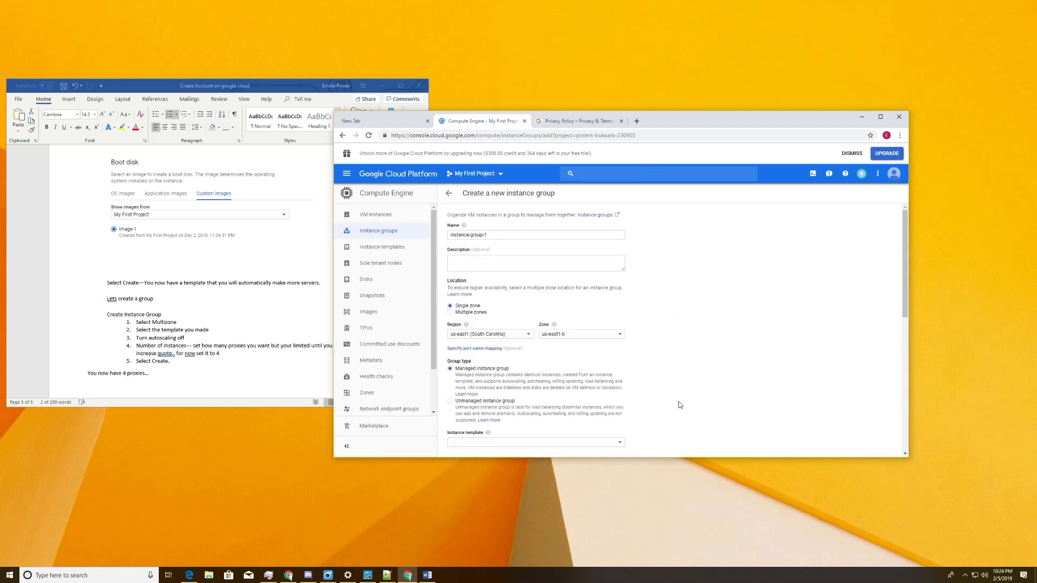
scroll(down, 3)
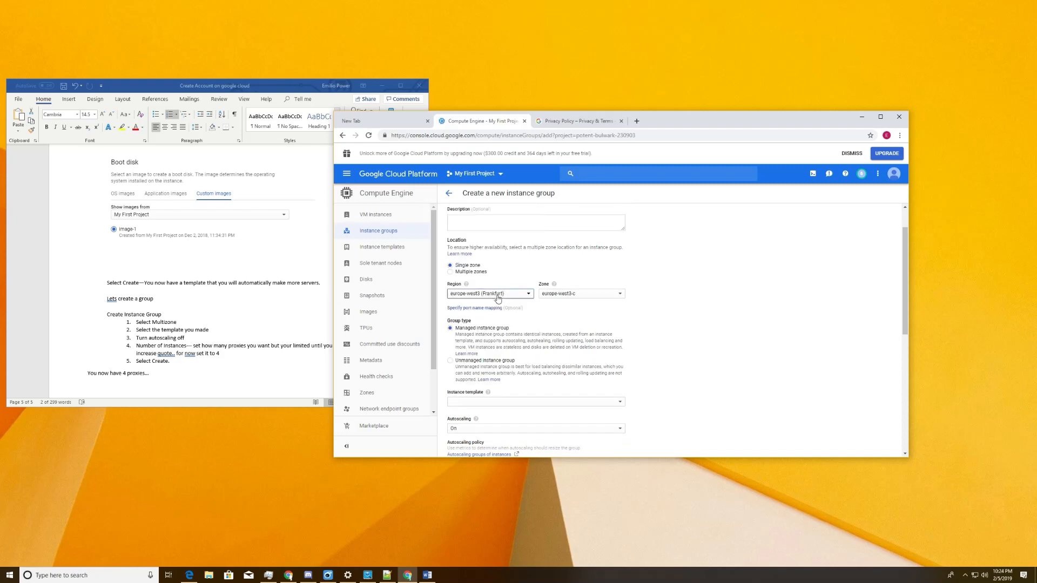
click(489, 292)
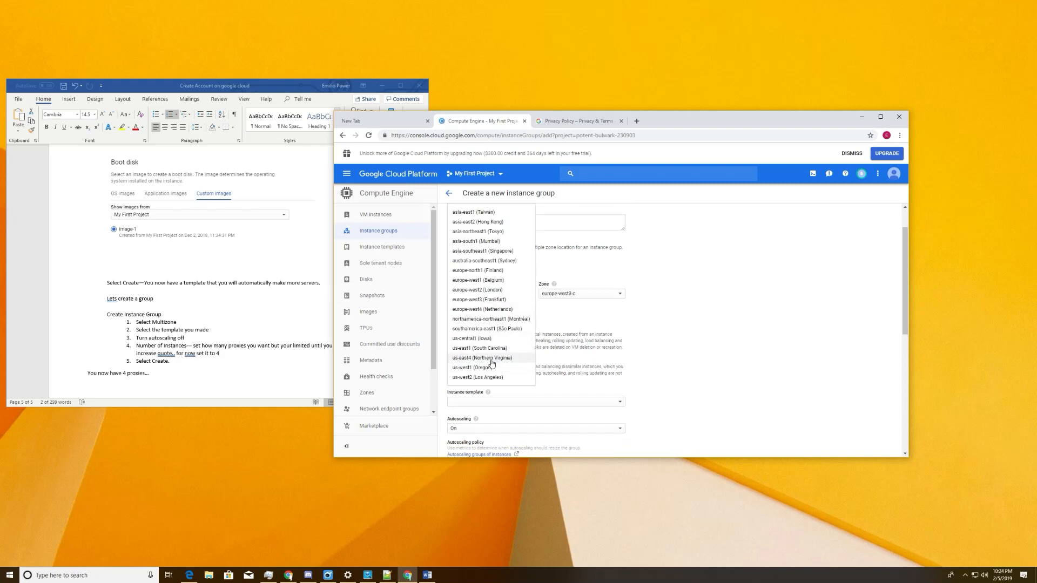
click(480, 358)
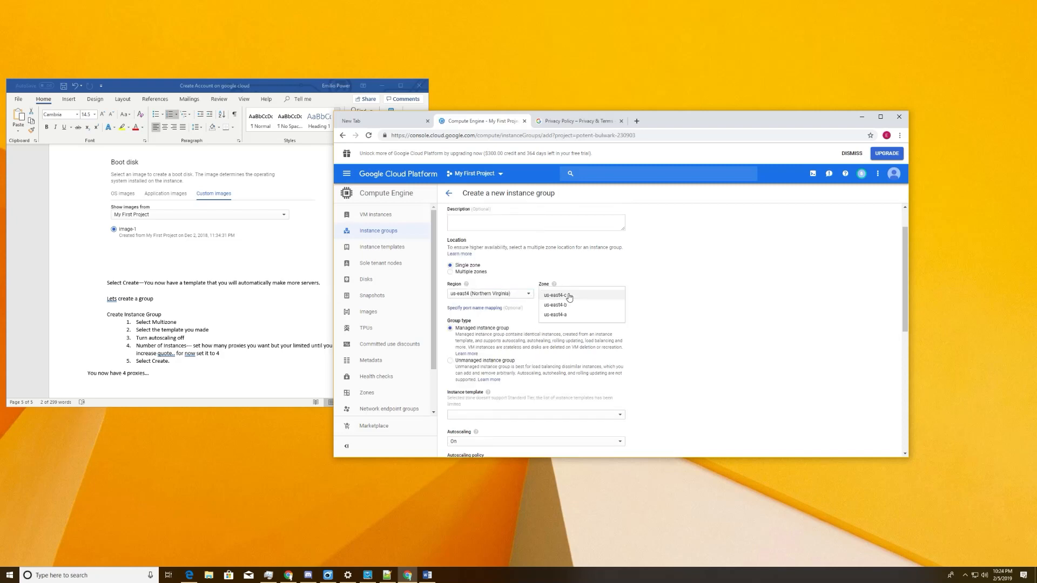
click(562, 295)
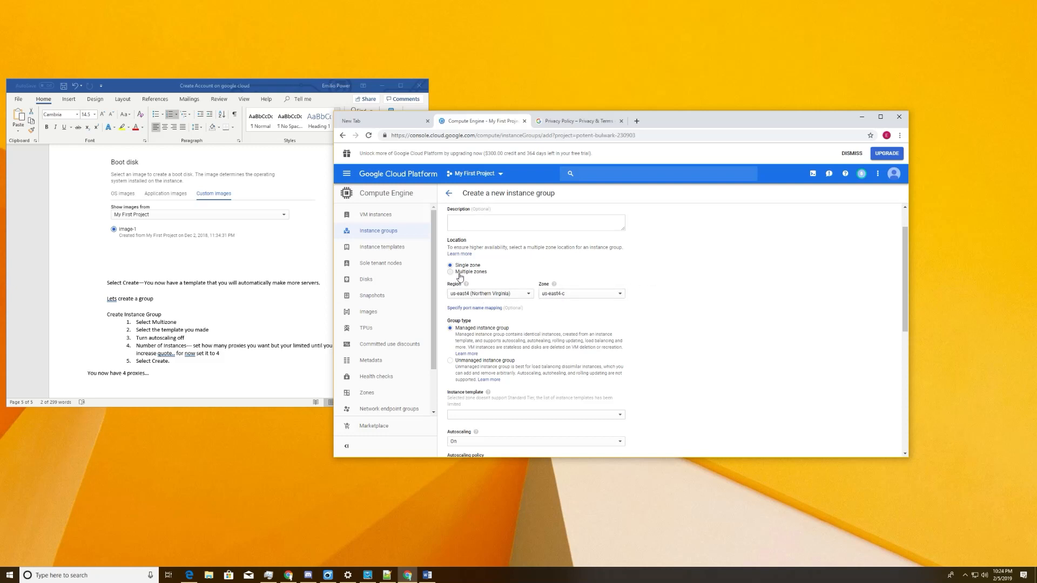
click(489, 293)
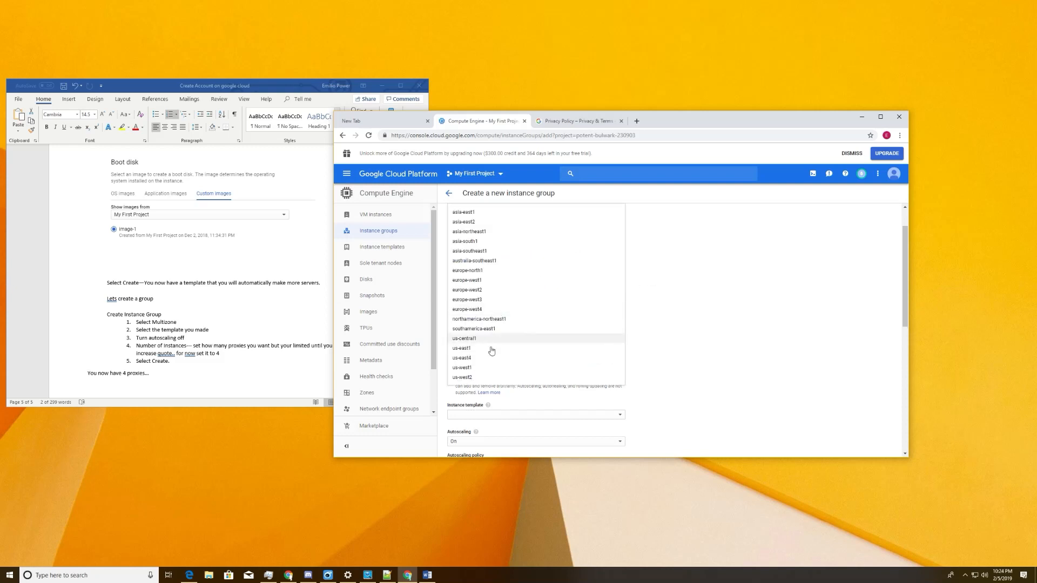
click(461, 358)
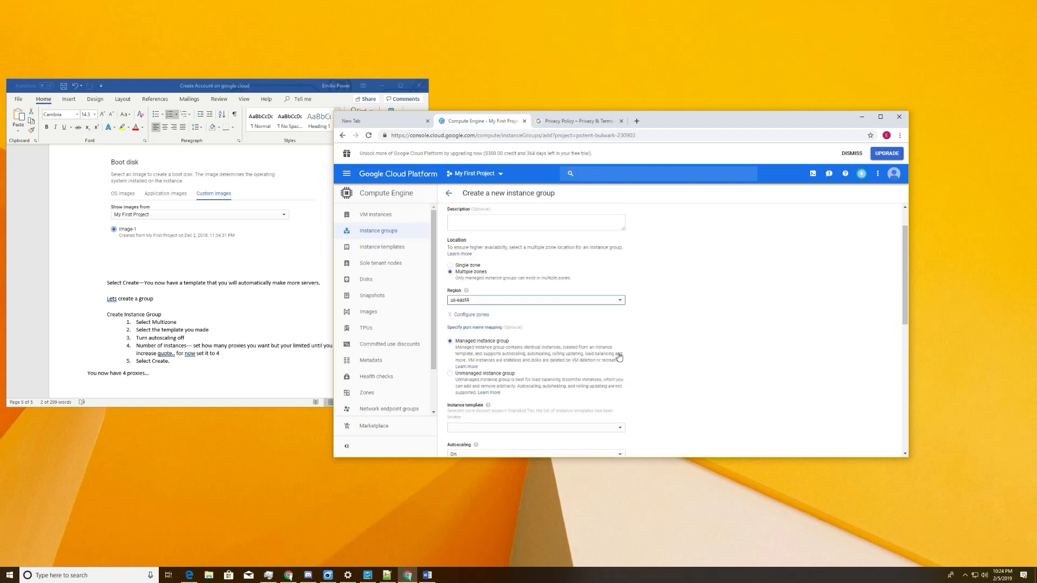
mouse_move(486, 343)
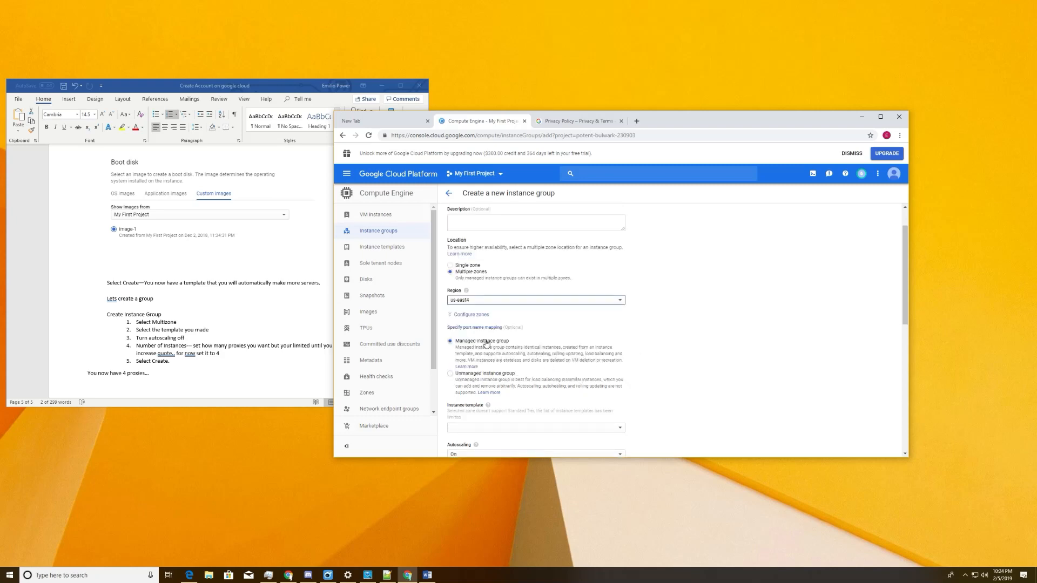
mouse_move(282, 321)
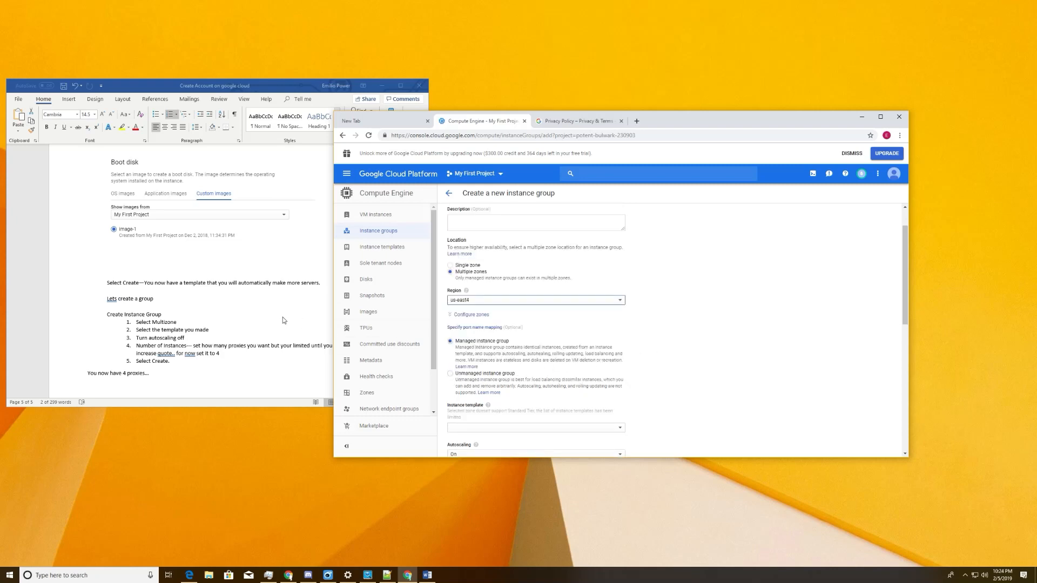
scroll(down, 3)
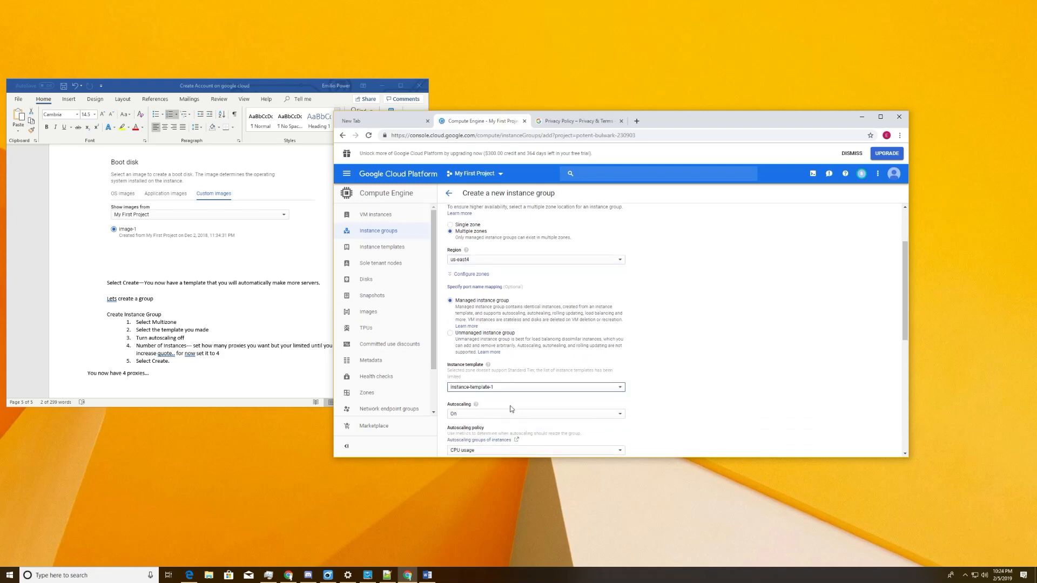
- Set the group to 4 instances with autoscaling off and create instance-group-1
scroll(down, 3)
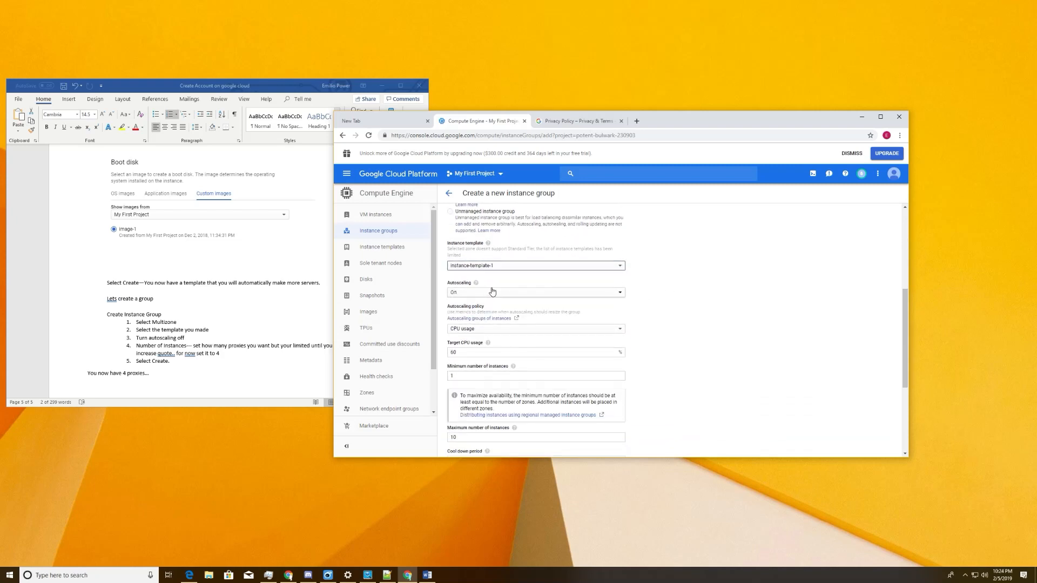
click(535, 292)
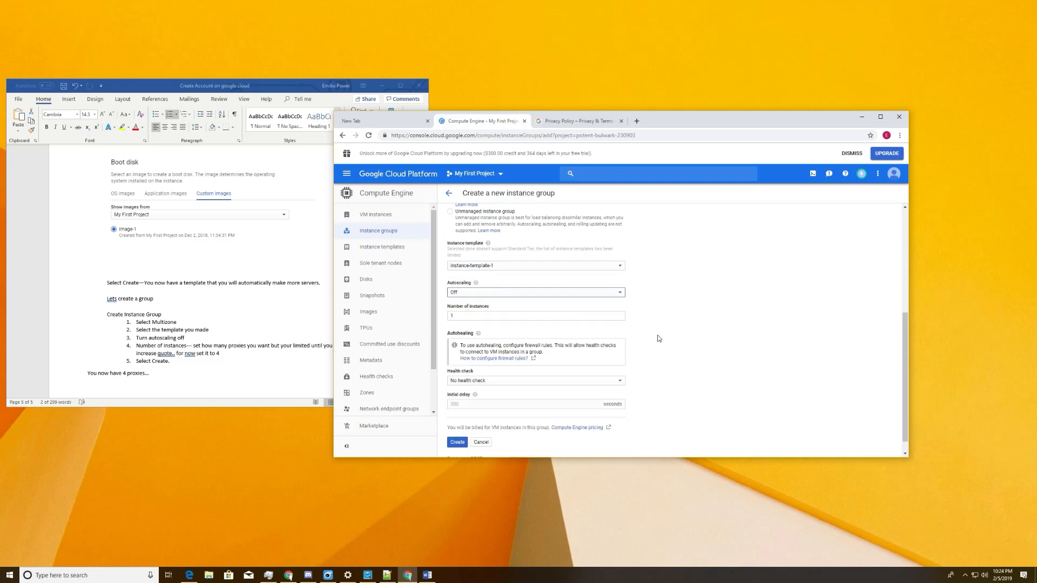
scroll(down, 3)
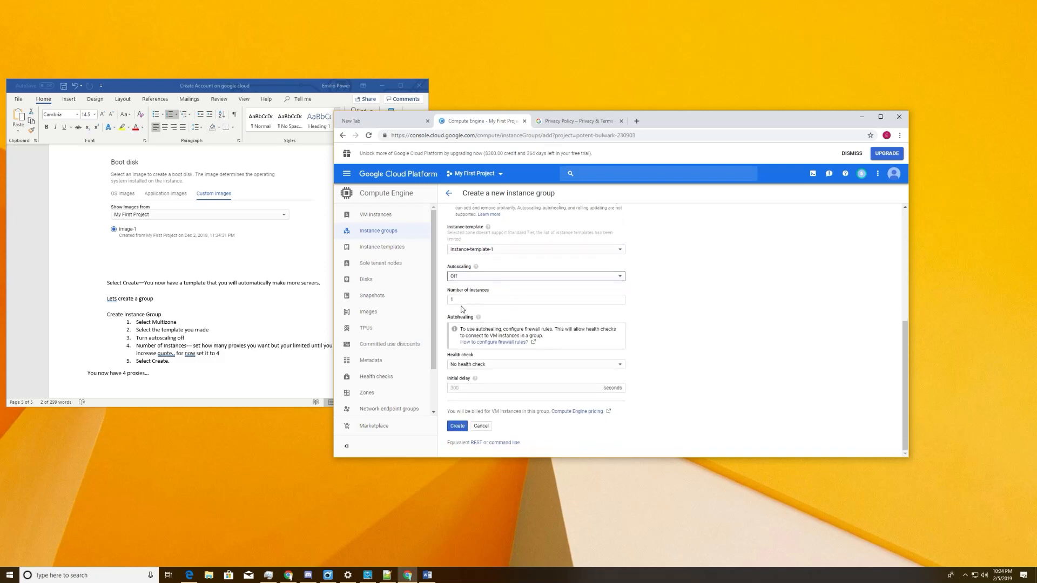
click(536, 299)
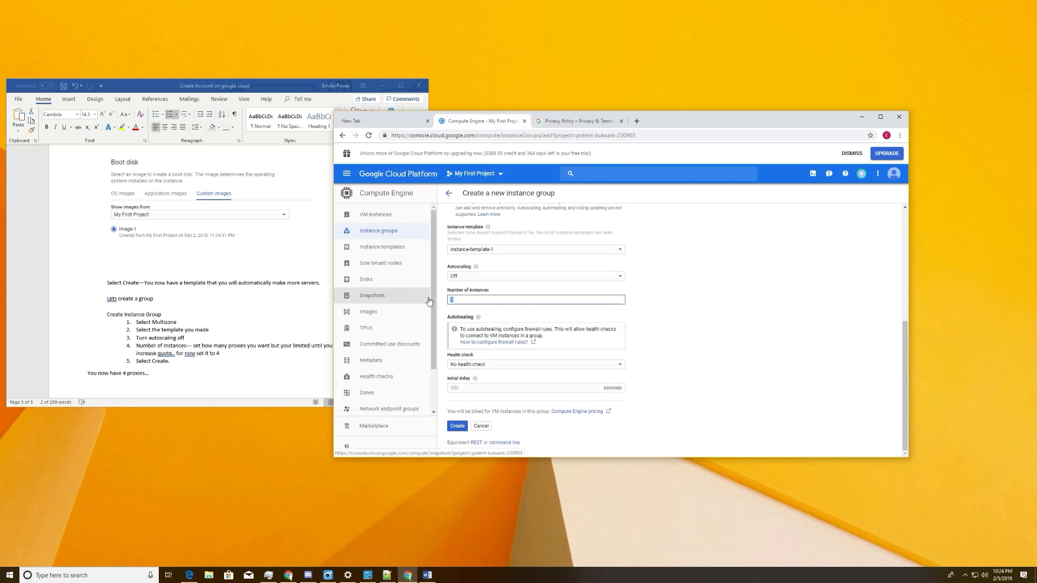
text(4)
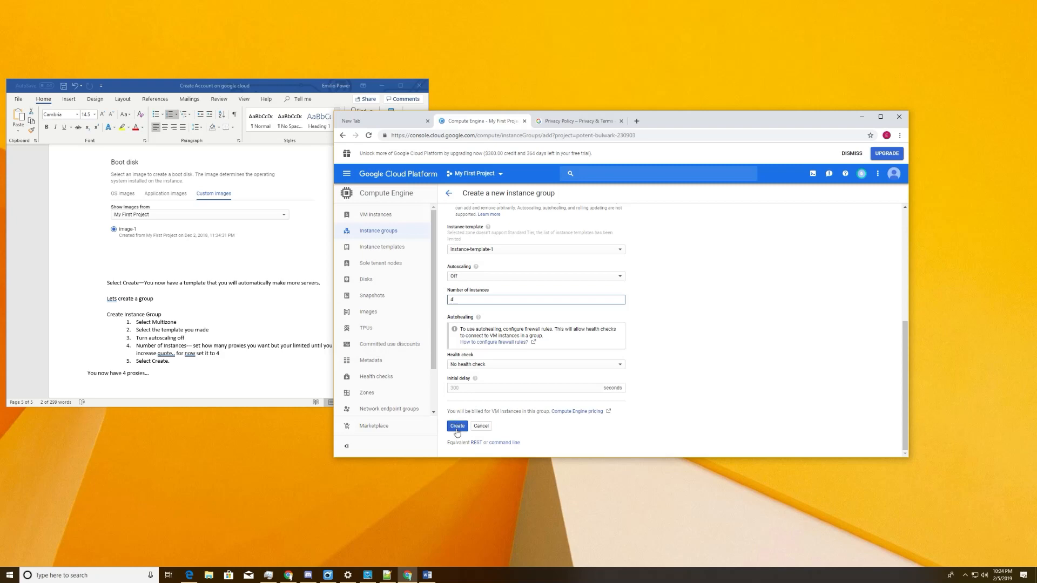
click(457, 426)
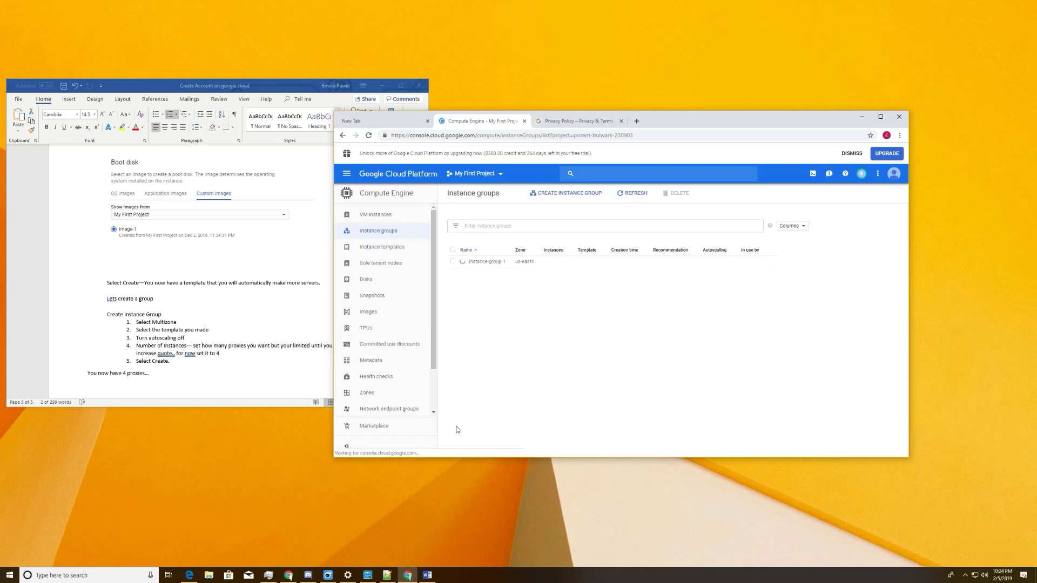
mouse_move(516, 349)
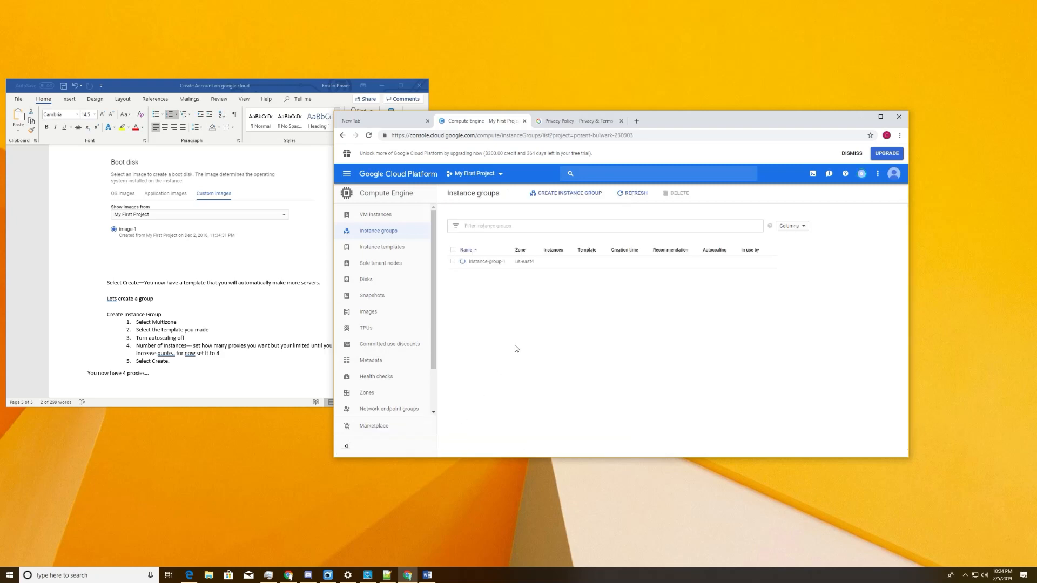
- Confirm instance-group-1 shows 4 instances, then go to the VM instances list
scroll(down, 3)
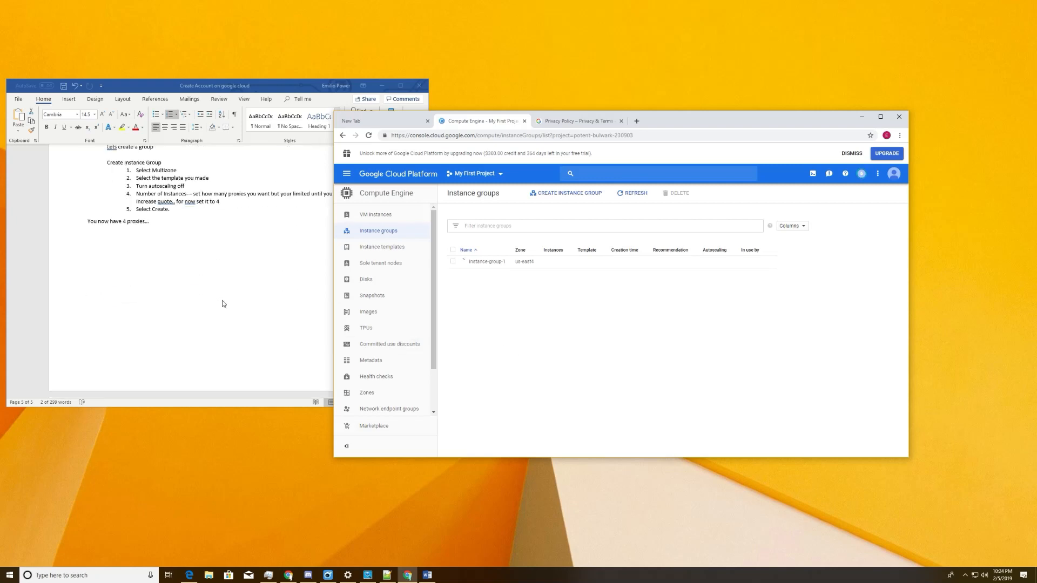
scroll(up, 3)
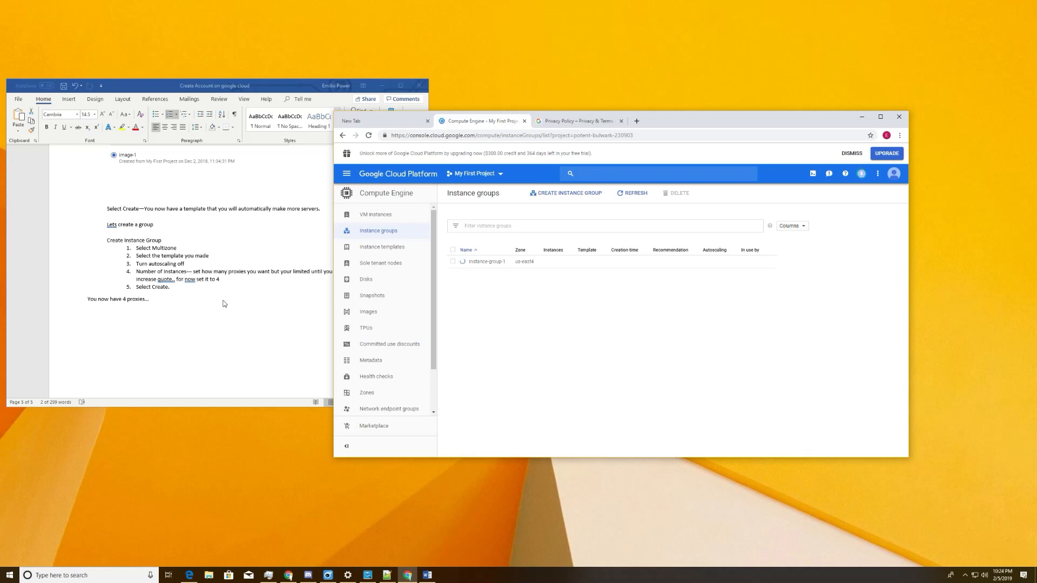
mouse_move(729, 164)
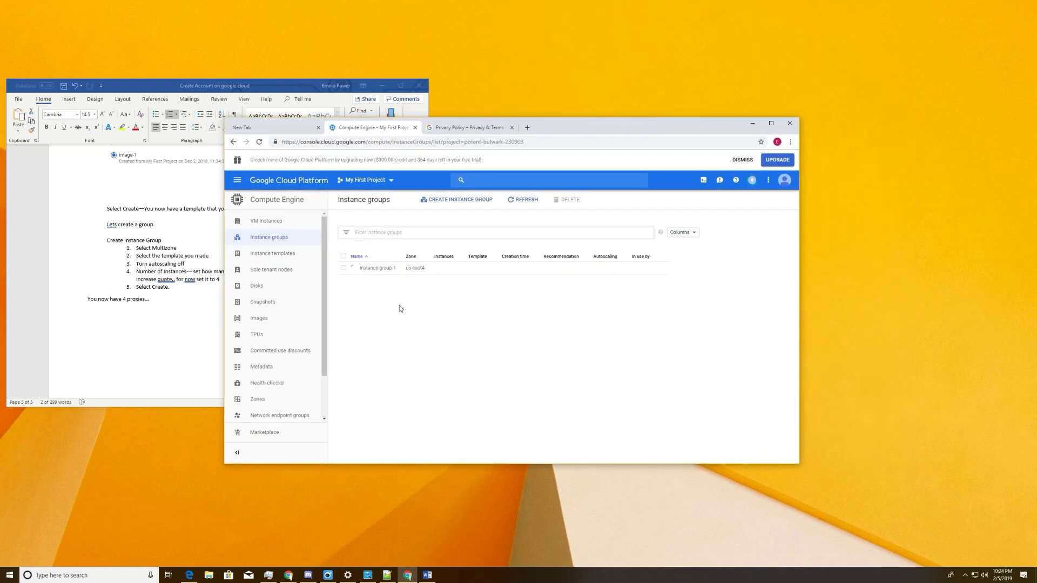
mouse_move(403, 327)
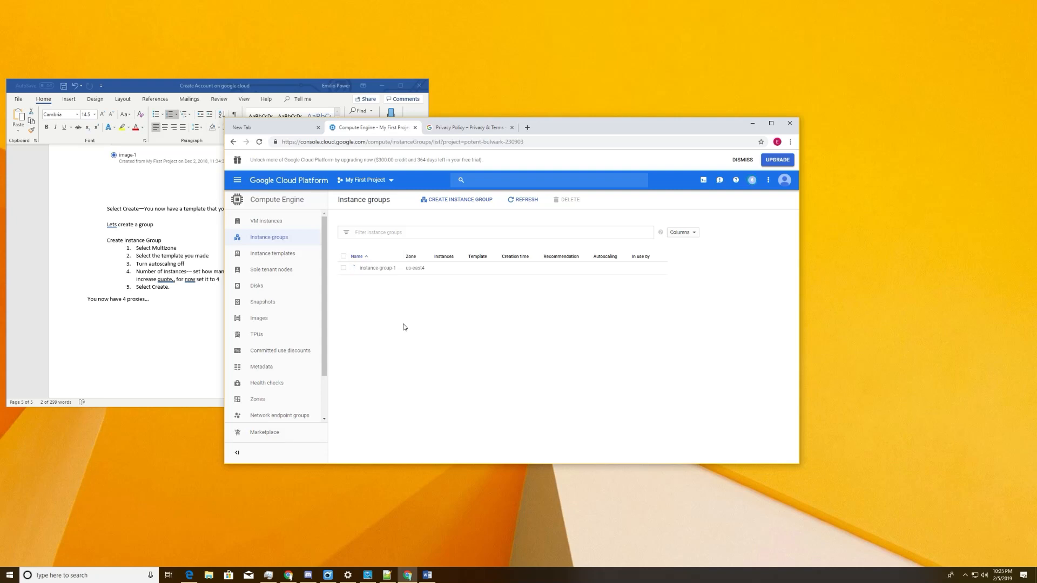
mouse_move(390, 271)
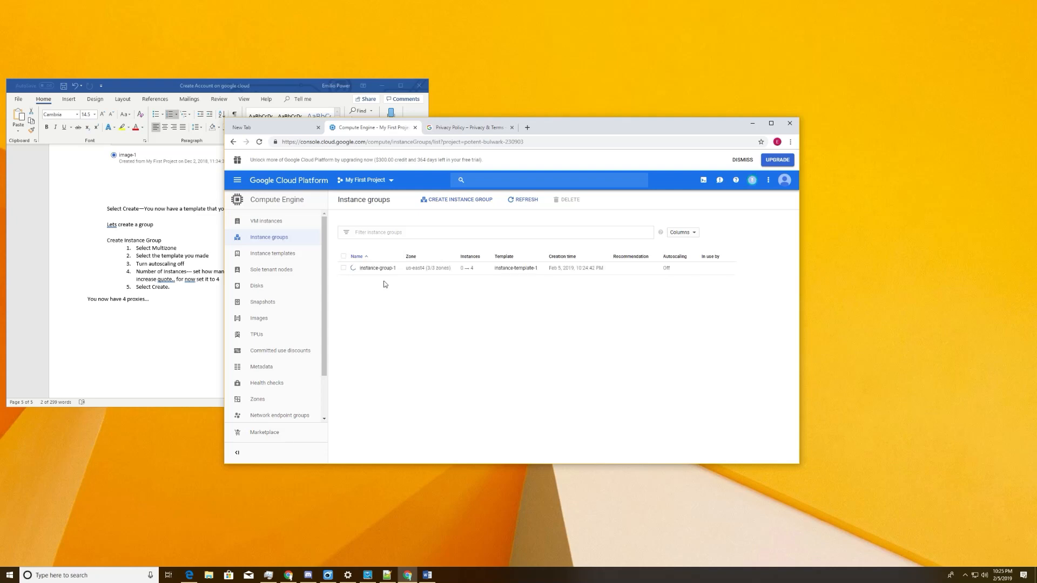
mouse_move(414, 279)
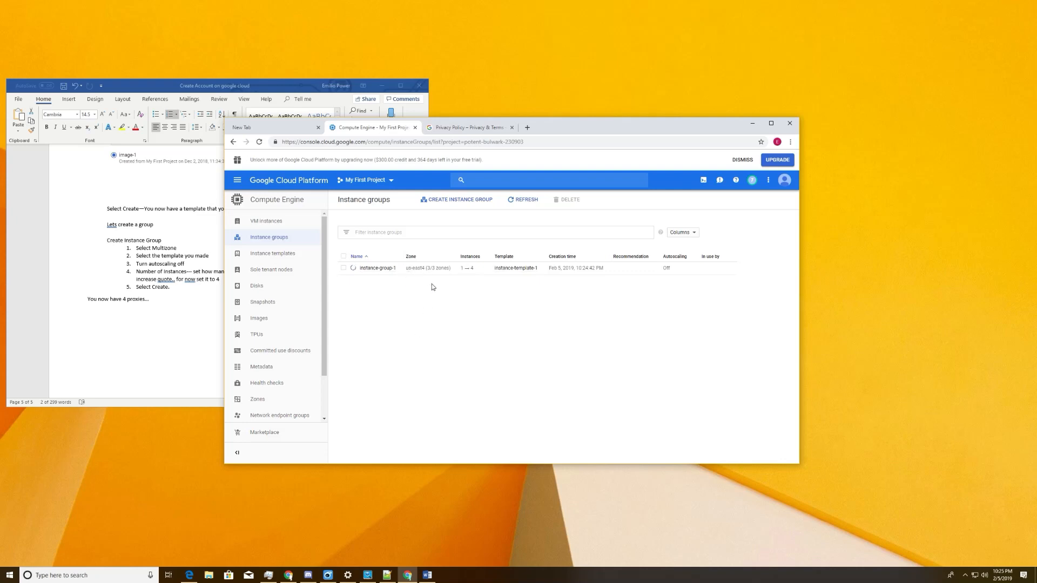
mouse_move(504, 316)
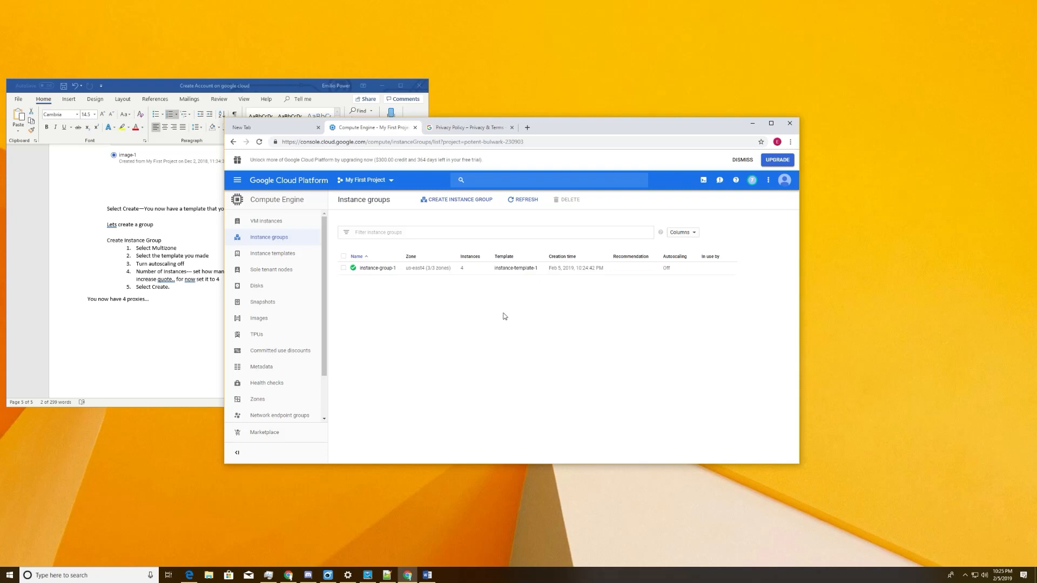
mouse_move(537, 292)
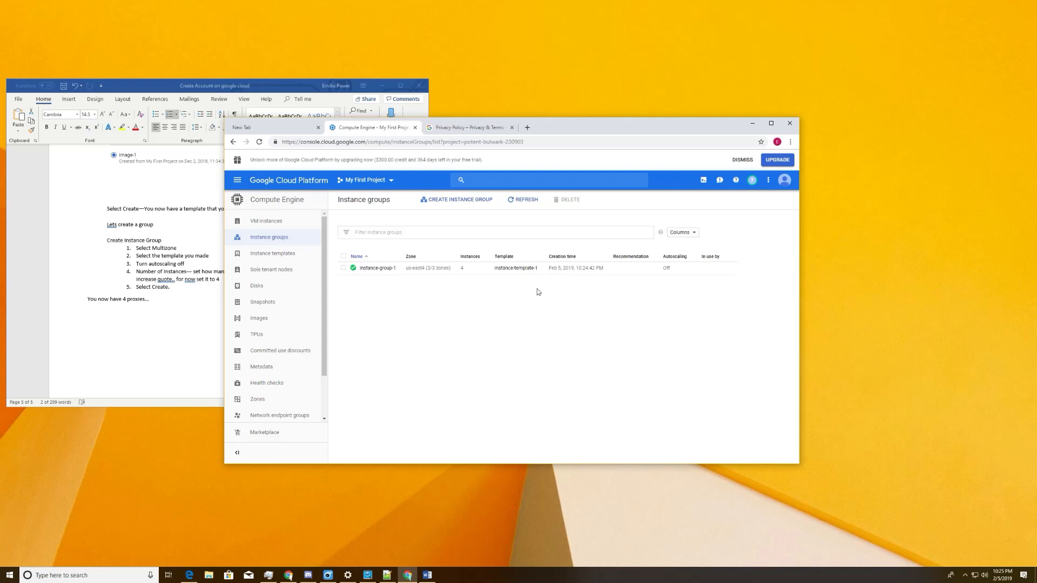
click(266, 221)
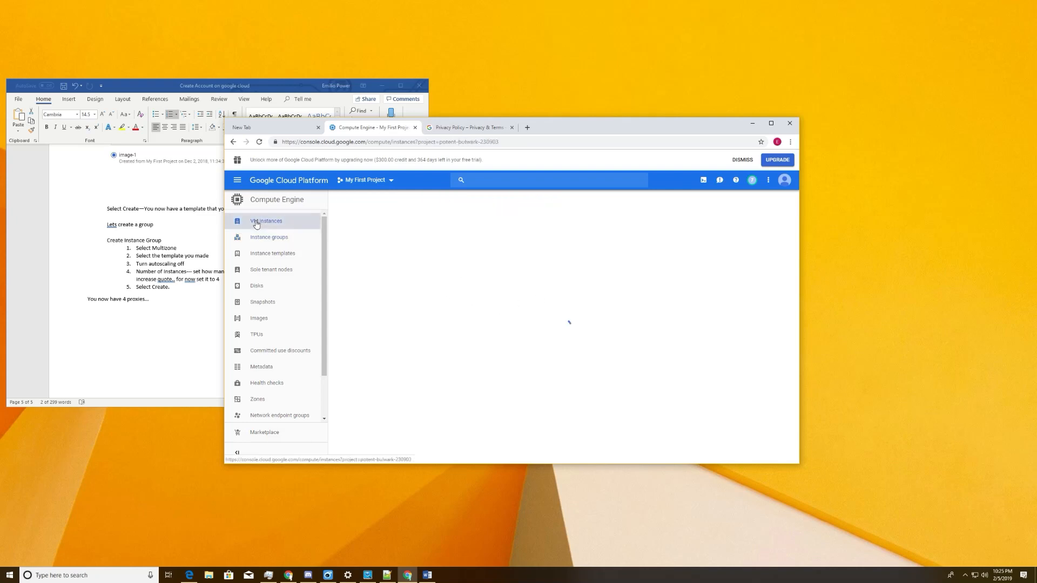
- Maximize the console window showing the four running group VMs and bring up the navigation menu
click(267, 220)
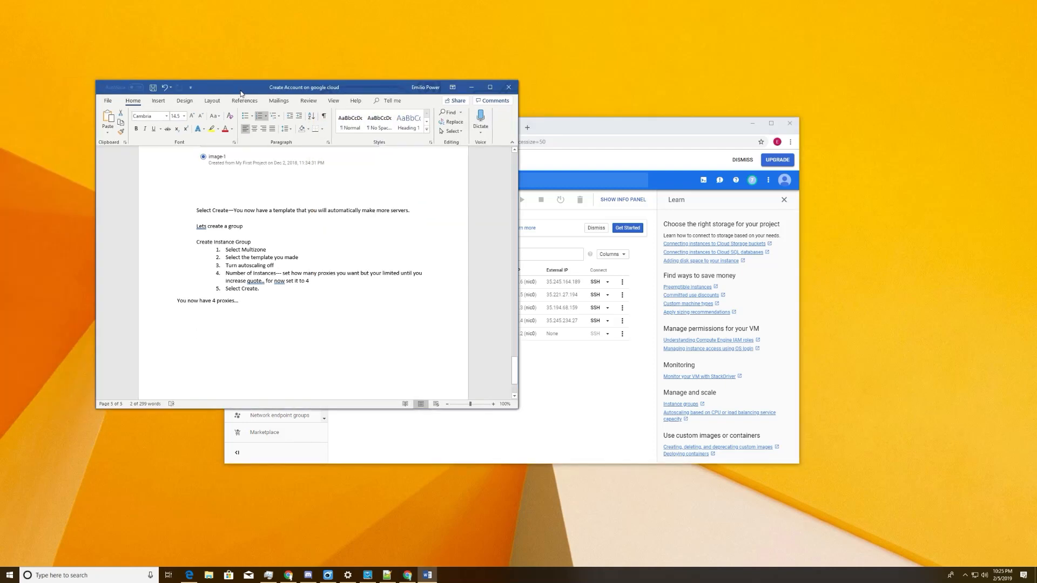
drag(304, 86, 321, 71)
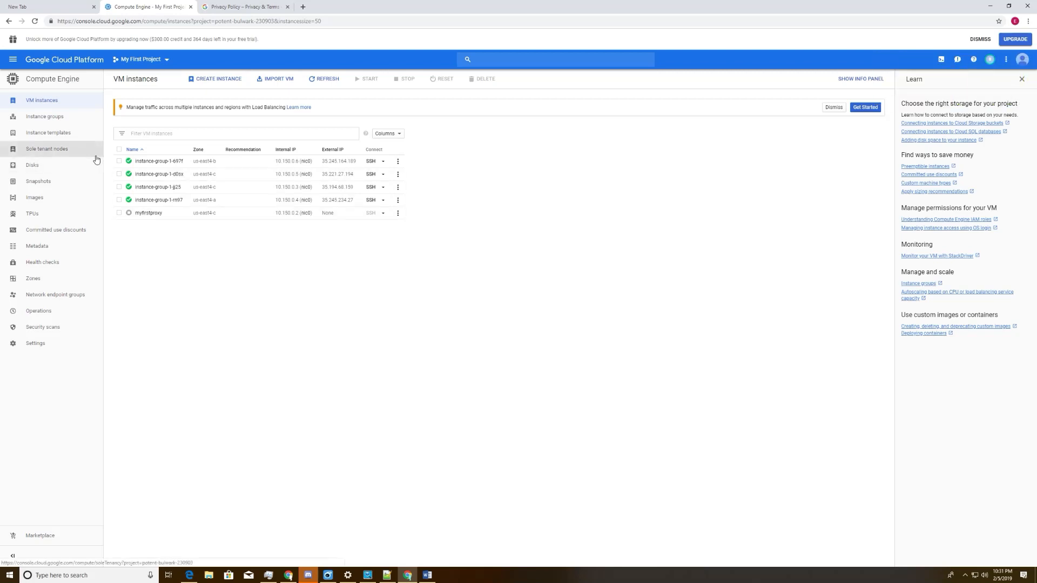
mouse_move(12, 60)
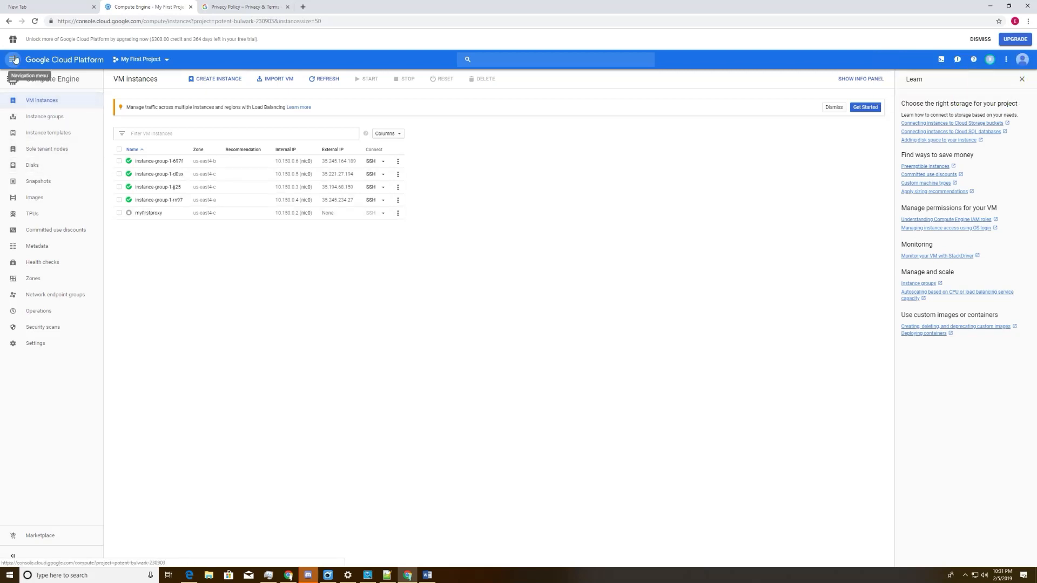
click(11, 58)
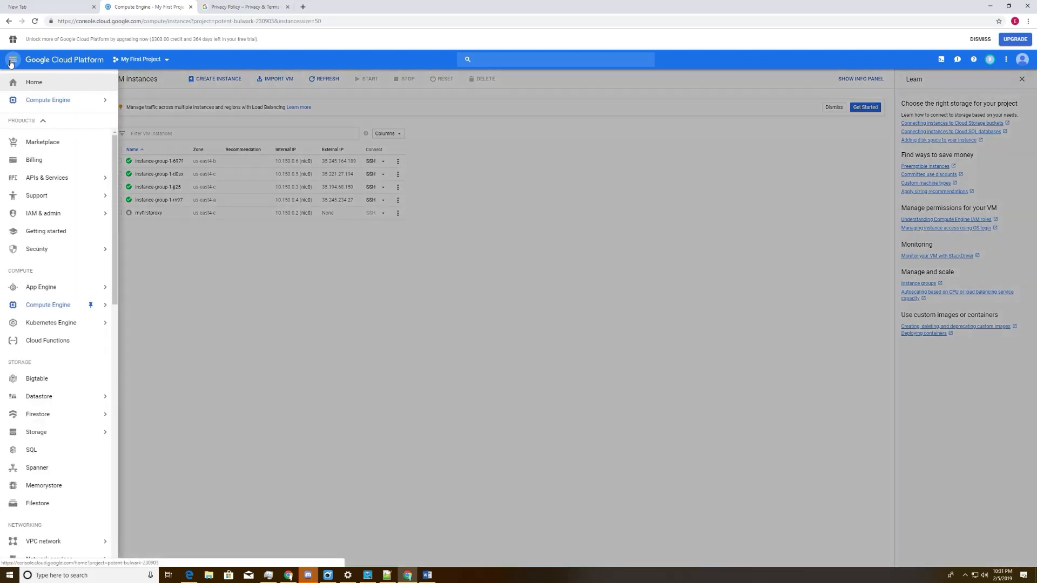
mouse_move(86, 347)
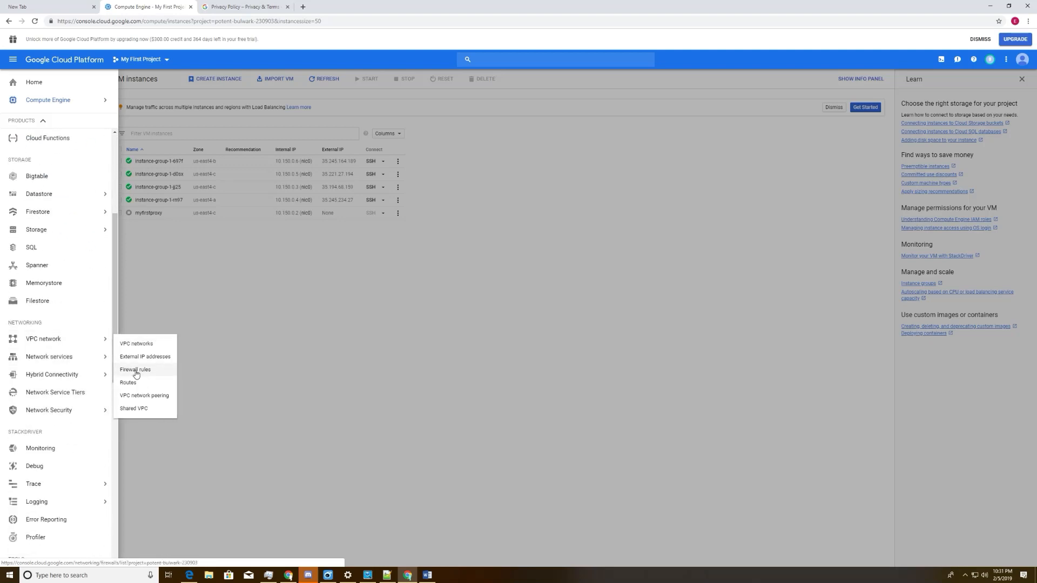
- Edit firewall rule proxy-3128 to target all instances in the network and save it
click(135, 369)
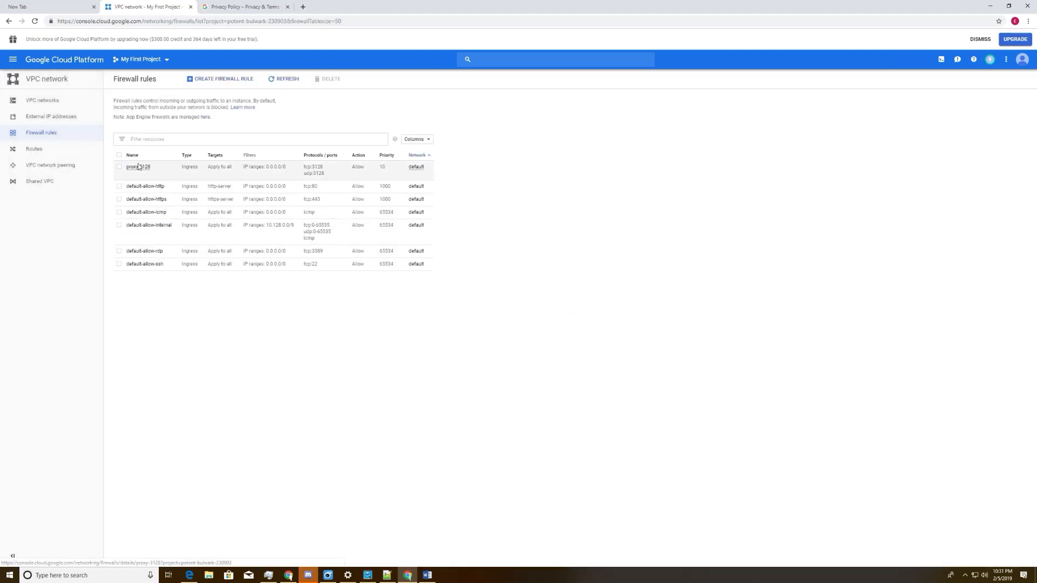
click(138, 166)
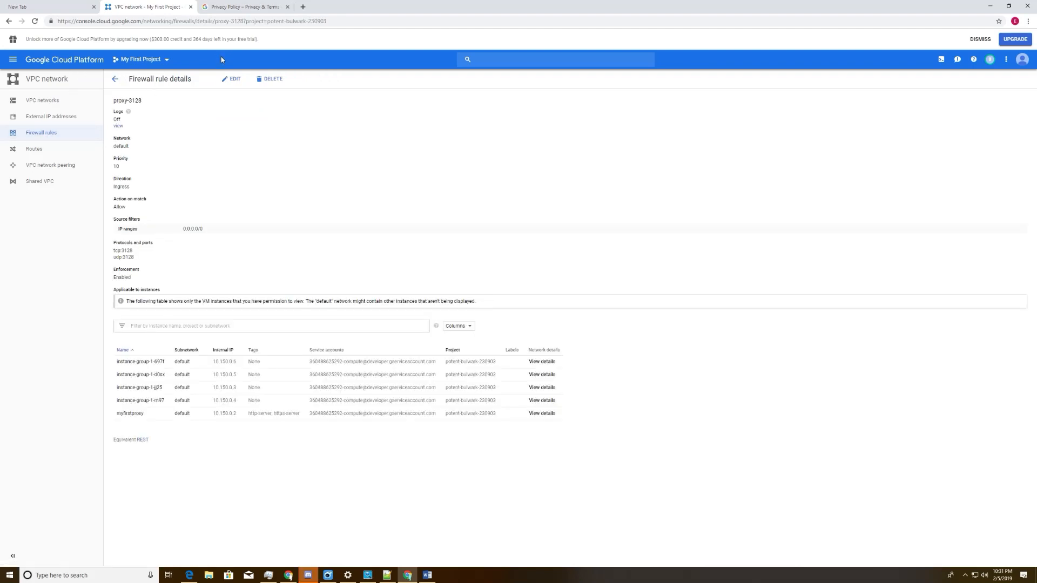
click(231, 79)
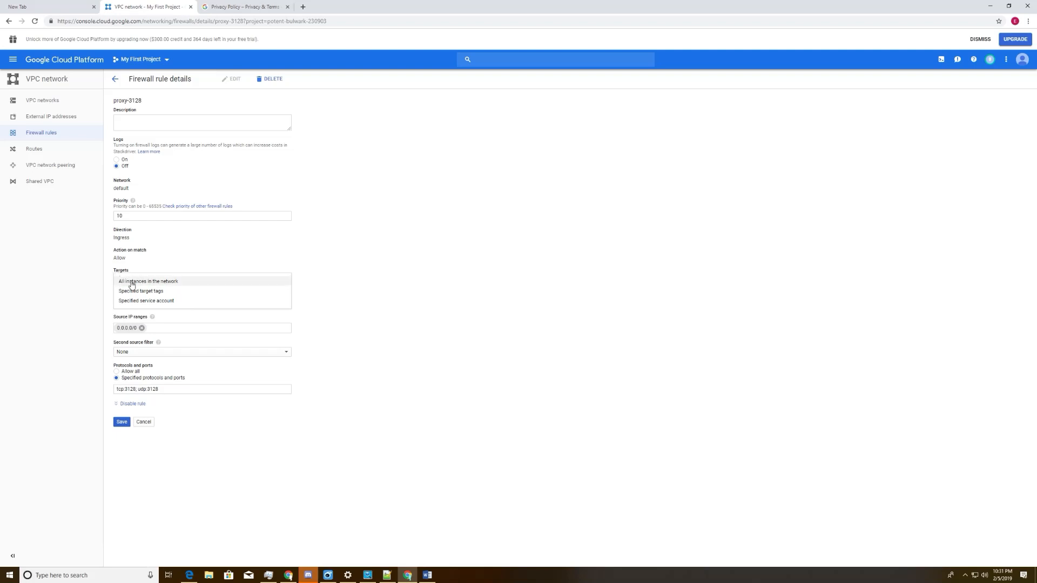
mouse_move(168, 284)
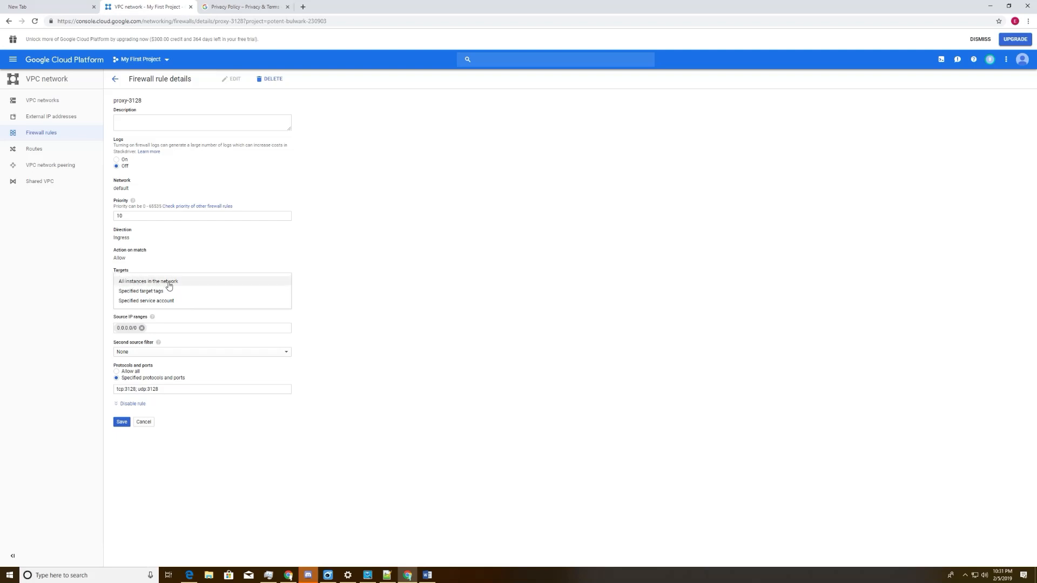
click(148, 280)
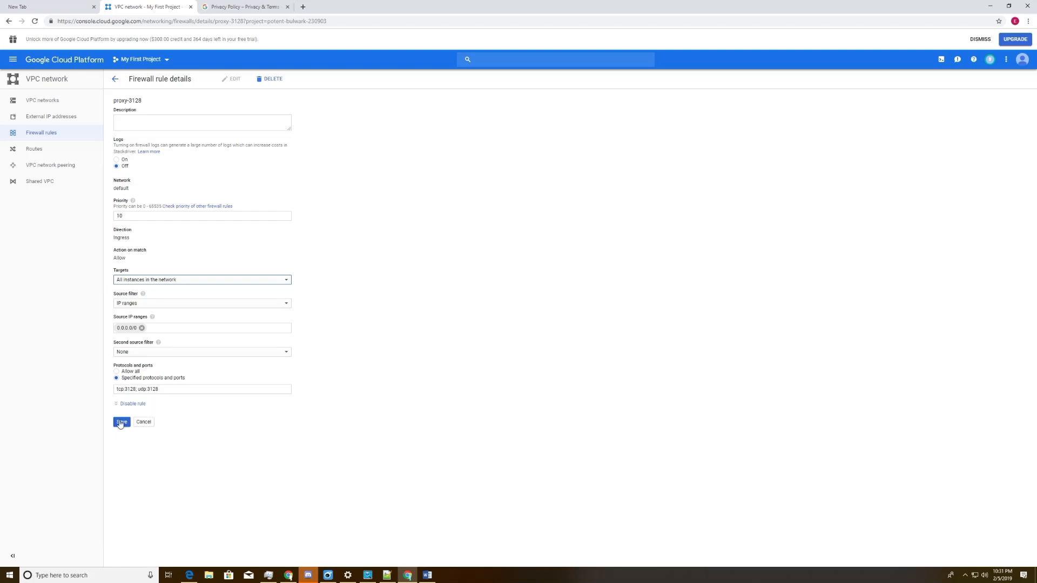
click(122, 422)
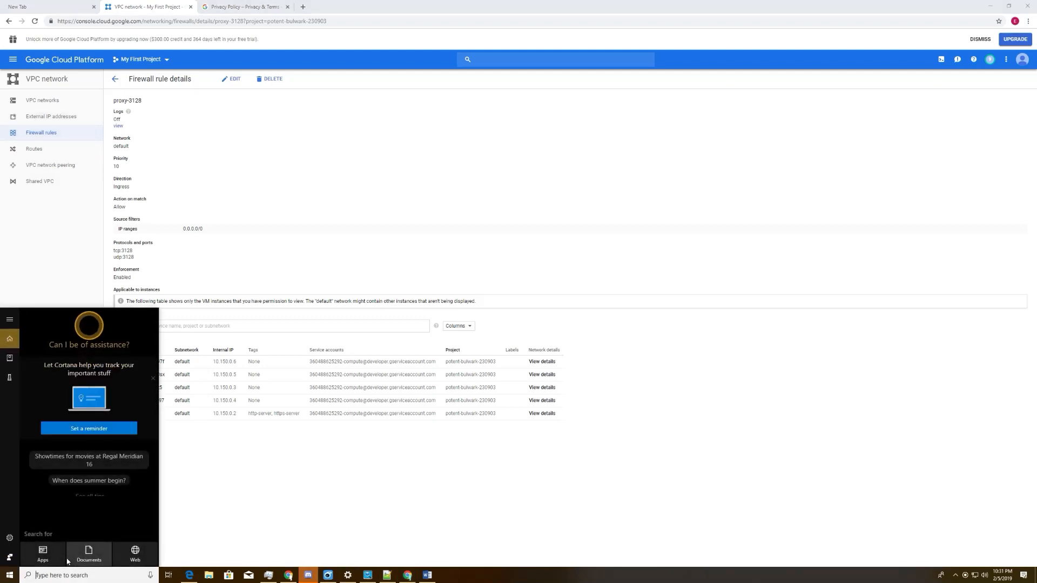
text(fog)
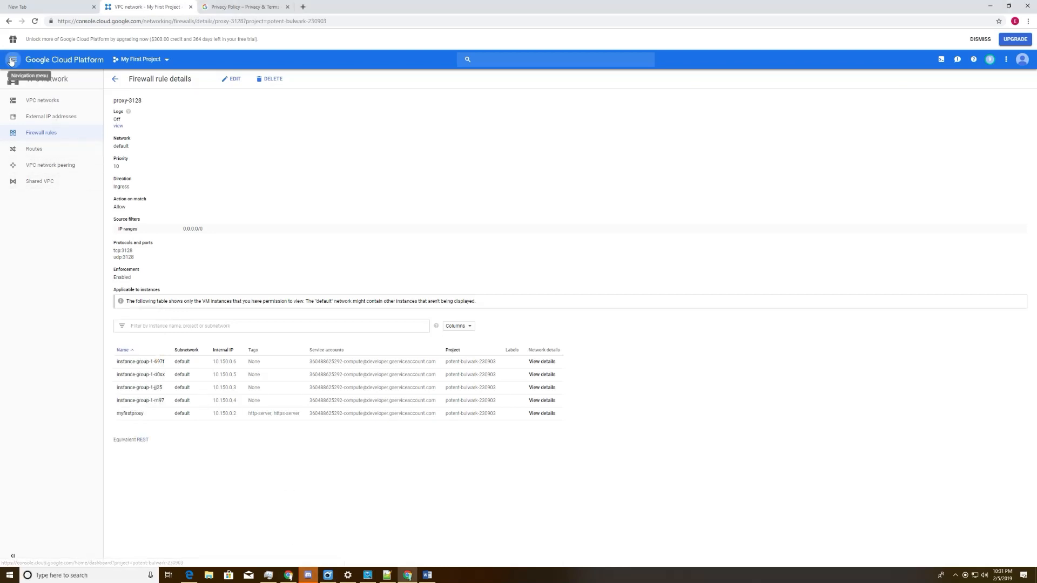
- Return to the VM instances list, then select all four proxy lines in Notepad++ for copying
click(12, 58)
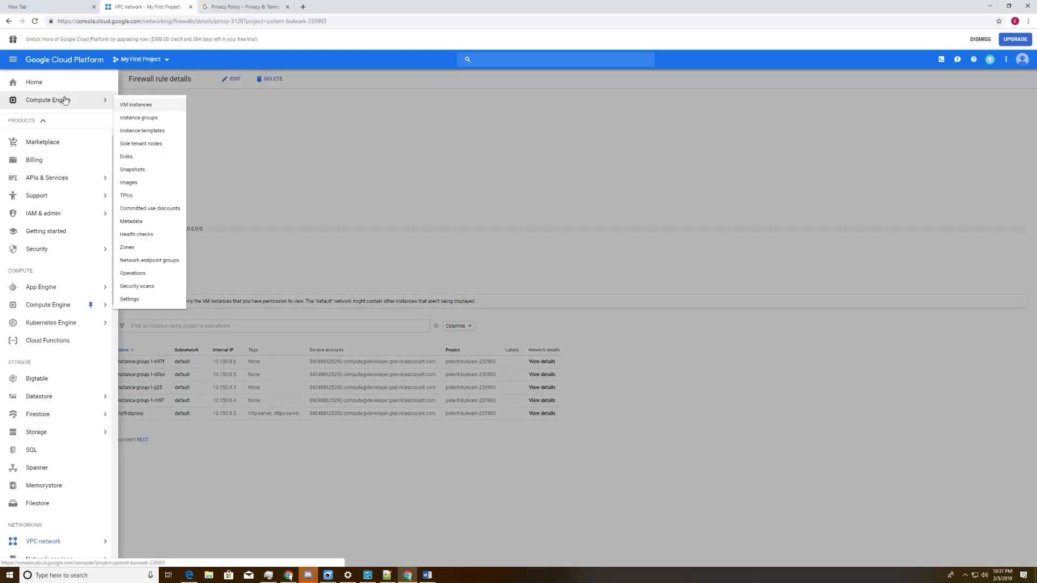
click(135, 105)
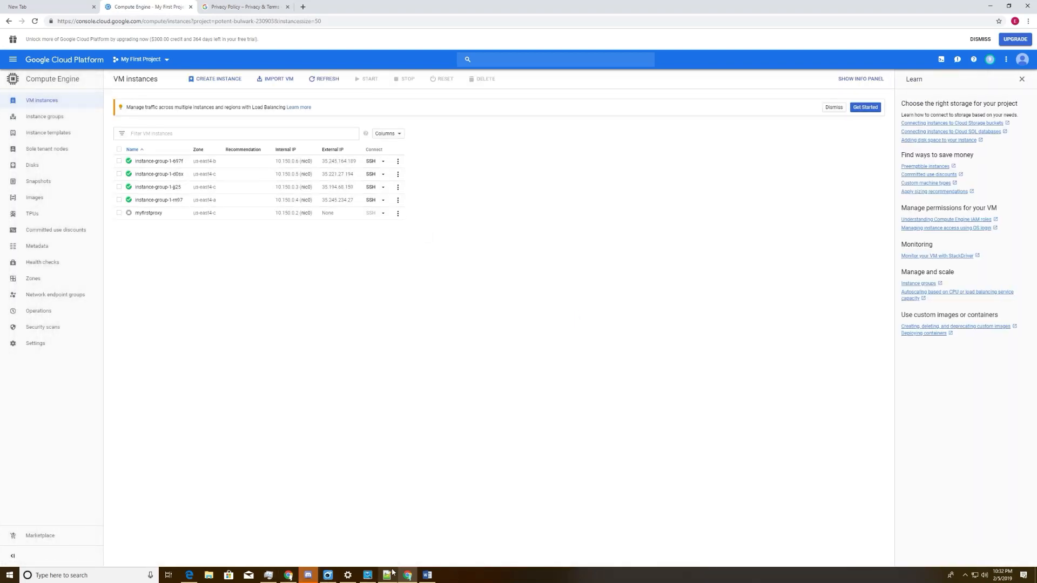
click(386, 574)
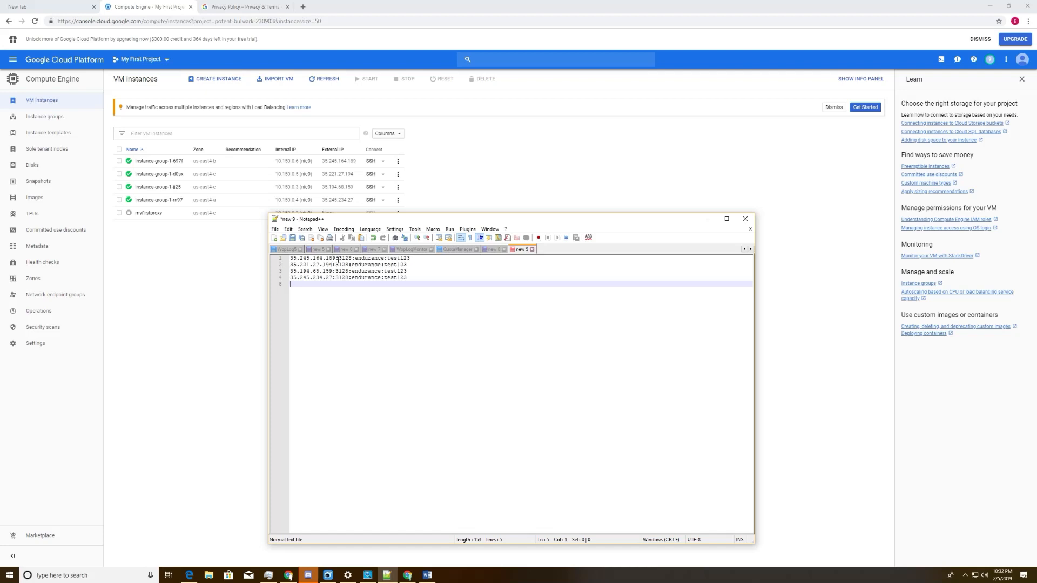
mouse_move(371, 264)
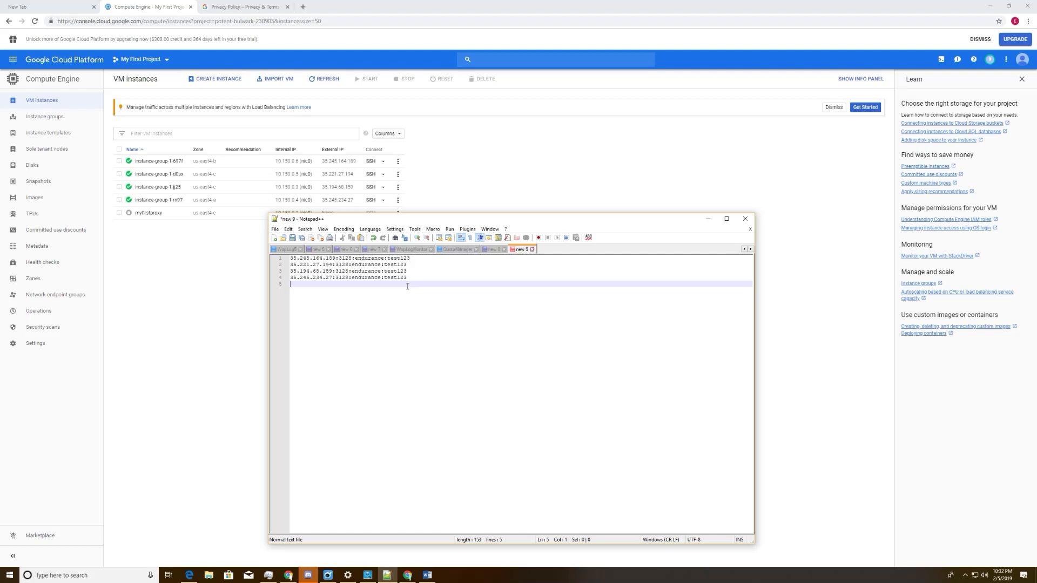
key(ctrl+a)
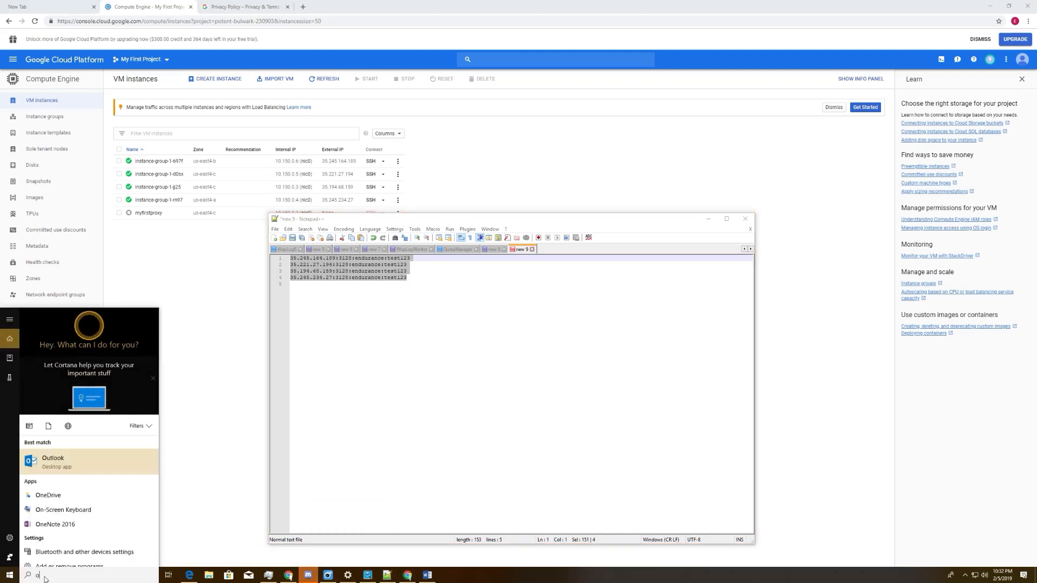
- Launch FOGLDN ProxyTester, import and test the four proxies (all OK, ~160–200 ms), then close it
text(fog)
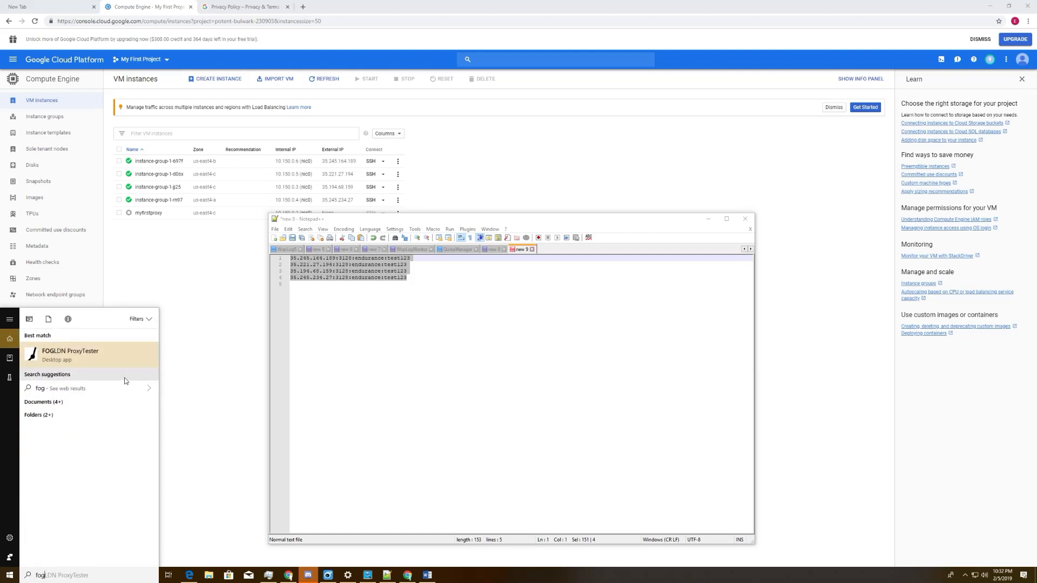
click(405, 257)
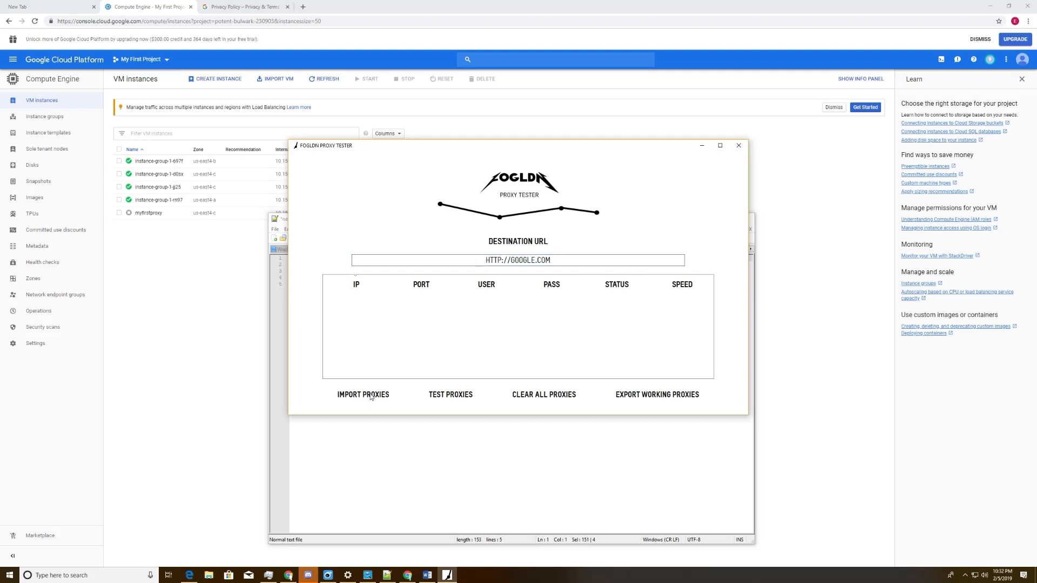
mouse_move(525, 356)
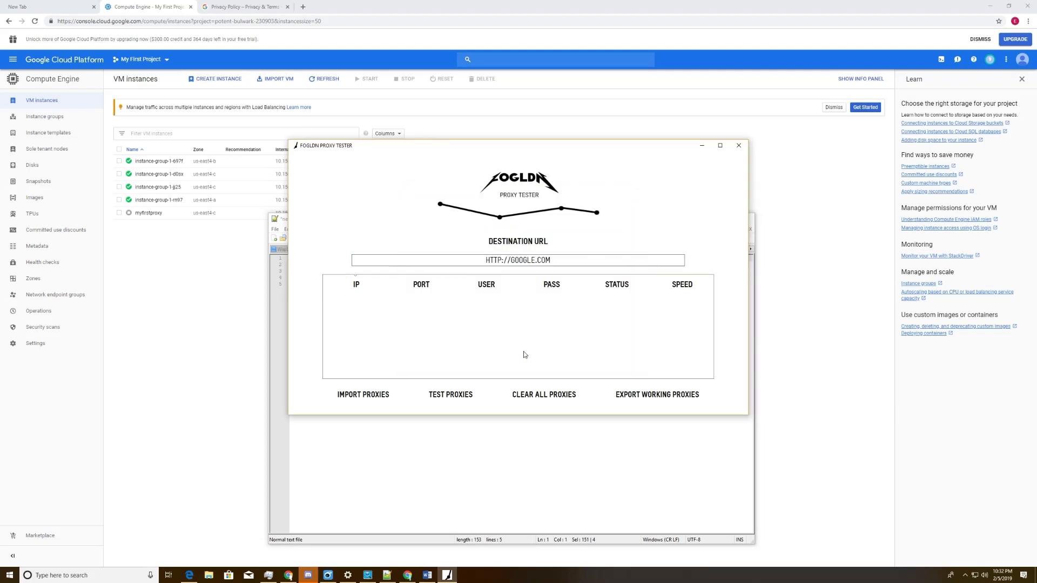
click(451, 394)
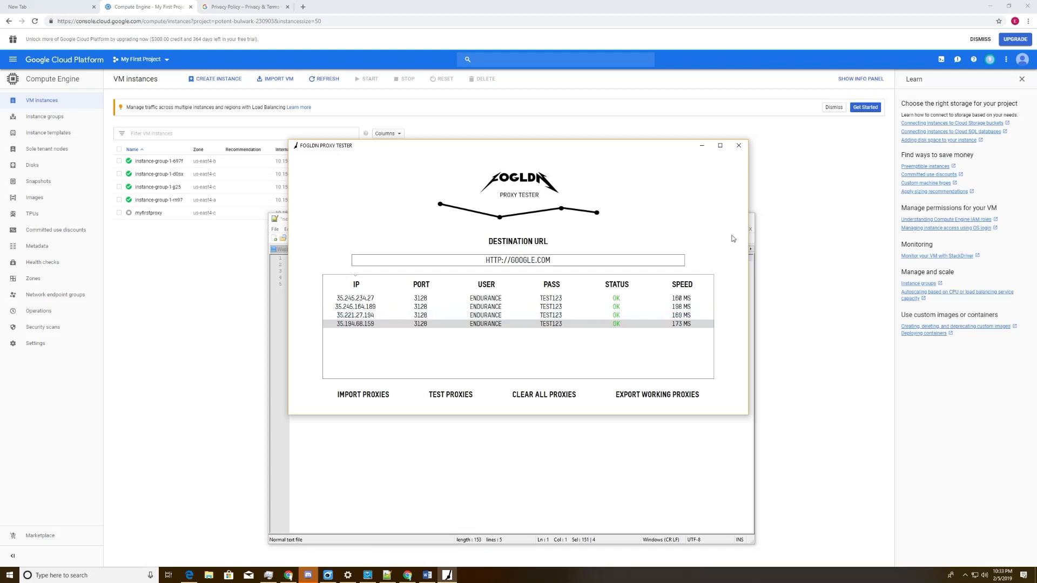
click(737, 146)
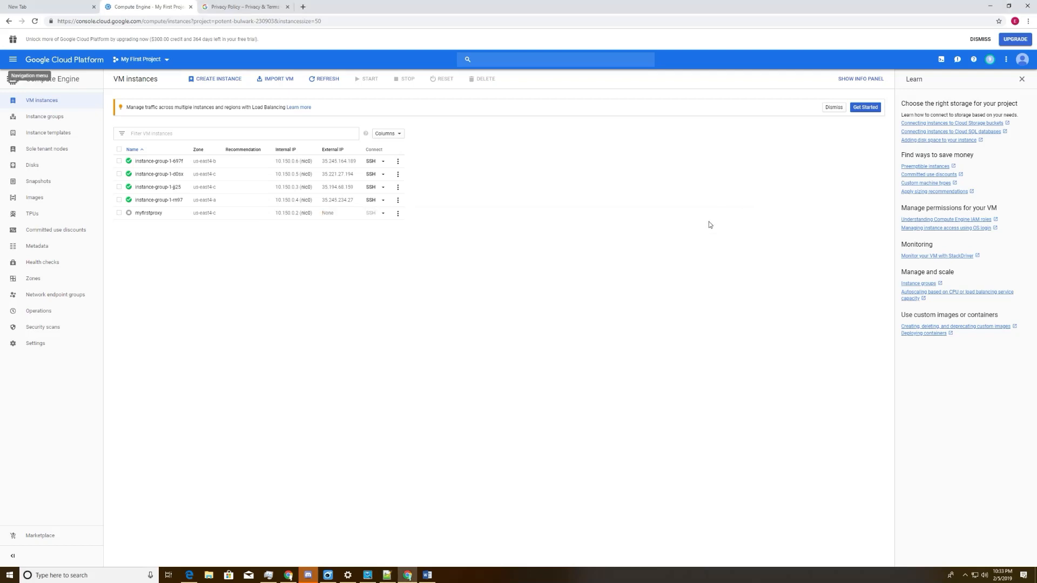
- Edit instance-group-1 to 0 instances and save the resize
click(44, 116)
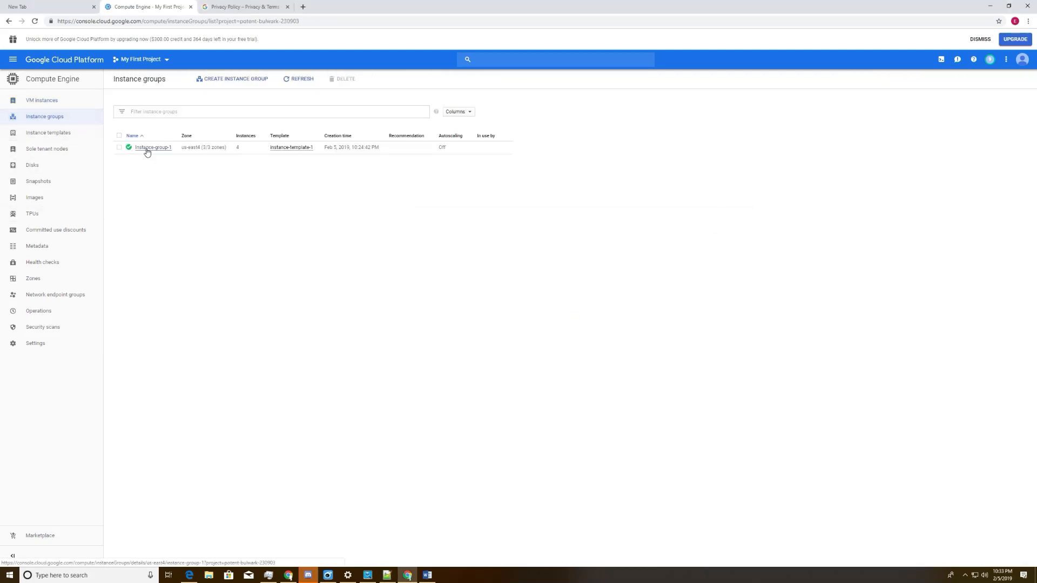
click(152, 147)
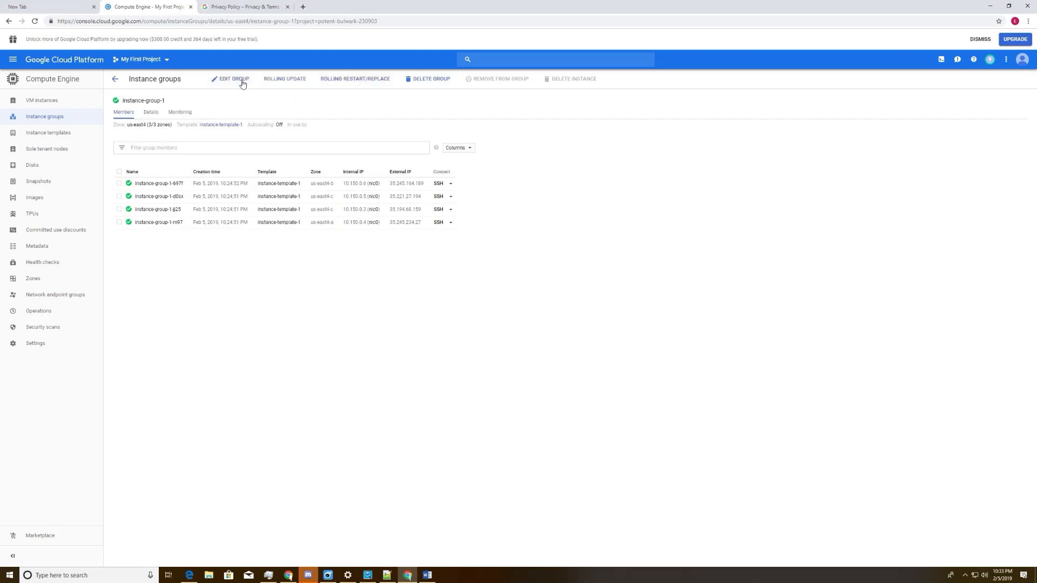
click(233, 79)
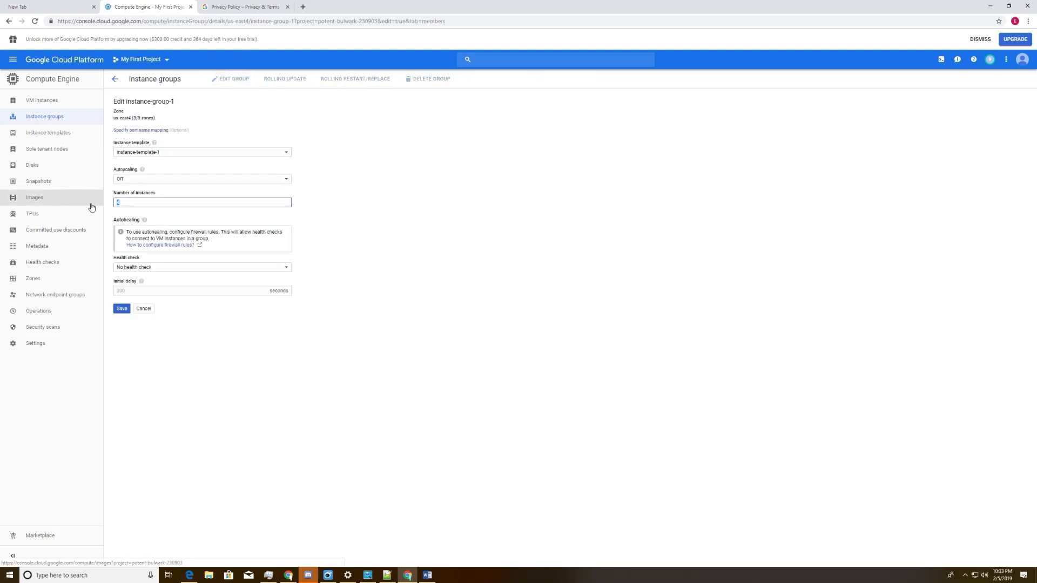
click(121, 308)
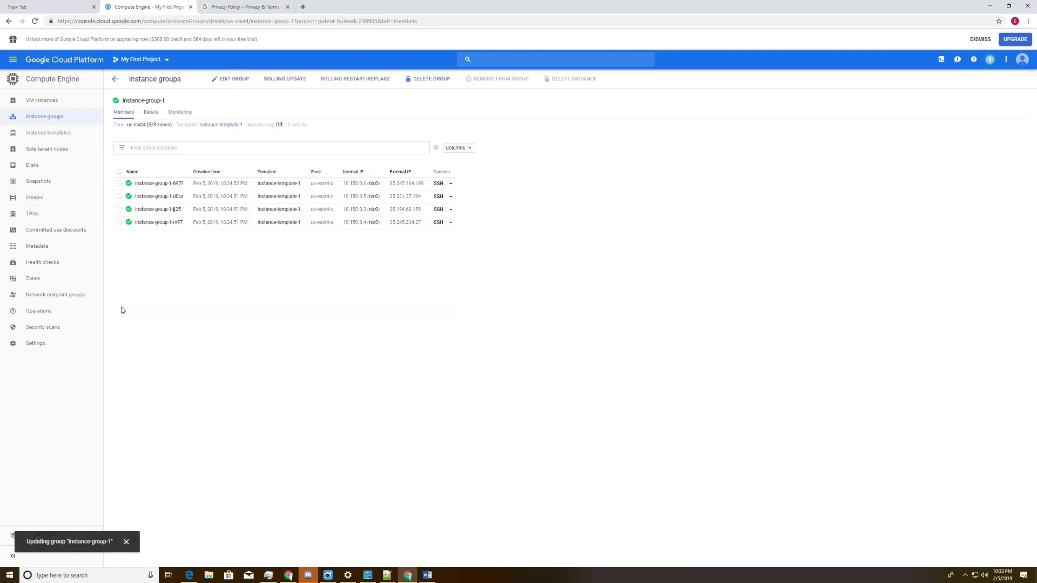
mouse_move(42, 99)
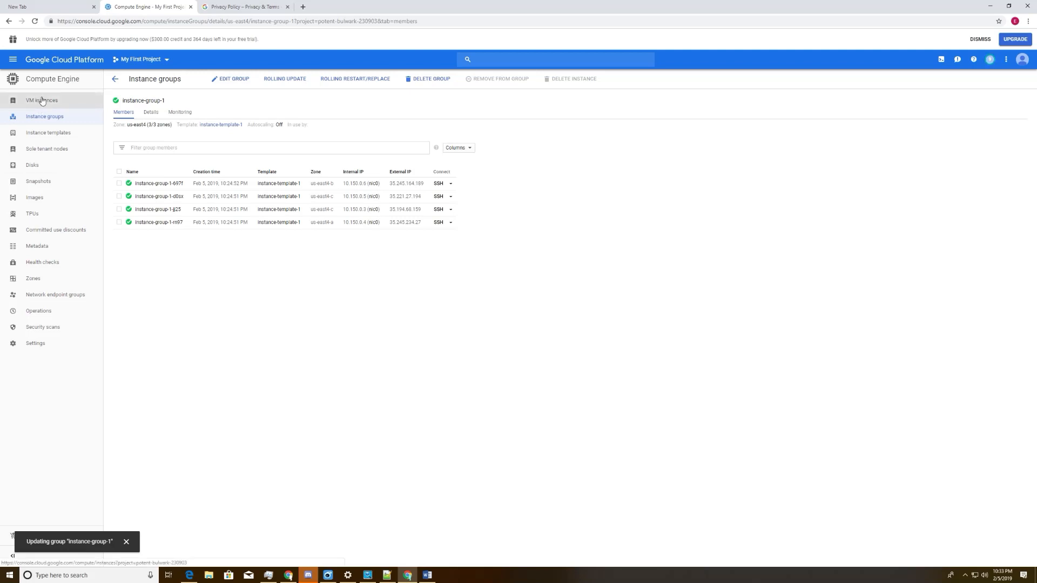
- Refresh the VM instances list to watch the four group VMs shutting down, then return to Instance groups
click(42, 100)
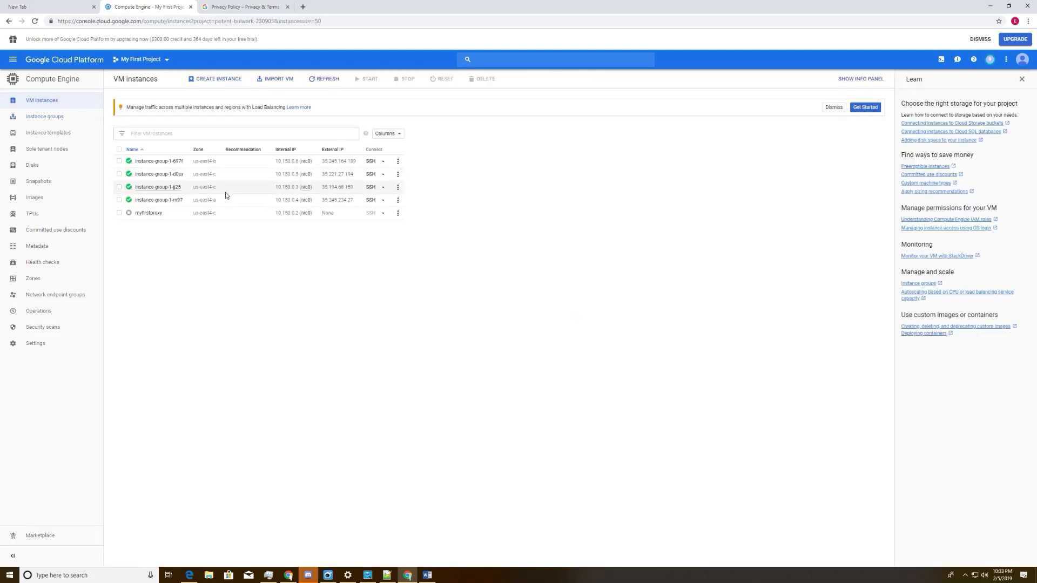
click(326, 79)
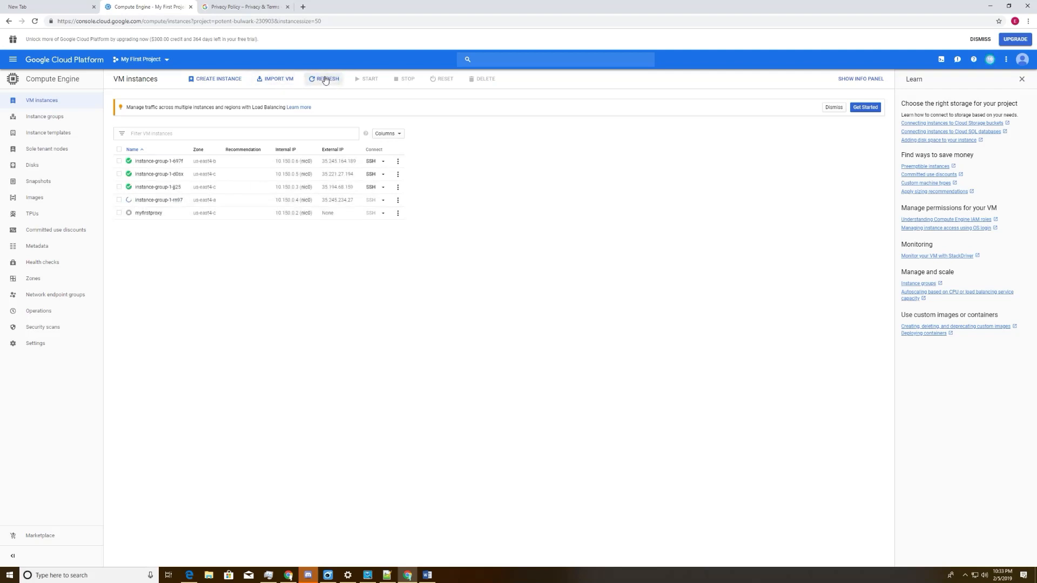
click(323, 79)
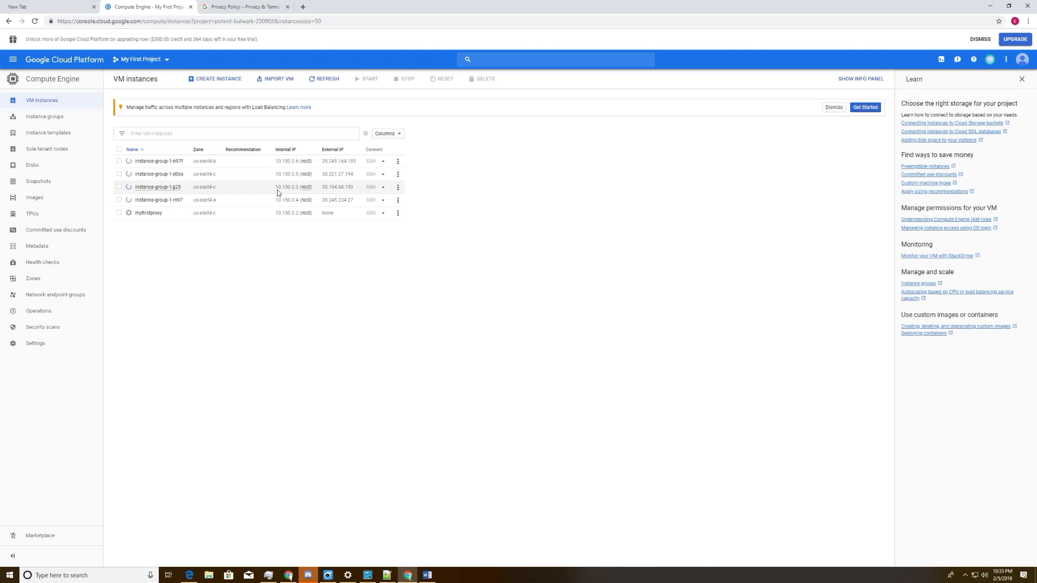
mouse_move(244, 219)
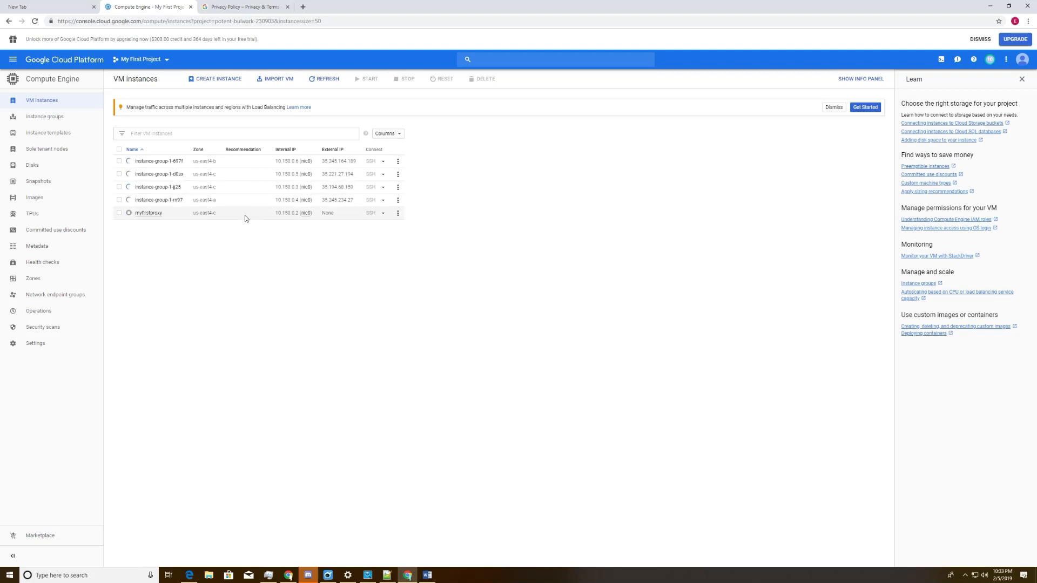
click(44, 115)
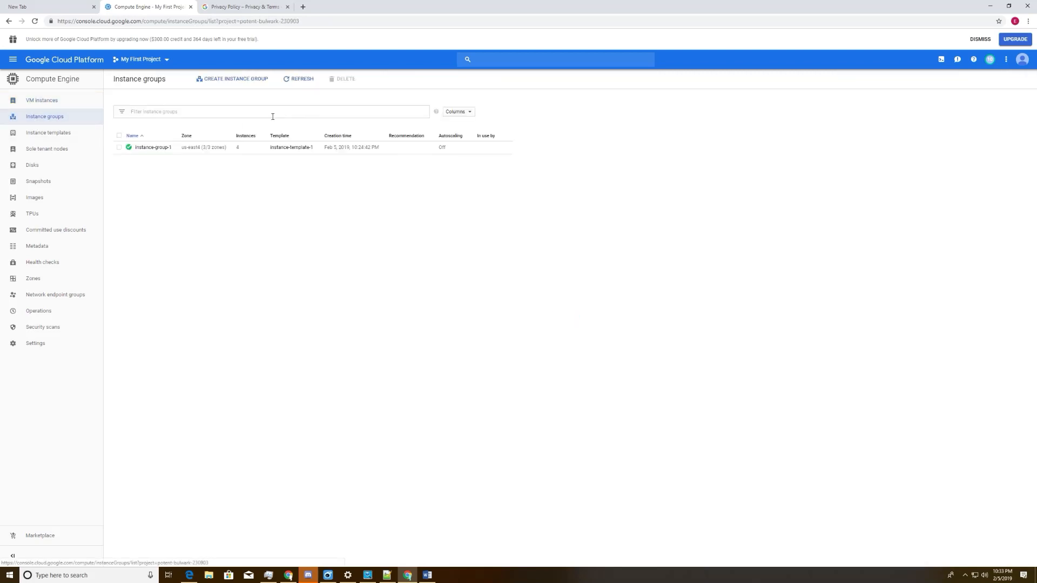
mouse_move(152, 147)
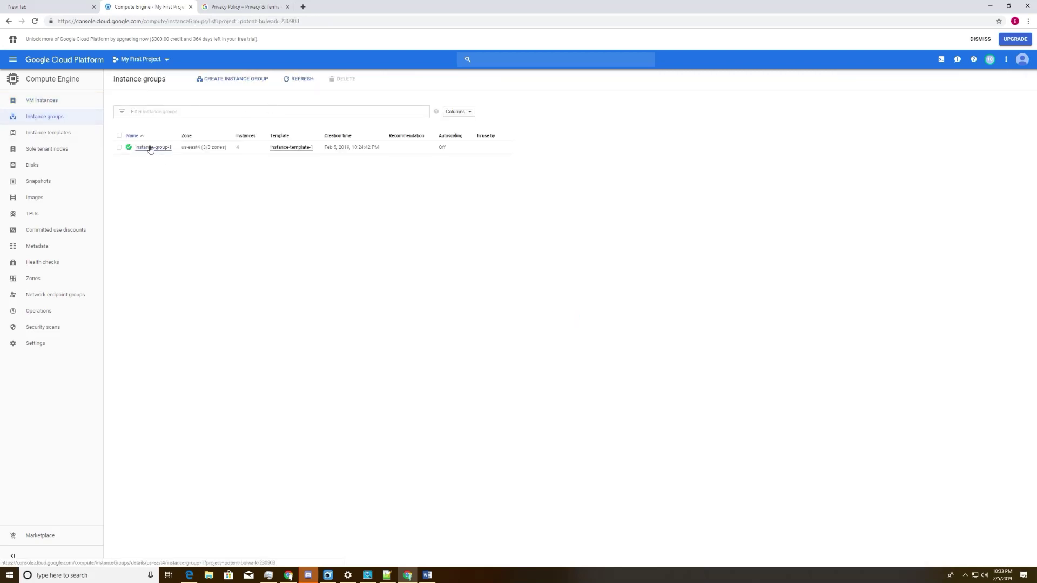
- Save instance-group-1 edited at 0 instances, leaving it with no VMs
click(152, 147)
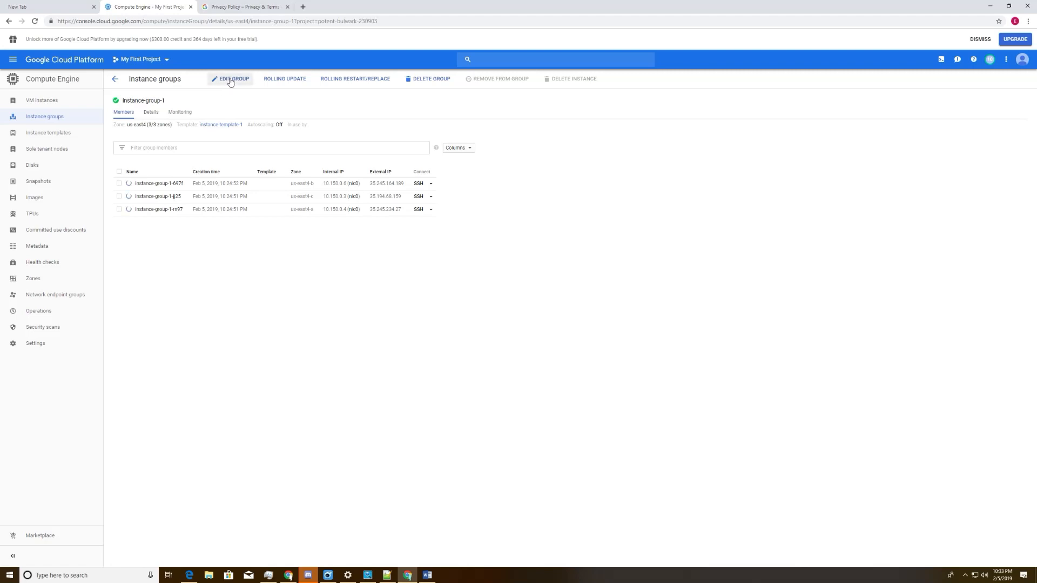
click(233, 78)
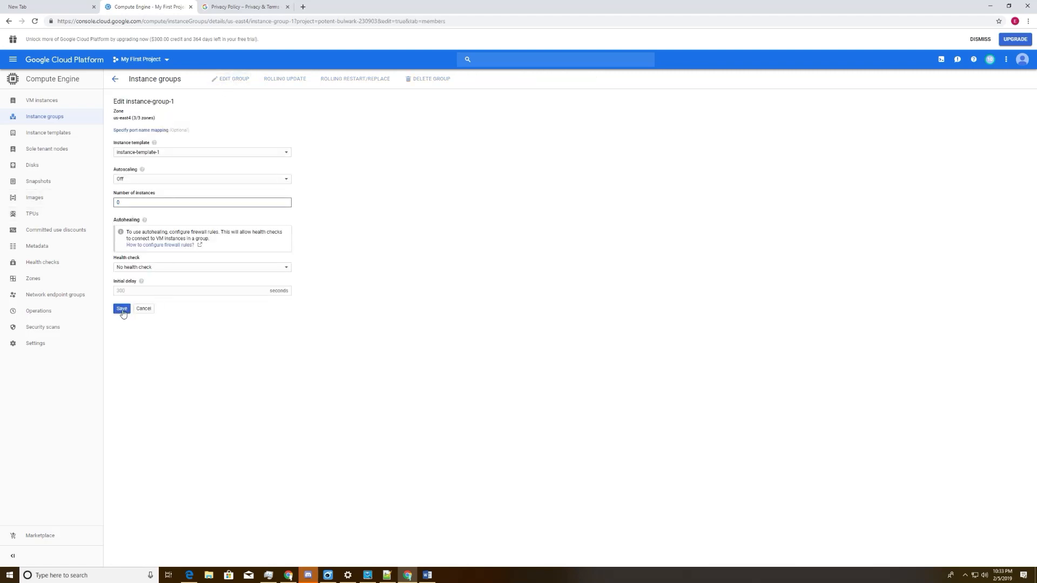
click(122, 309)
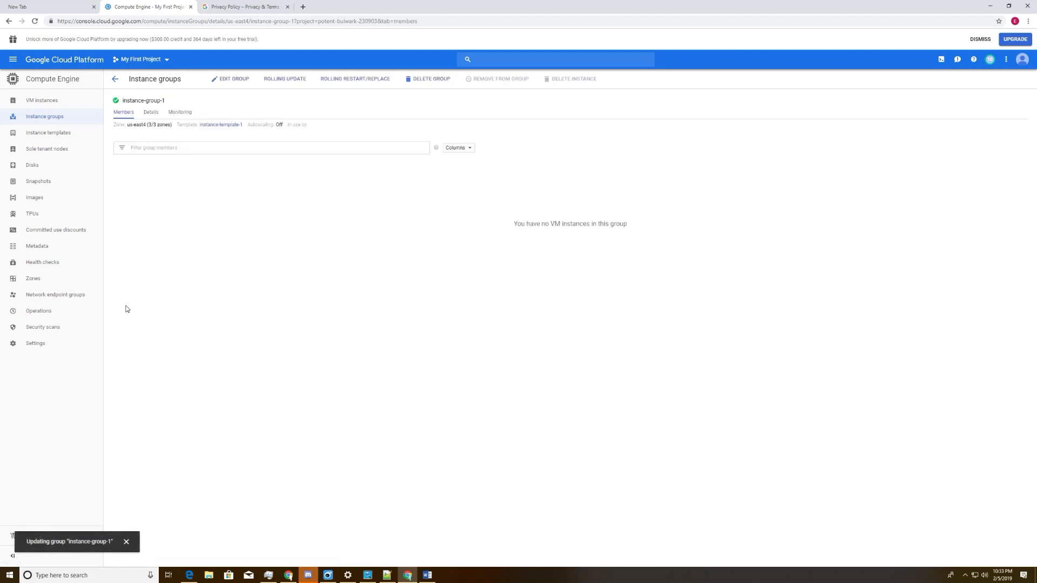
- Edit instance-group-1 again to 4 instances and save so it scales back up
click(233, 79)
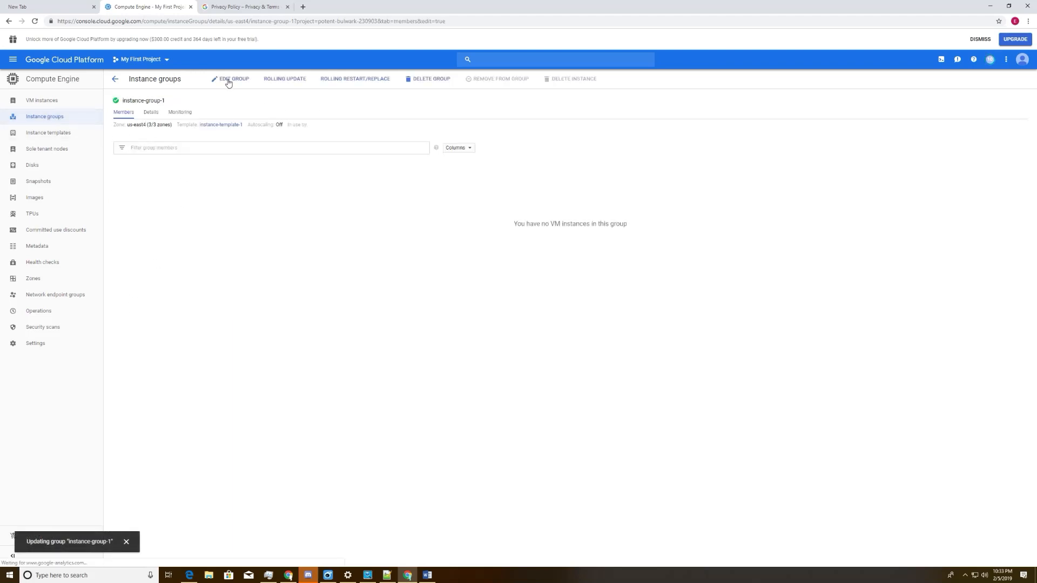
click(233, 78)
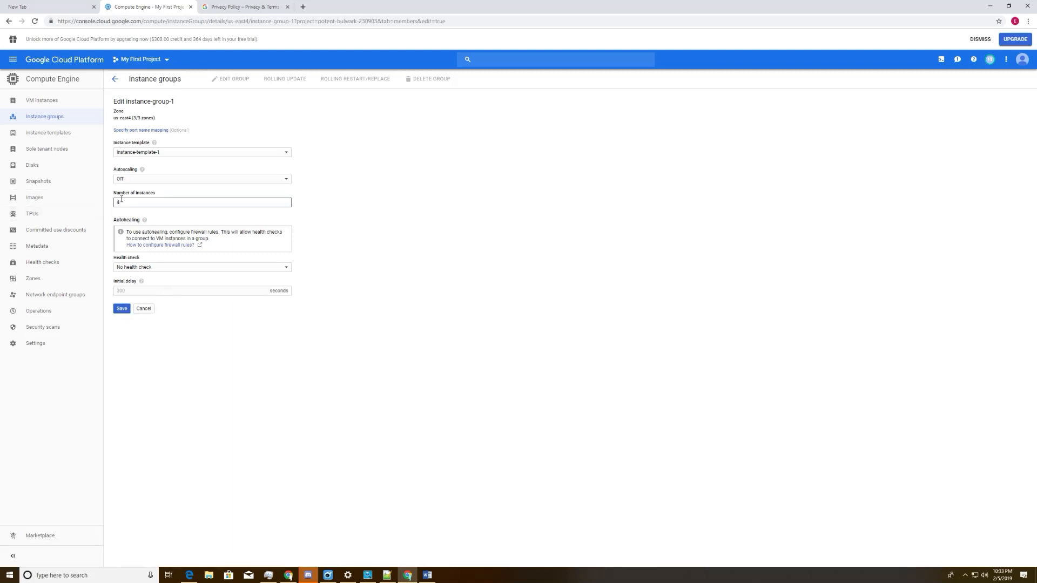
click(144, 307)
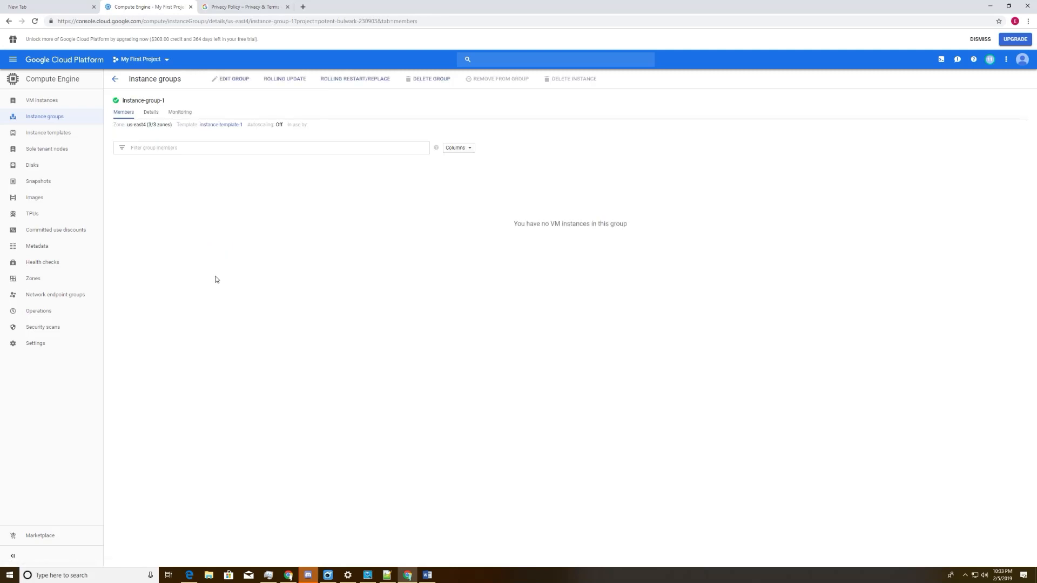
mouse_move(278, 246)
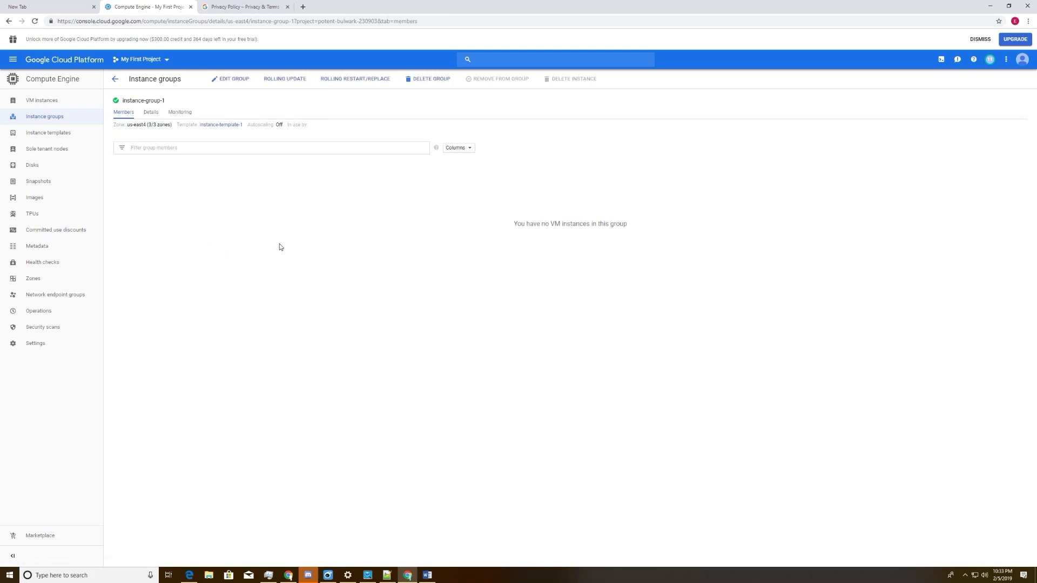
mouse_move(296, 202)
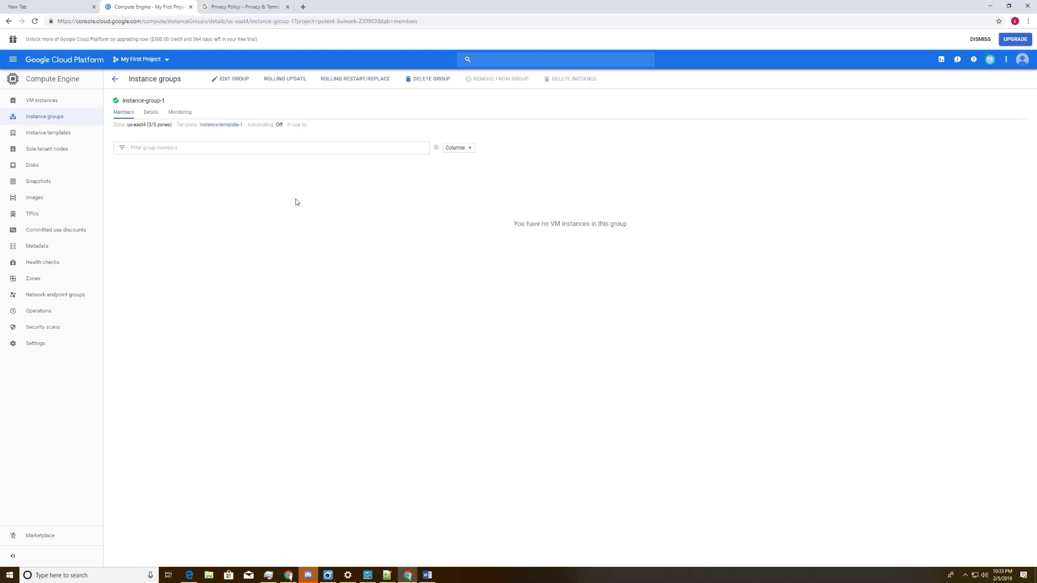